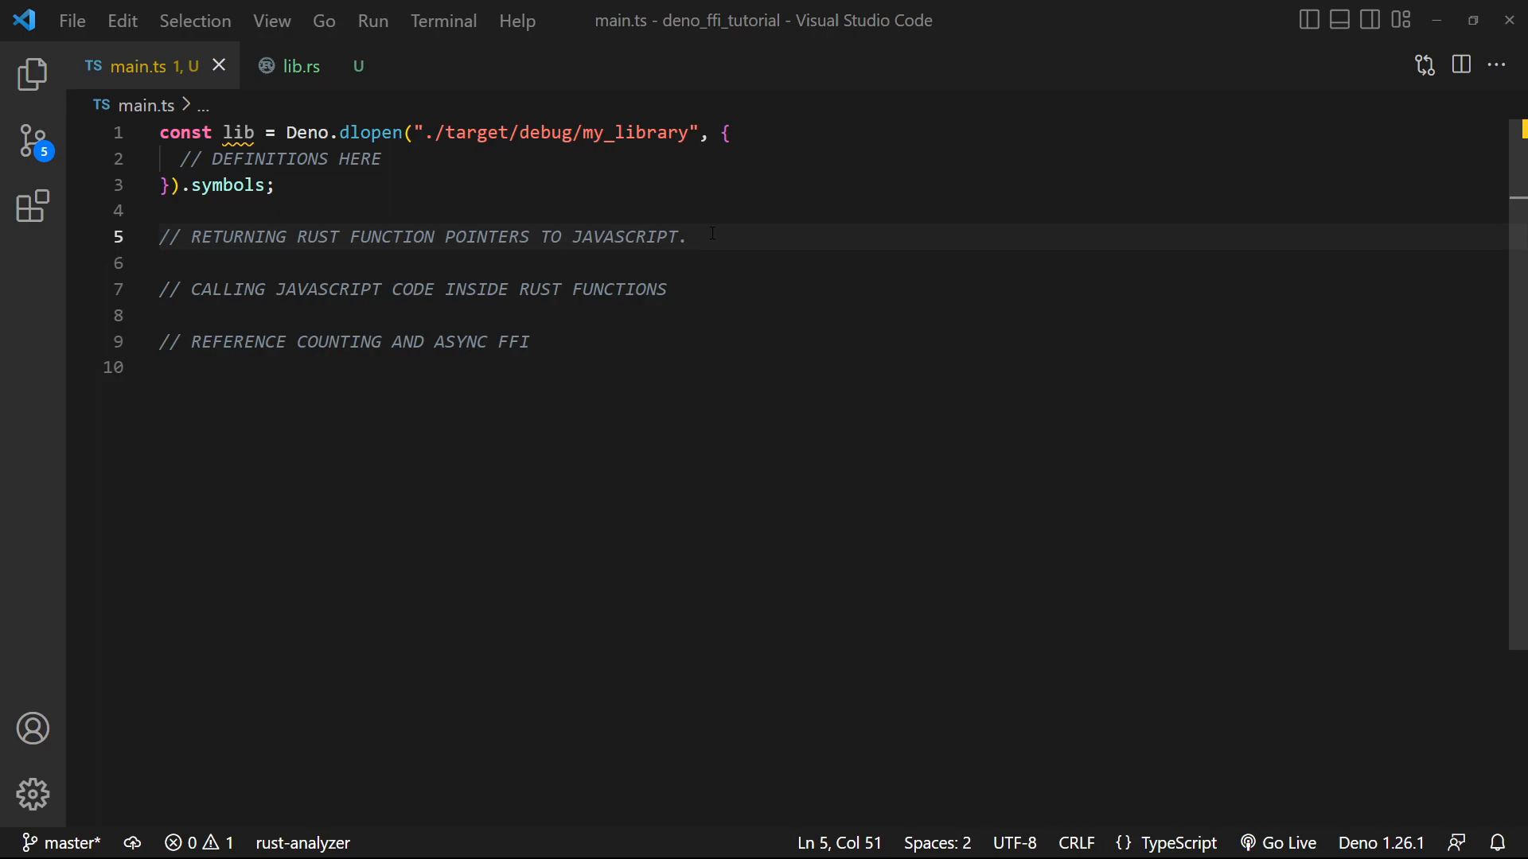
{"action": "mouse_move", "coordinate": [302, 65]}
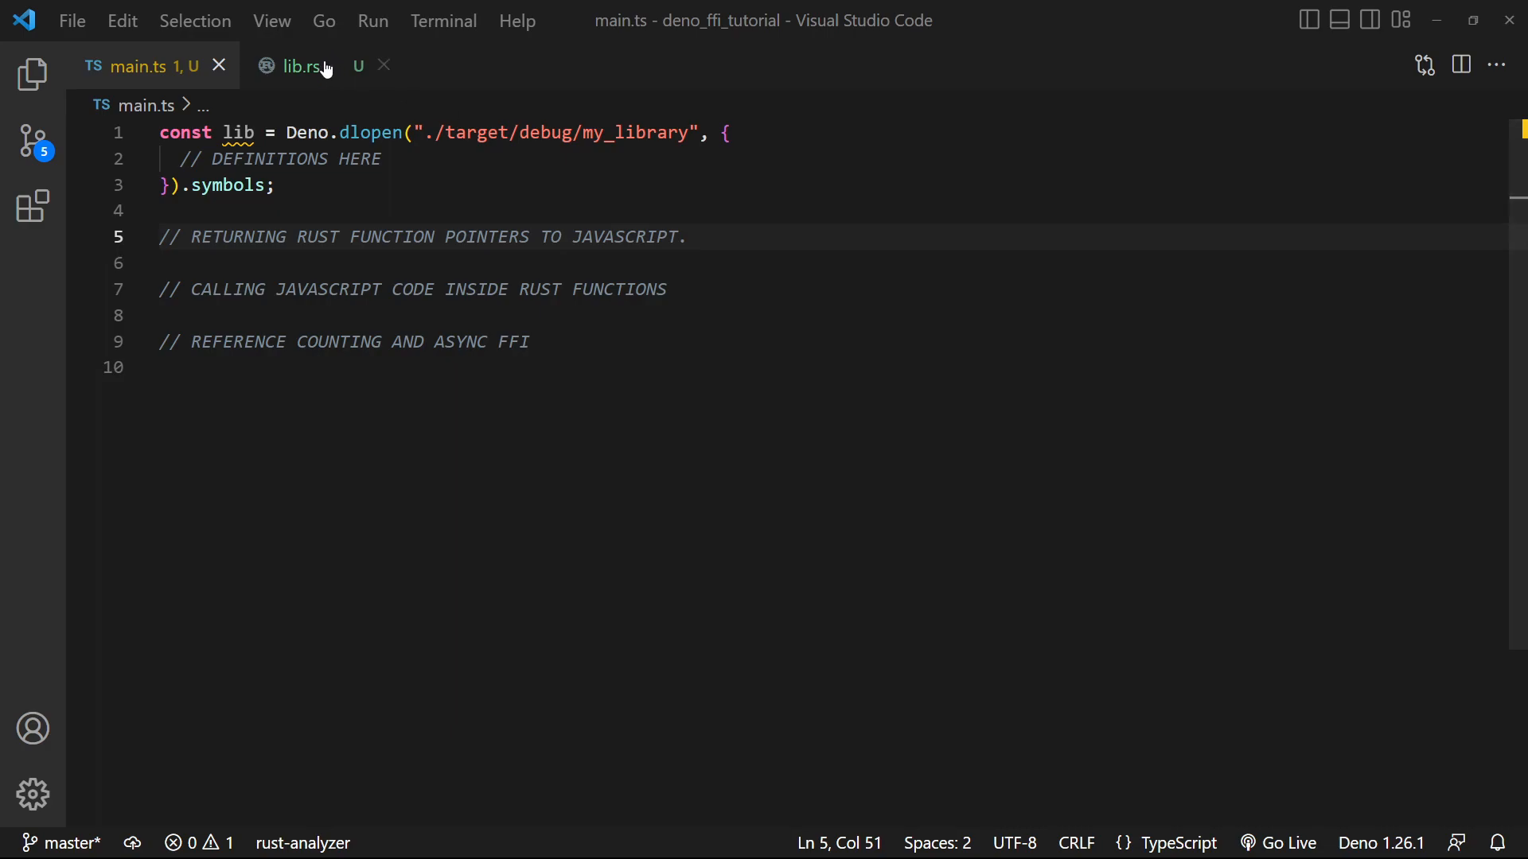
{"action": "mouse_move", "coordinate": [297, 65]}
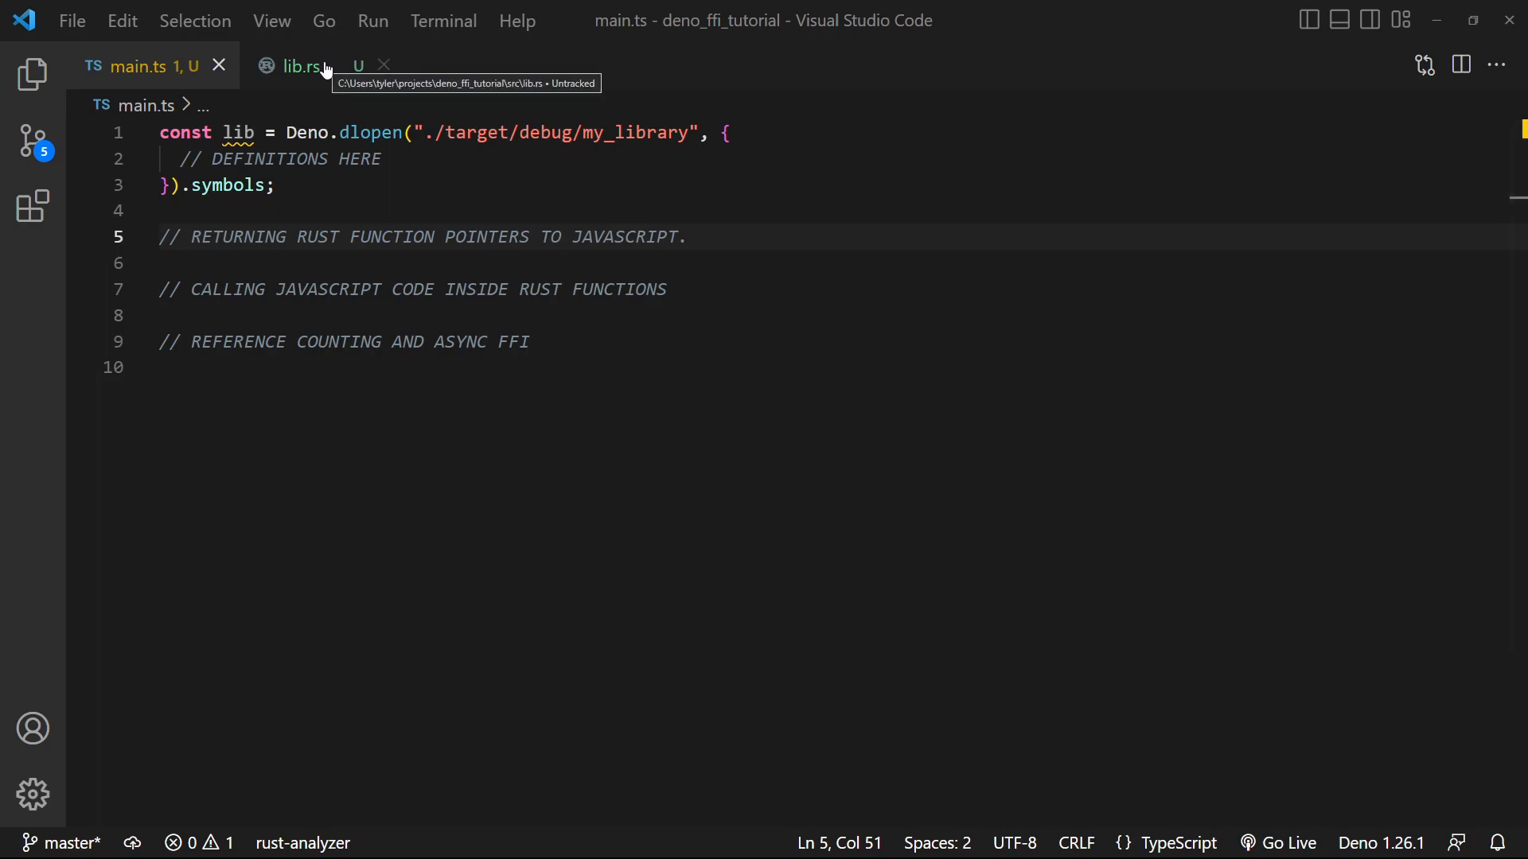
{"action": "mouse_move", "coordinate": [312, 77]}
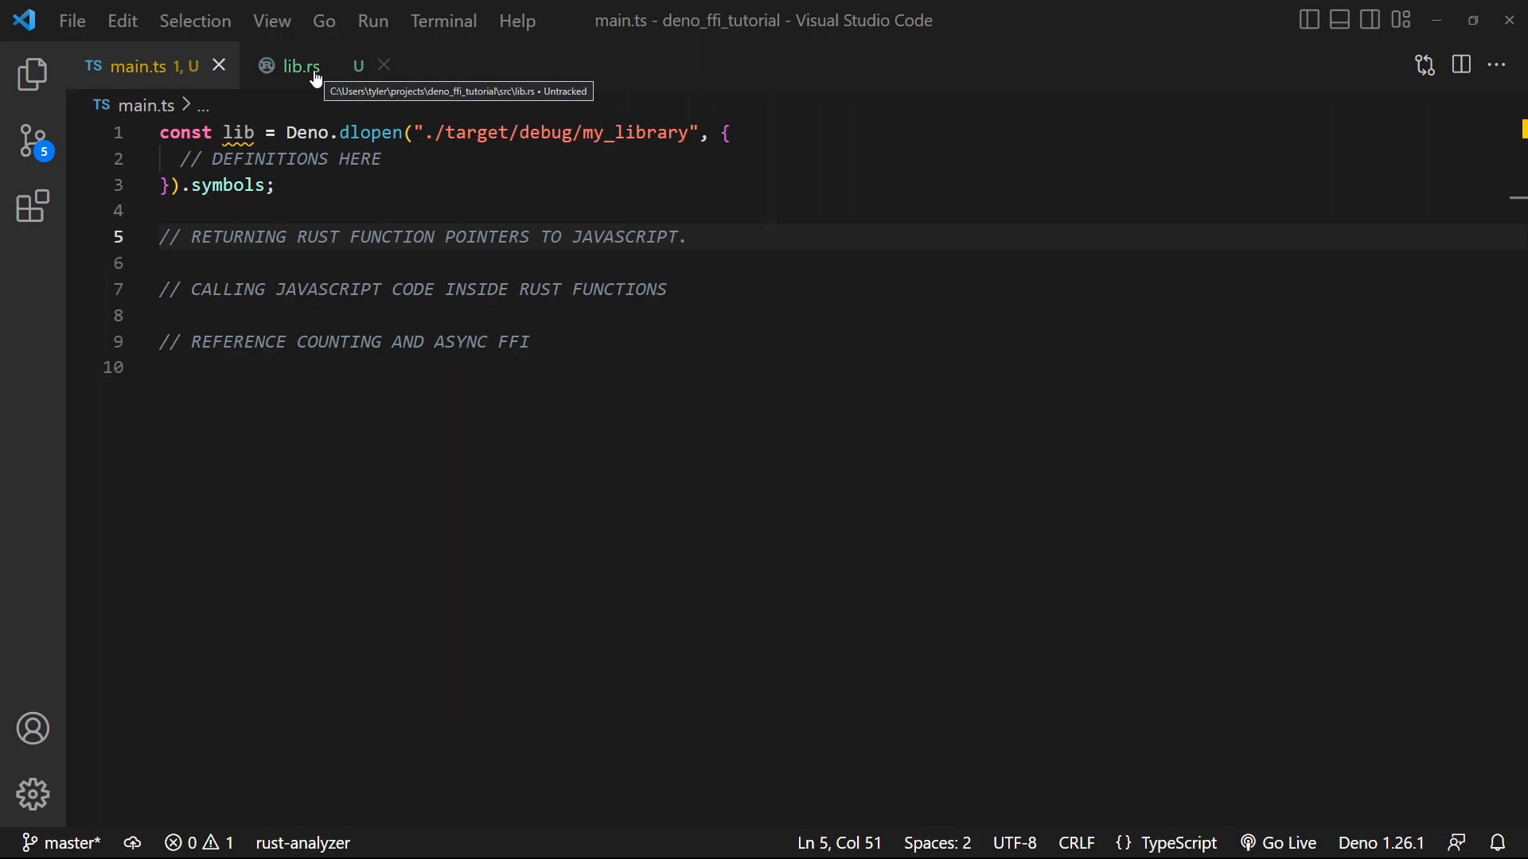
Open lib.rs and review the exported add and subtract f64 functions
{"action": "left_click", "coordinate": [300, 65]}
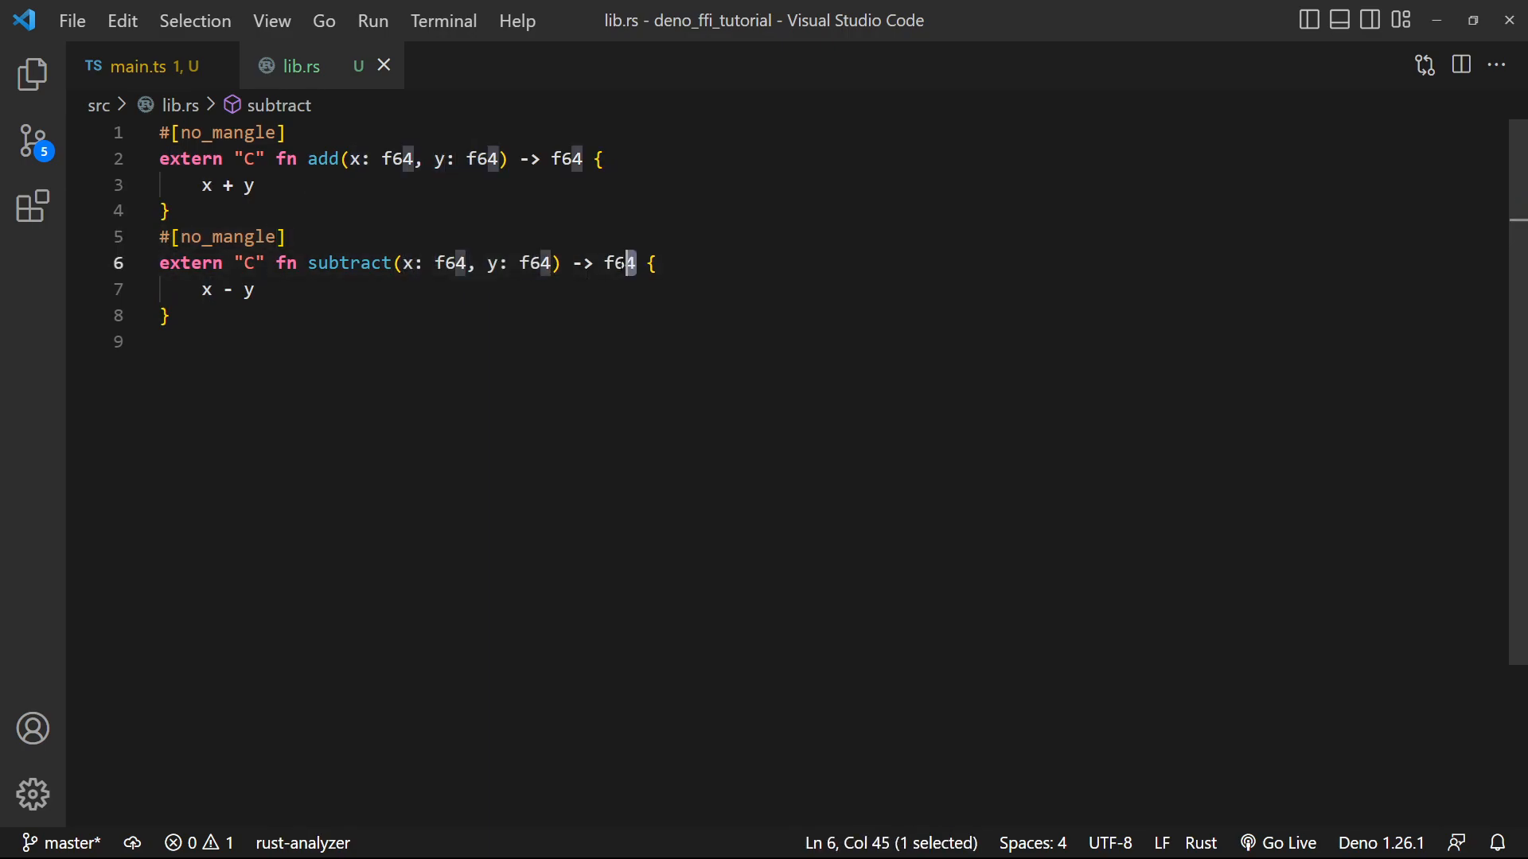
{"action": "double_click", "coordinate": [348, 263]}
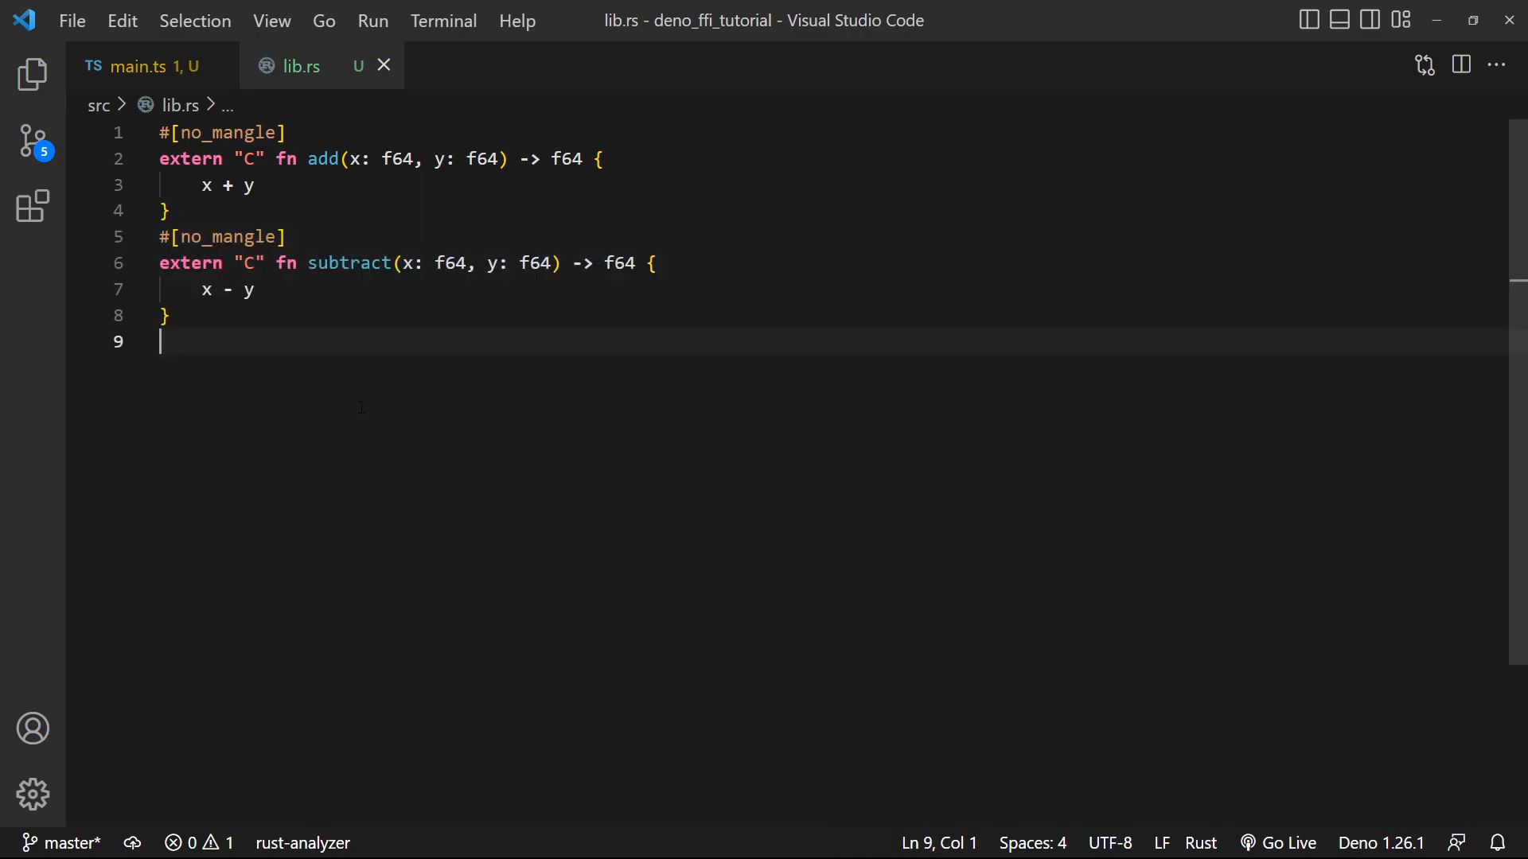
Below the functions, declare #[no_mangle] extern "C" fn create_math_fn(use_add: bool) ->
{"action": "key", "text": "Enter"}
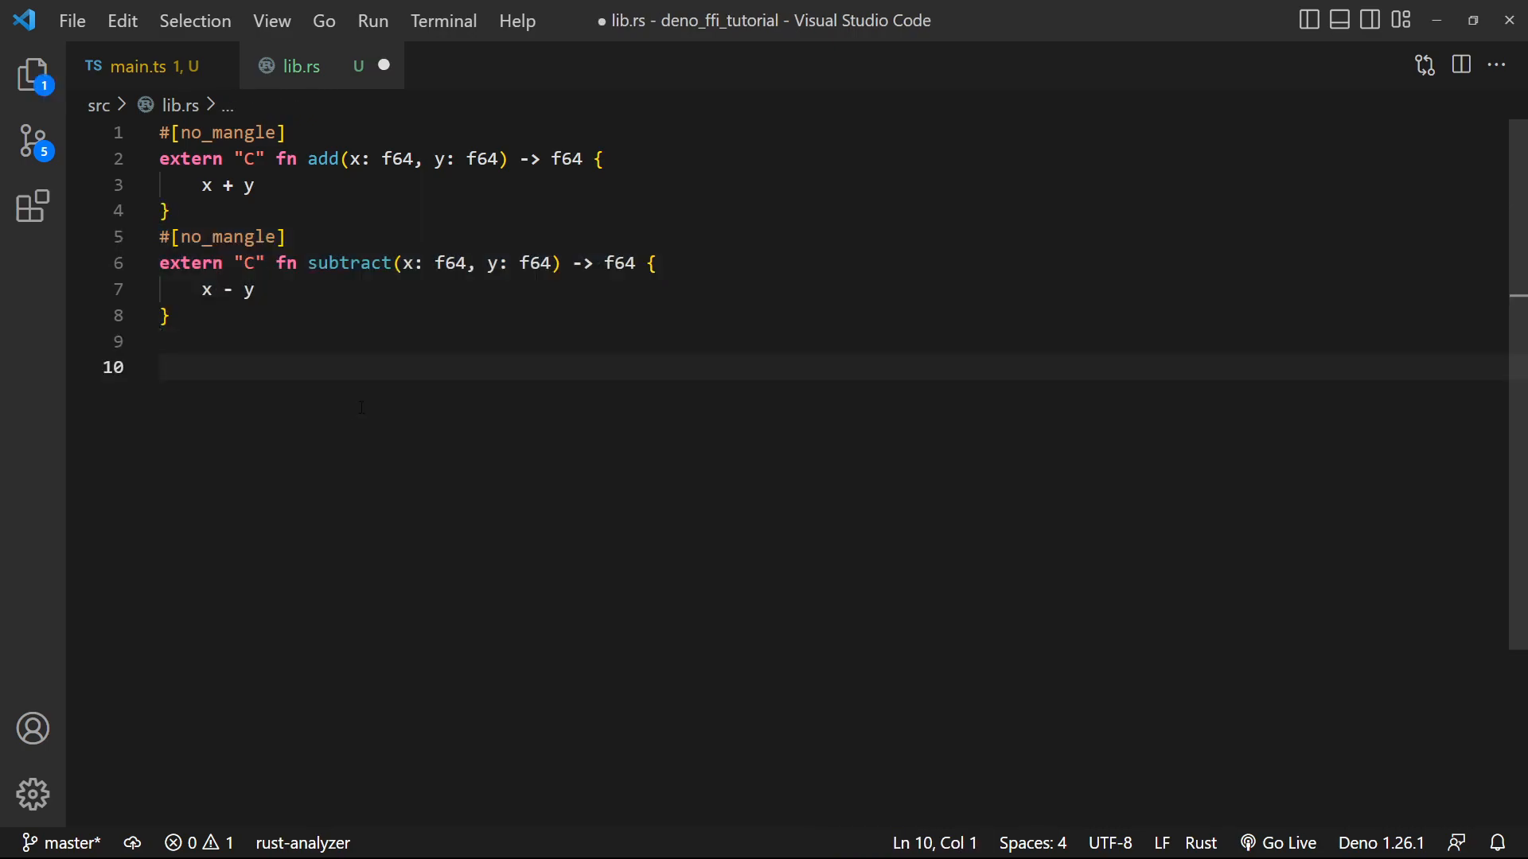
{"action": "double_click", "coordinate": [347, 263]}
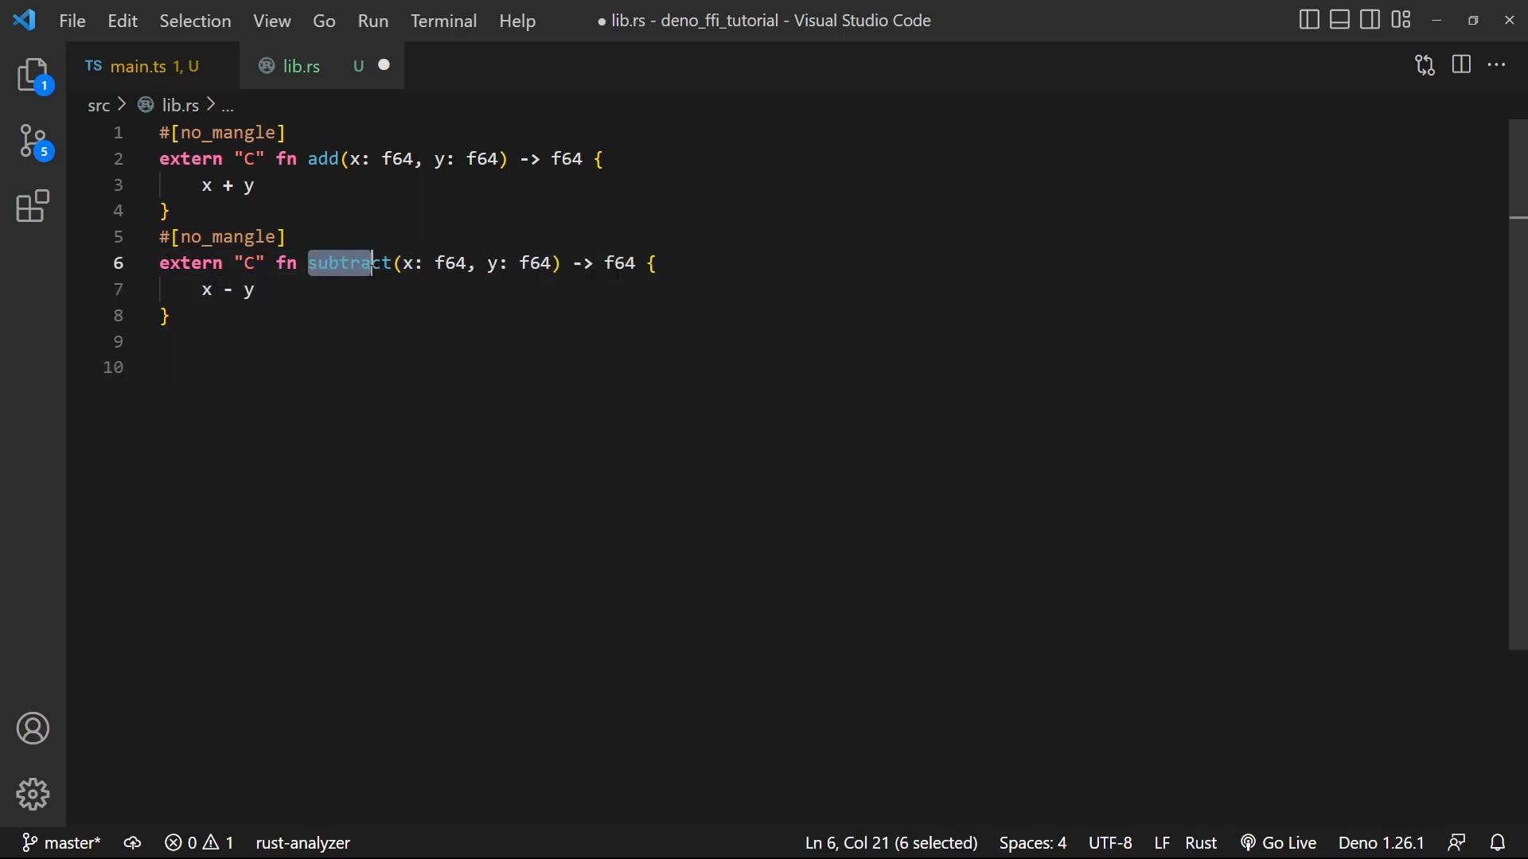
{"action": "type", "text": "#"}
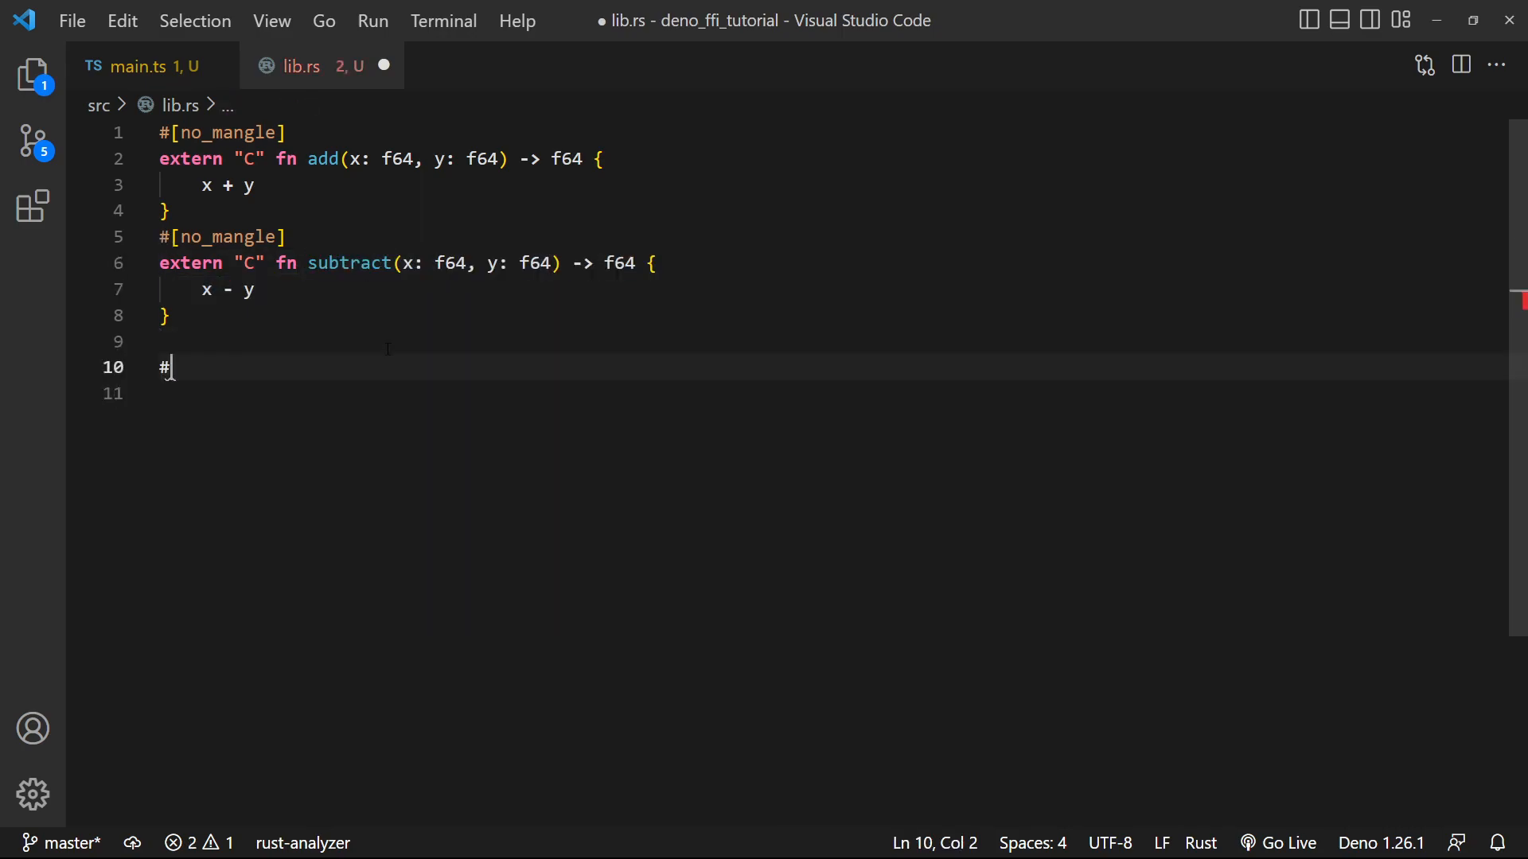
{"action": "type", "text": "[no_mangle"}
{"action": "left_click", "coordinate": [835, 394]}
{"action": "type", "text": "extern  \"C"}
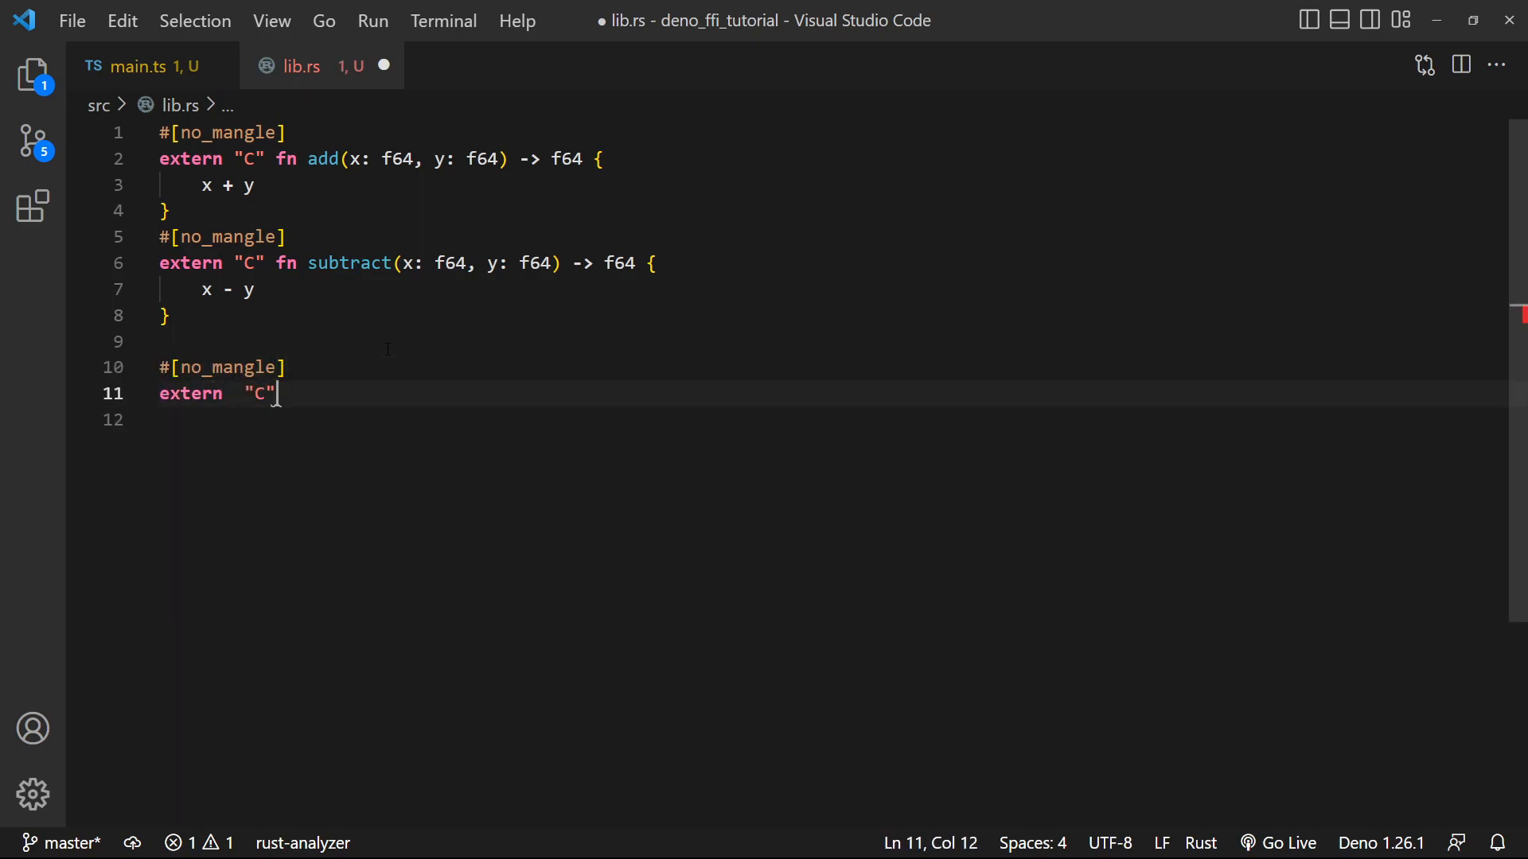
{"action": "type", "text": "fn"}
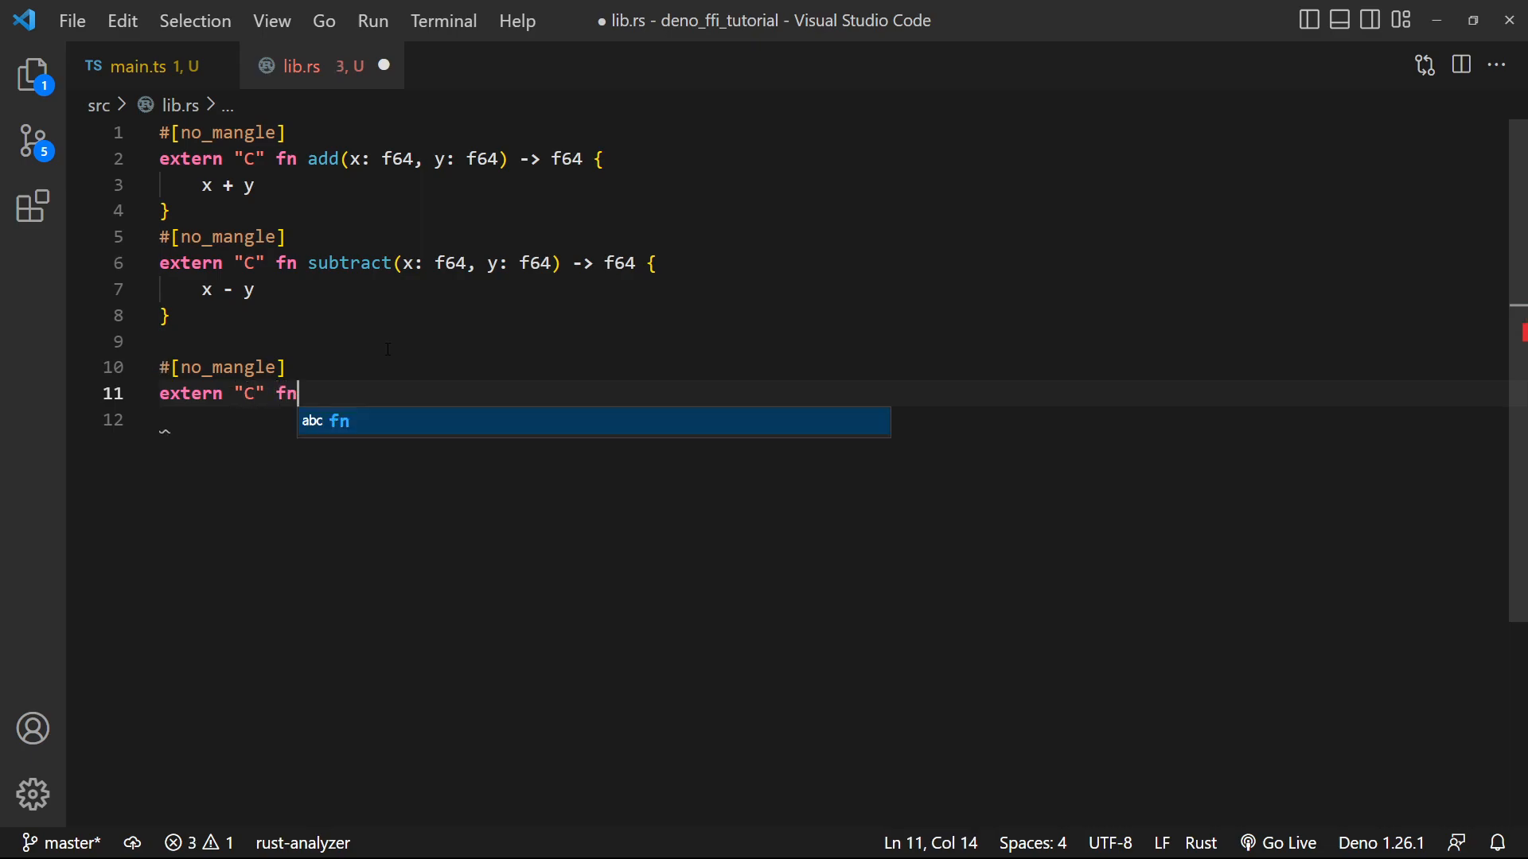
{"action": "type", "text": "create"}
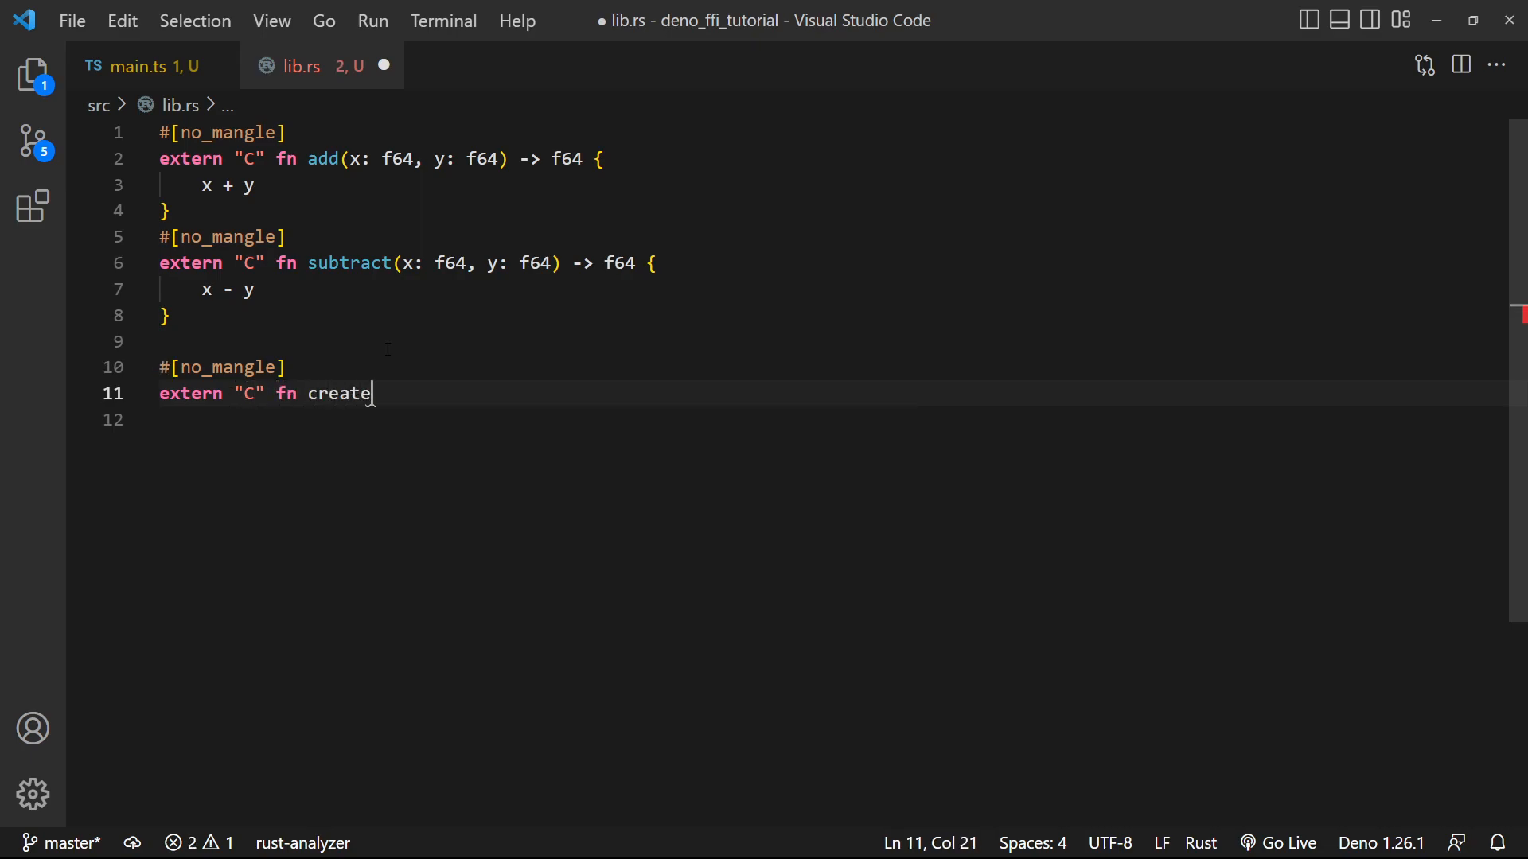
{"action": "type", "text": "_math_"}
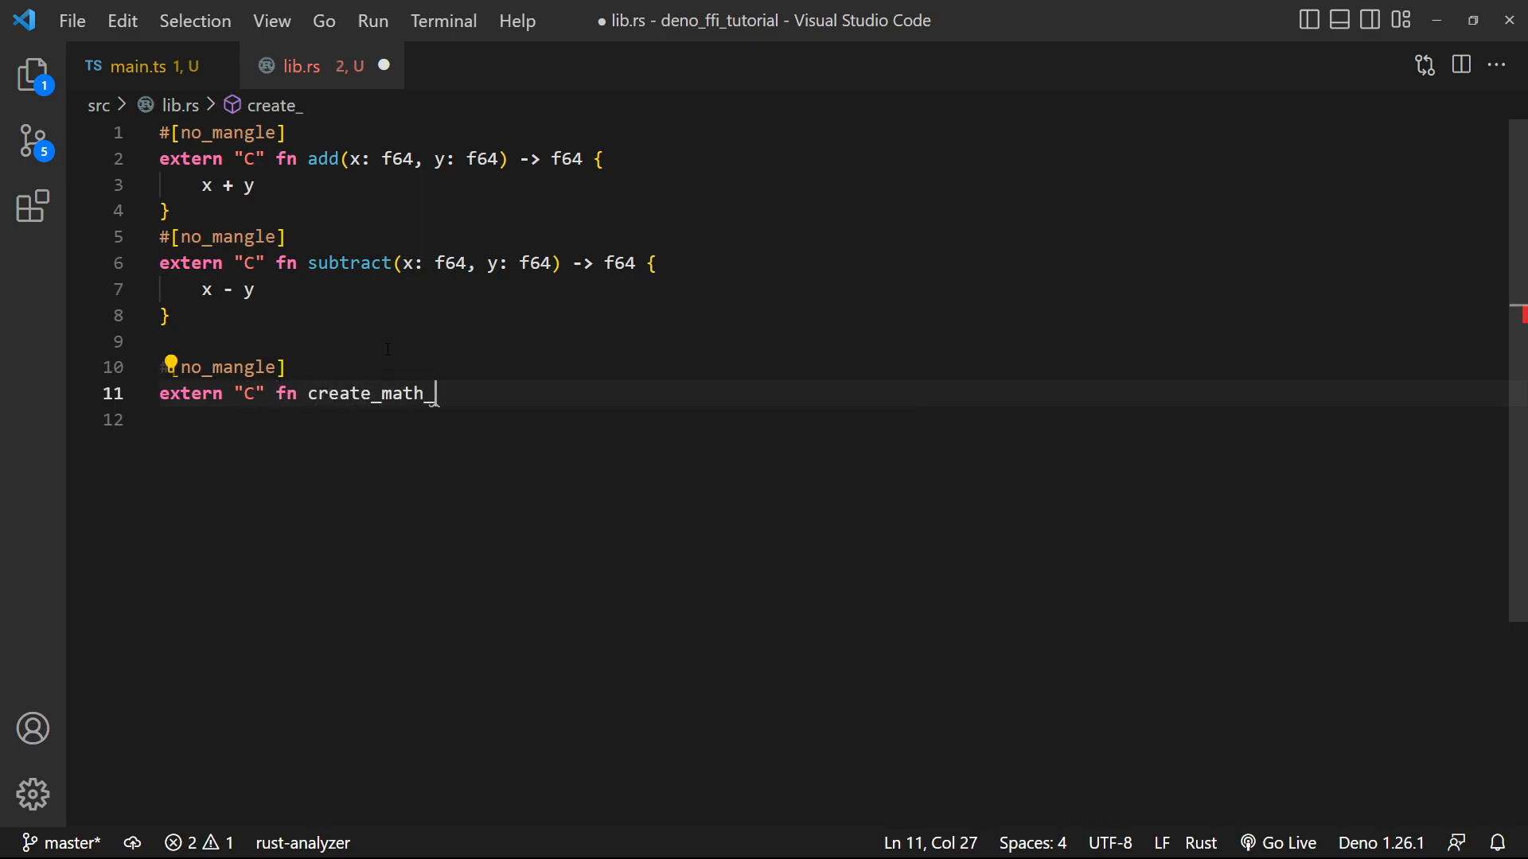
{"action": "type", "text": "fn("}
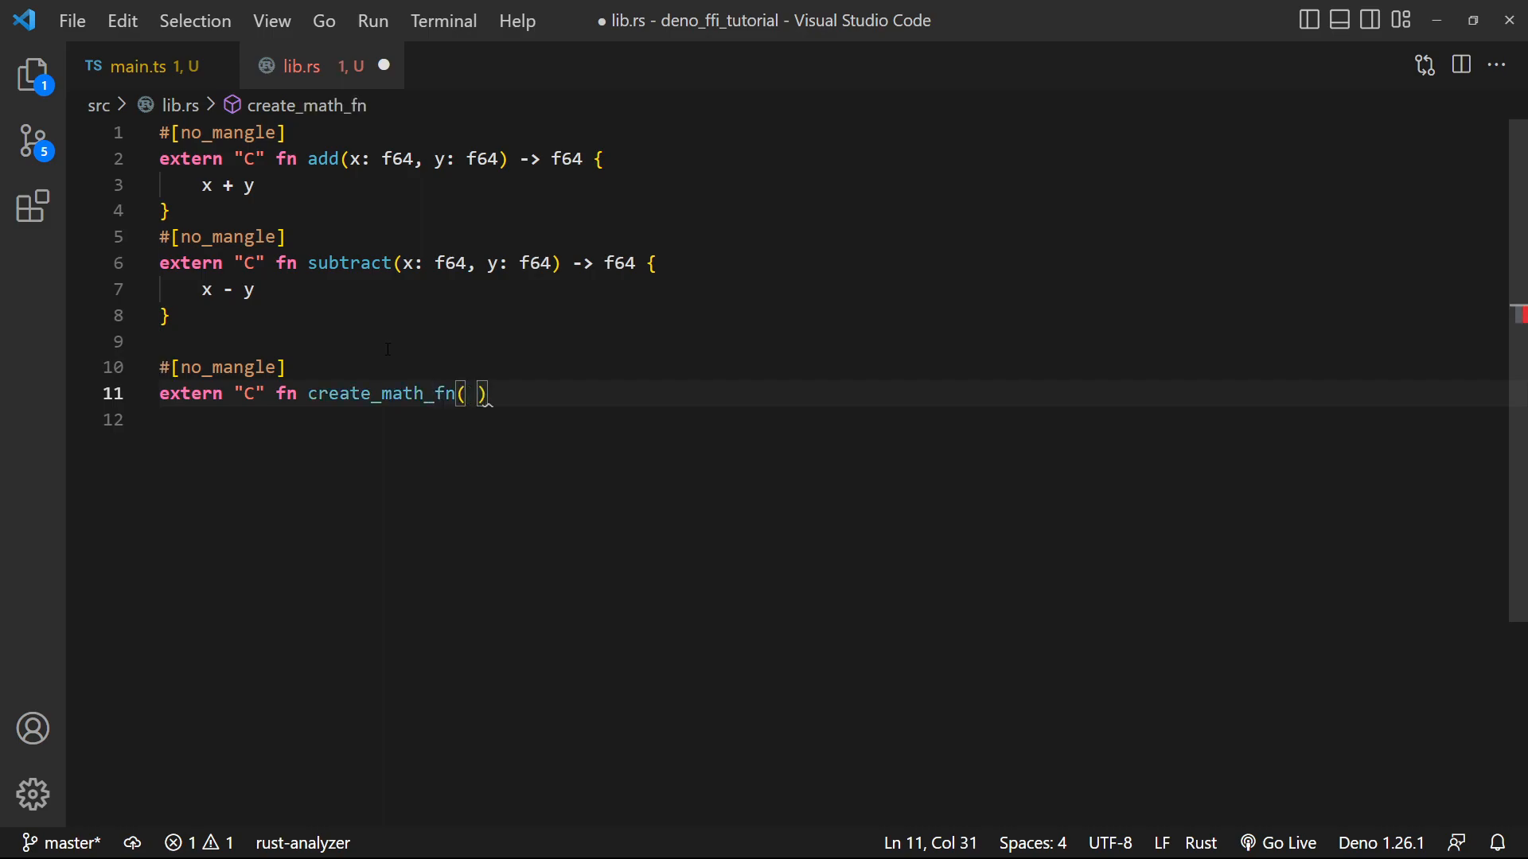
{"action": "type", "text": "use_bo"}
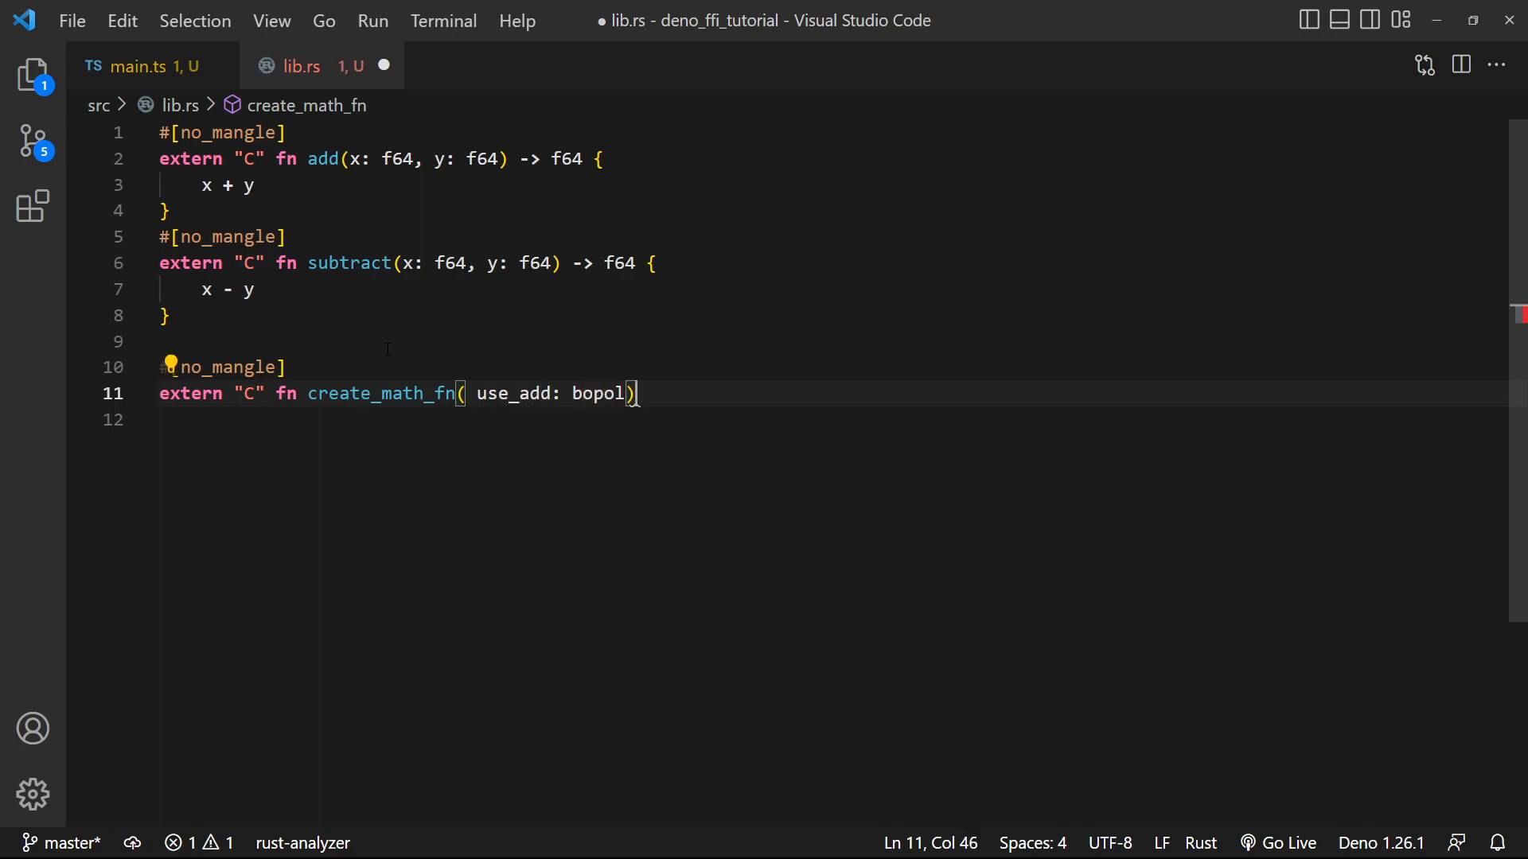
{"action": "key", "text": "Backspace"}
{"action": "type", "text": " ->"}
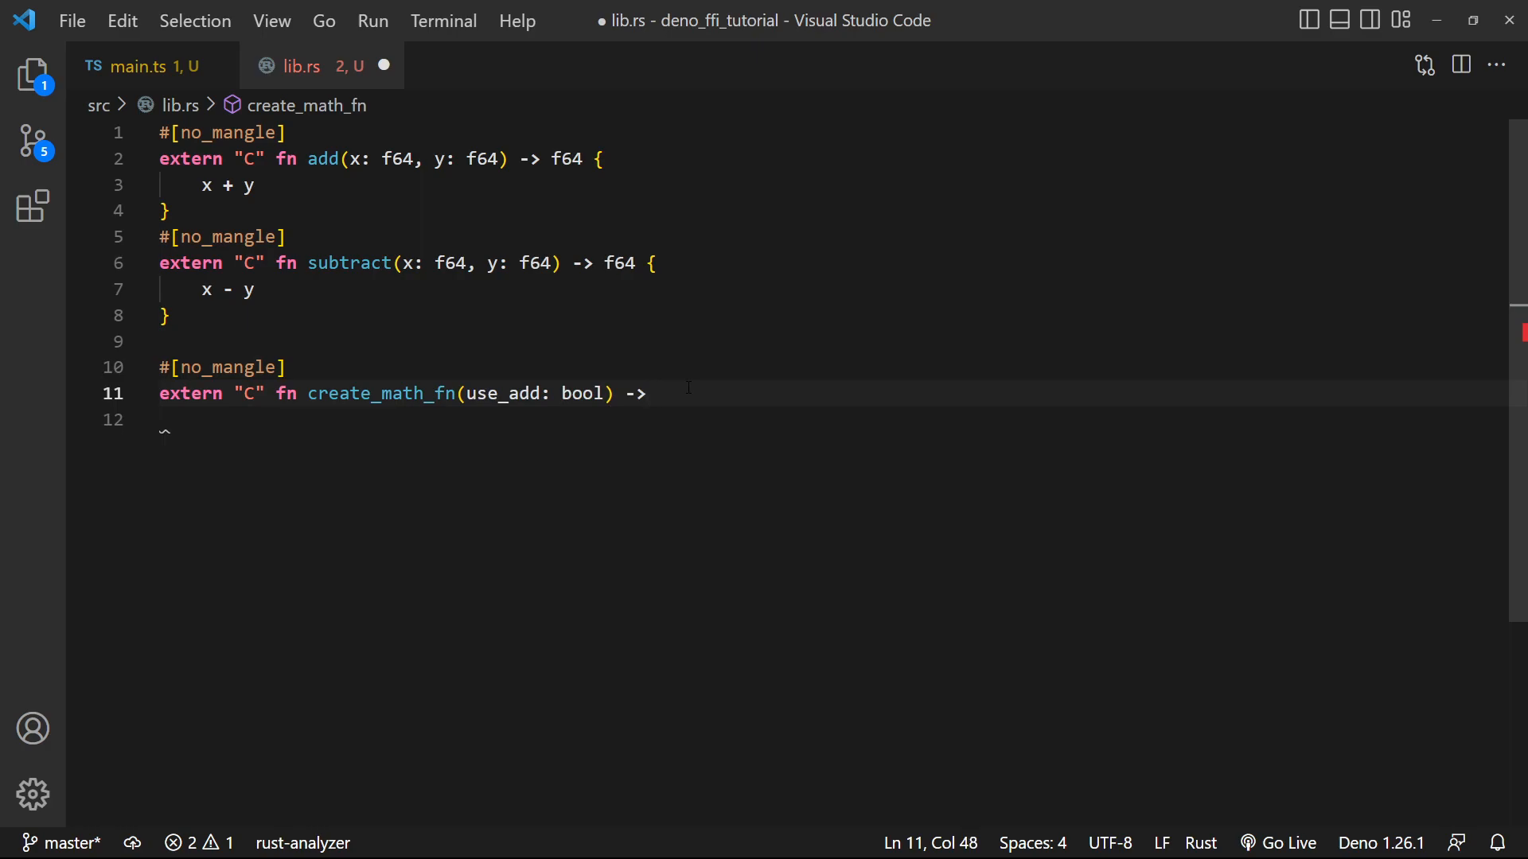
{"action": "mouse_move", "coordinate": [349, 263]}
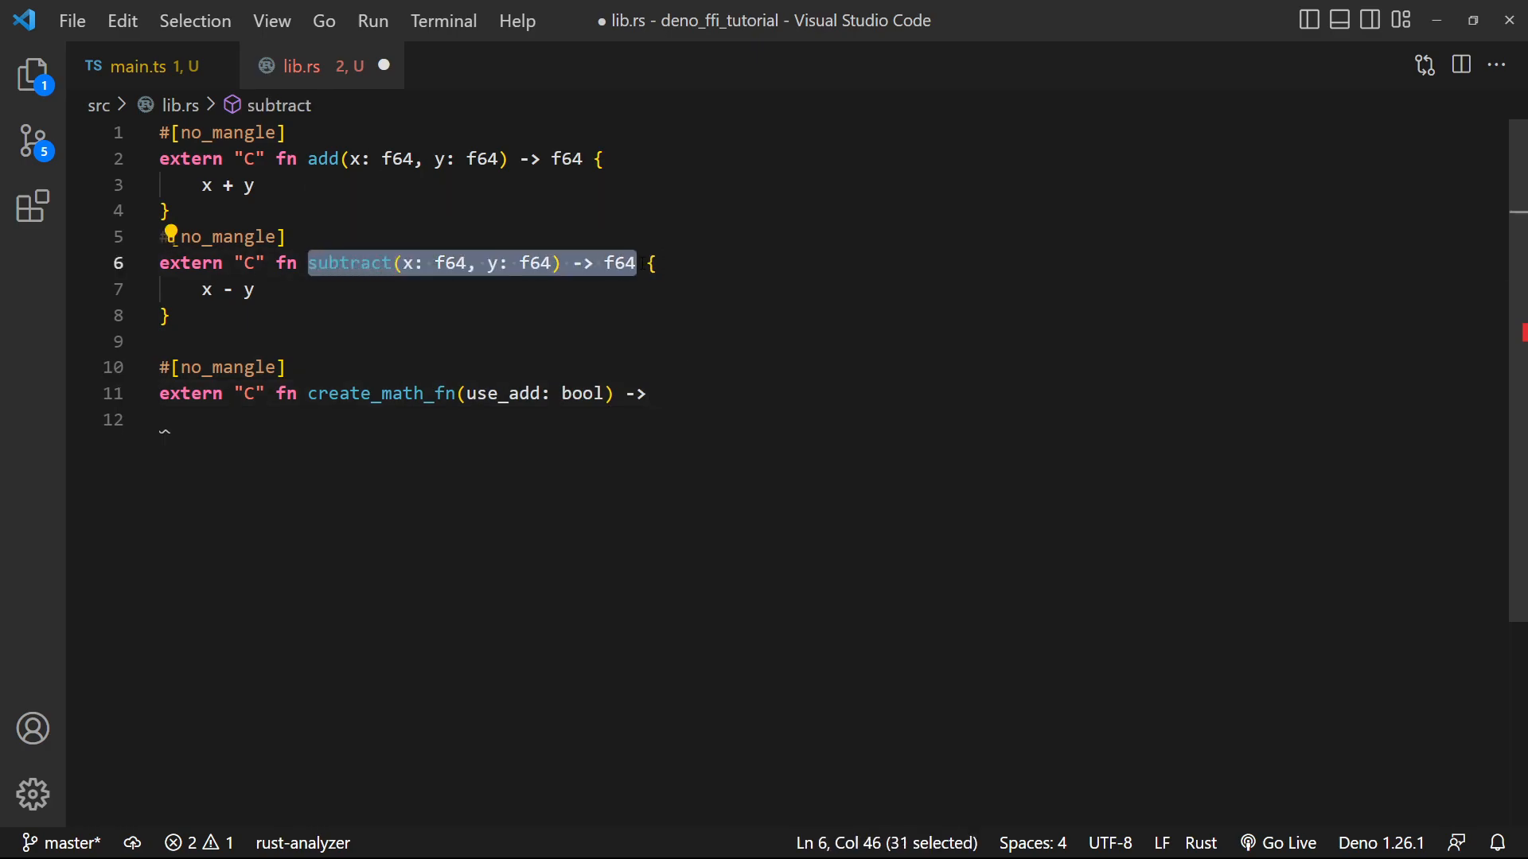
Give create_math_fn the return type extern "C" fn(f64, f64) -> f64
{"action": "type", "text": "extern"}
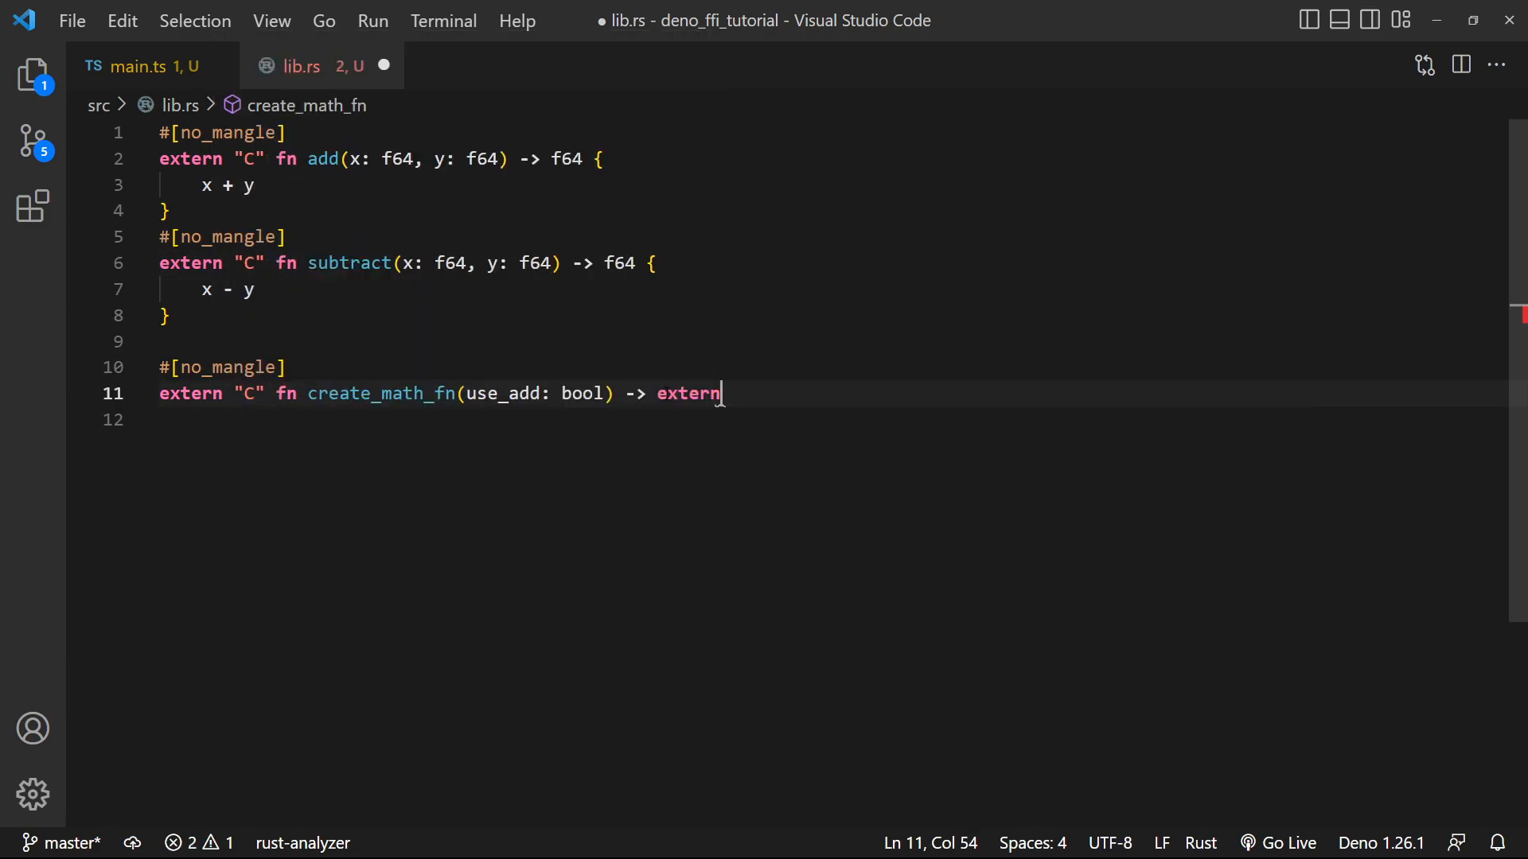
{"action": "type", "text": "\"C\" fn"}
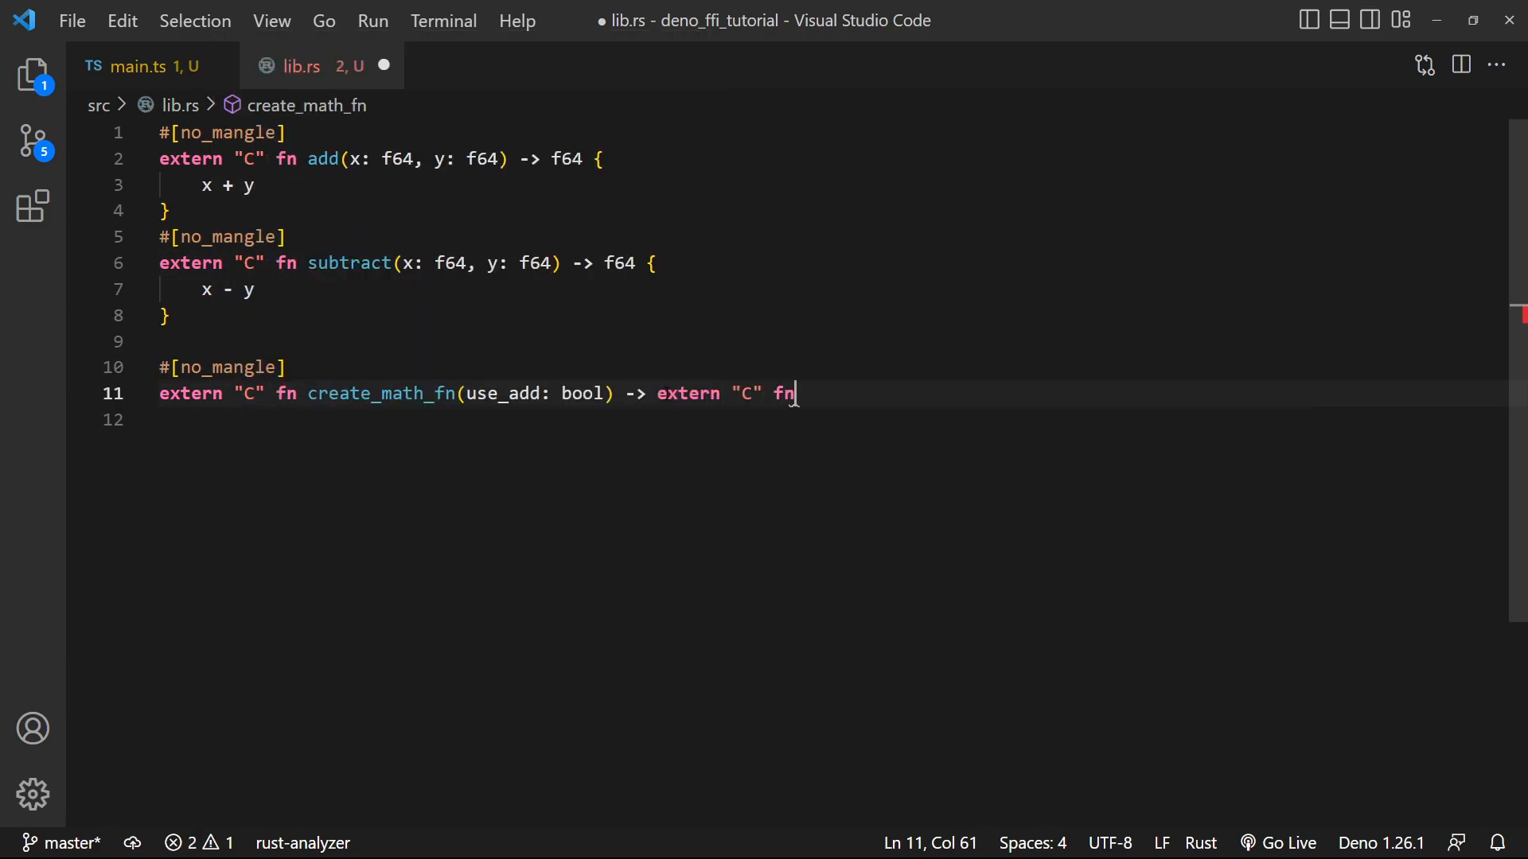
{"action": "type", "text": "()"}
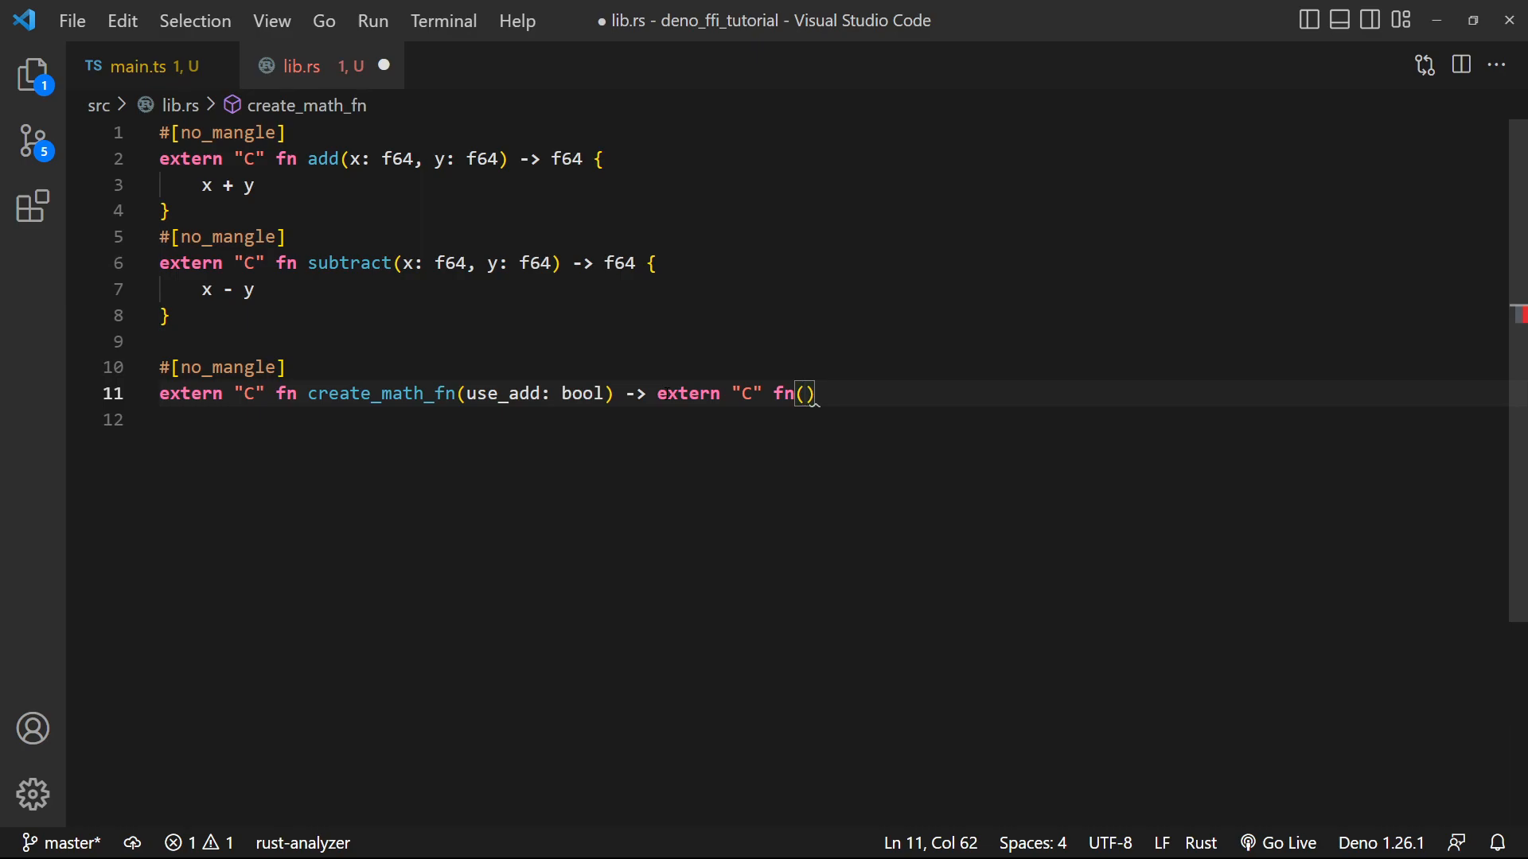
{"action": "type", "text": "f64, f64"}
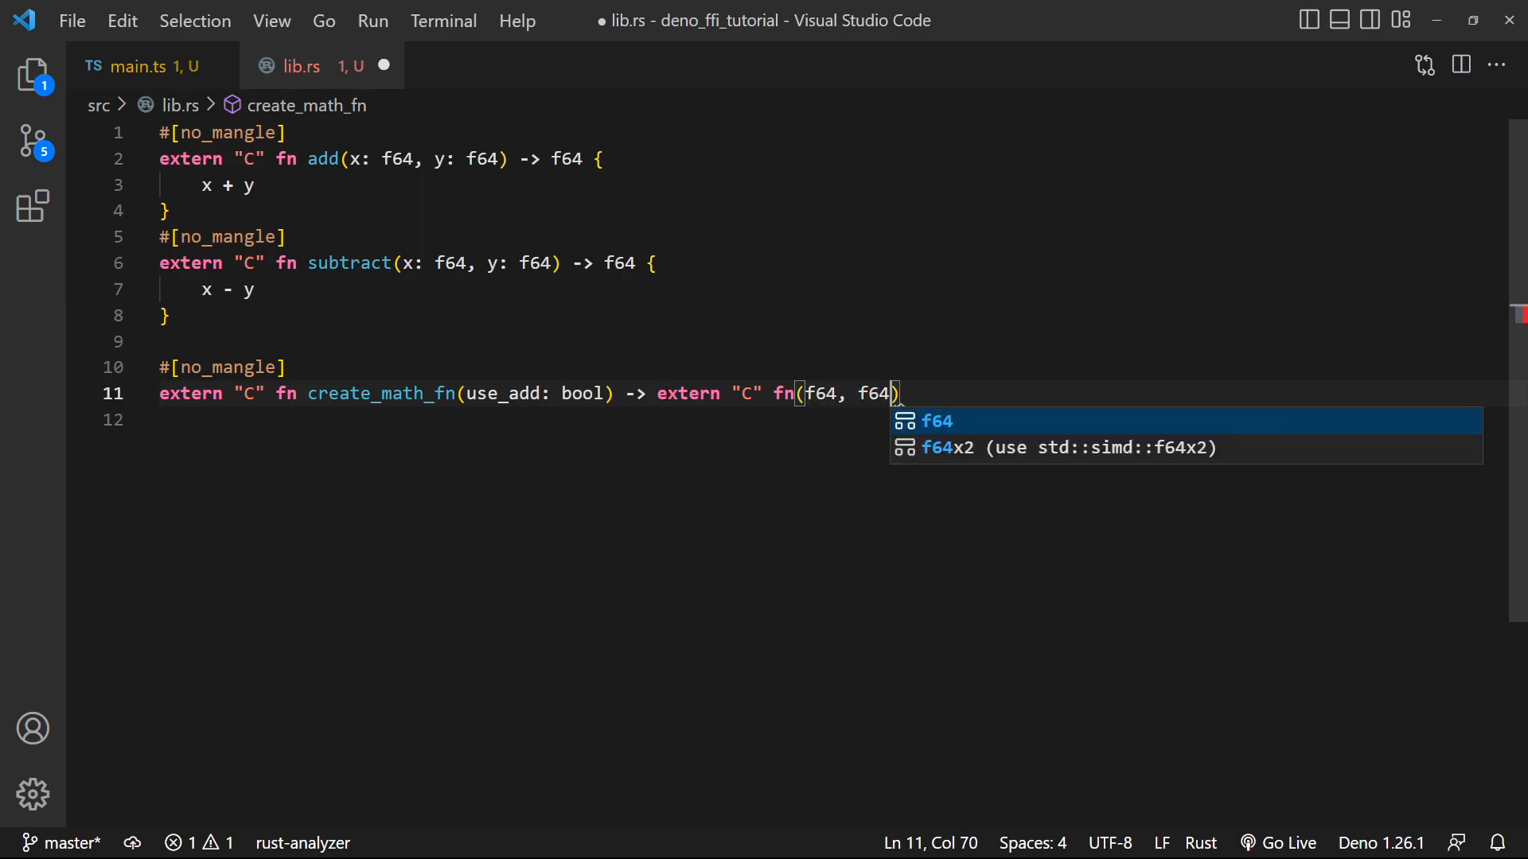
{"action": "type", "text": "-> f64 {"}
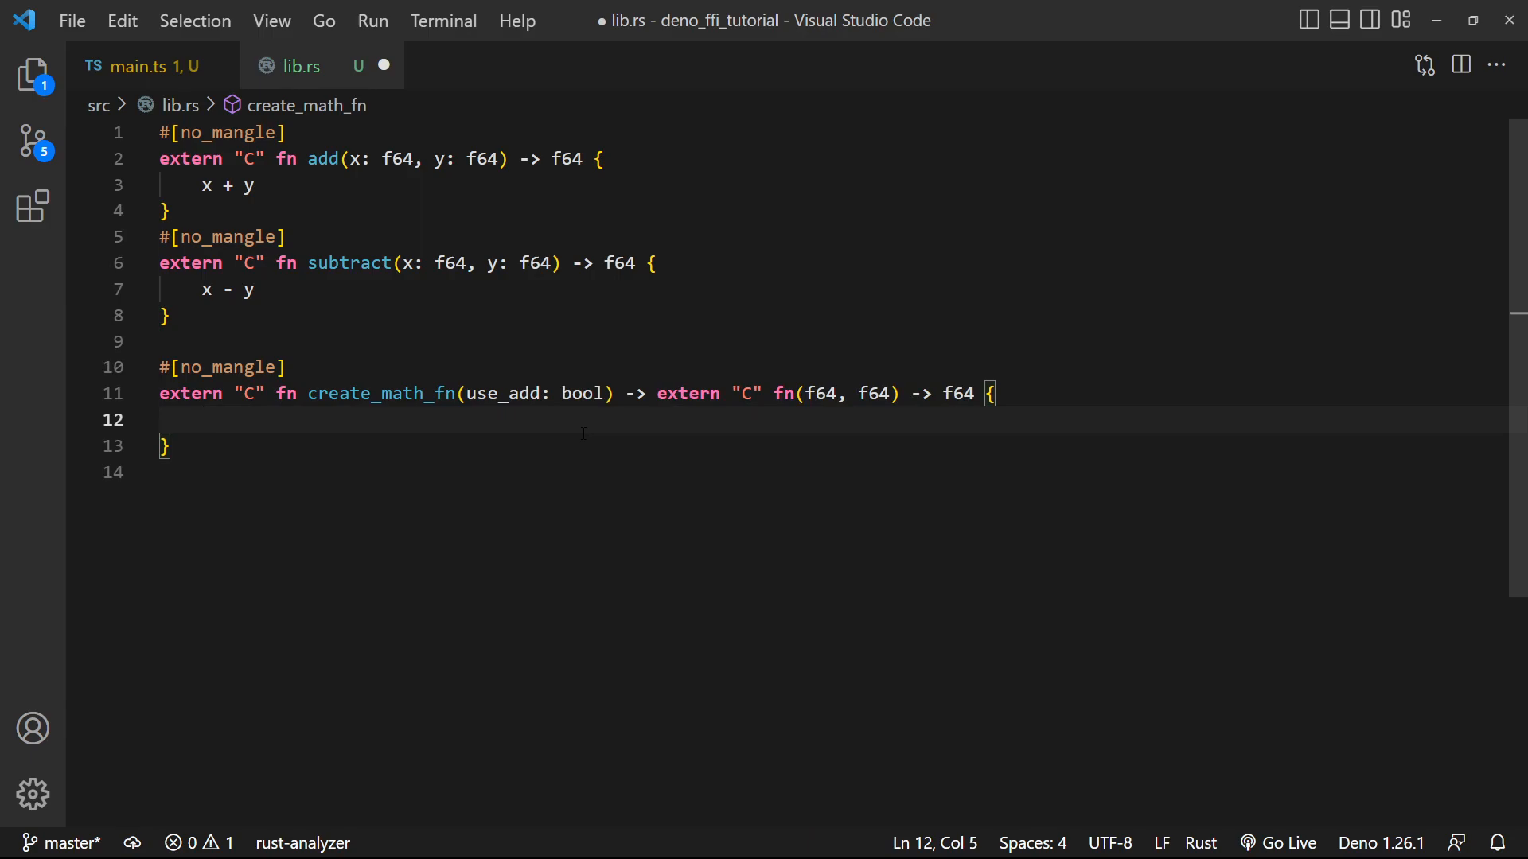
Write the body returning add if use_add is true, otherwise subtract
{"action": "type", "text": "return"}
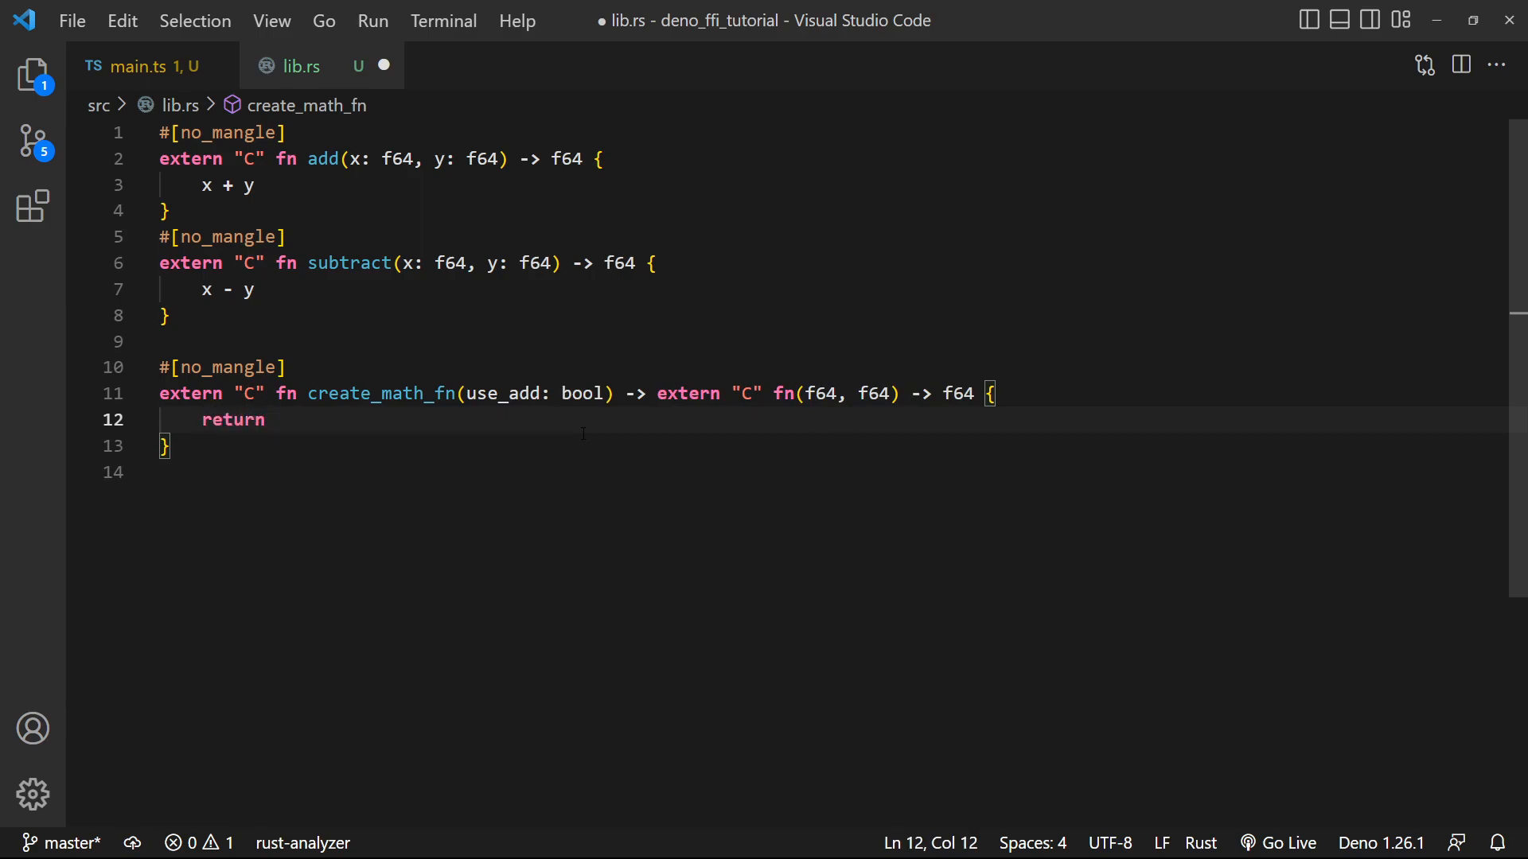
{"action": "type", "text": "if"}
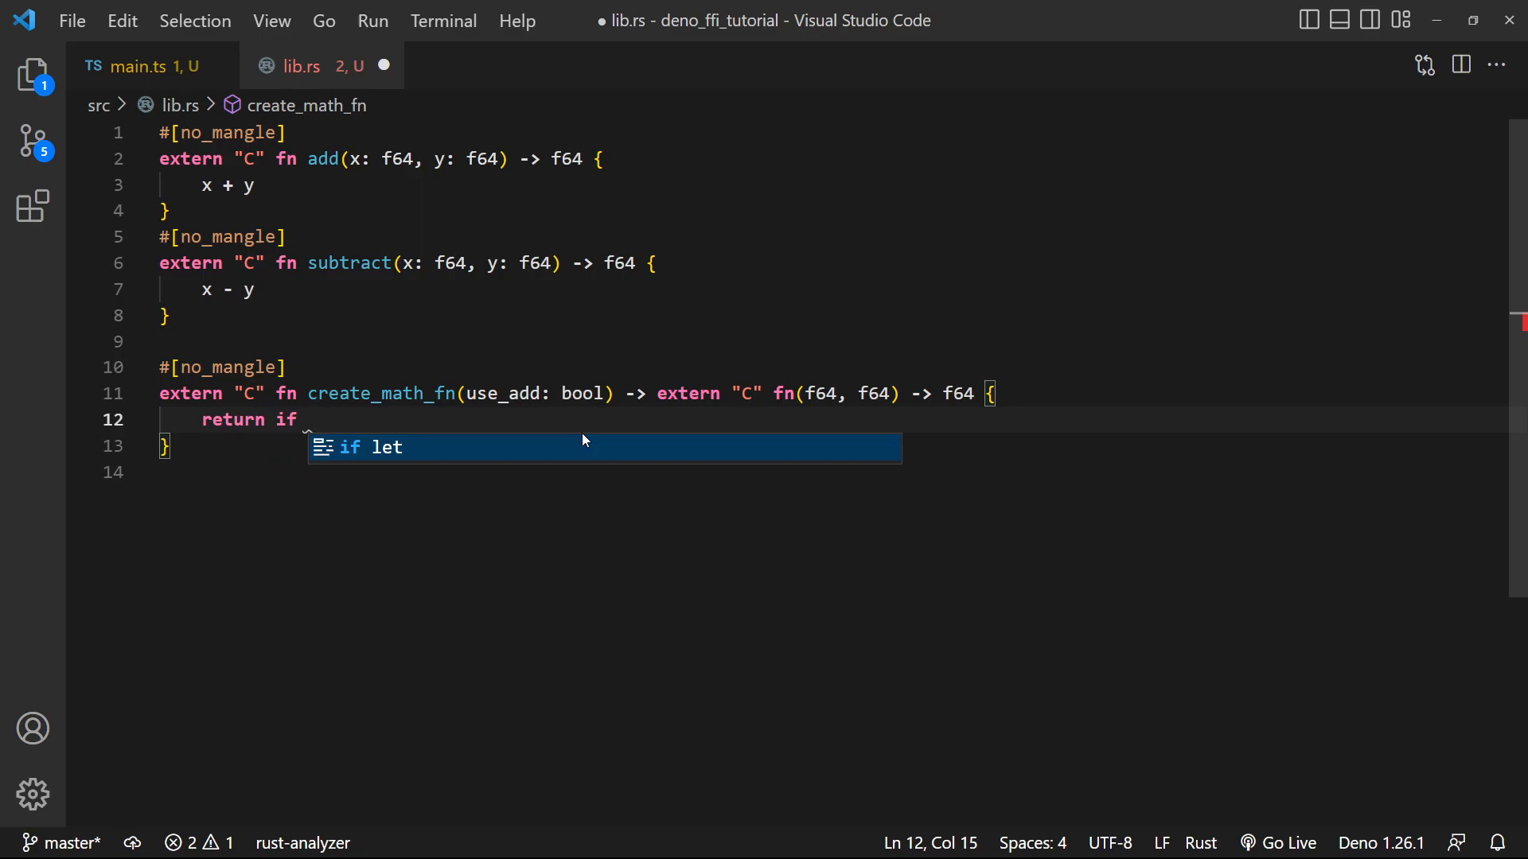
{"action": "type", "text": "use_add { a"}
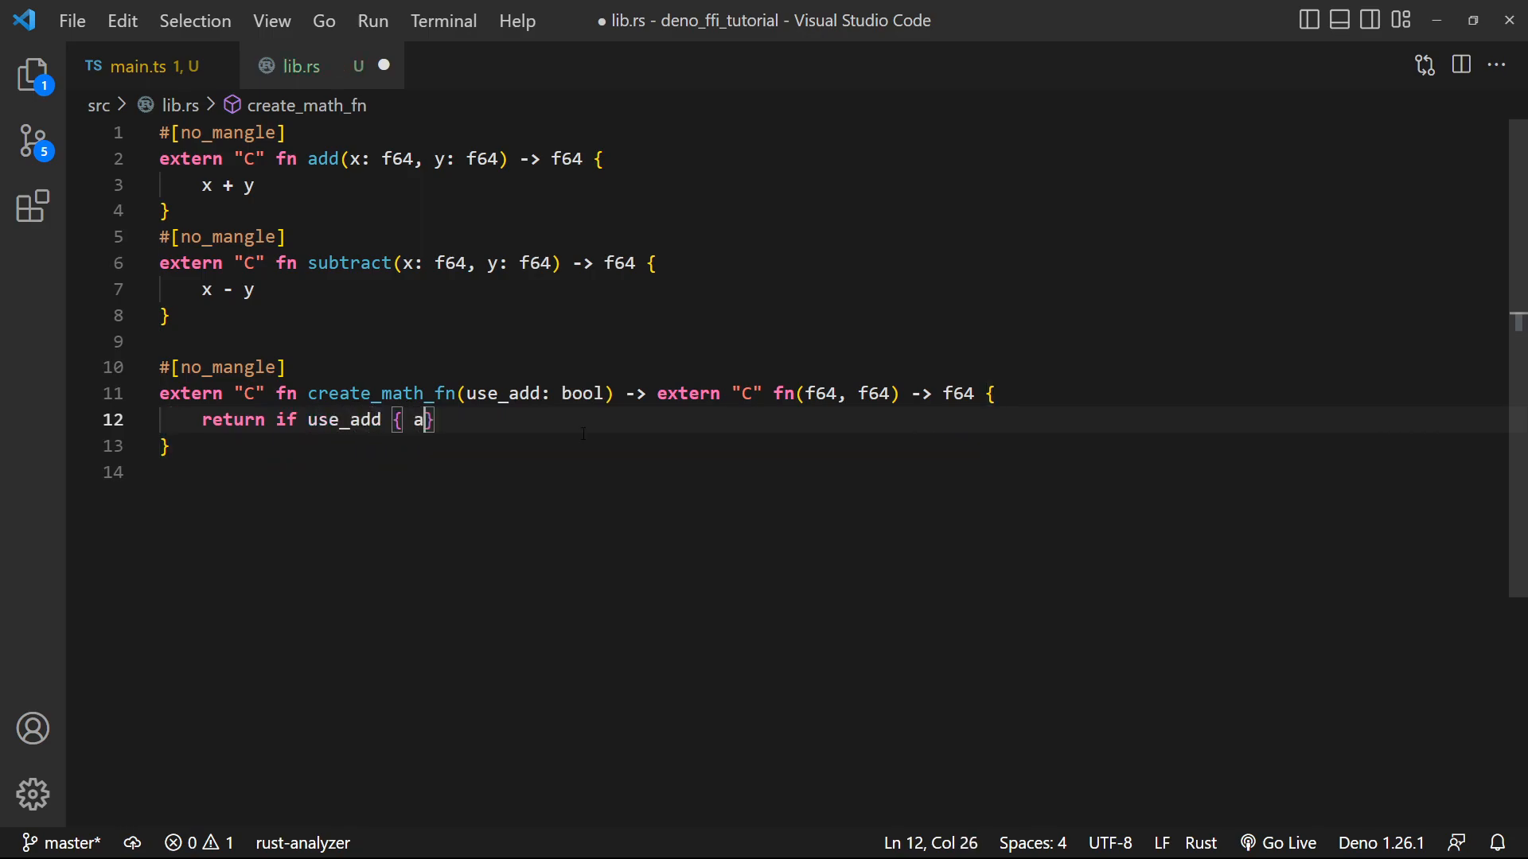
{"action": "type", "text": "dd } else"}
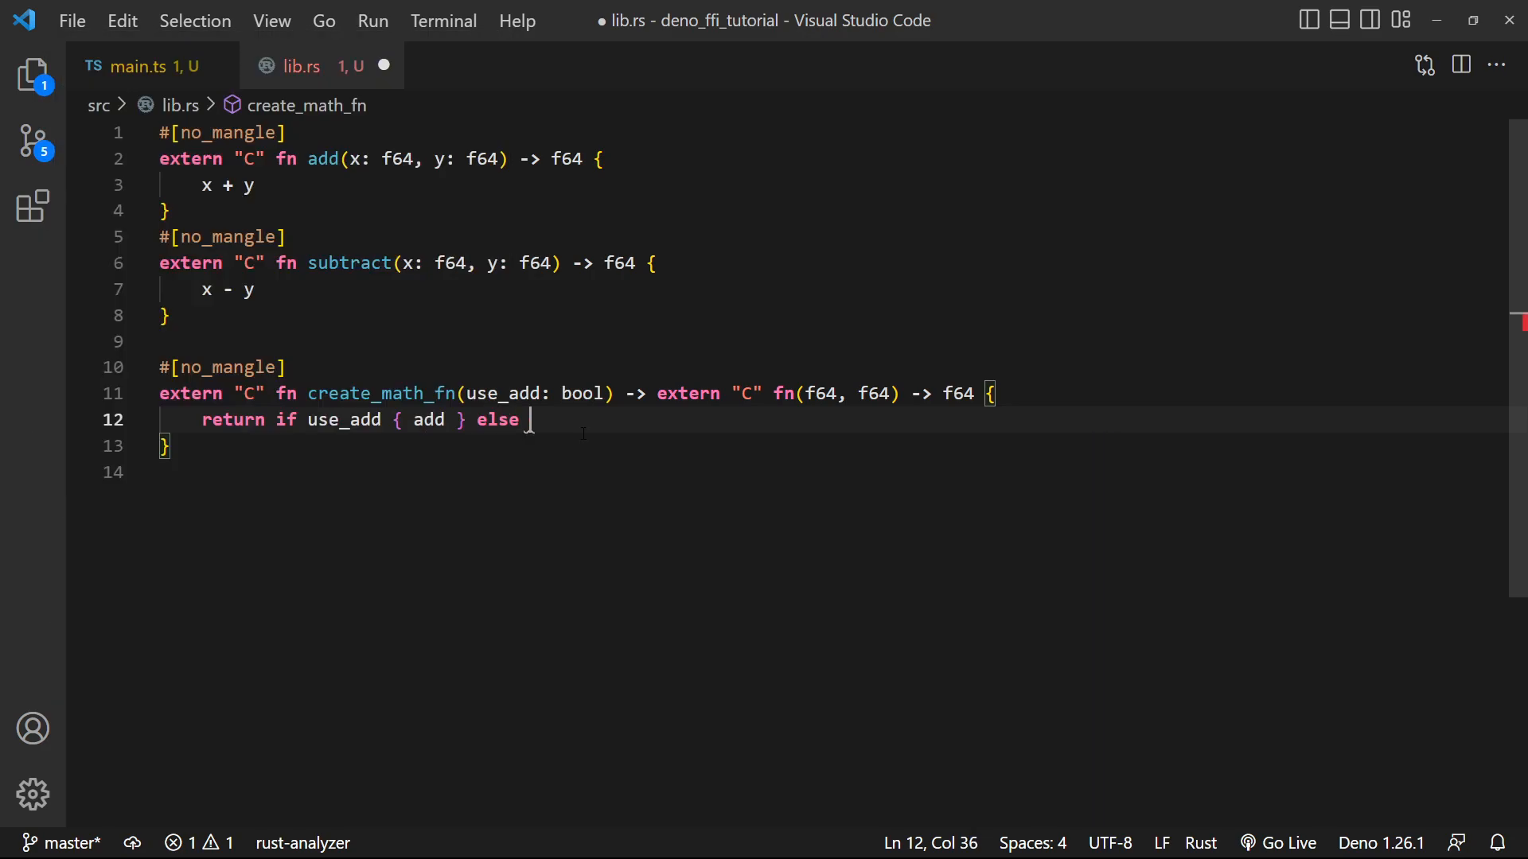
{"action": "type", "text": "{"}
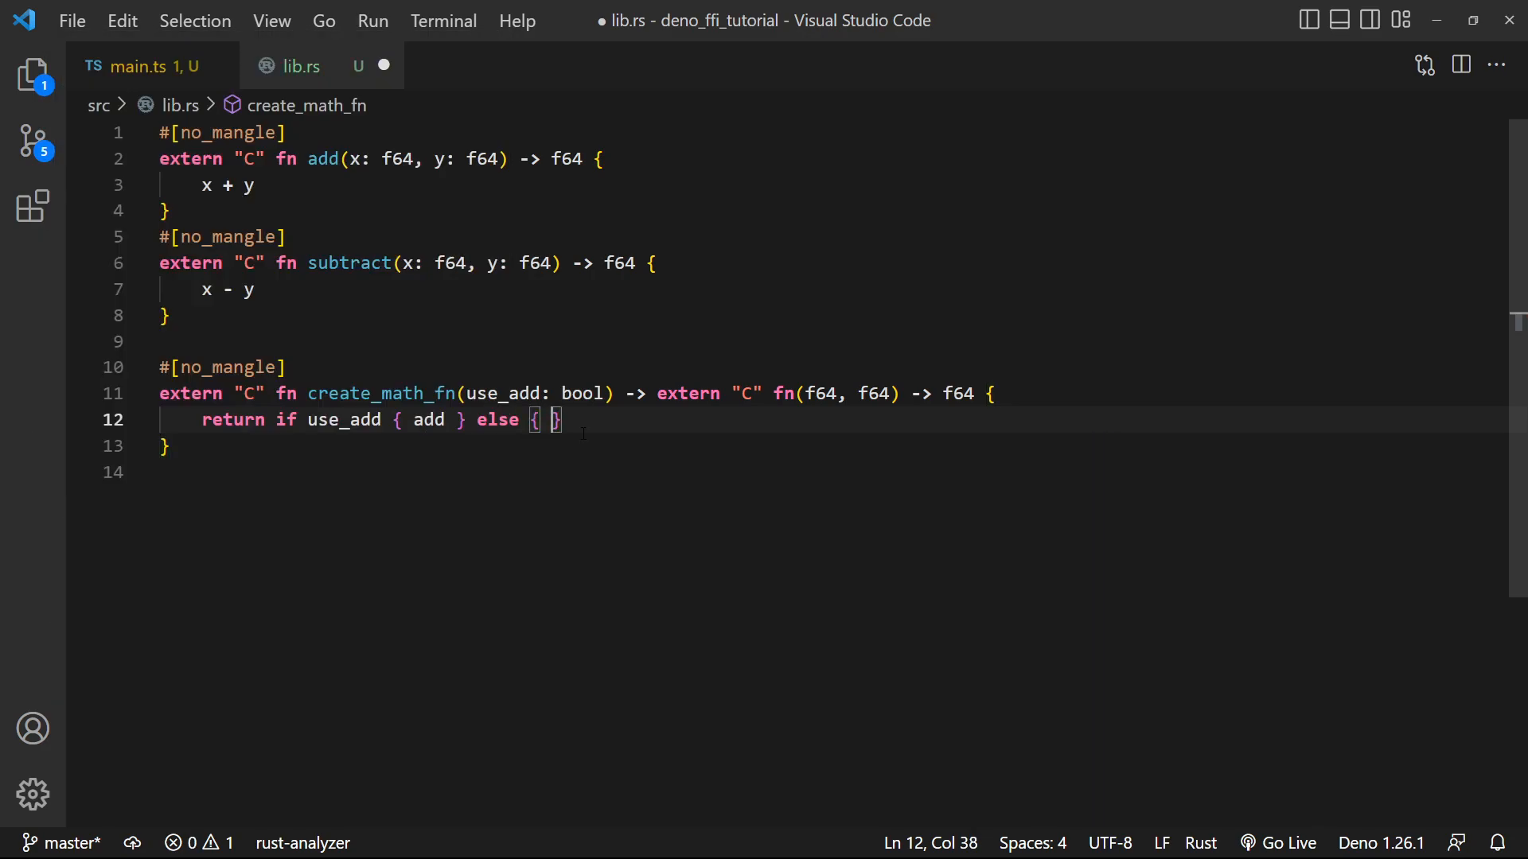
{"action": "type", "text": "subtract"}
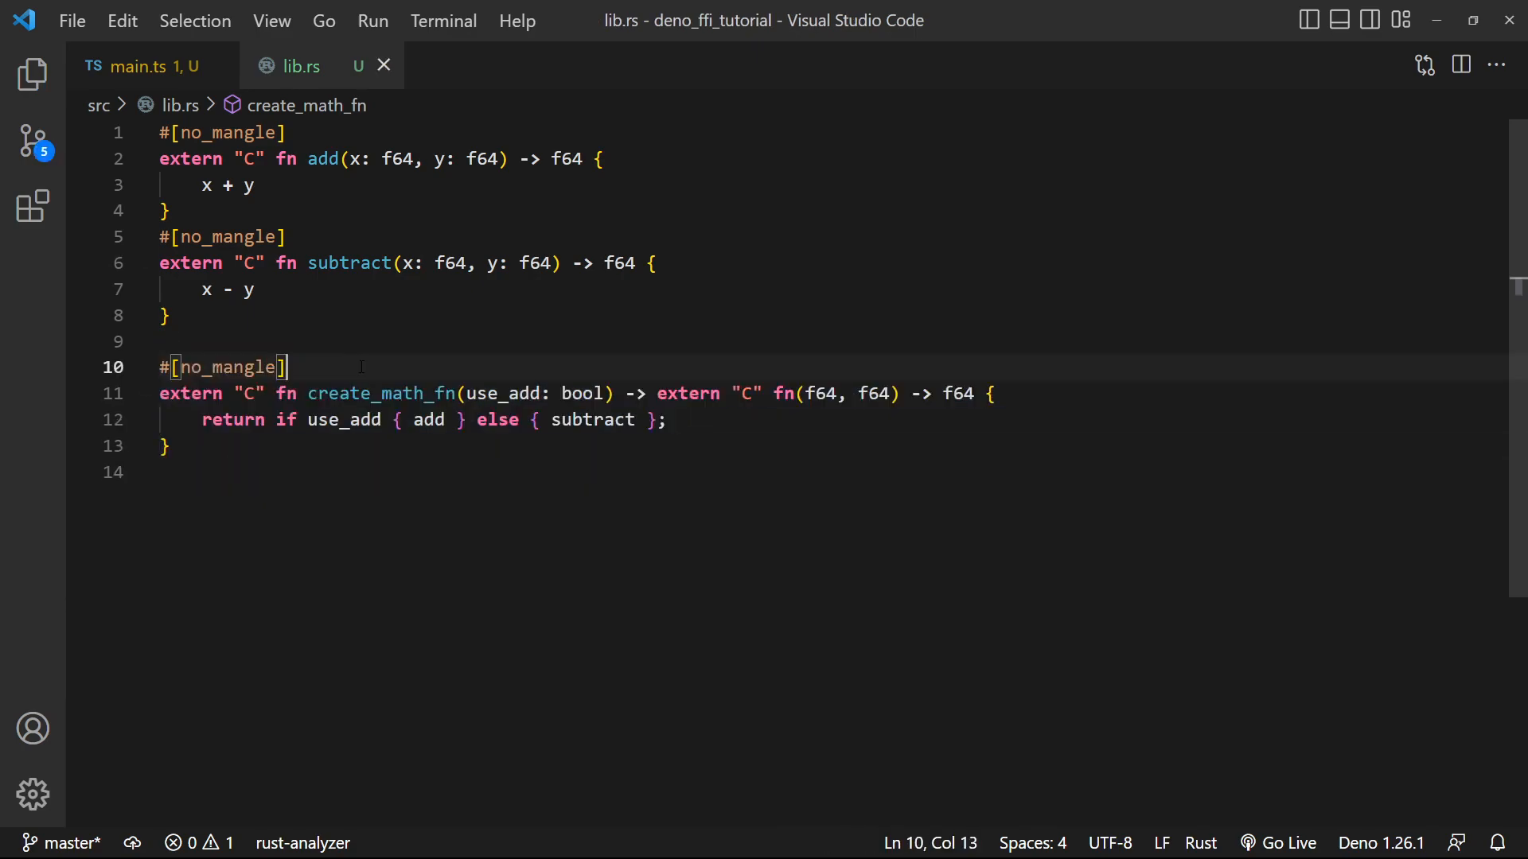
Copy the create_math_fn name from lib.rs to start its entry in main.ts
{"action": "double_click", "coordinate": [381, 394]}
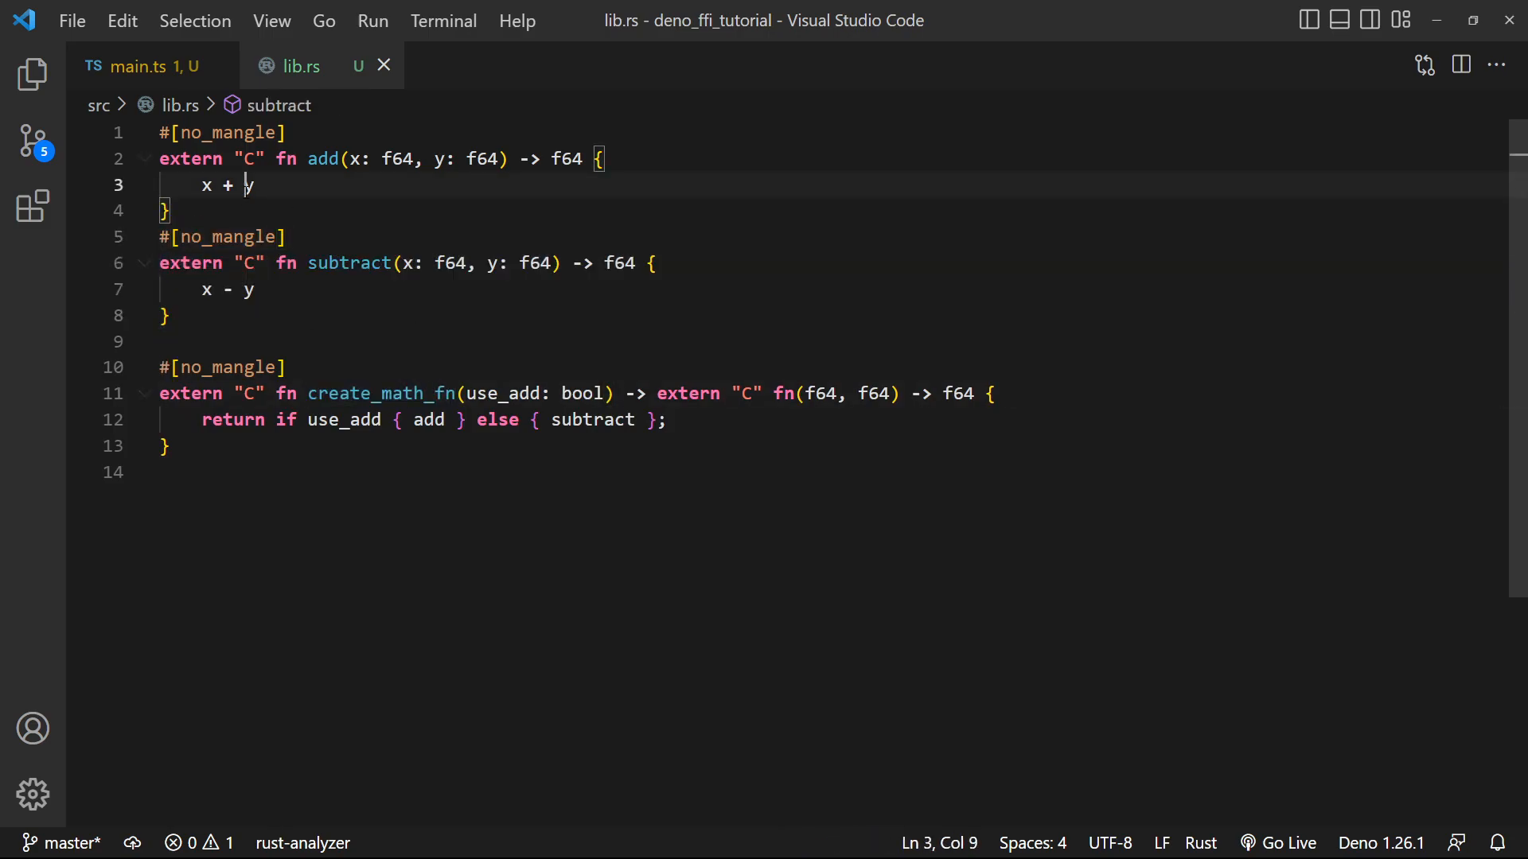
{"action": "mouse_move", "coordinate": [146, 65]}
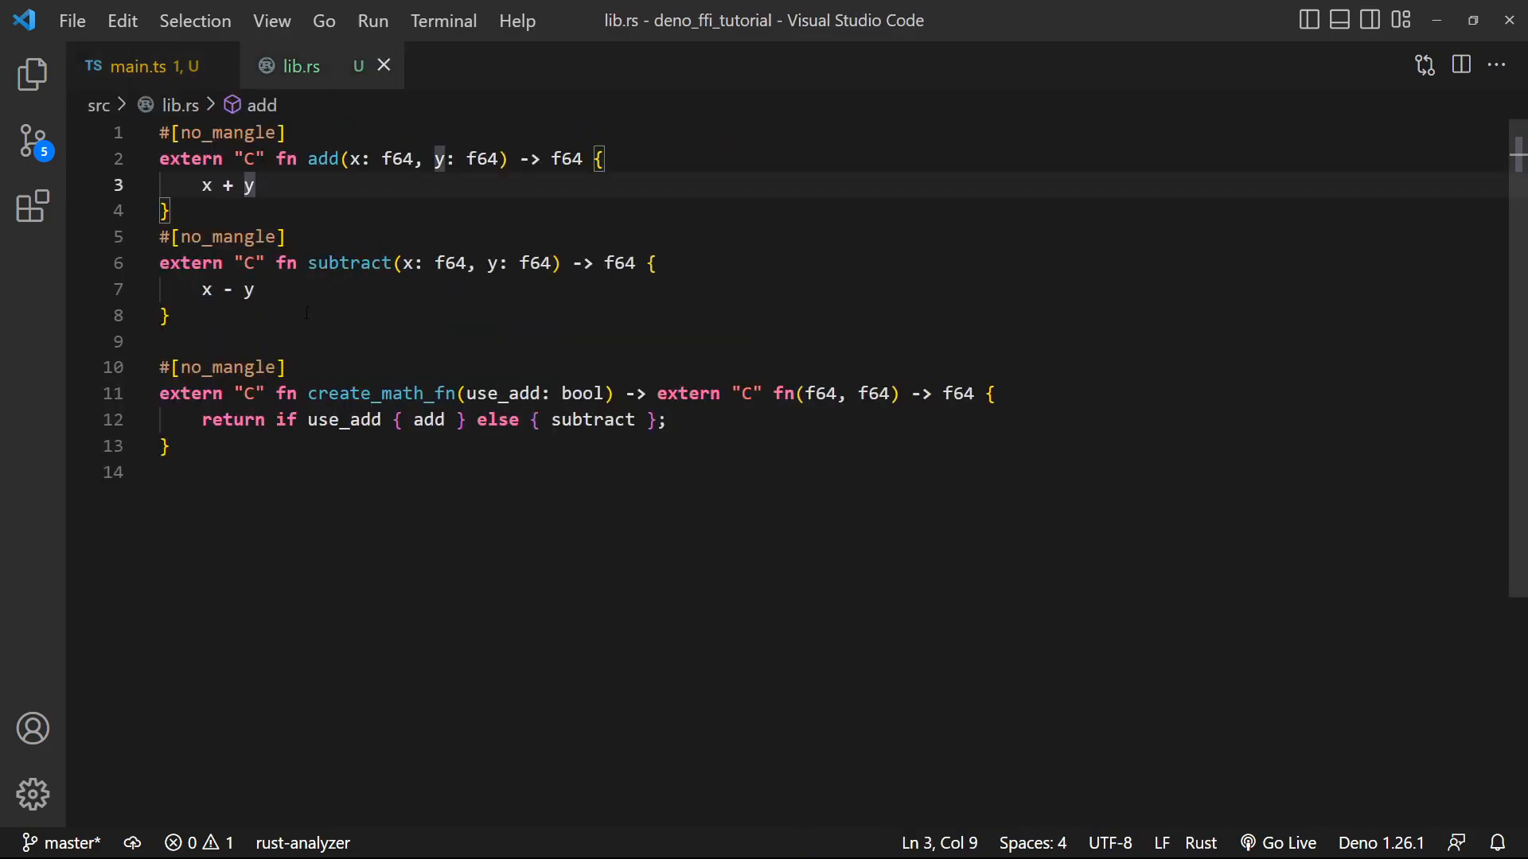
{"action": "double_click", "coordinate": [381, 394]}
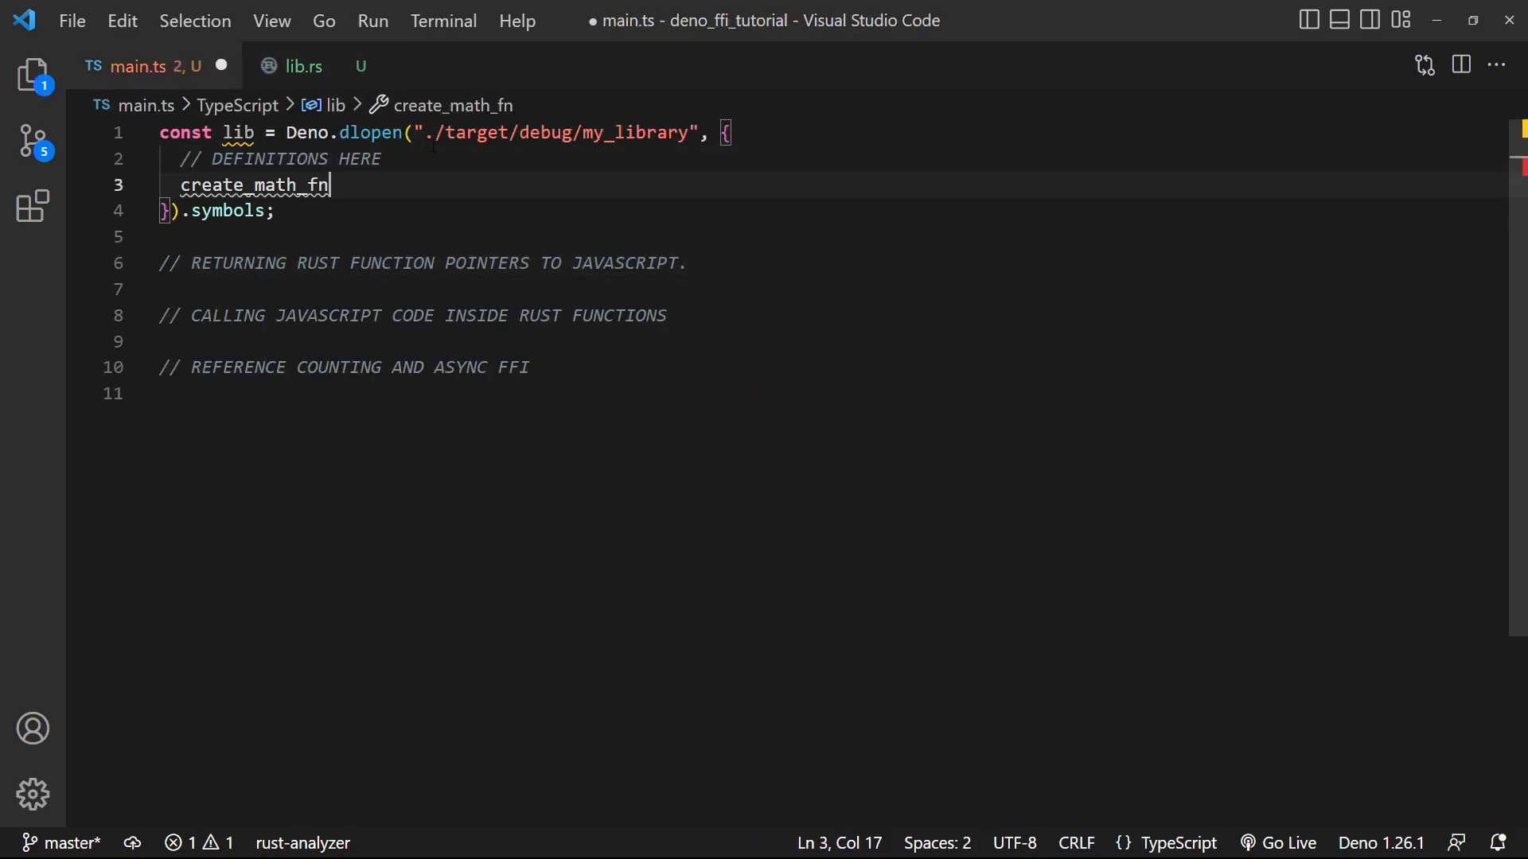
Give the create_math_fn symbol parameters ["bool"] and result "pointer", checking lib.rs's signature
{"action": "type", "text": ": {"}
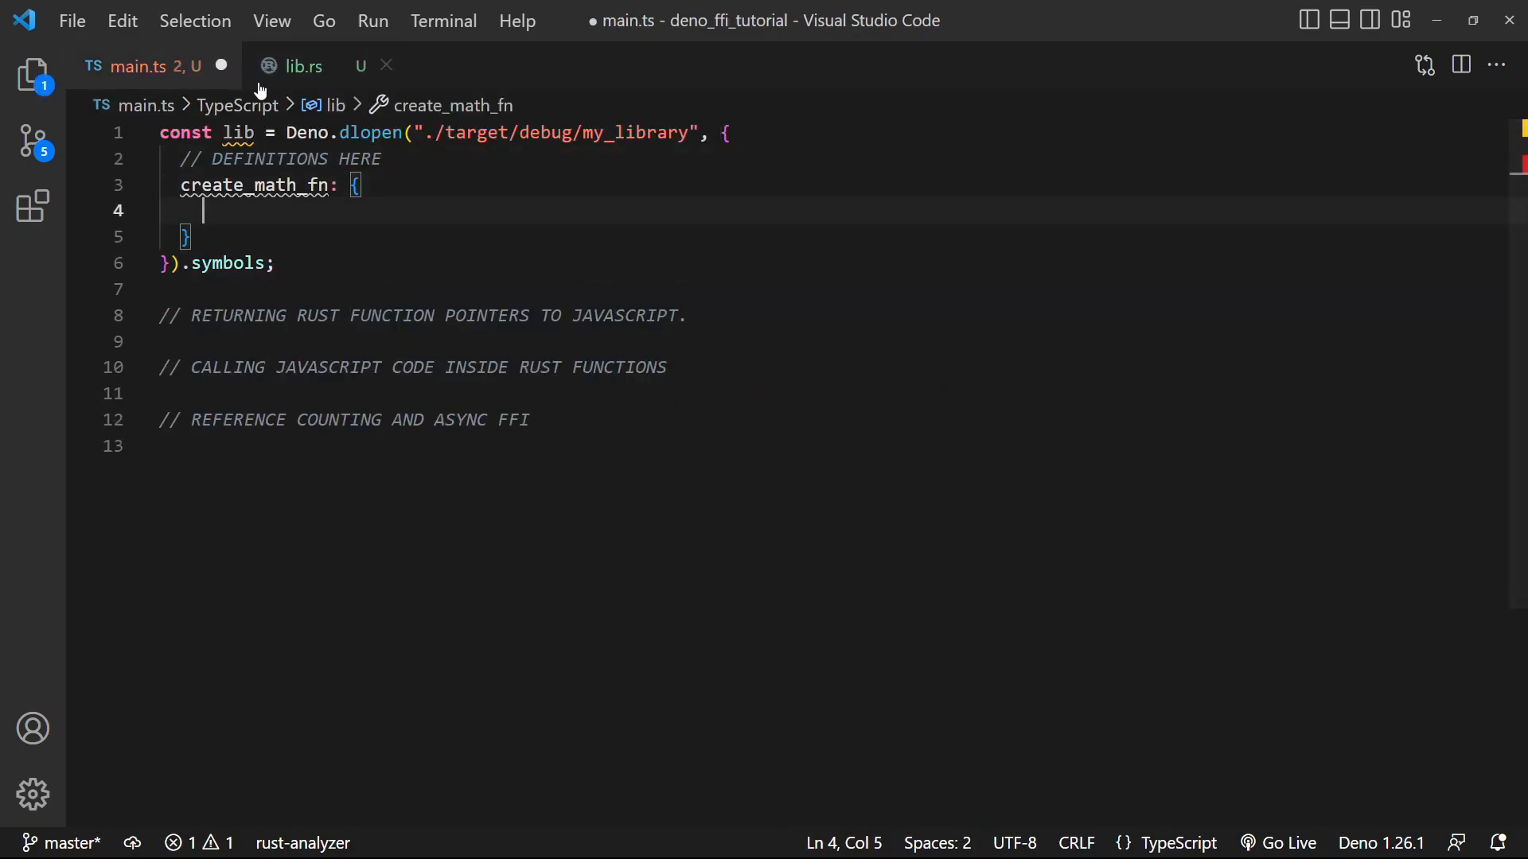
{"action": "type", "text": "parameters: []"}
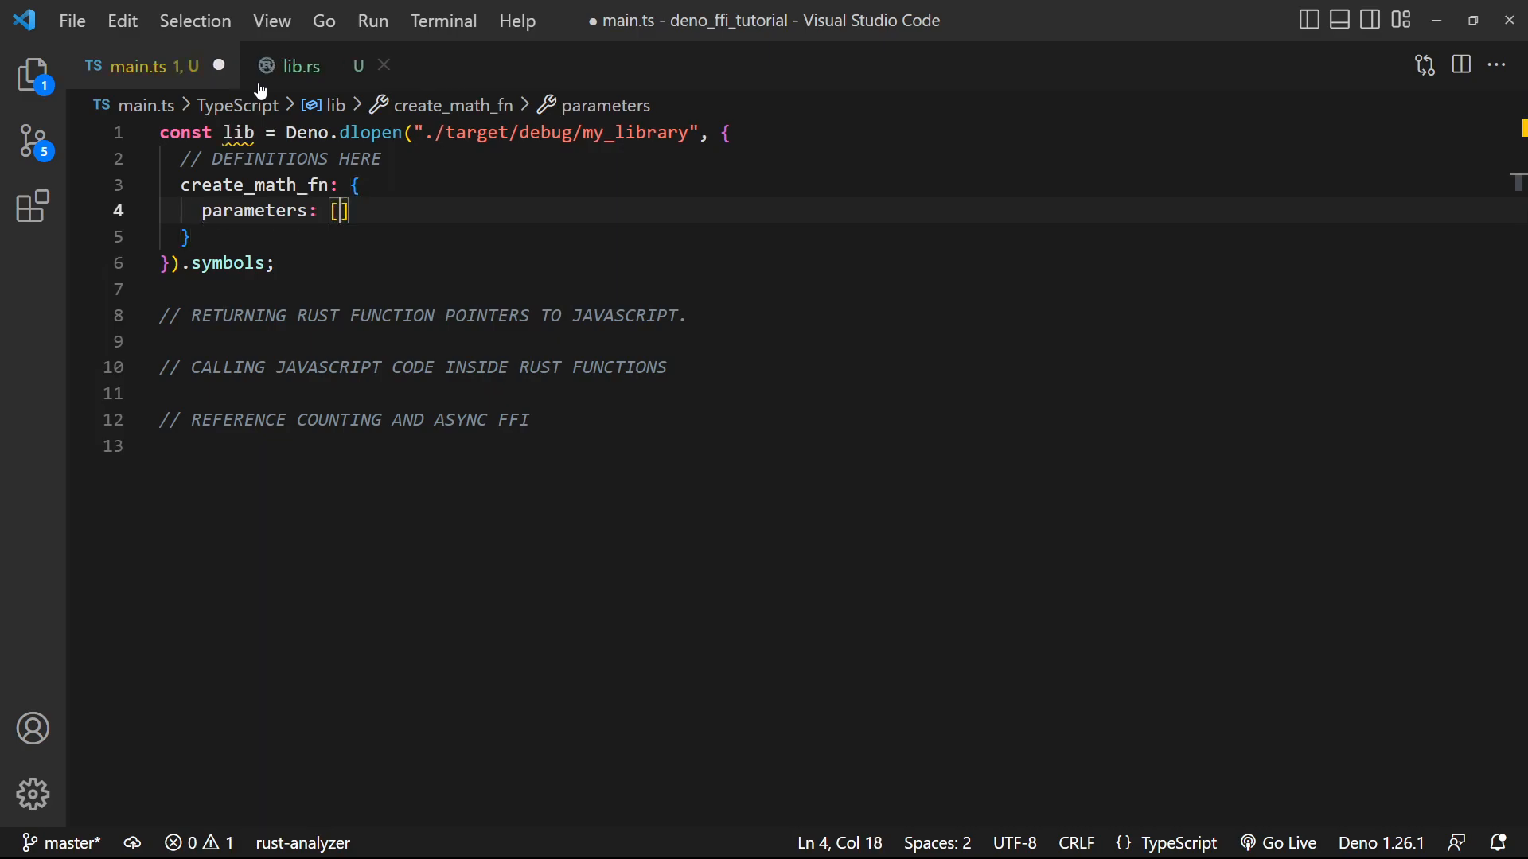
{"action": "type", "text": "\"bool\""}
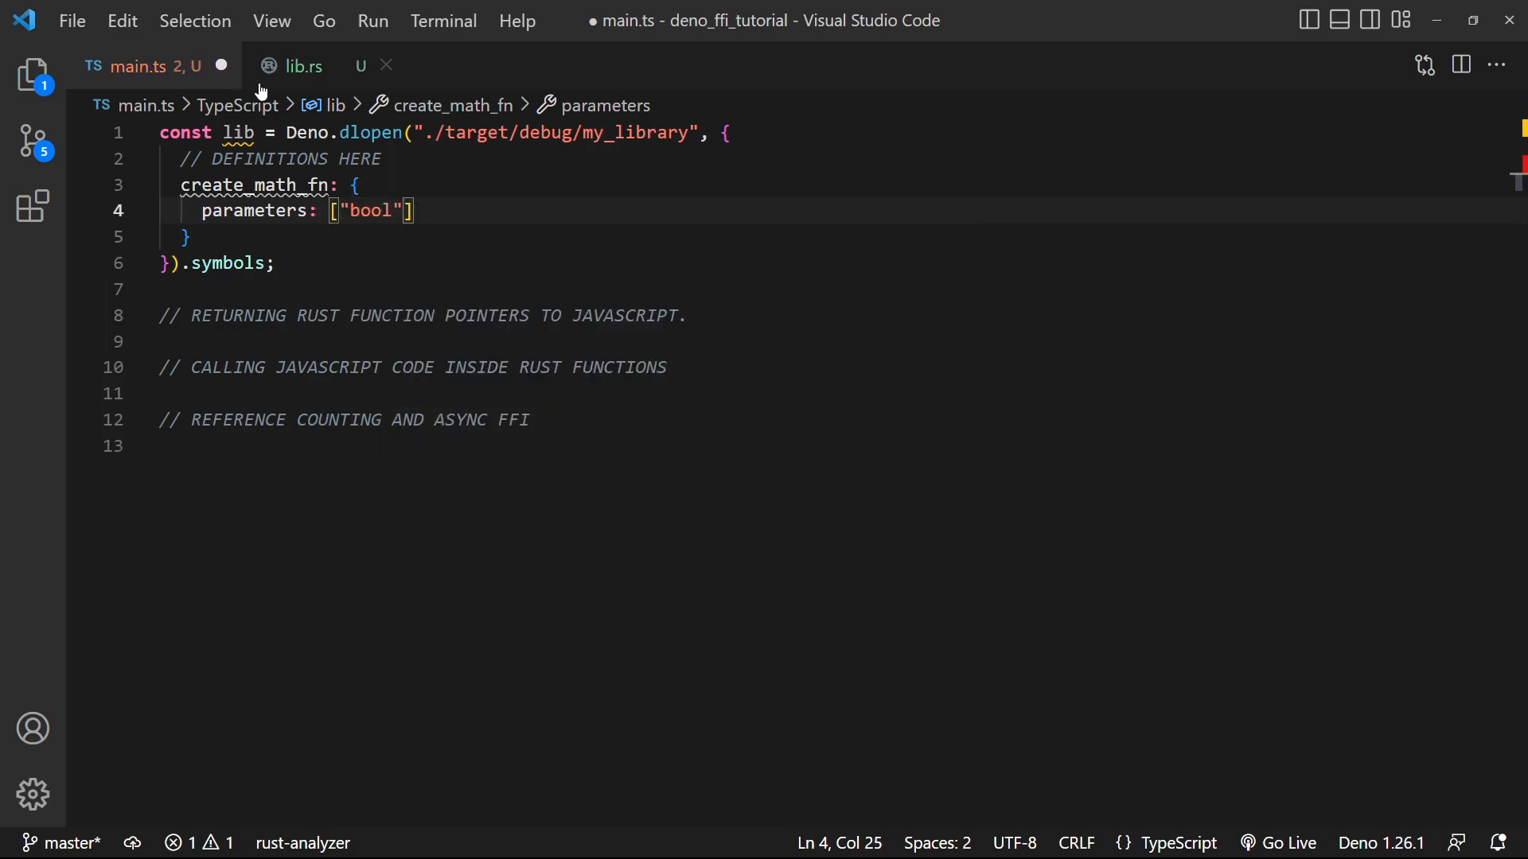
{"action": "left_click", "coordinate": [304, 65]}
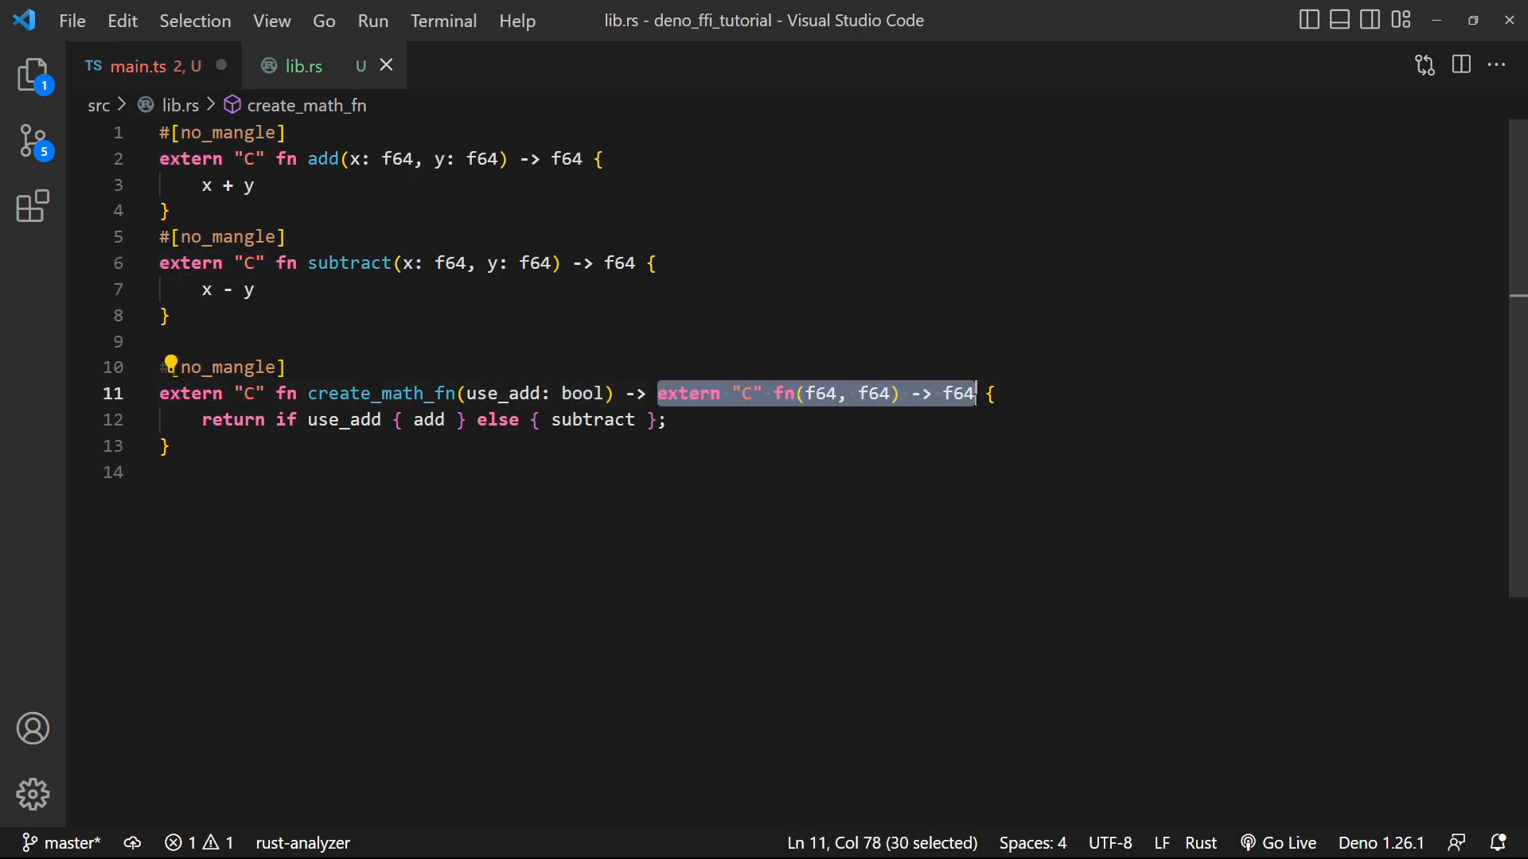
{"action": "left_click", "coordinate": [143, 65]}
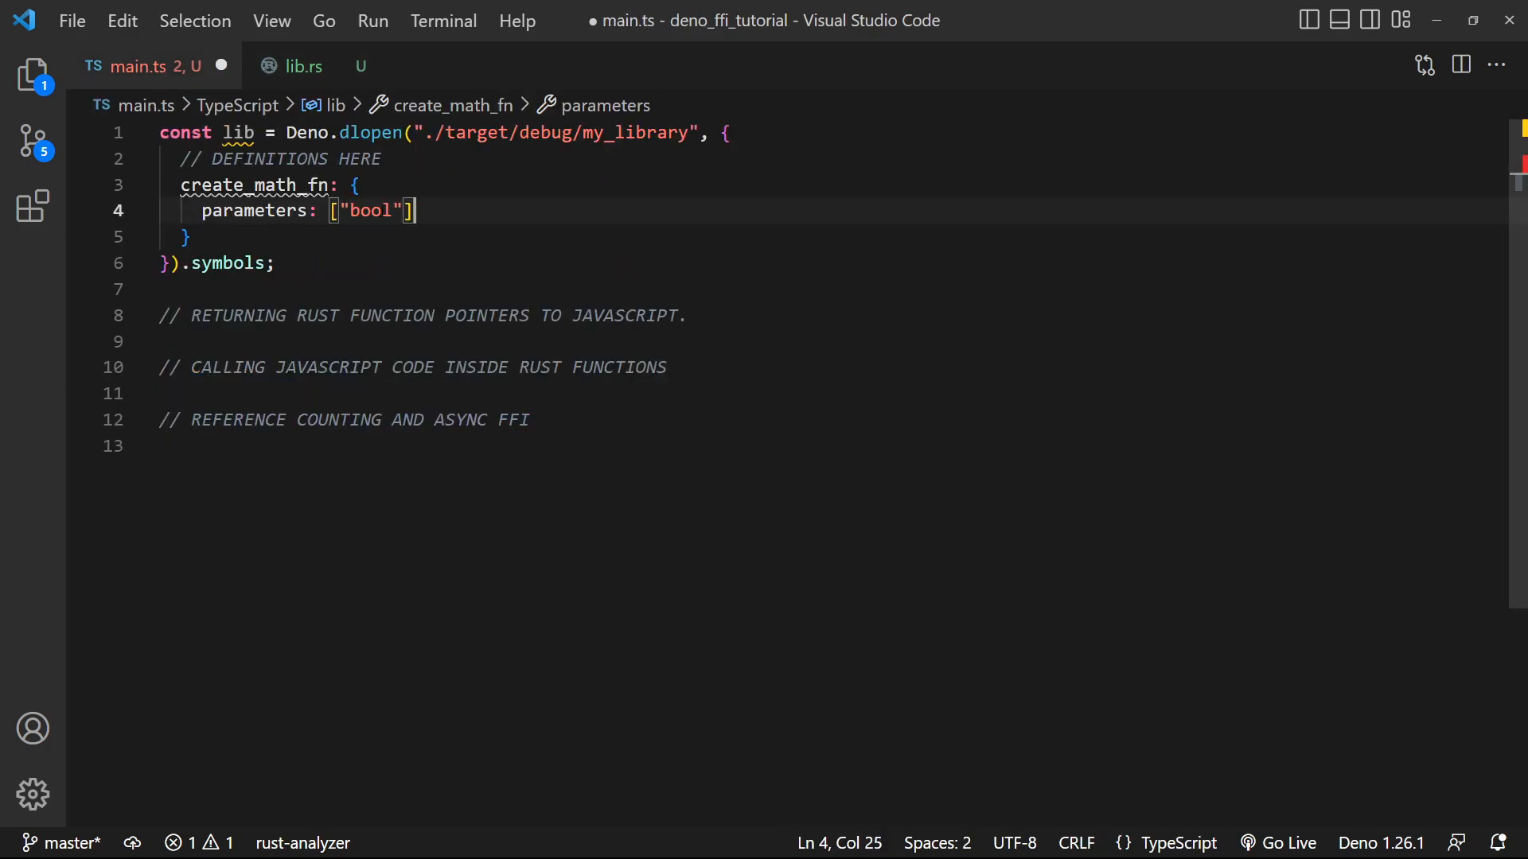
{"action": "type", "text": "result: \"pointer\","}
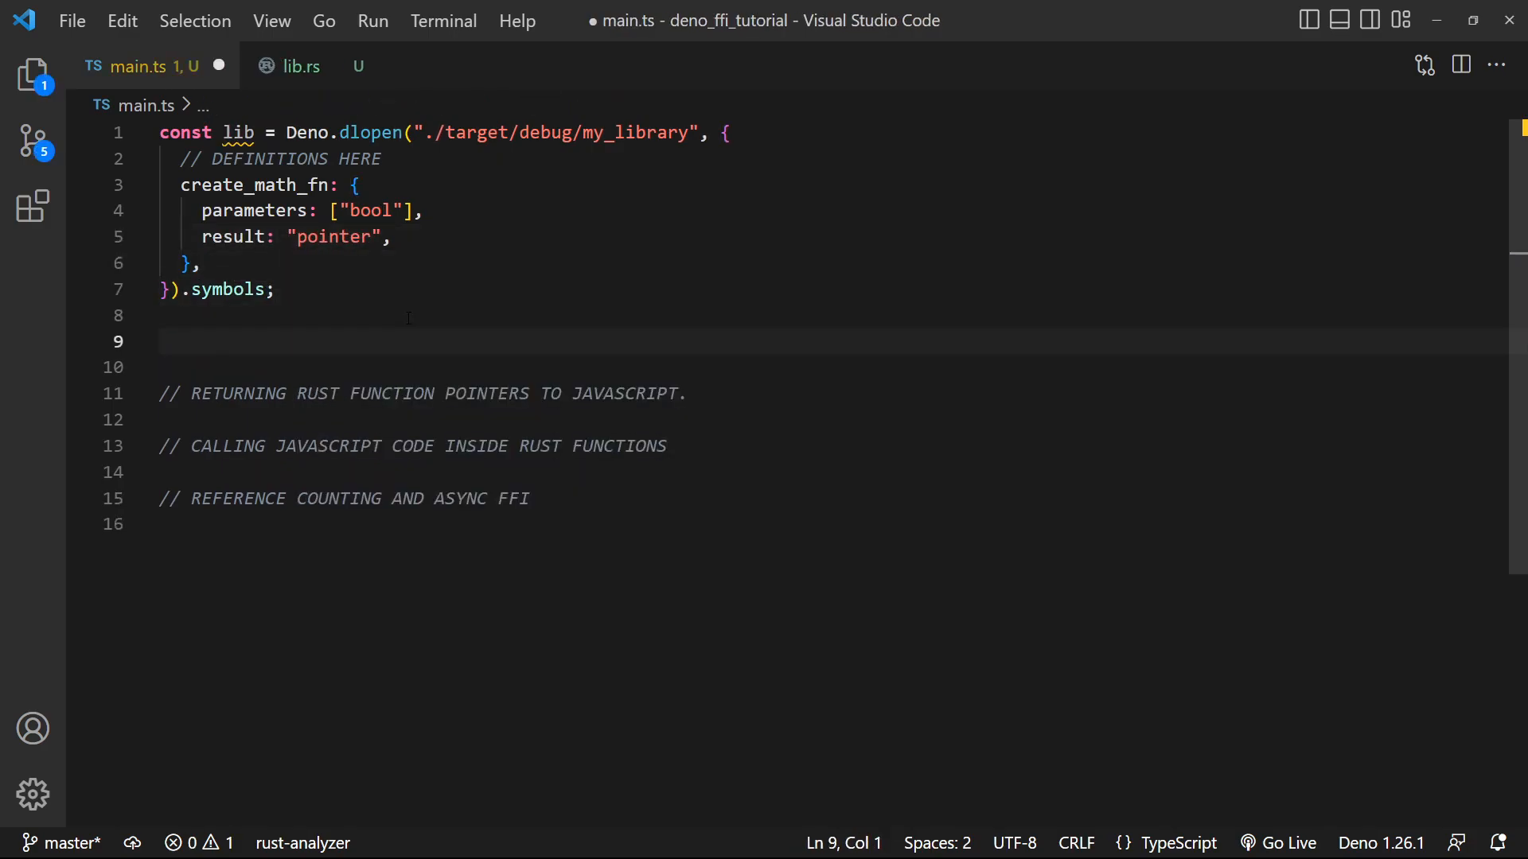
Store the result of lib.symbols.create_math_fn(true) in a const pointer
{"action": "type", "text": "const"}
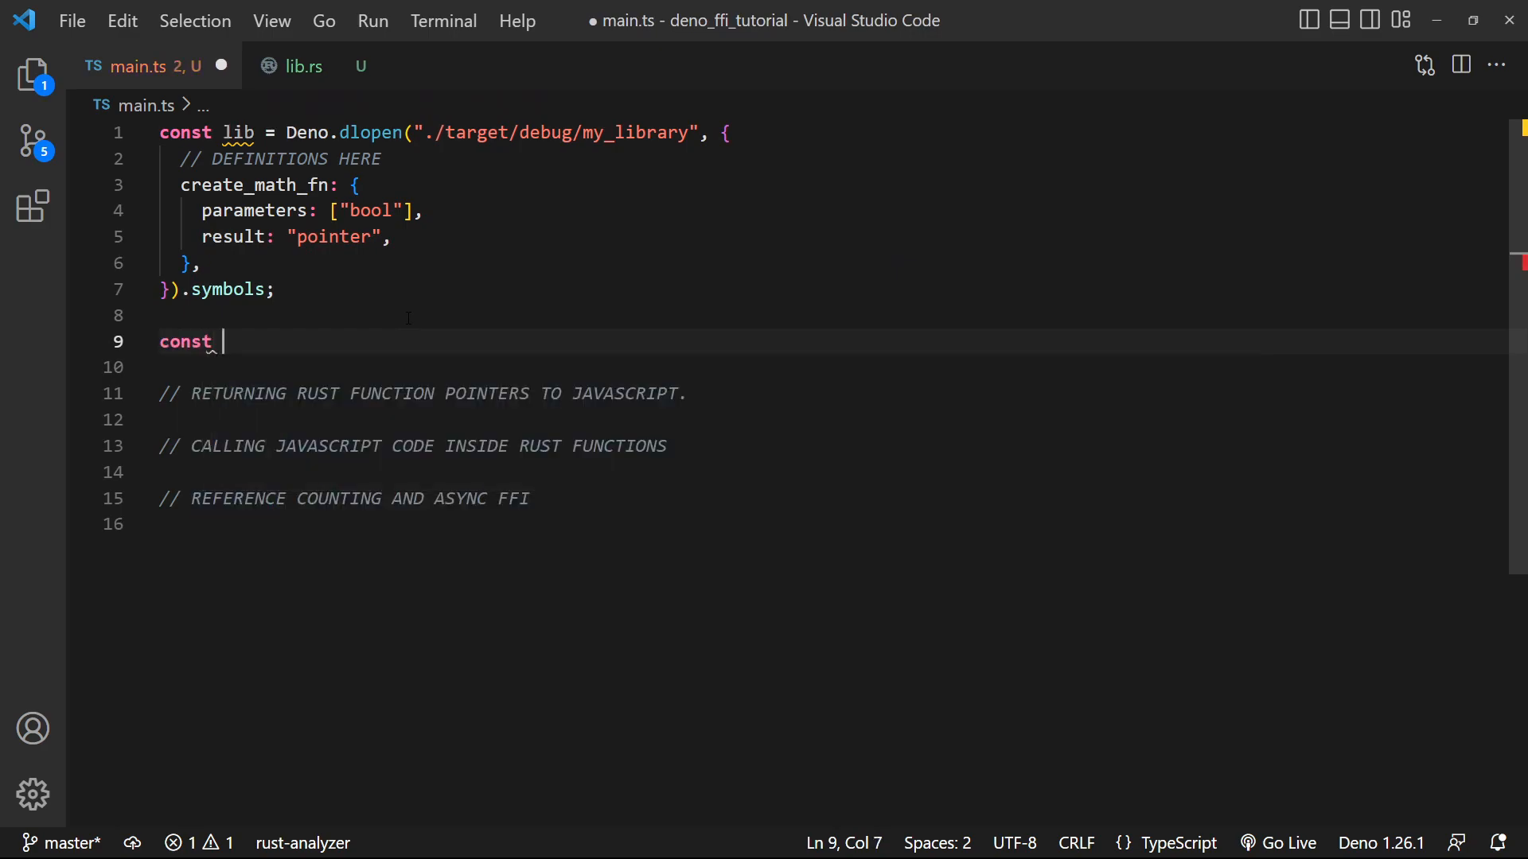
{"action": "type", "text": "point"}
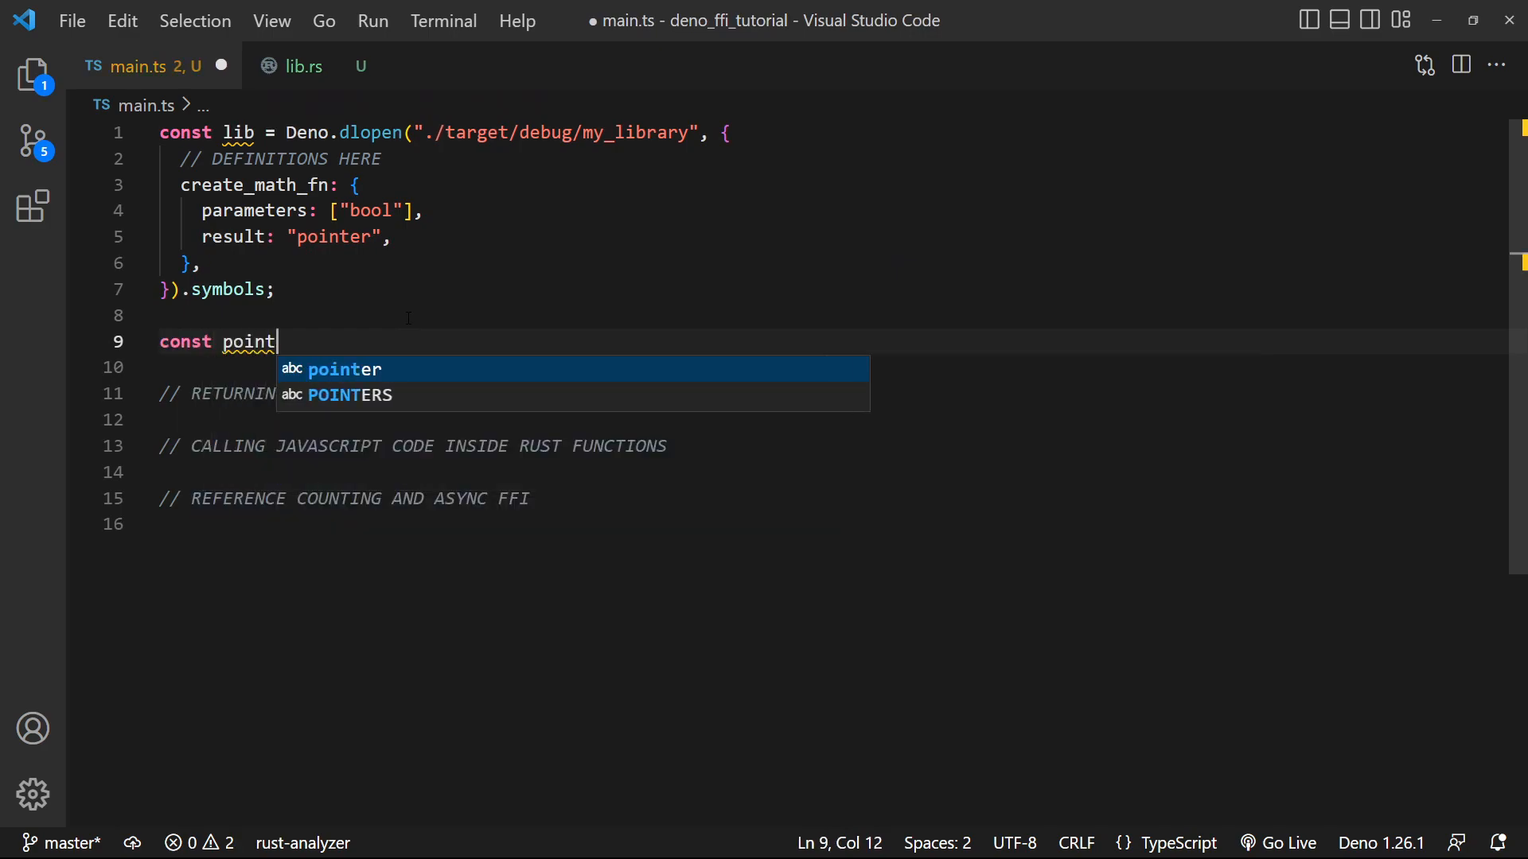
{"action": "type", "text": "er = new"}
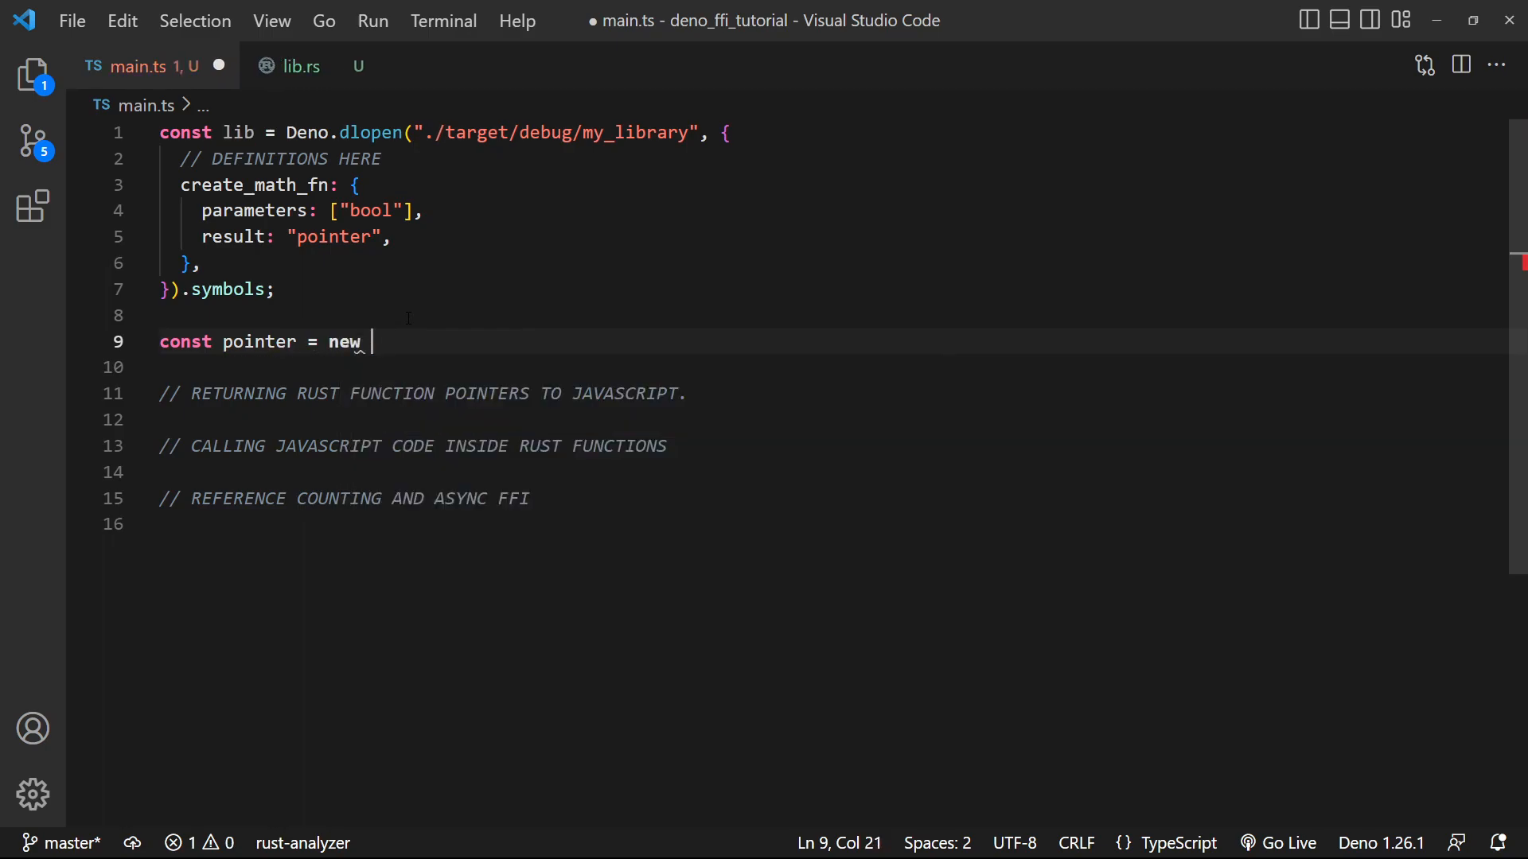
{"action": "type", "text": "lib"}
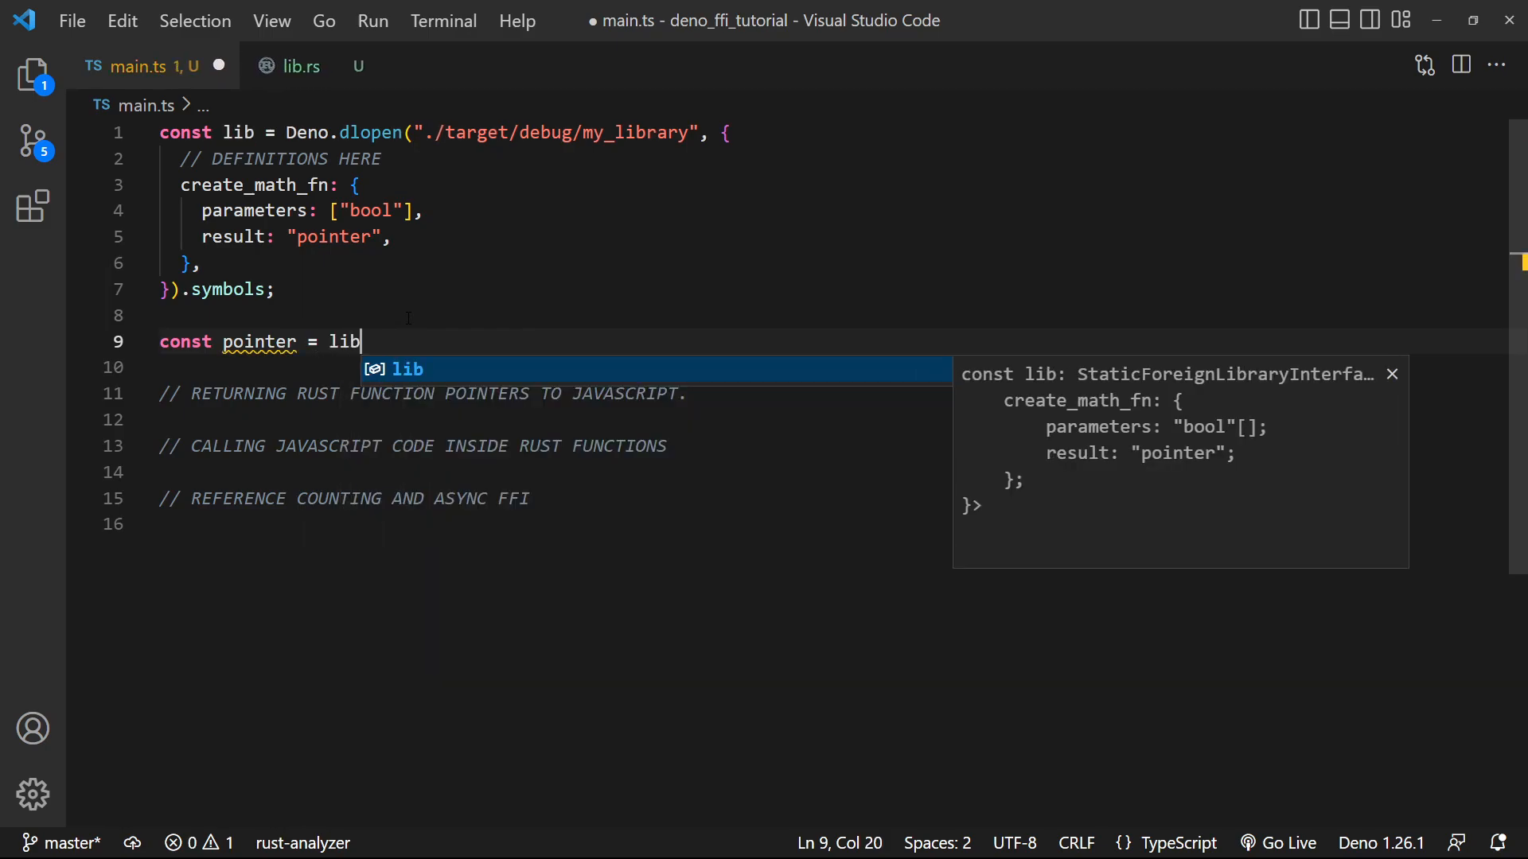
{"action": "type", "text": ".create_math_fn("}
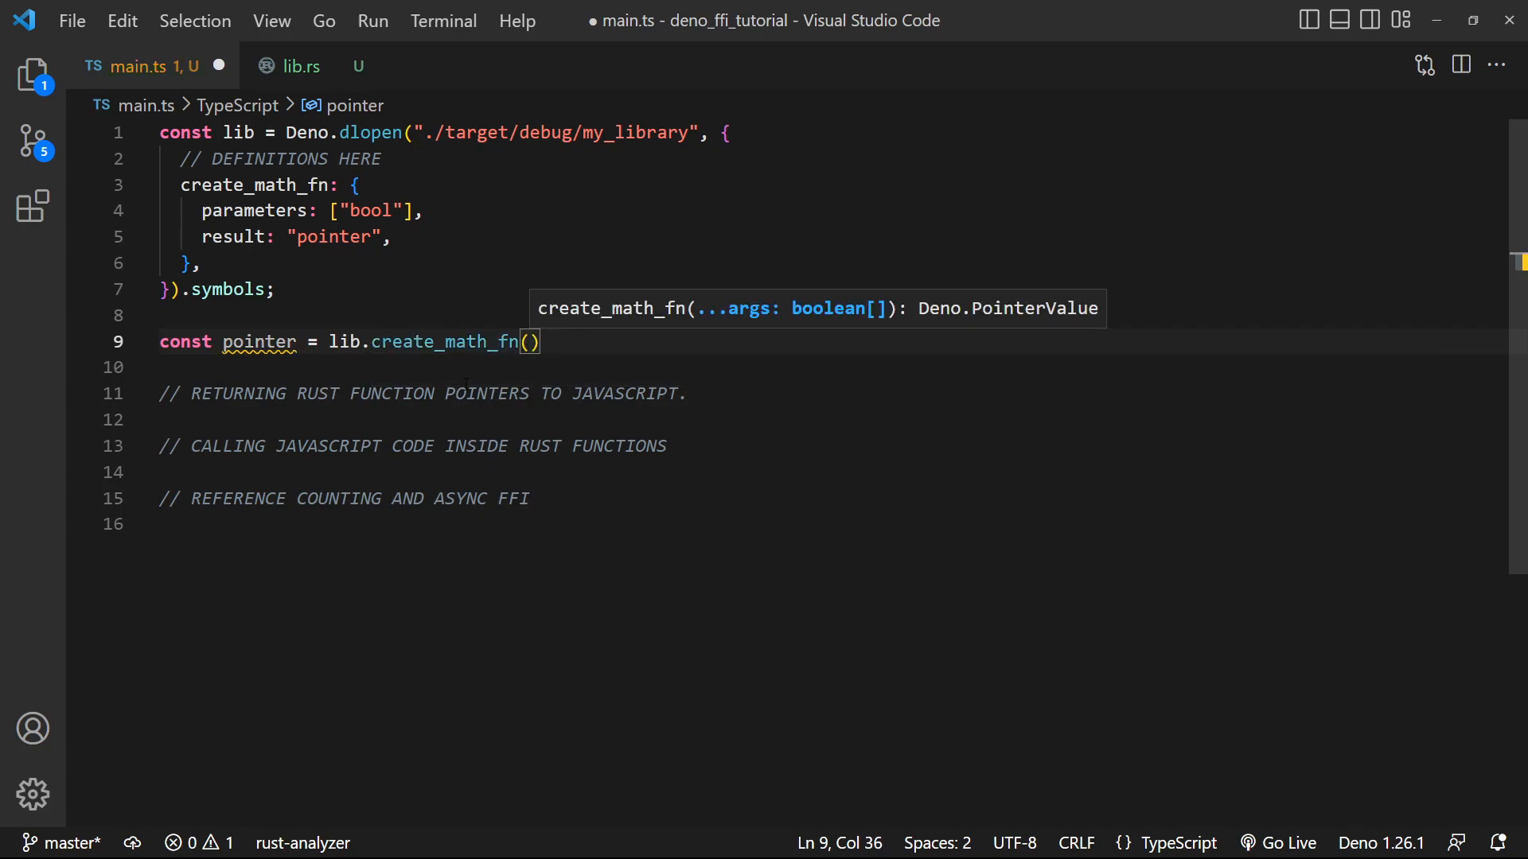
{"action": "type", "text": "true;"}
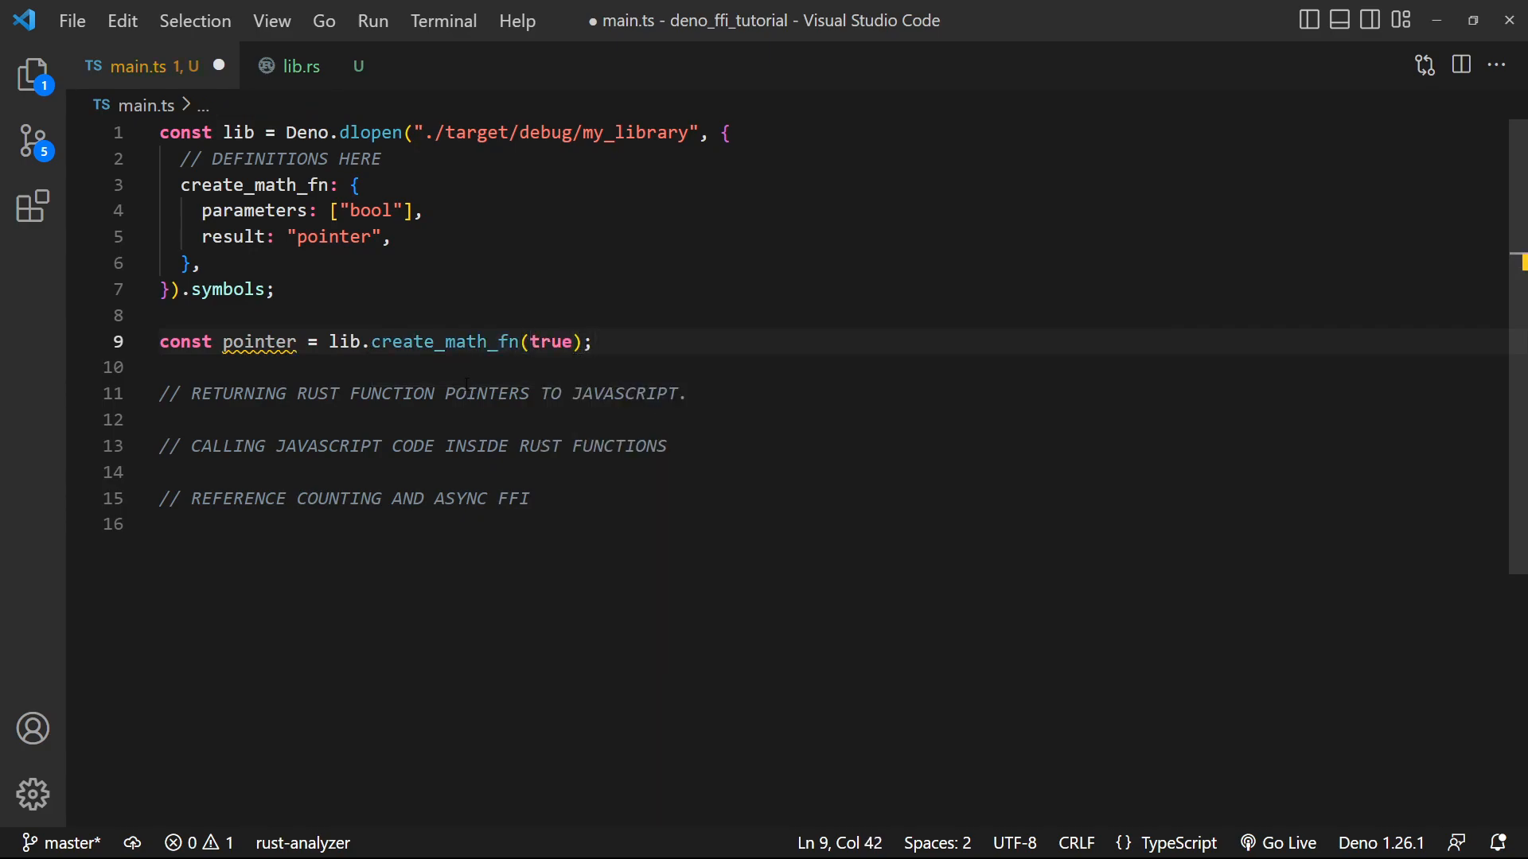
{"action": "left_click", "coordinate": [302, 65]}
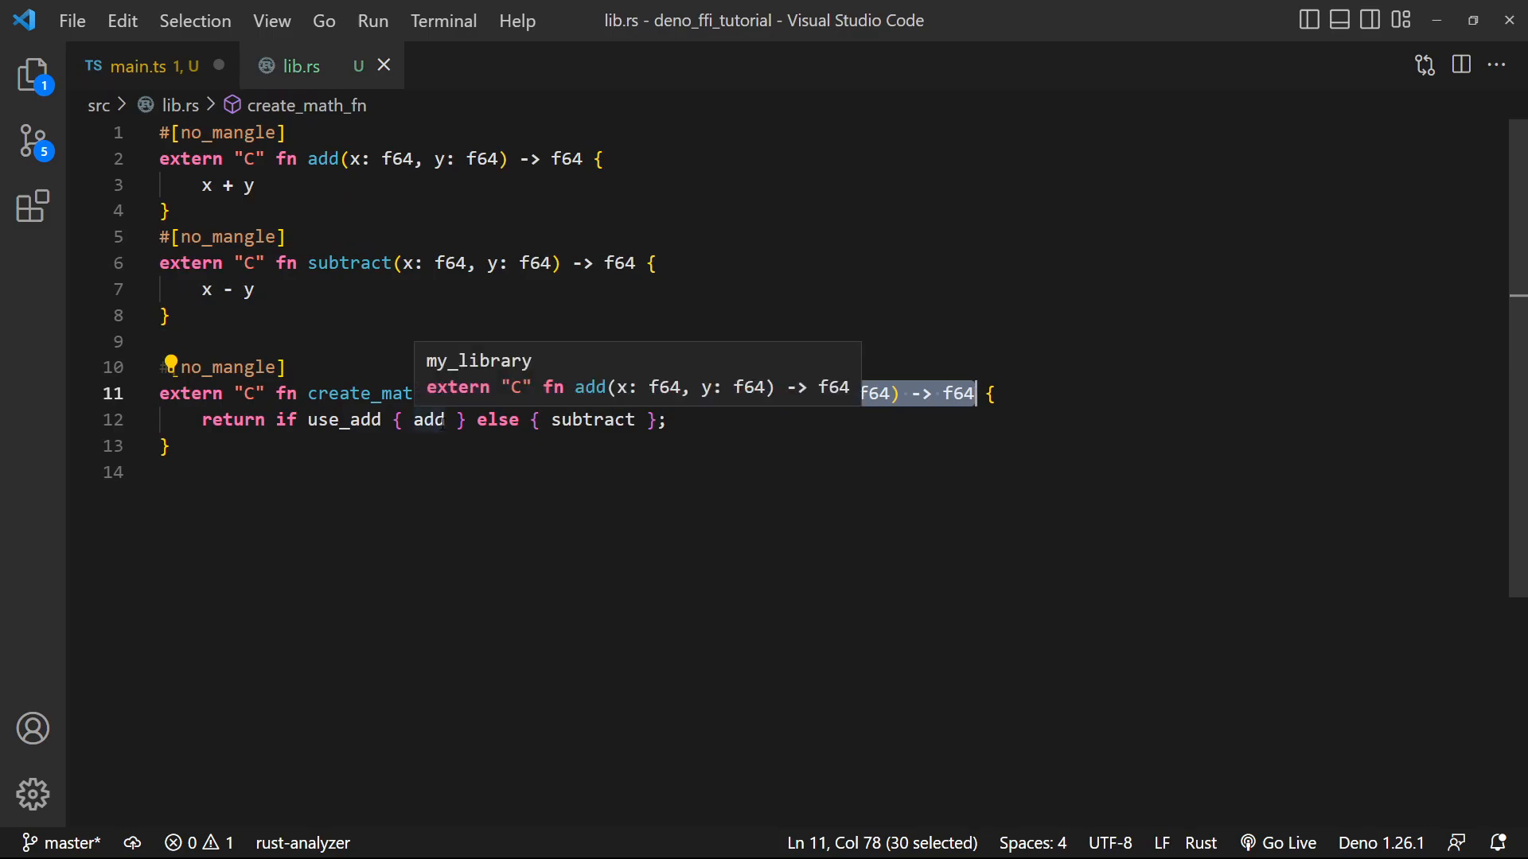
{"action": "left_click", "coordinate": [136, 65]}
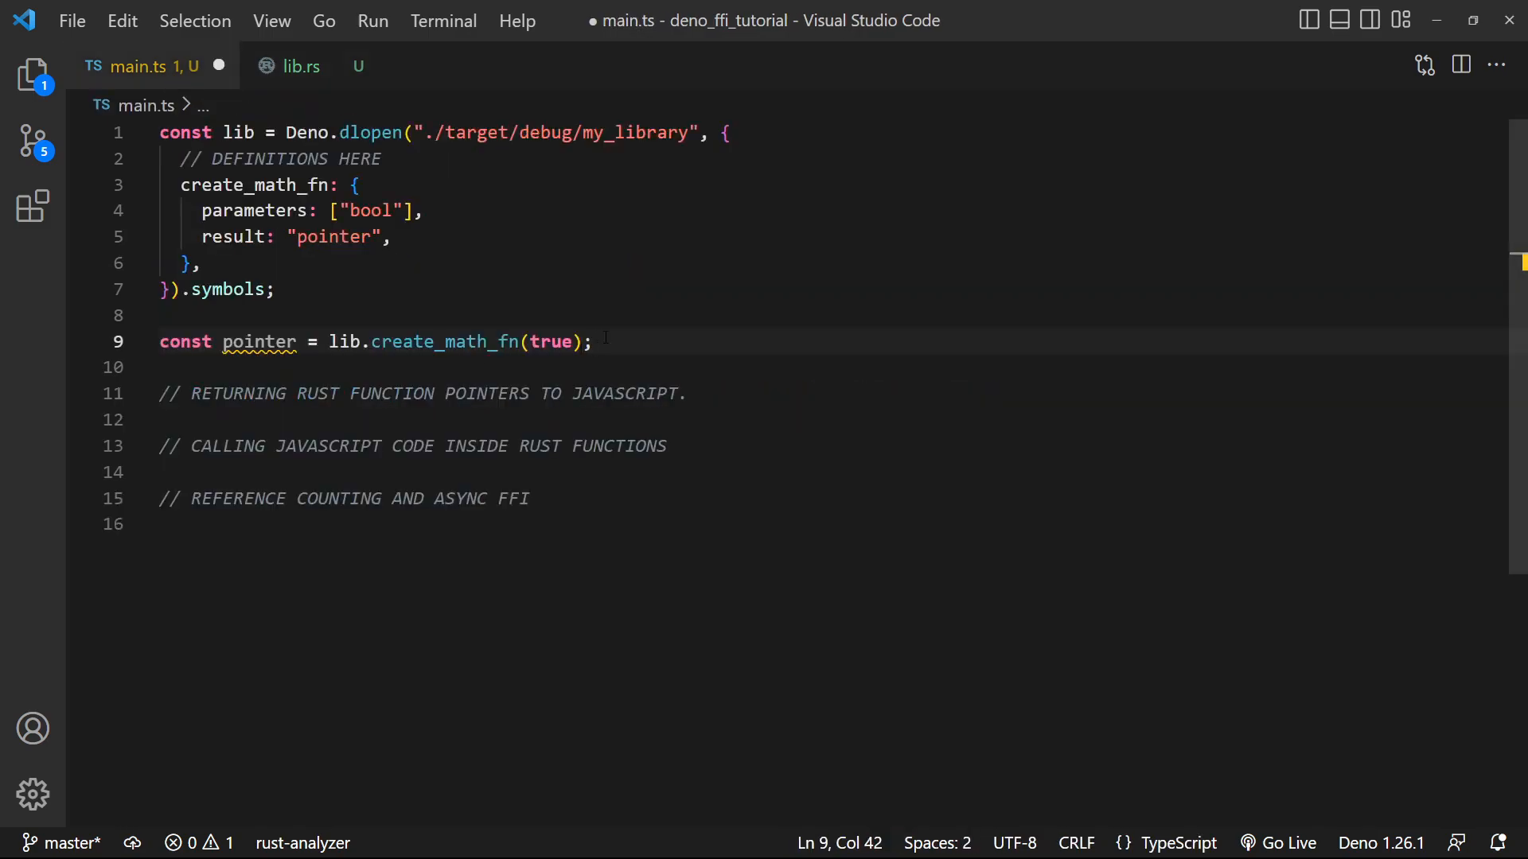
Wrap pointer as bigint in an UnsafeFnPointer math_fn with parameters ["f64", "f64"] and result f64
{"action": "type", "text": "const"}
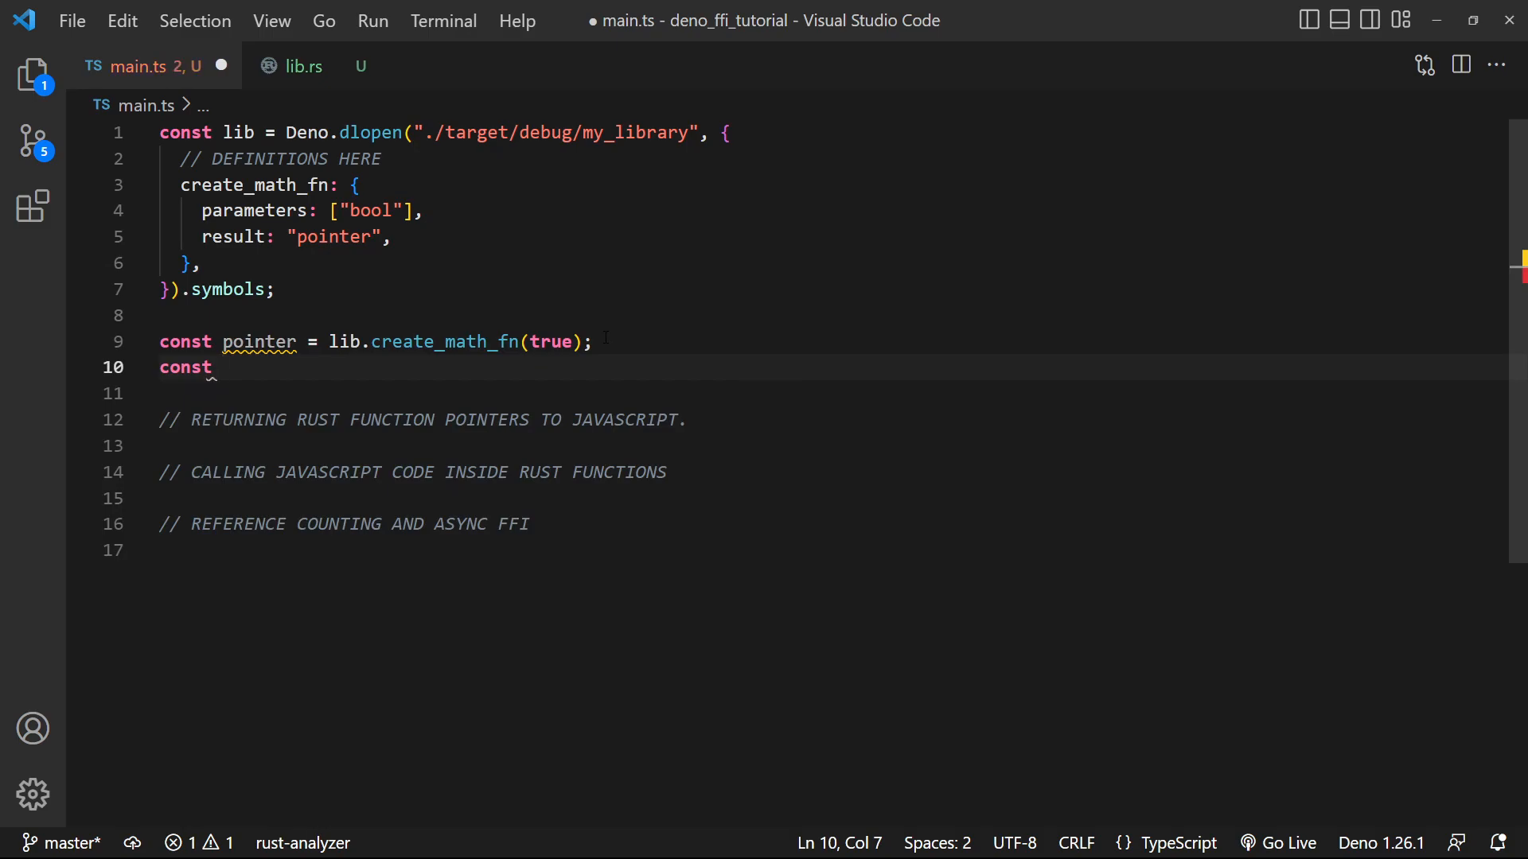
{"action": "type", "text": "function"}
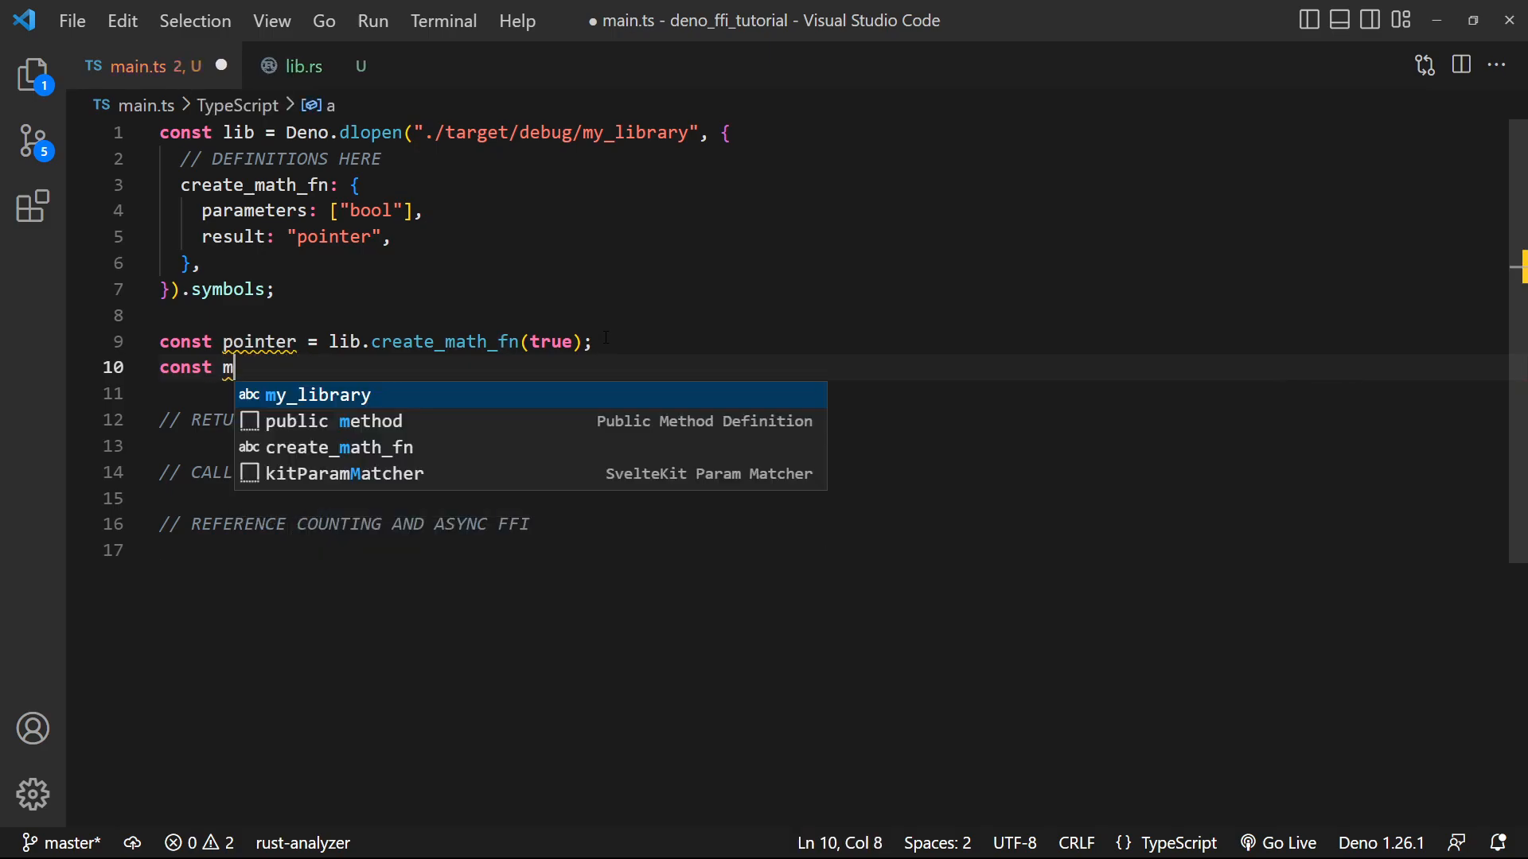
{"action": "type", "text": "ath_fn = new Deno"}
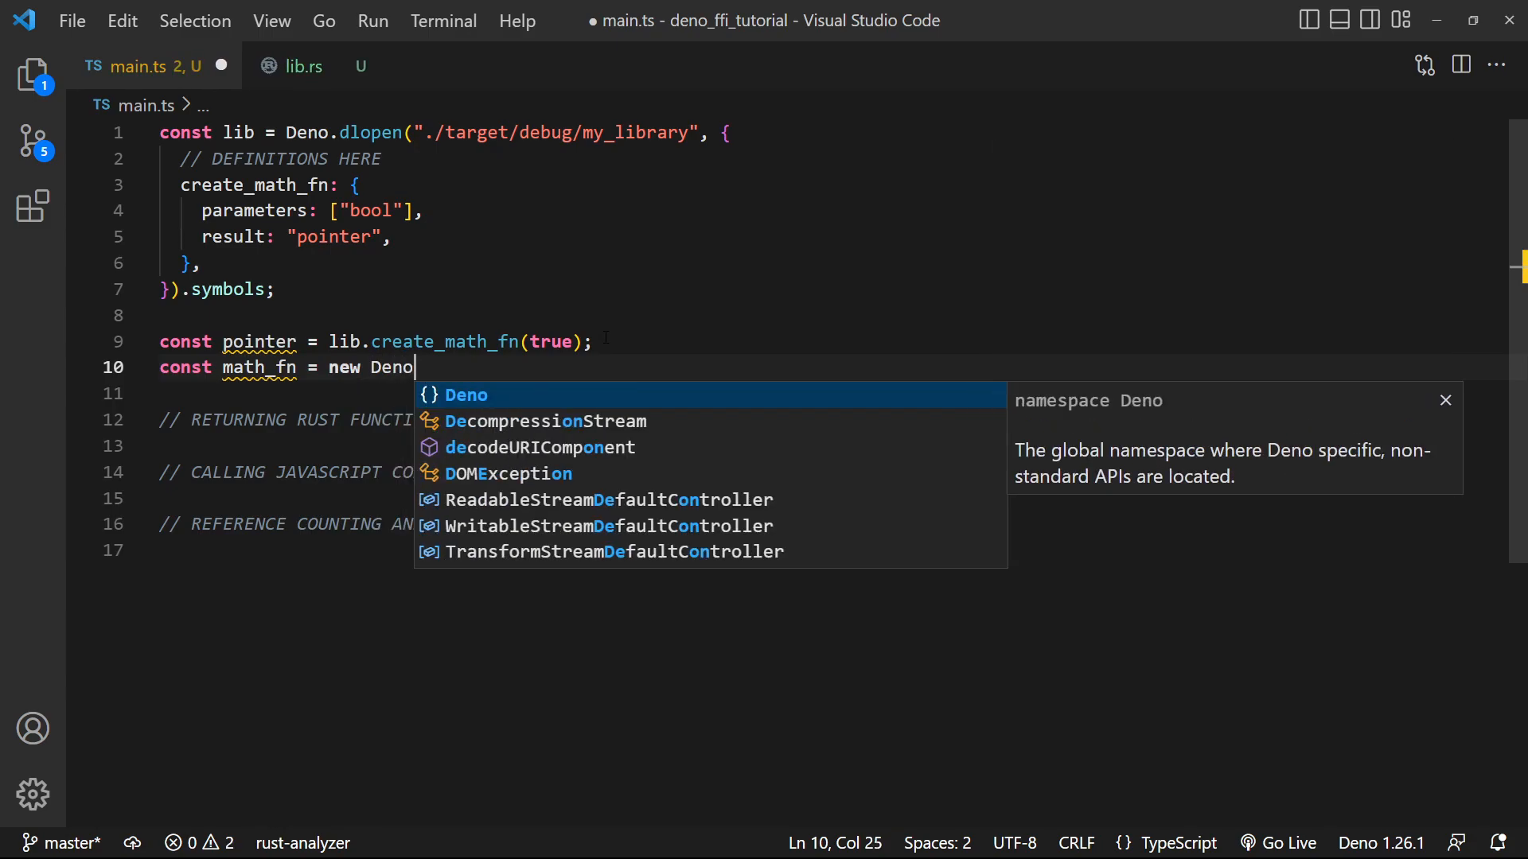
{"action": "type", "text": ".Funct"}
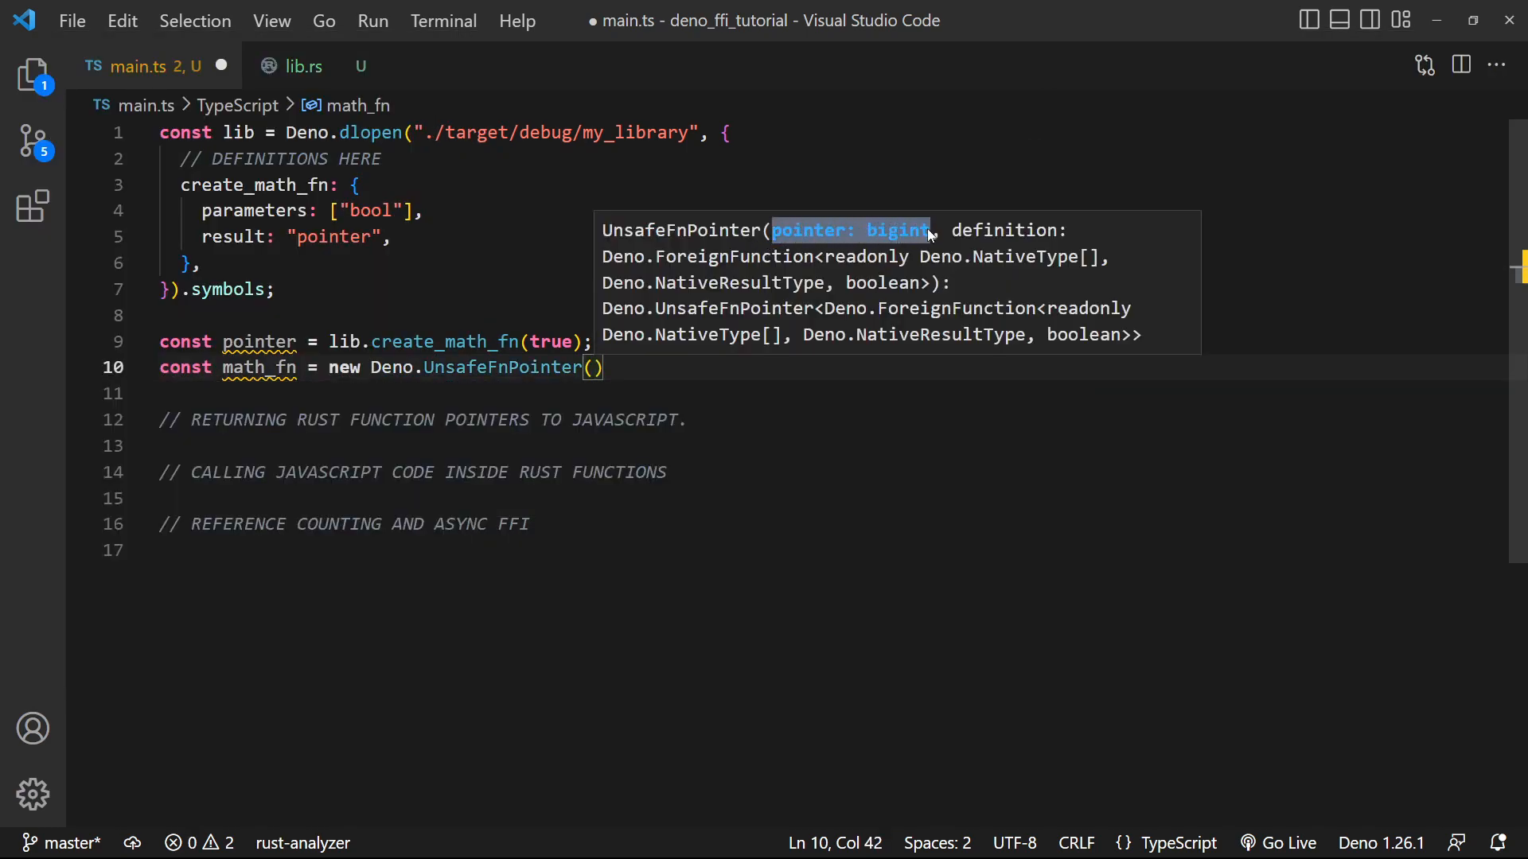
{"action": "mouse_move", "coordinate": [258, 342]}
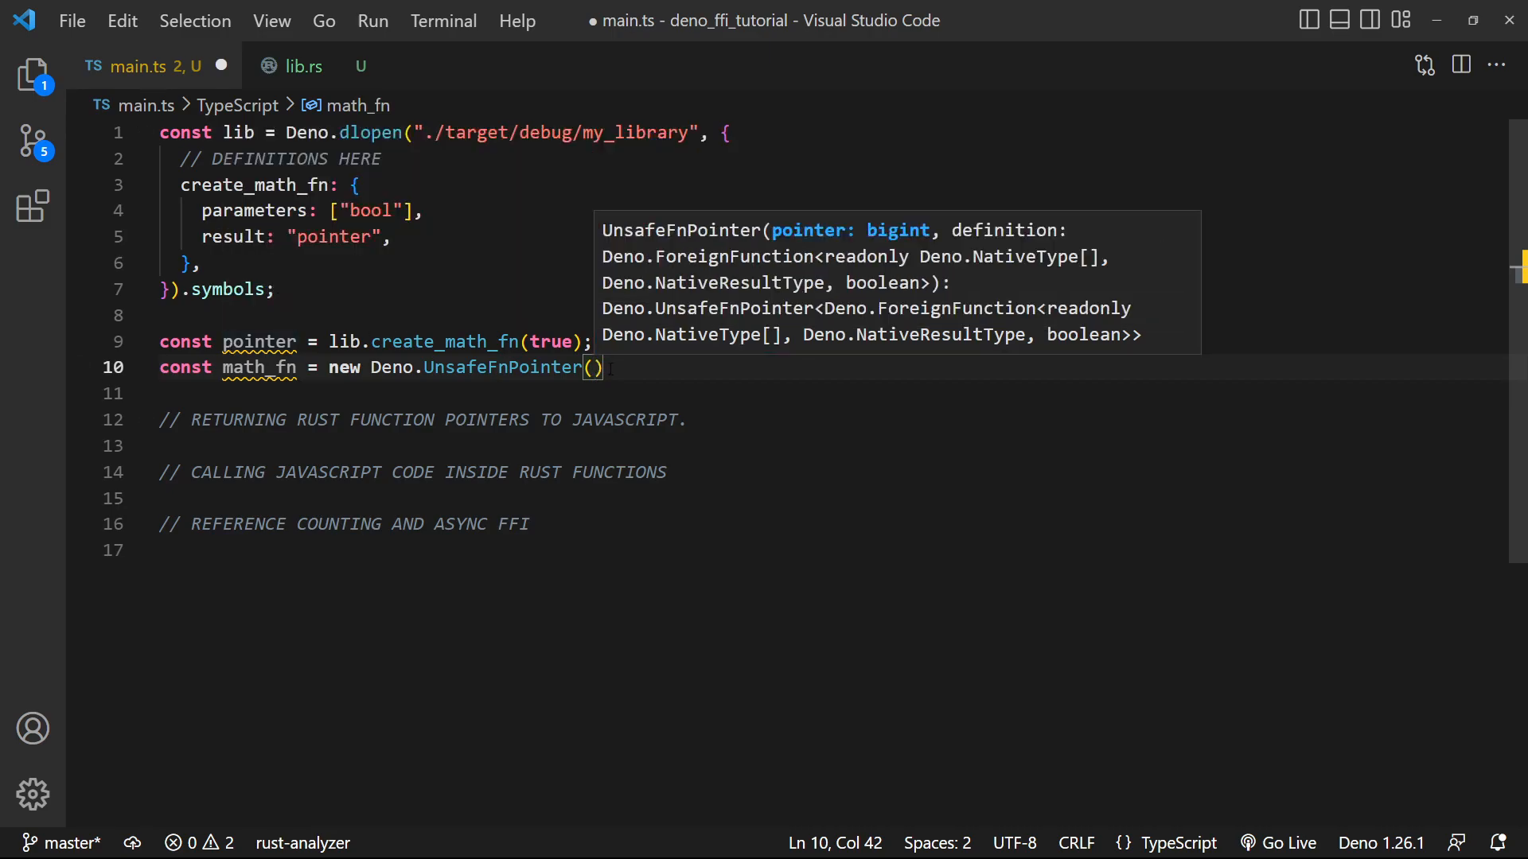
{"action": "type", "text": "pointer as big"}
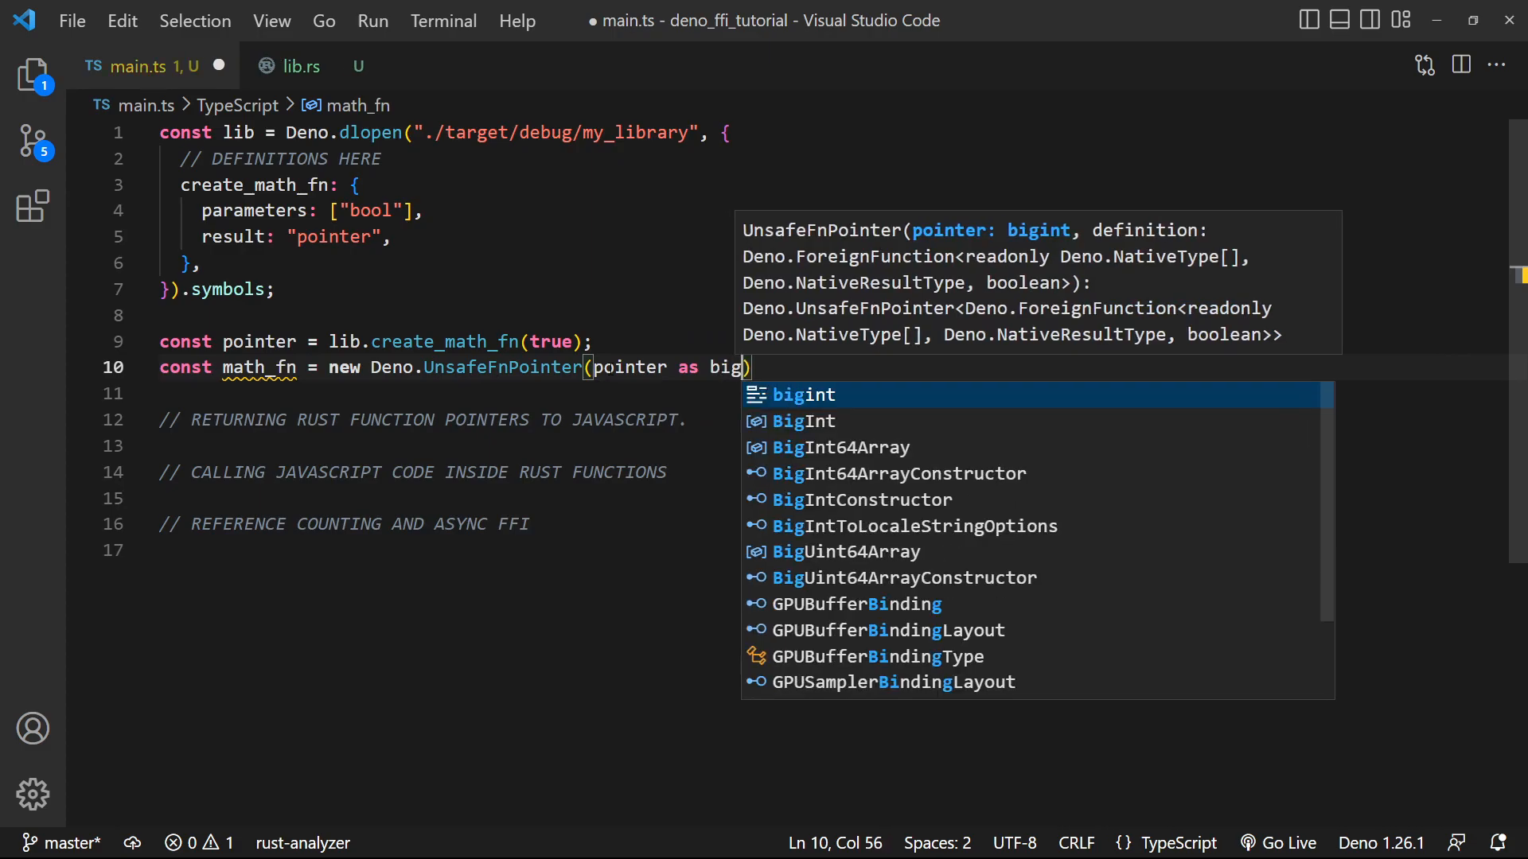
{"action": "type", "text": "int, {"}
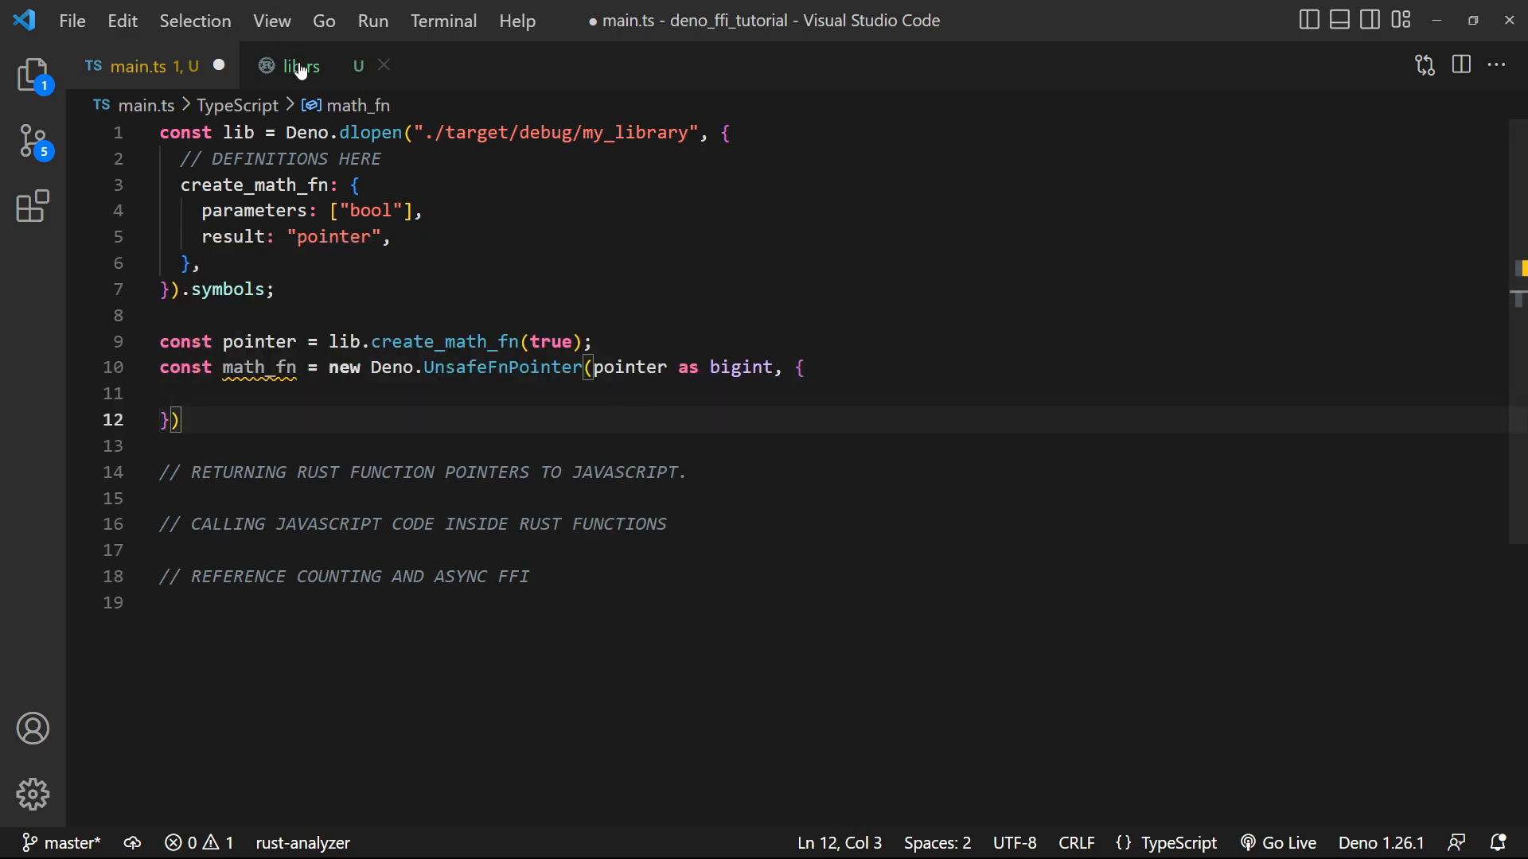
{"action": "left_click", "coordinate": [300, 65]}
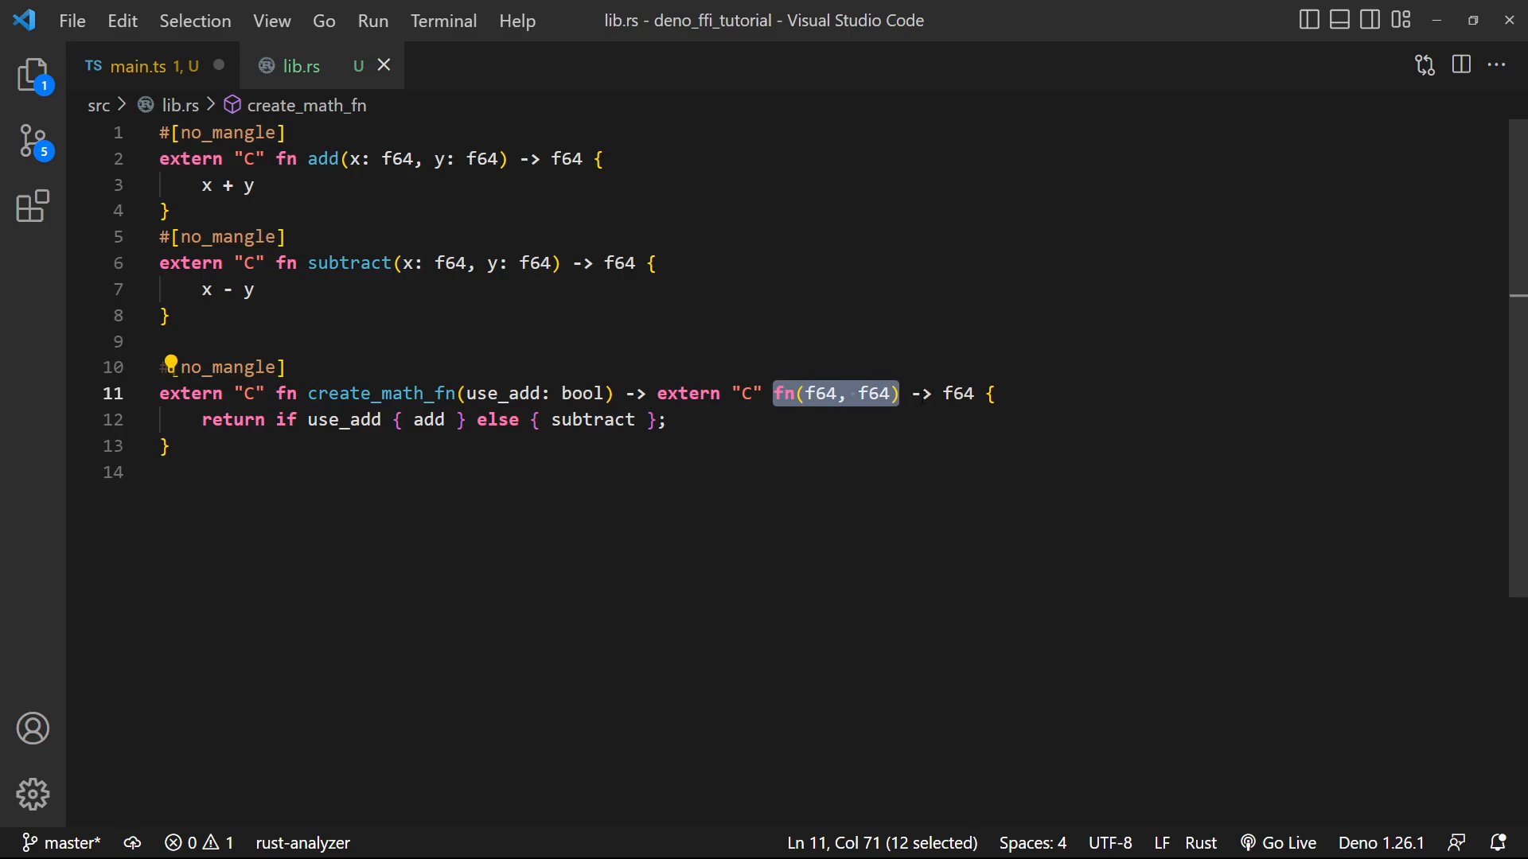
{"action": "left_click", "coordinate": [146, 65]}
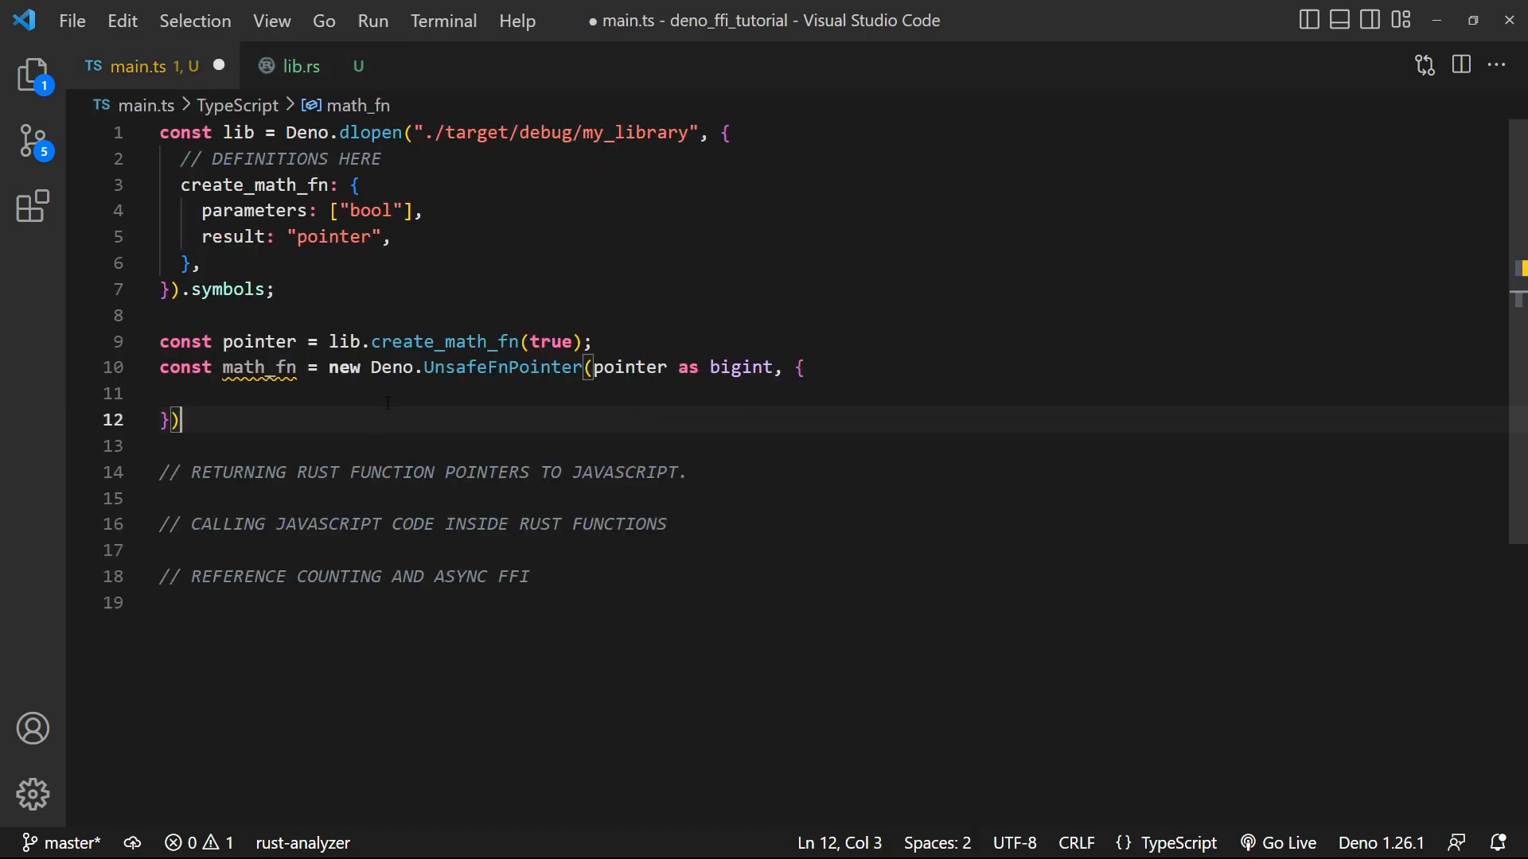
{"action": "type", "text": "parameters: []"}
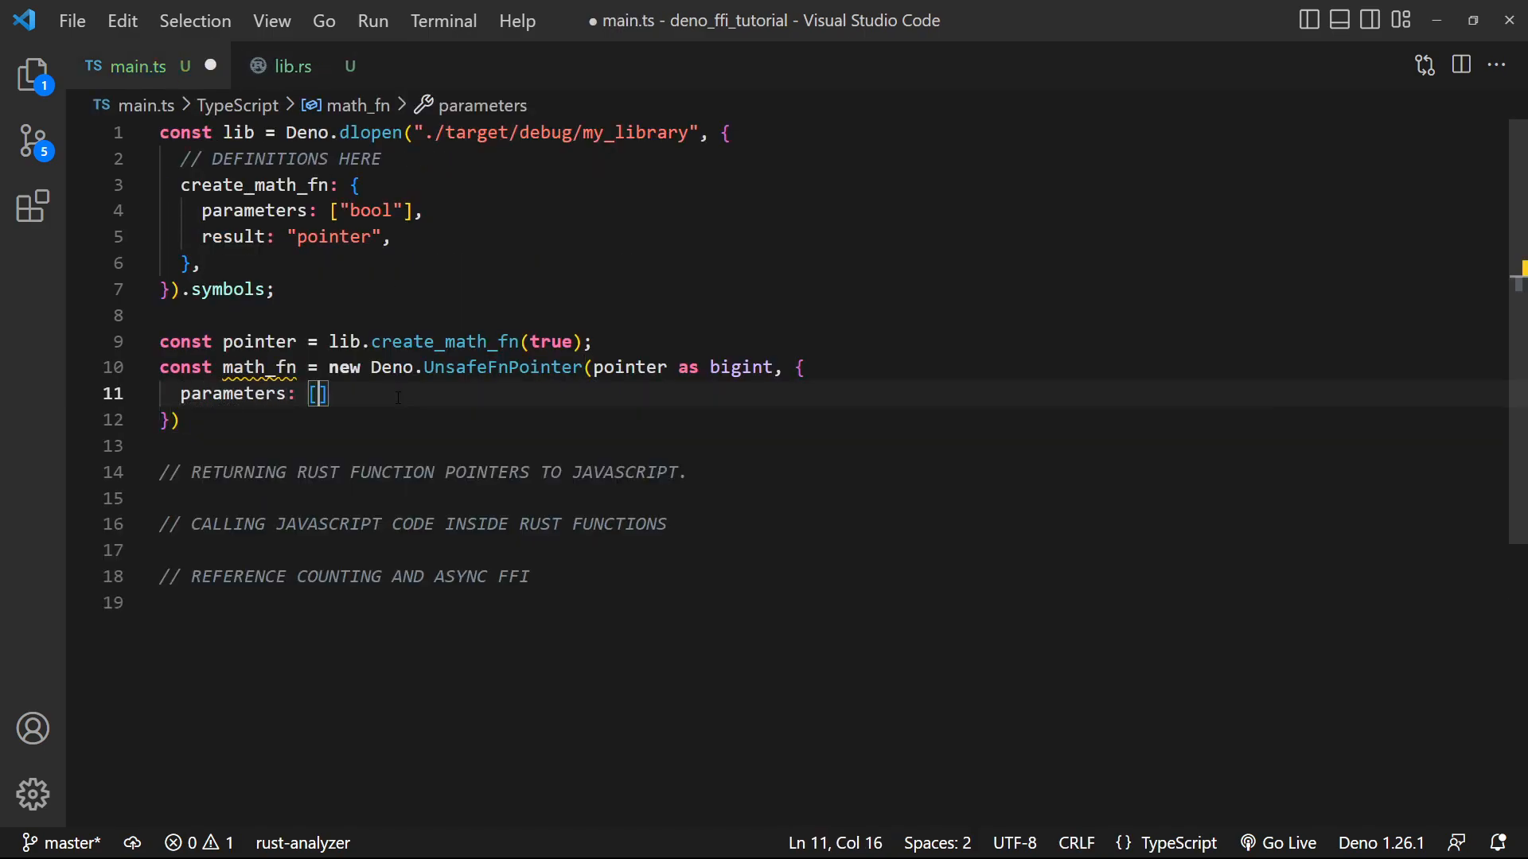
{"action": "type", "text": "\"f74\""}
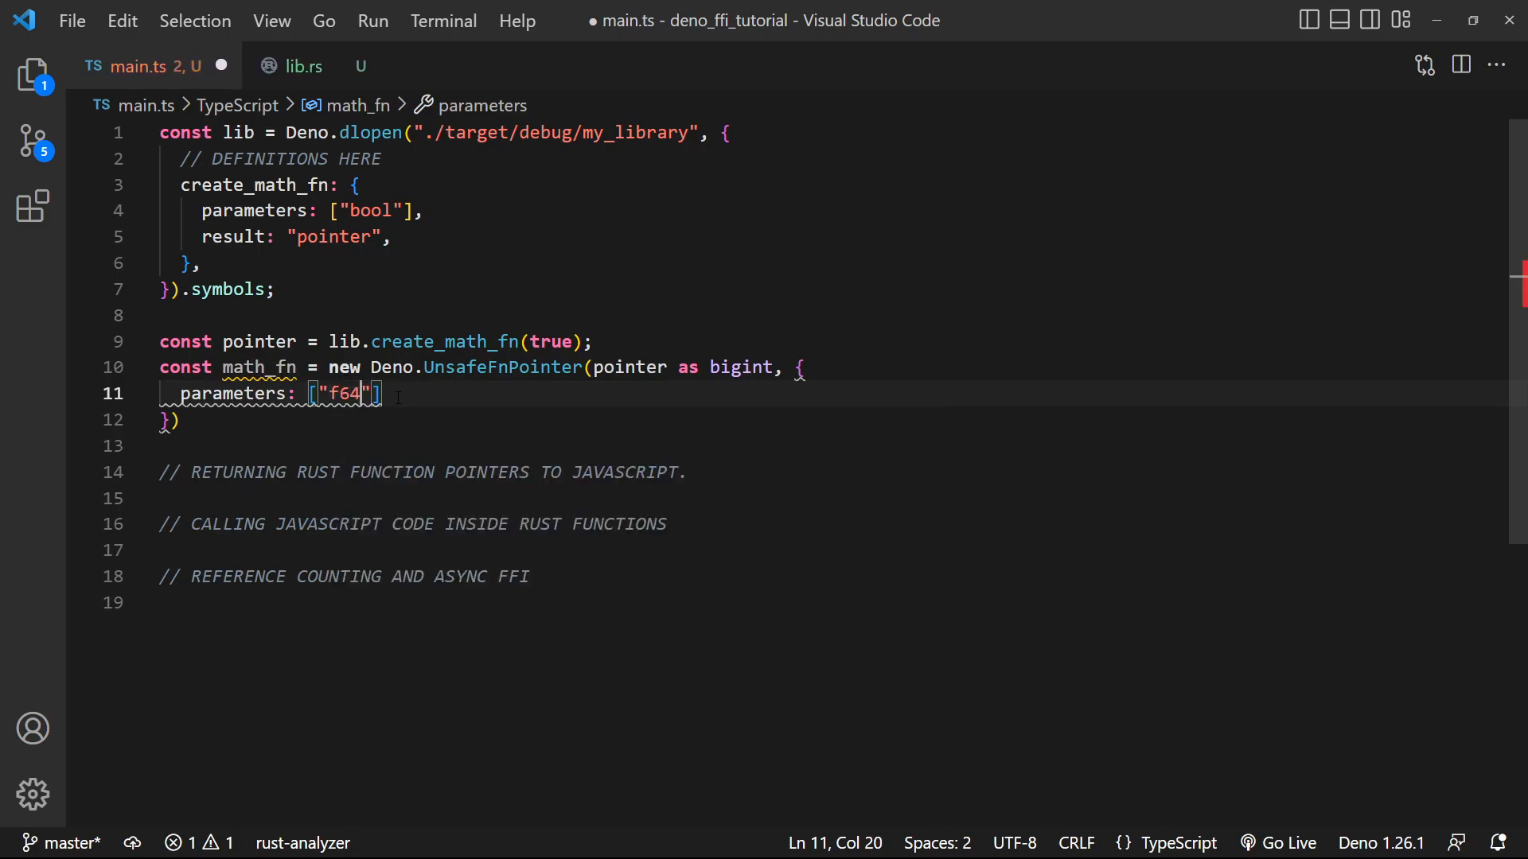
{"action": "type", "text": ", \"f64\""}
{"action": "type", "text": "result: \":\""}
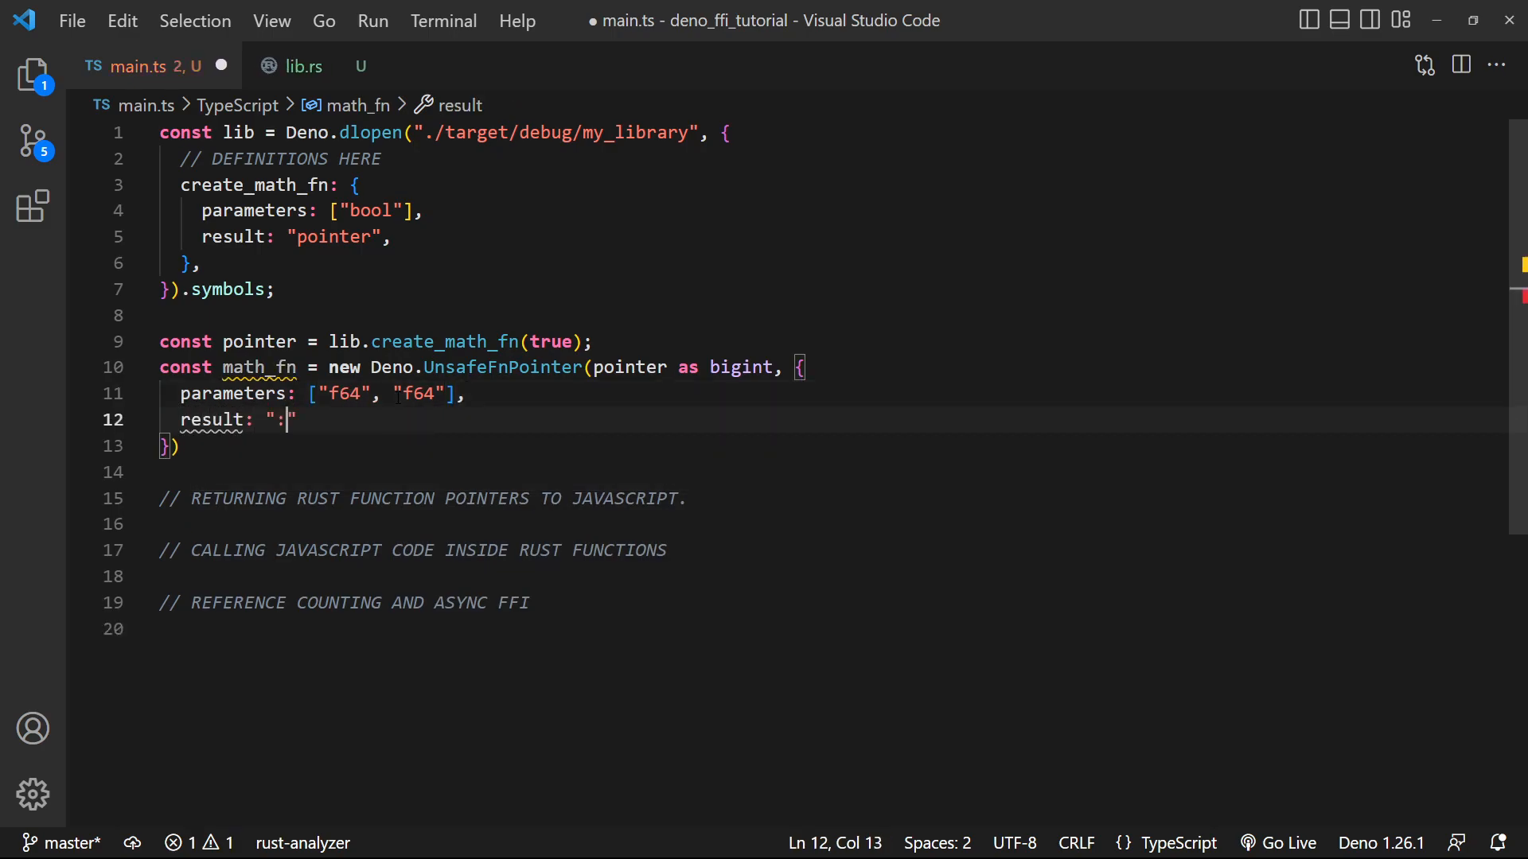
{"action": "key", "text": "Backspace"}
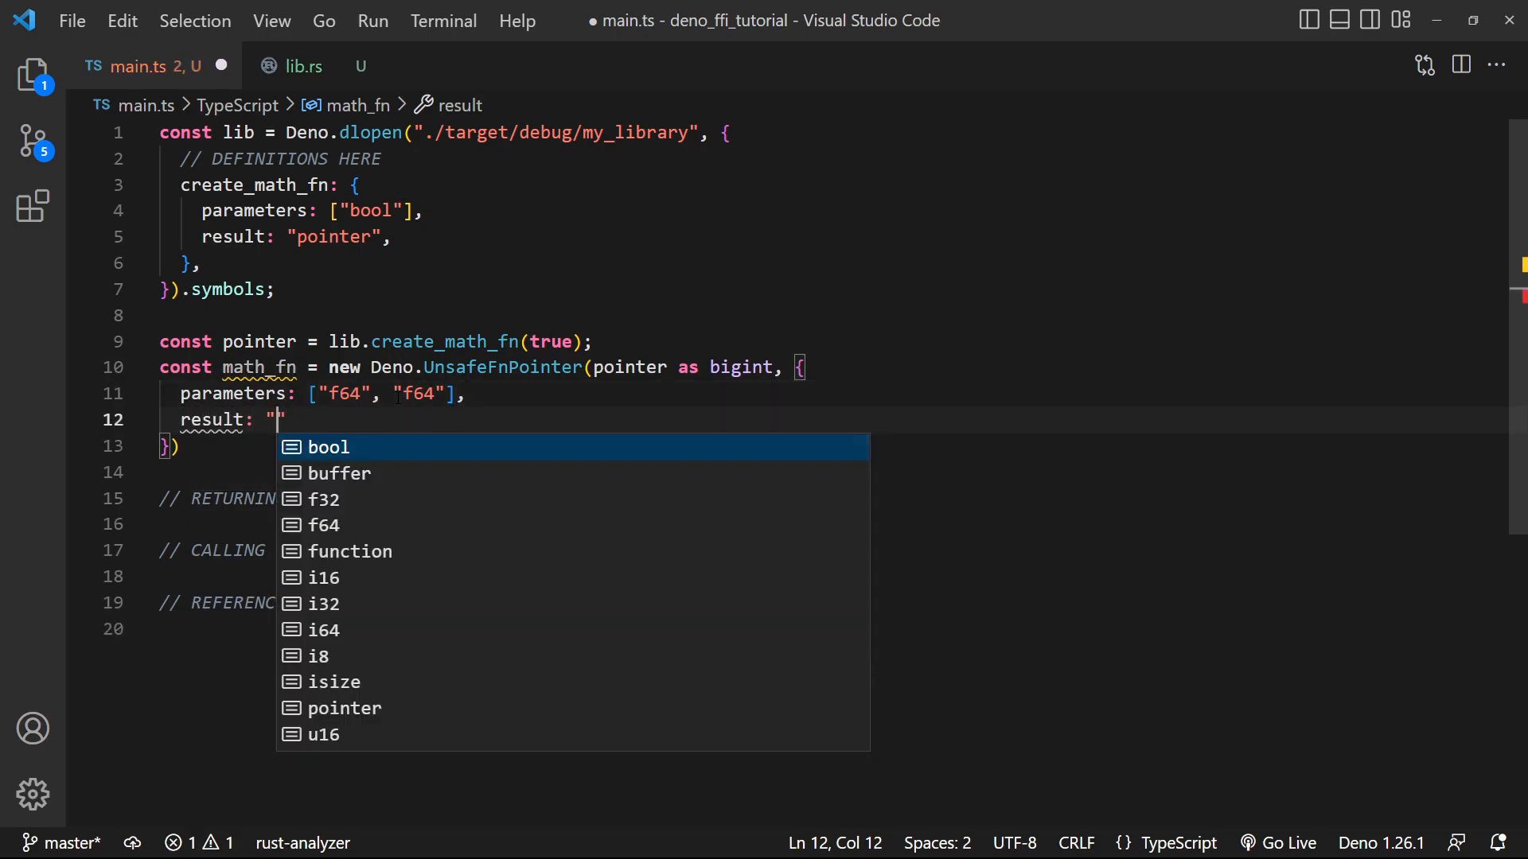
{"action": "type", "text": "f64"}
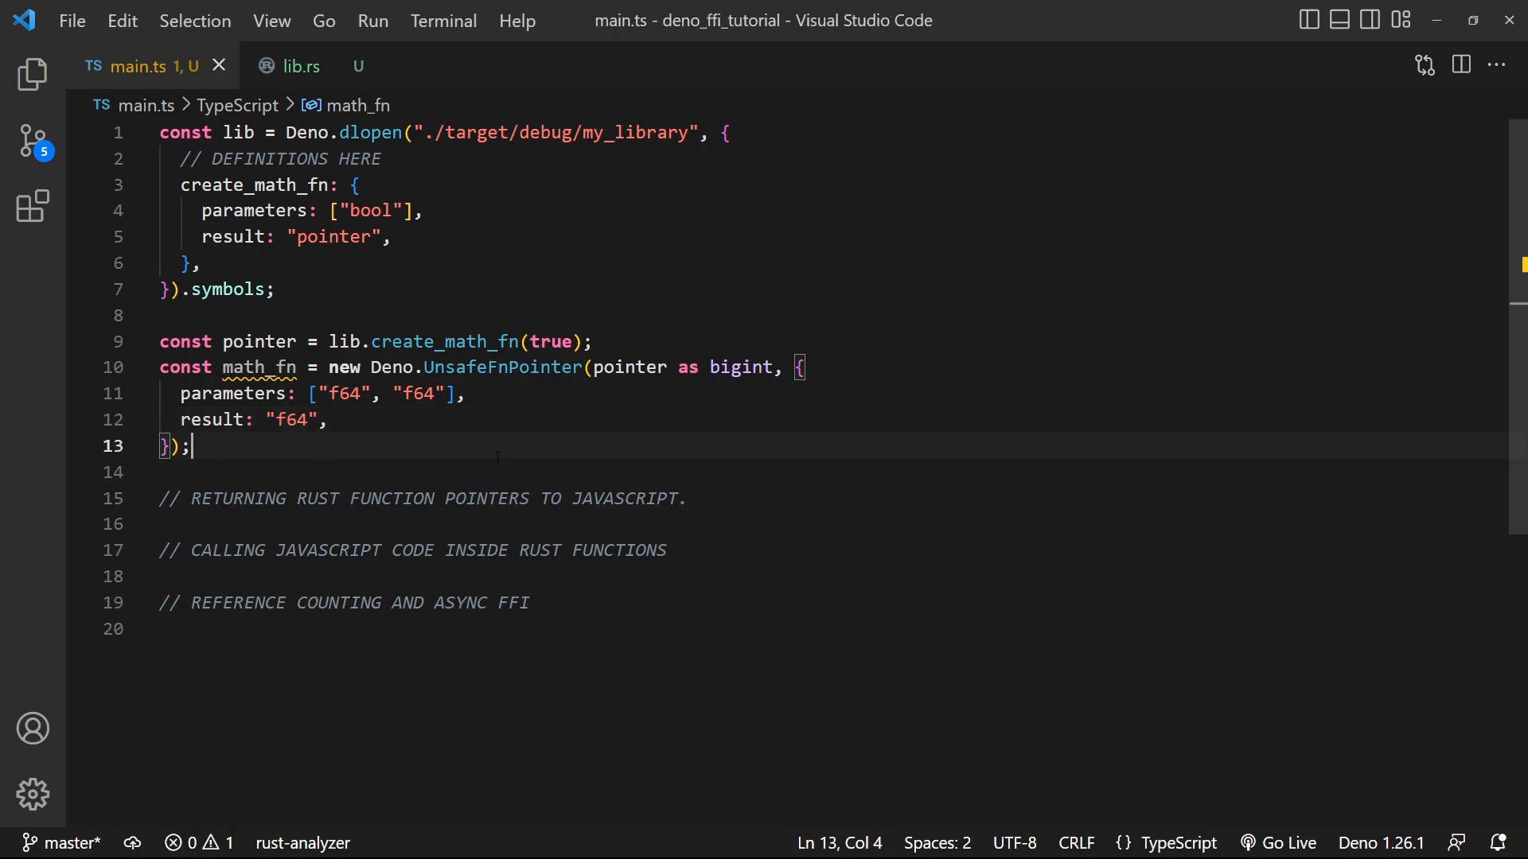
Call math_fn with 34 and 50 and log the result
{"action": "key", "text": "Enter"}
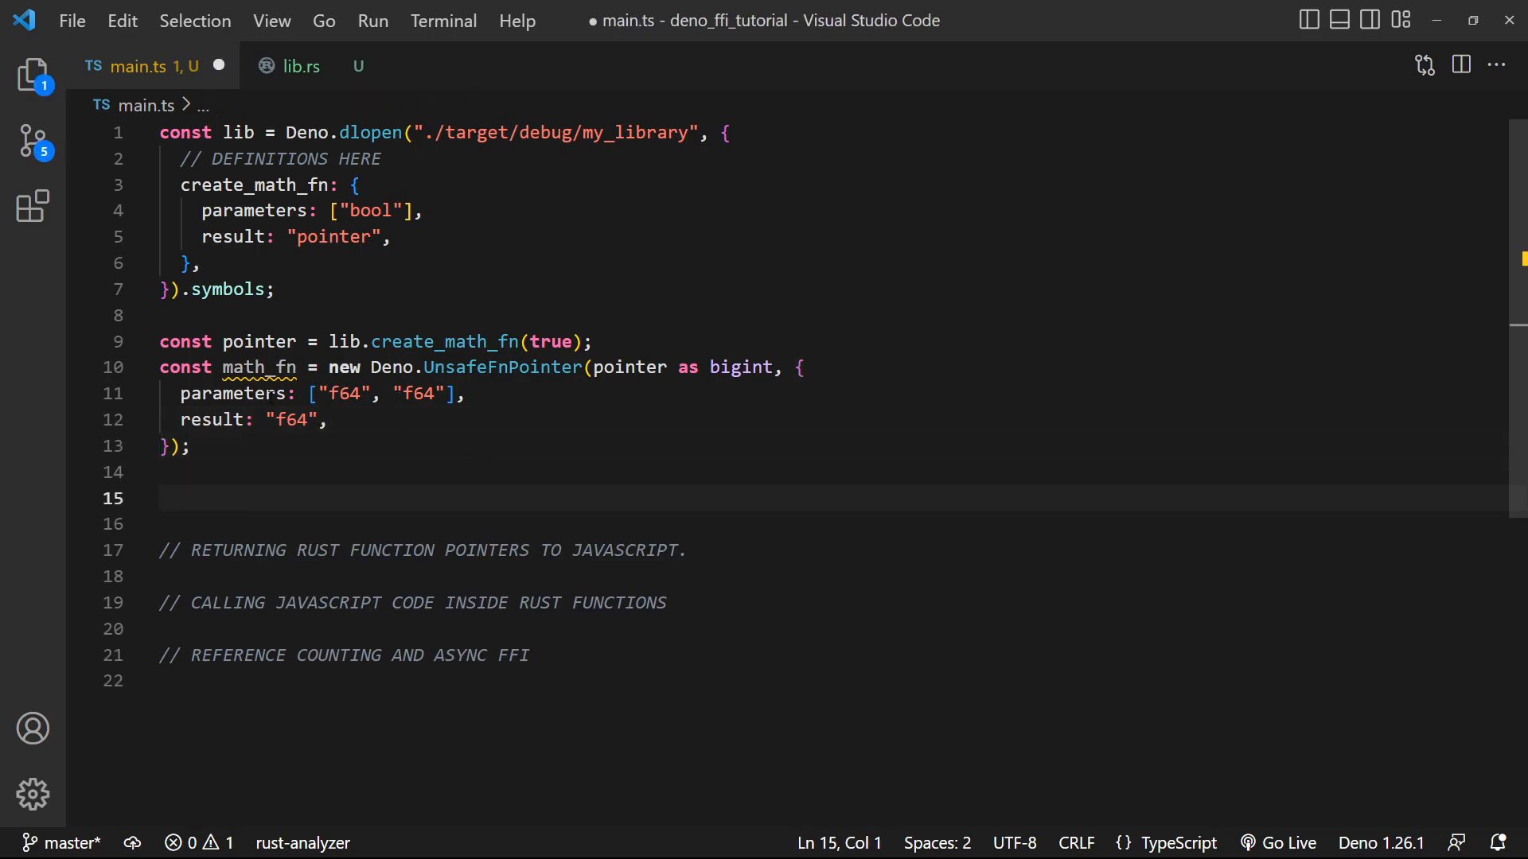
{"action": "type", "text": "const result ="}
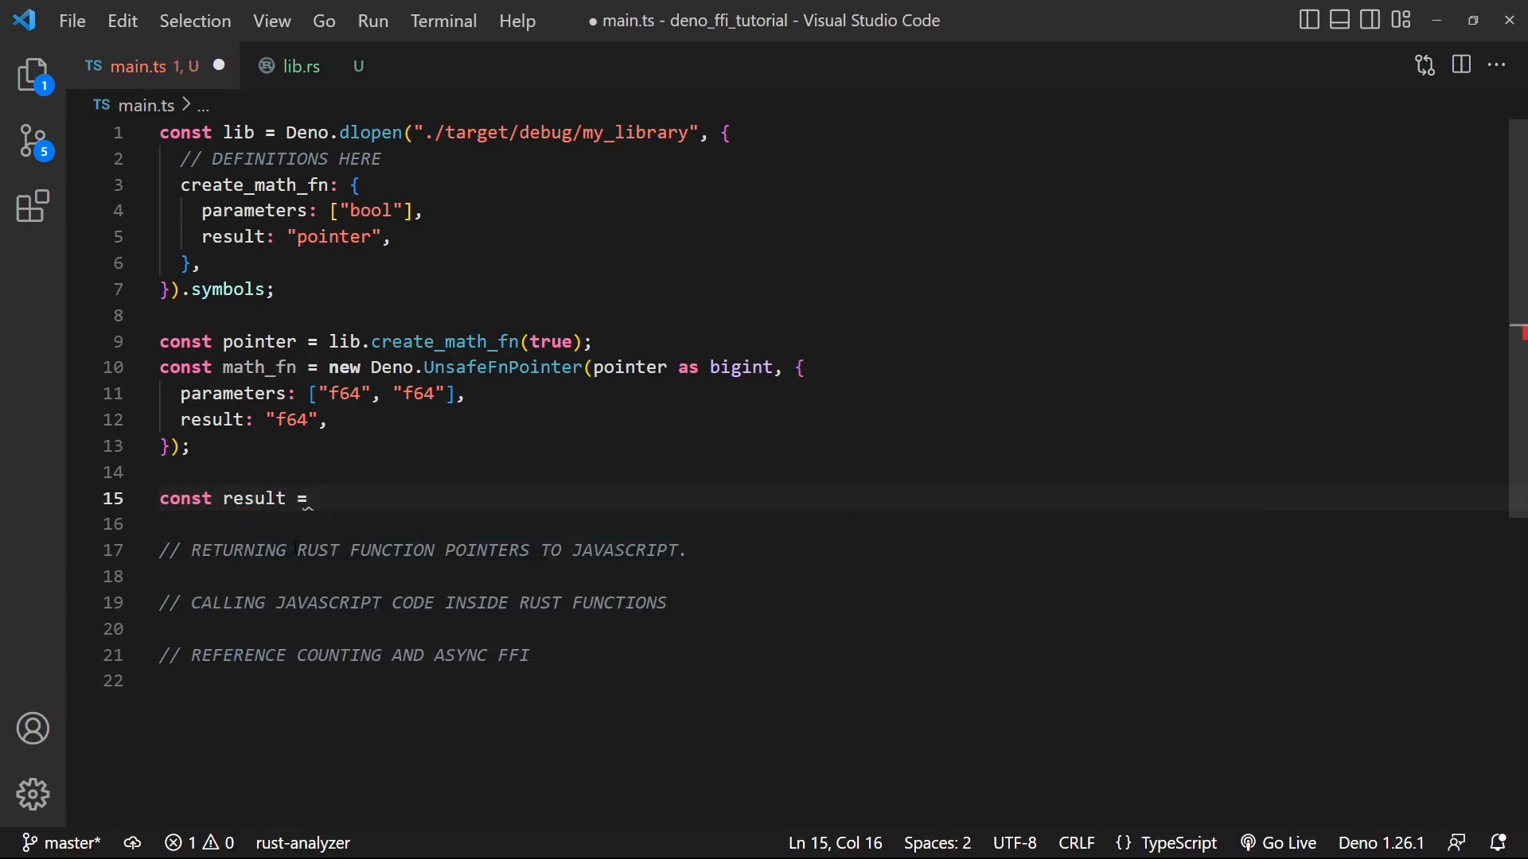
{"action": "type", "text": "math_fn.call()"}
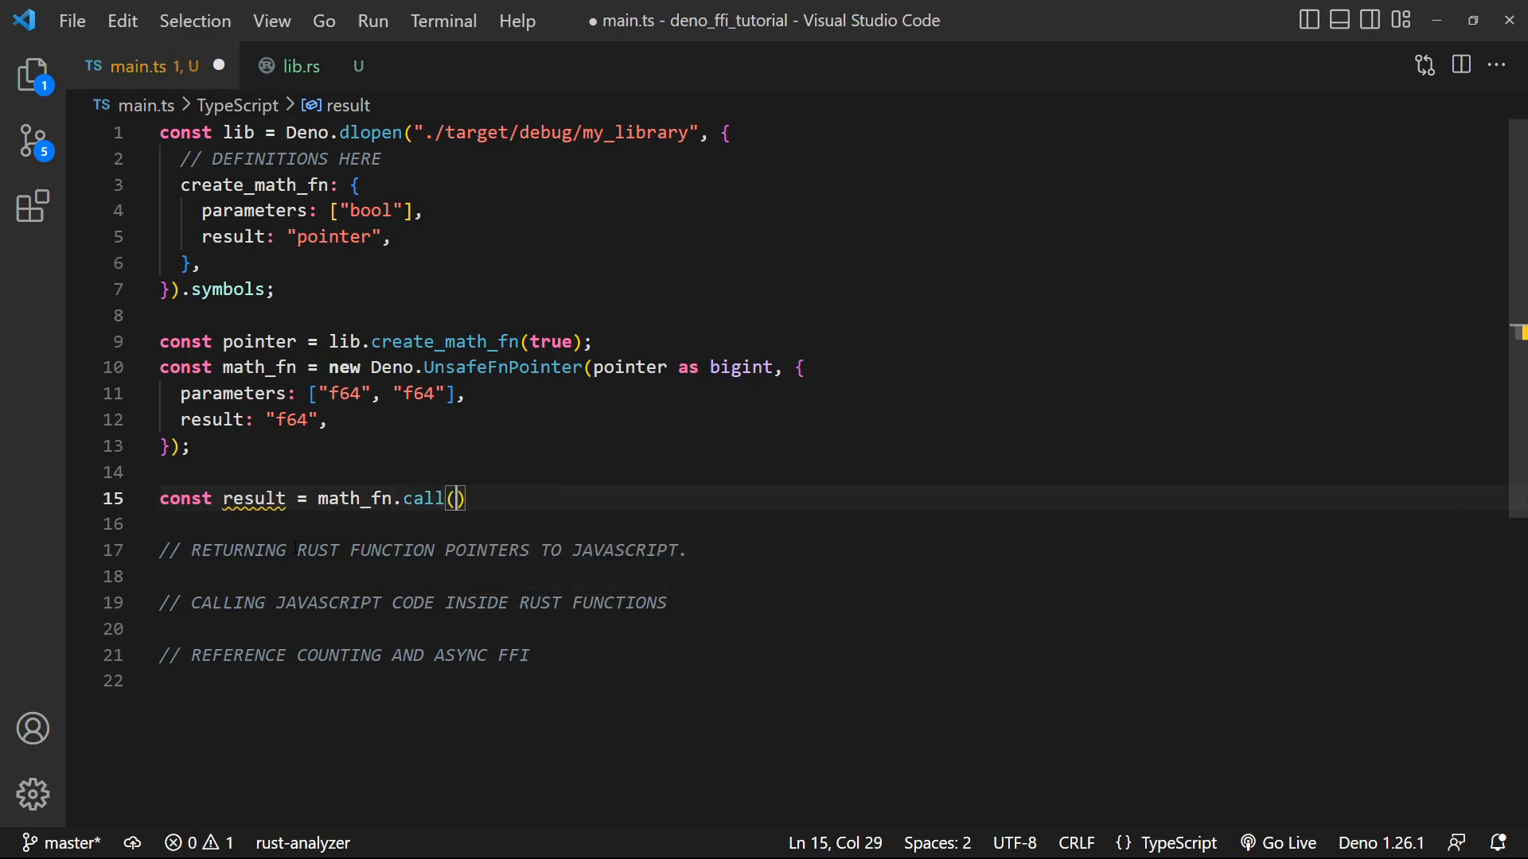
{"action": "mouse_move", "coordinate": [454, 499]}
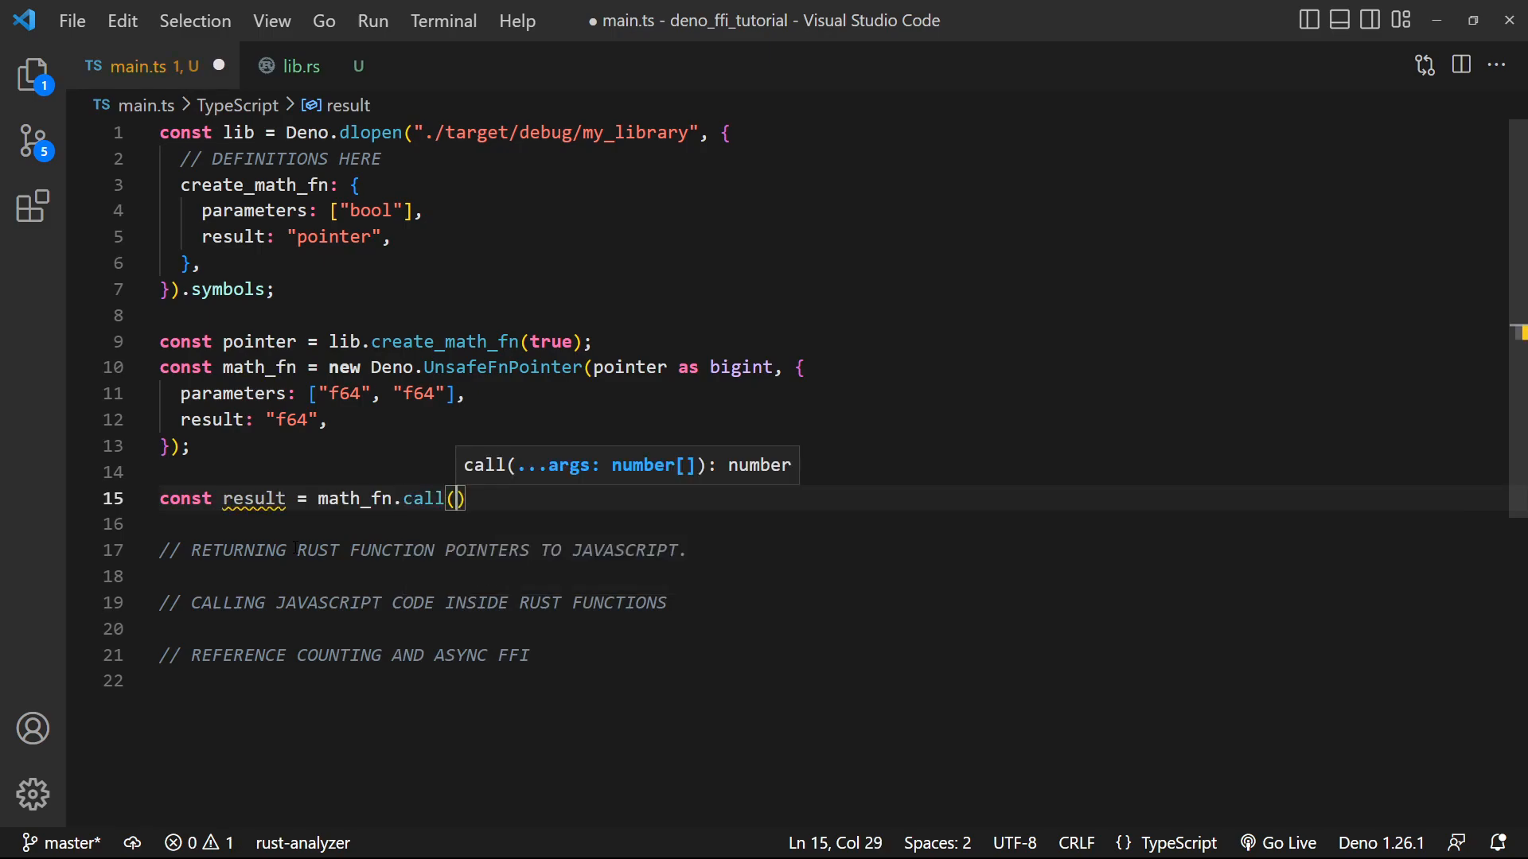
{"action": "type", "text": "34, 50"}
{"action": "type", "text": "console"}
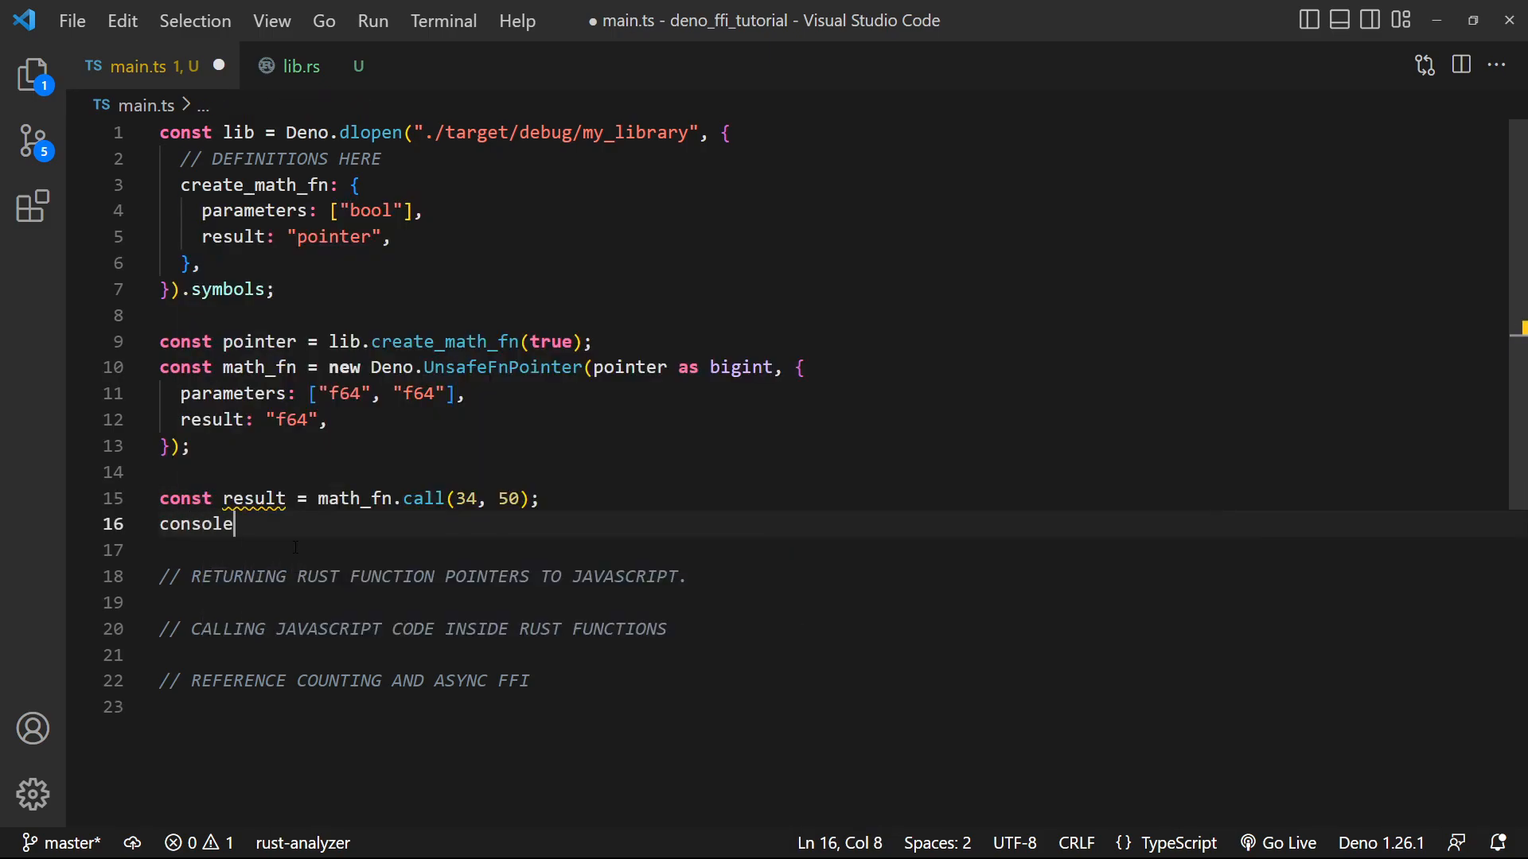
{"action": "type", "text": ".log(result);"}
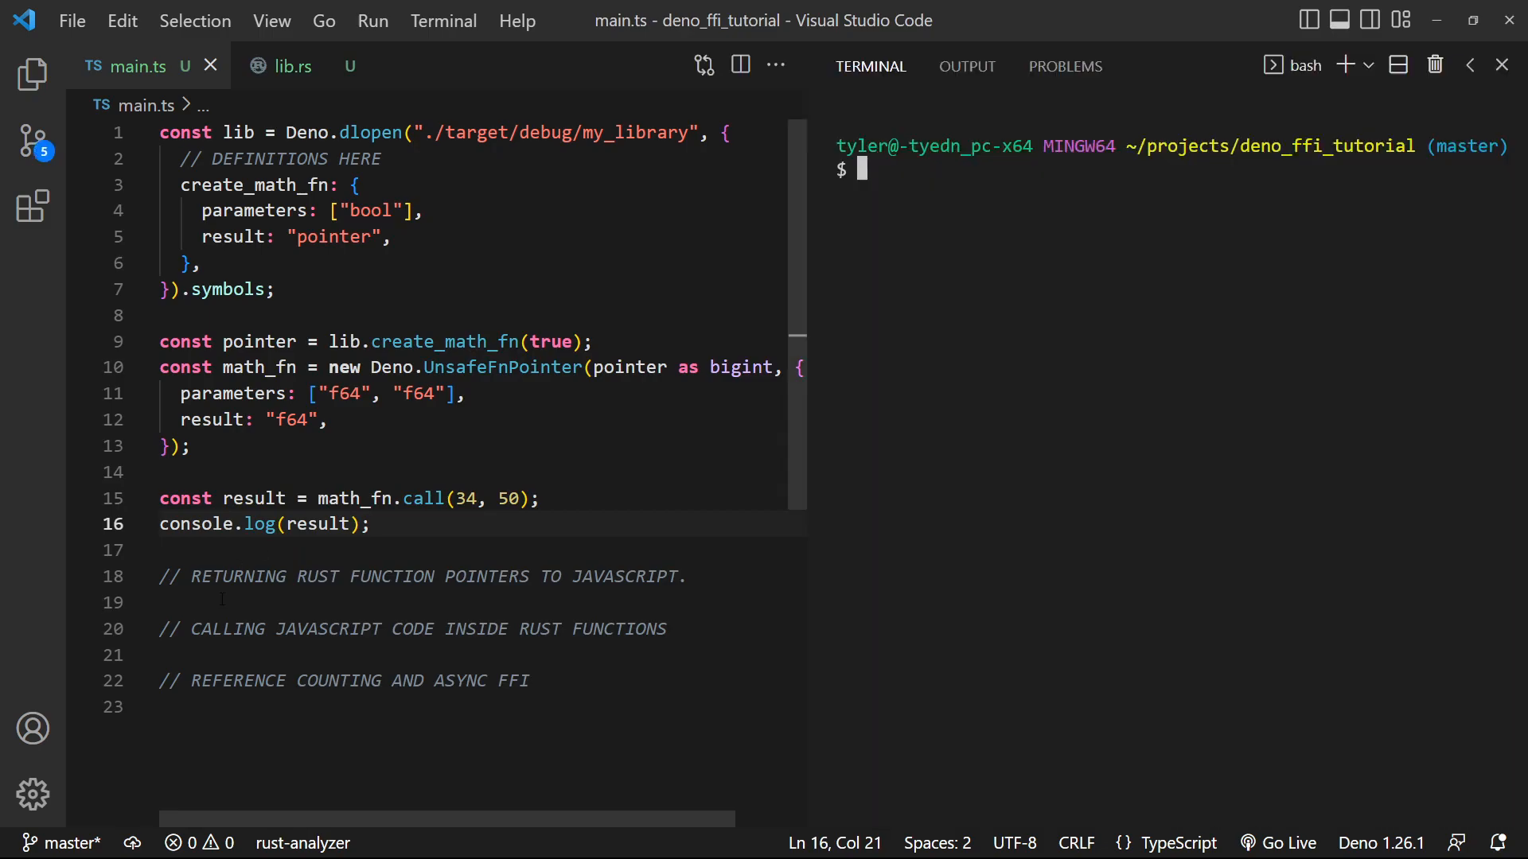
Run cargo build and deno run on main.ts, getting 84, then -16 with create_math_fn(false)
{"action": "type", "text": "cargo bg"}
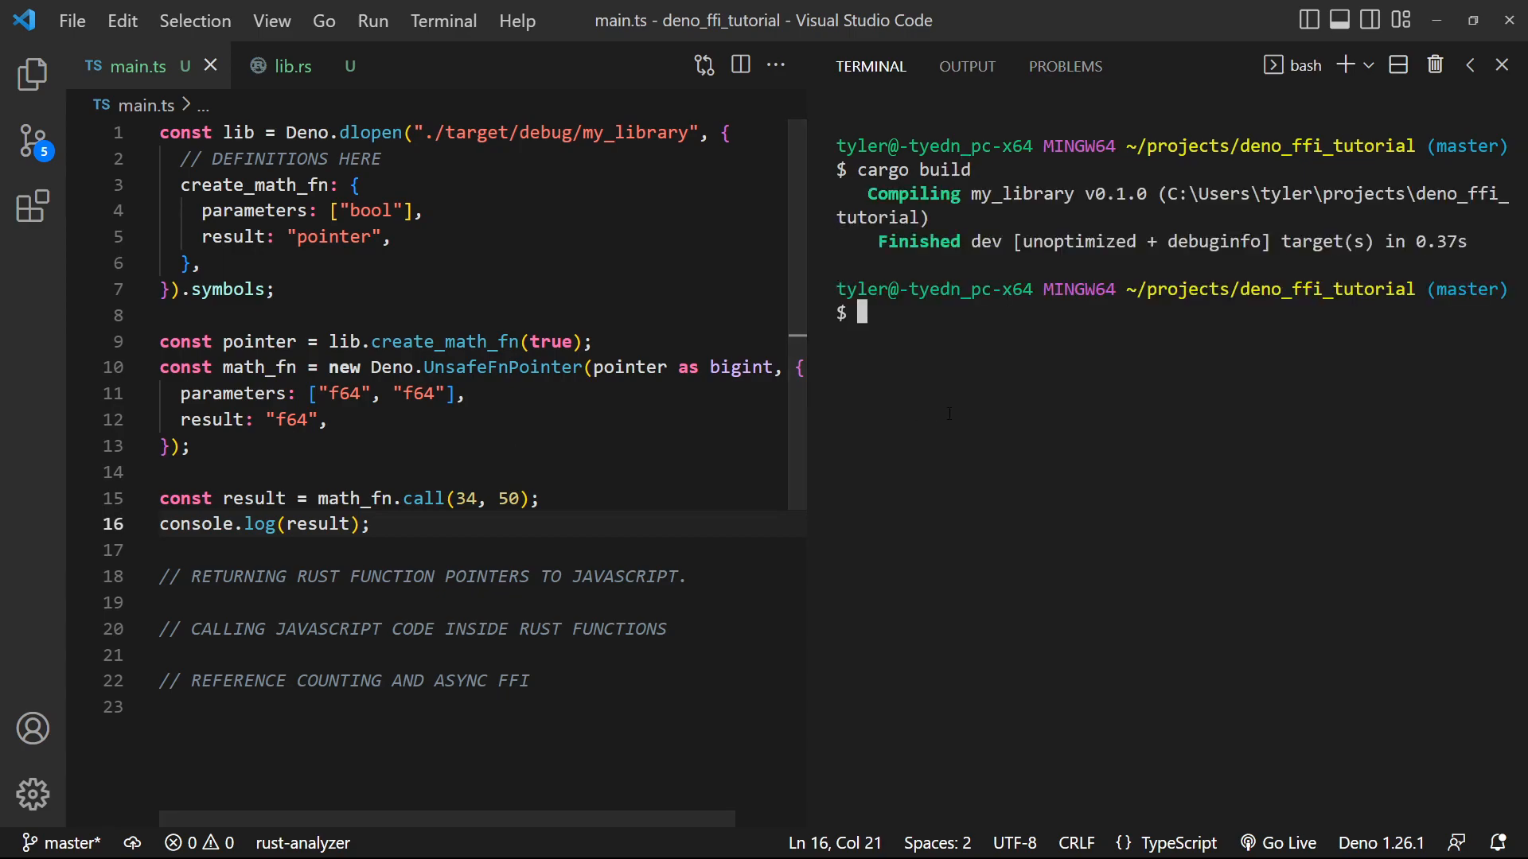
{"action": "type", "text": "deno run --unstable --allow-ffi main.ts"}
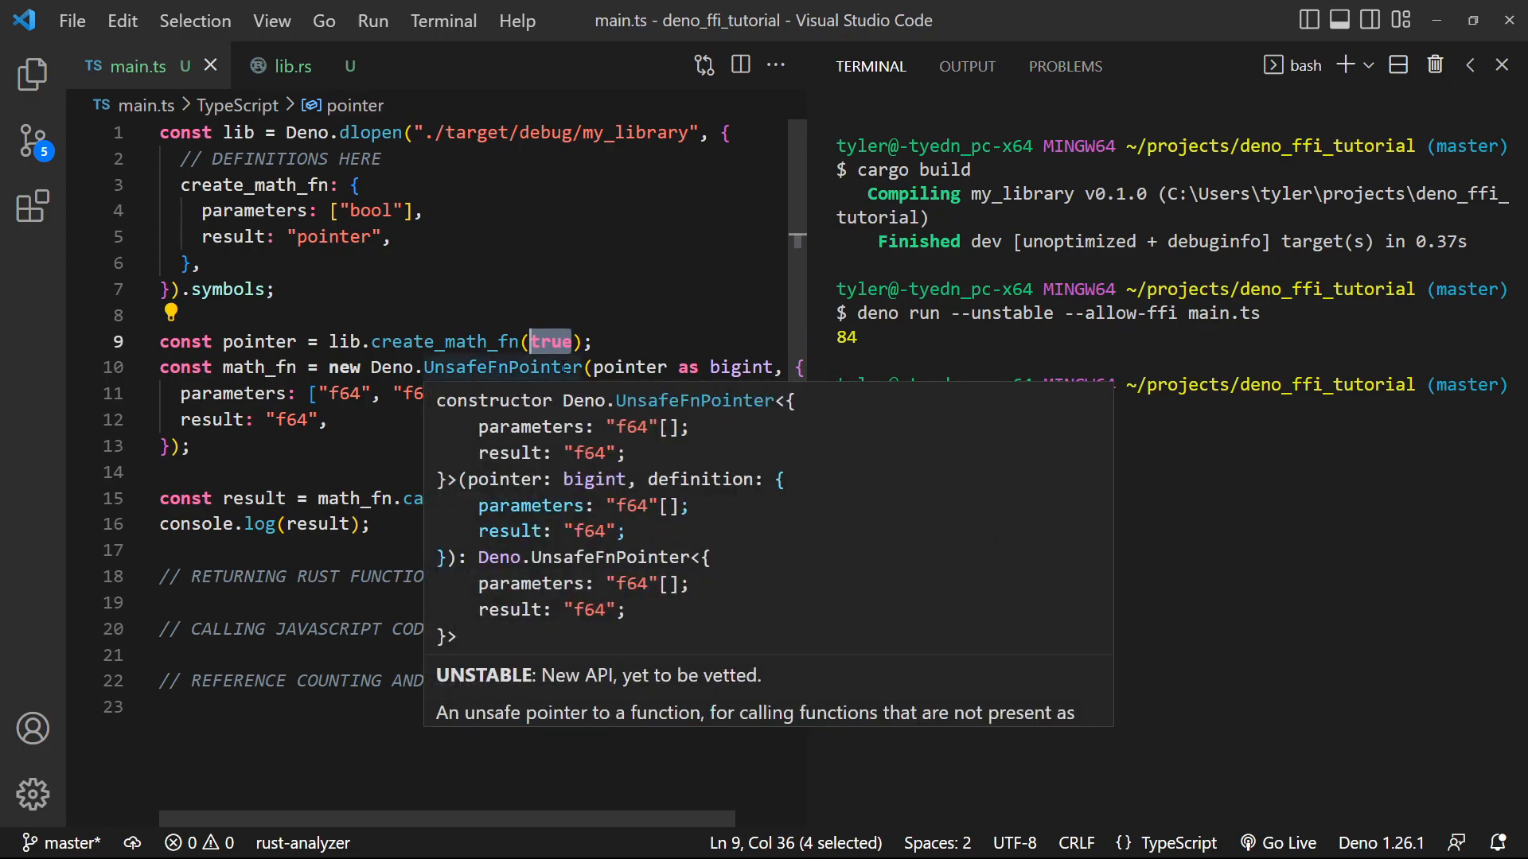
{"action": "type", "text": "false"}
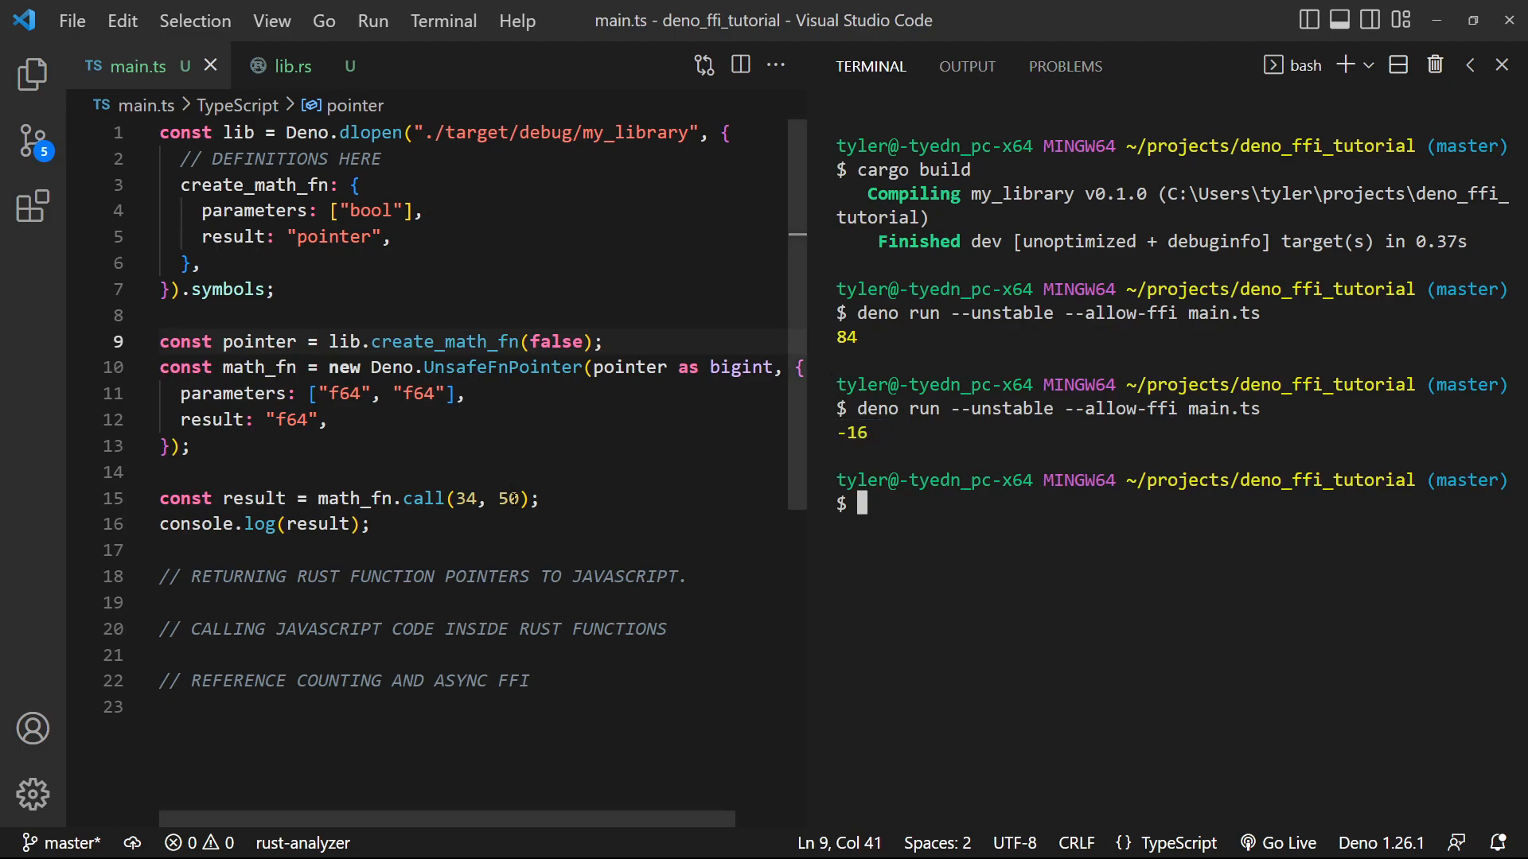
{"action": "double_click", "coordinate": [556, 342]}
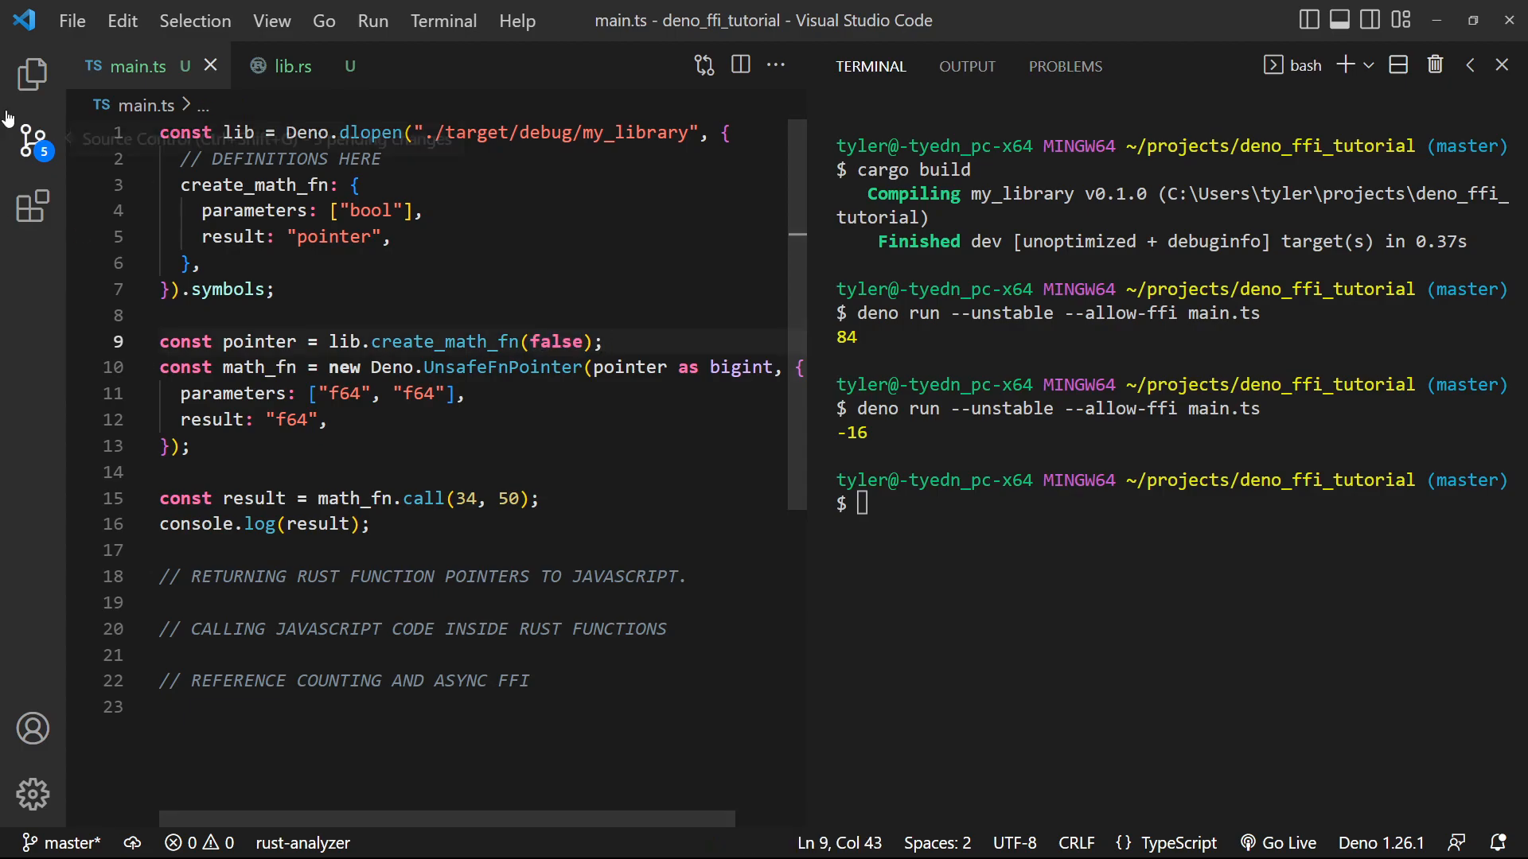
{"action": "left_click", "coordinate": [291, 65]}
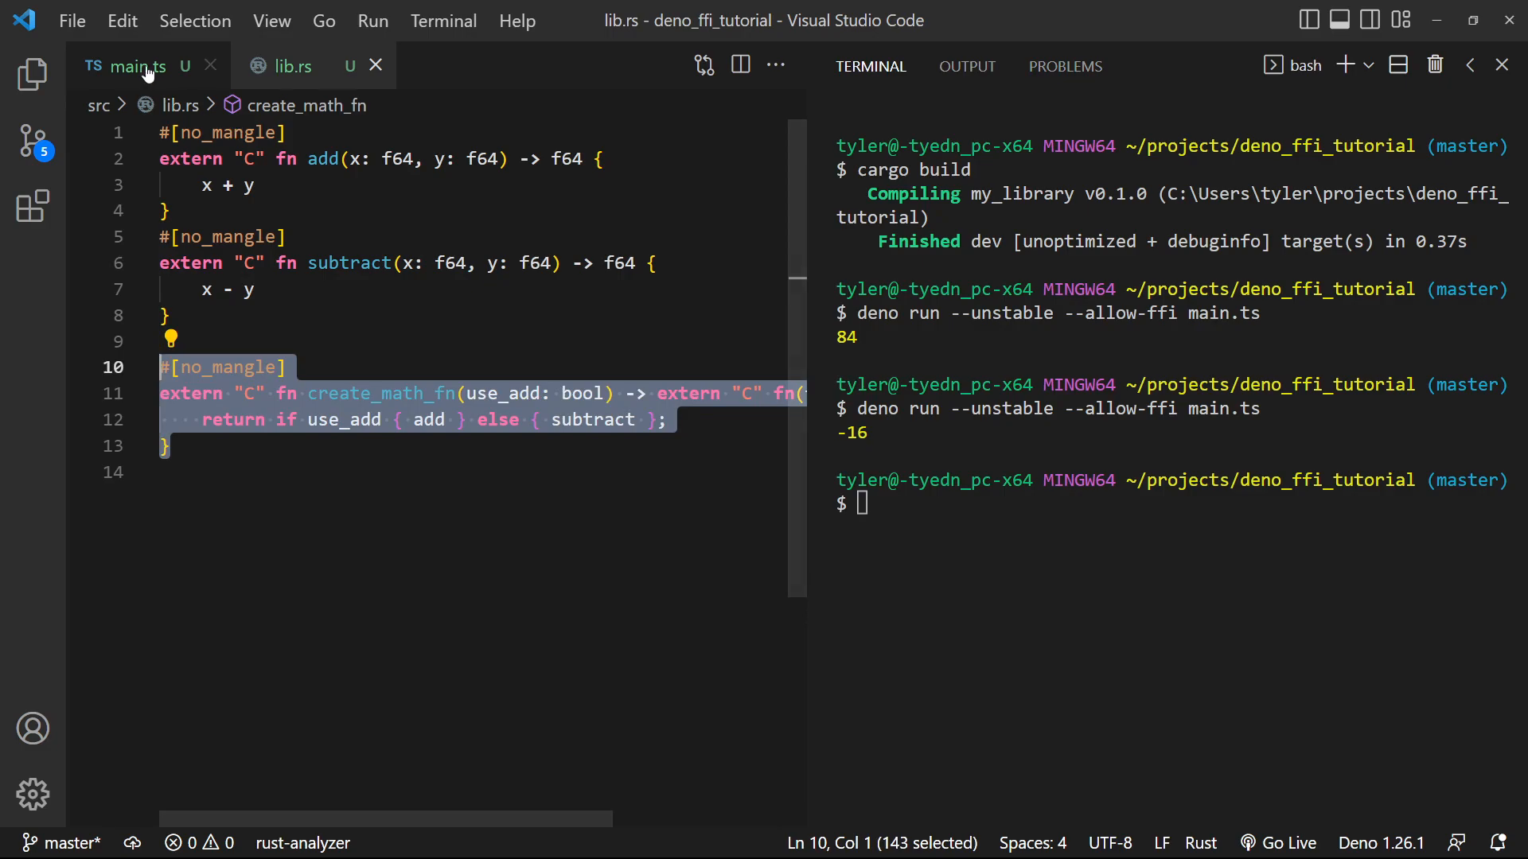
{"action": "left_click", "coordinate": [127, 65]}
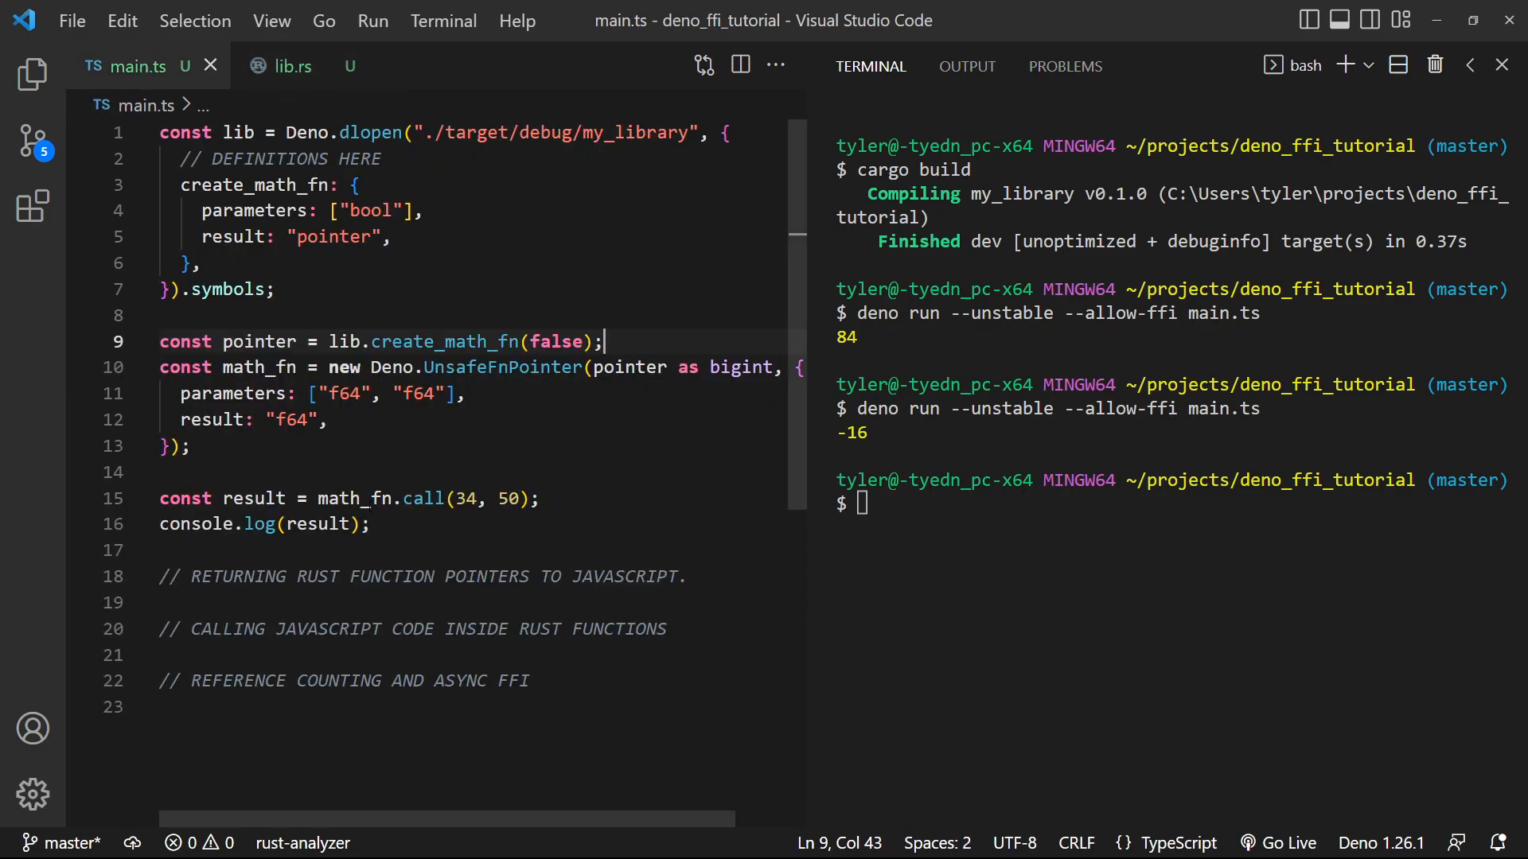
Clear the terminal output, scroll down main.ts, and close the terminal panel
{"action": "scroll", "scroll_direction": "down", "scroll_amount": 3}
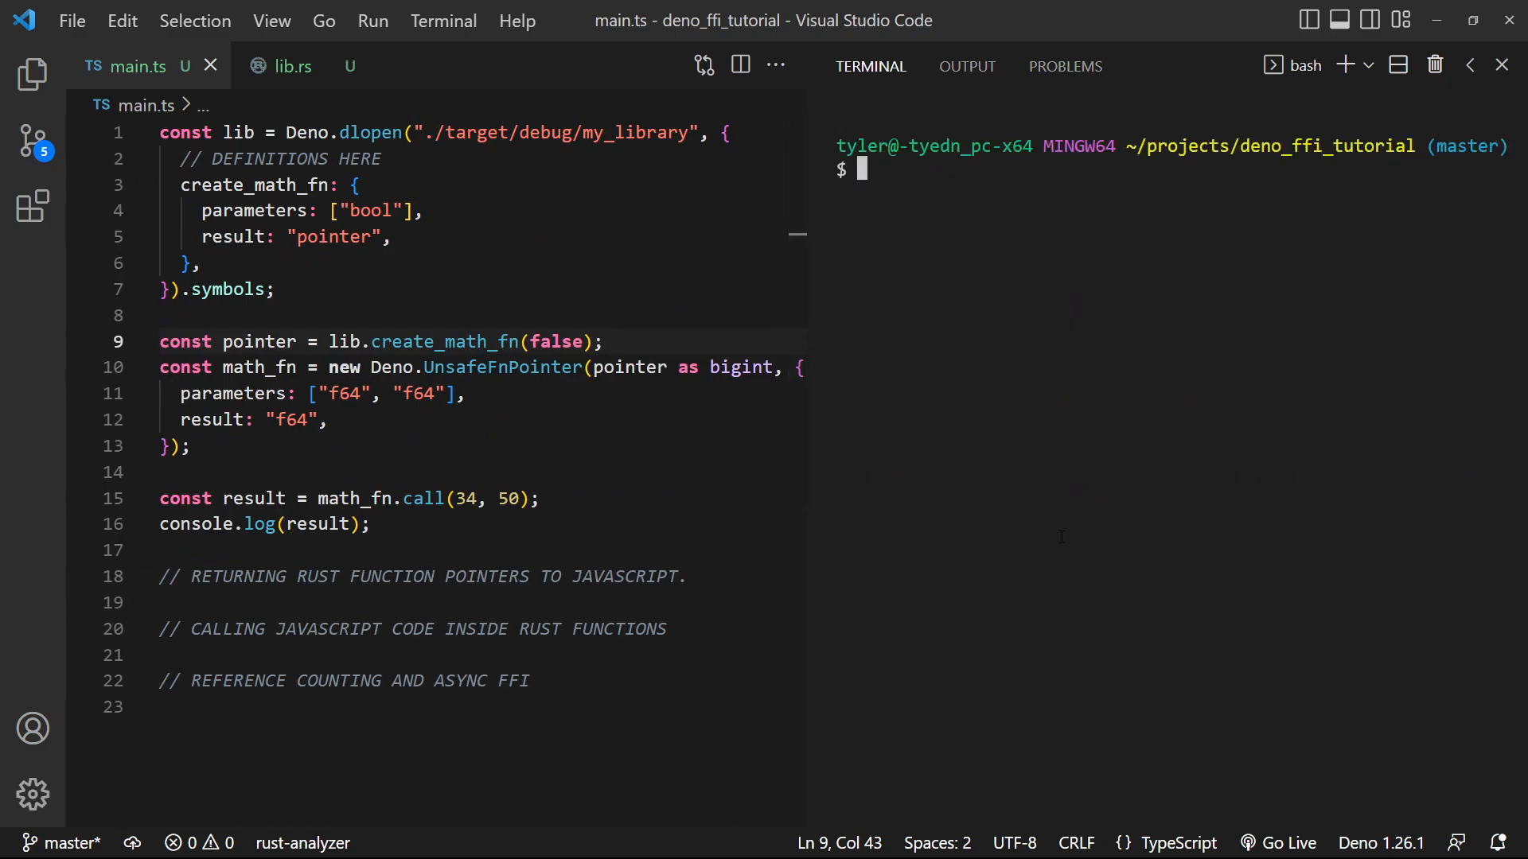
{"action": "scroll", "scroll_direction": "down", "scroll_amount": 3}
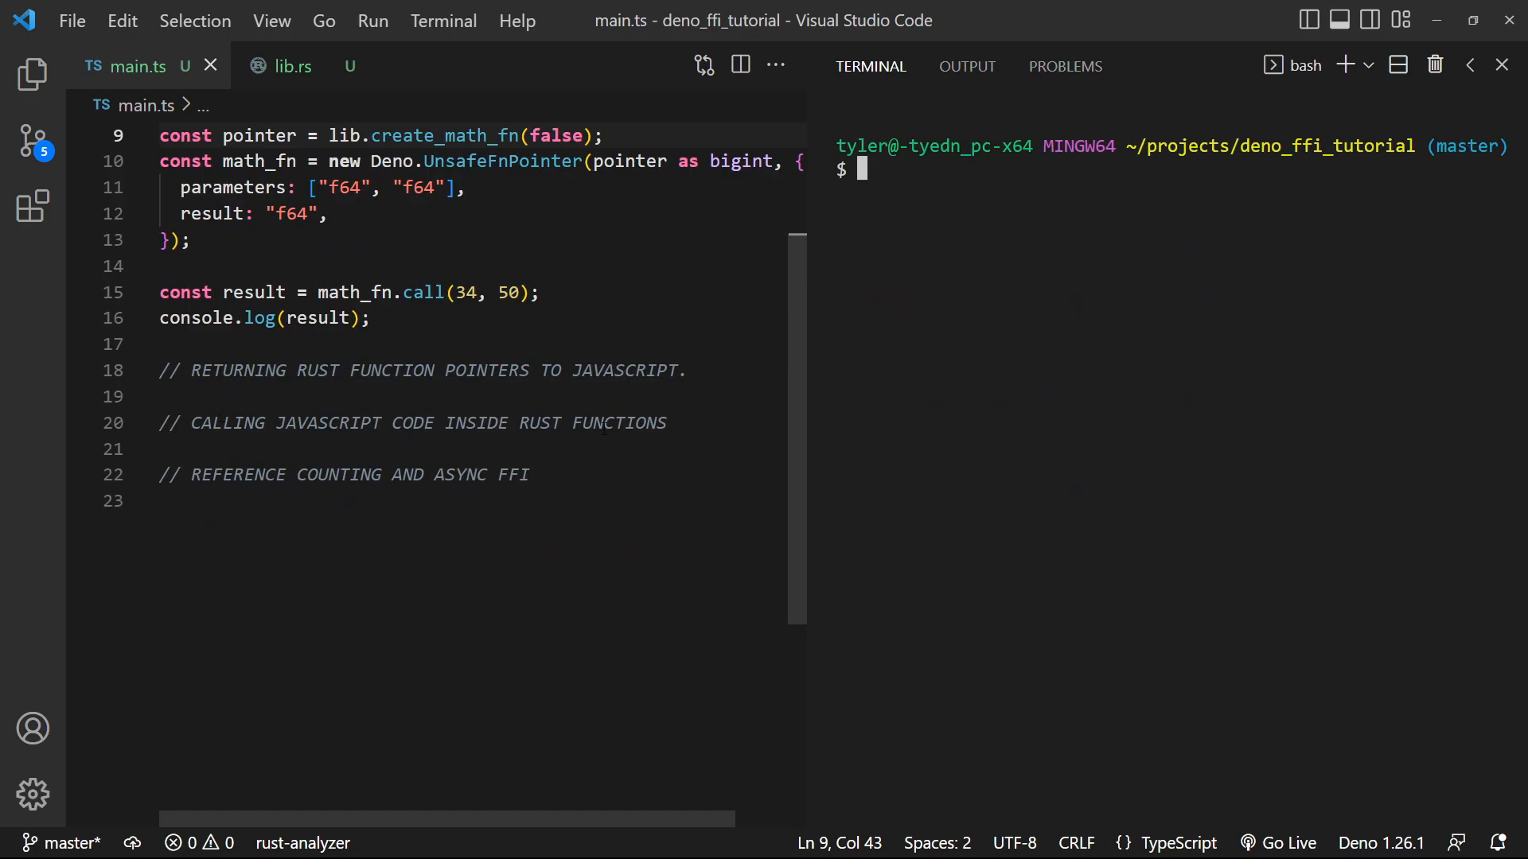
{"action": "type", "text": "fun"}
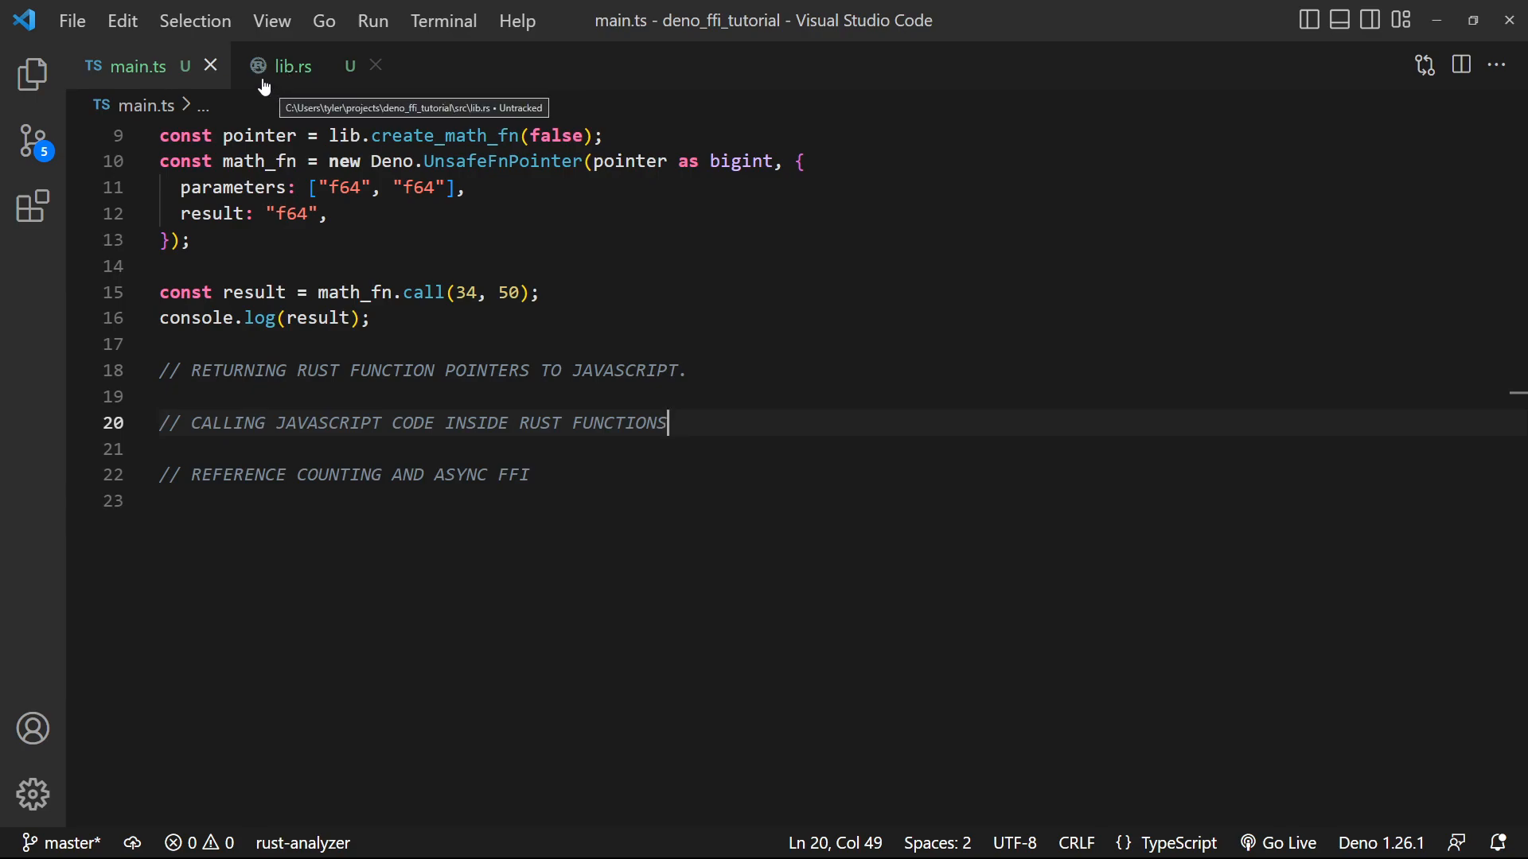
In lib.rs, write do_work(count) summing i over 1..count + 1, and save
{"action": "left_click", "coordinate": [292, 66]}
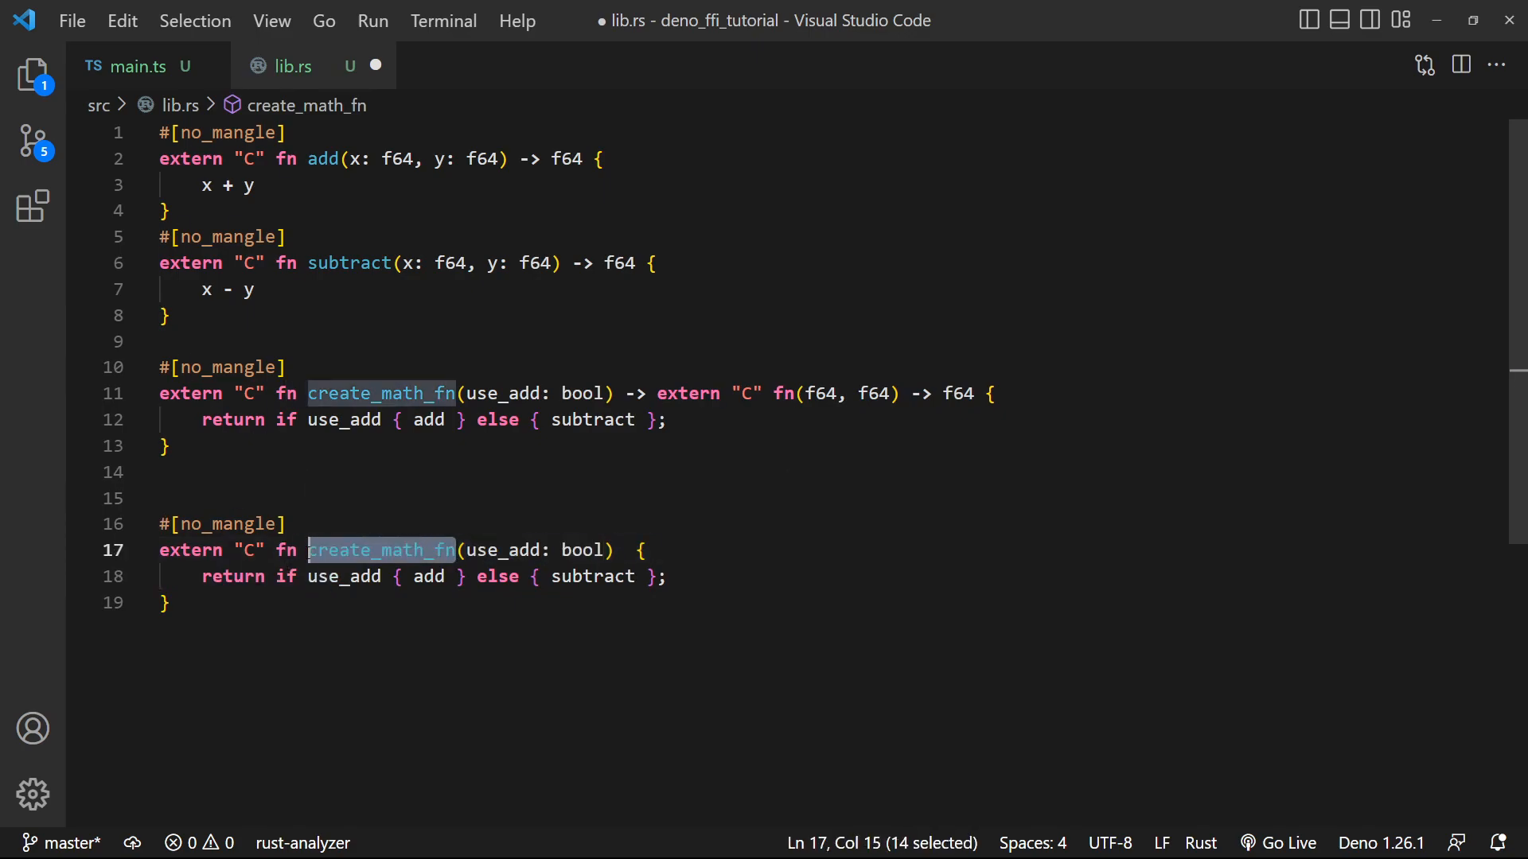
{"action": "type", "text": "do_work"}
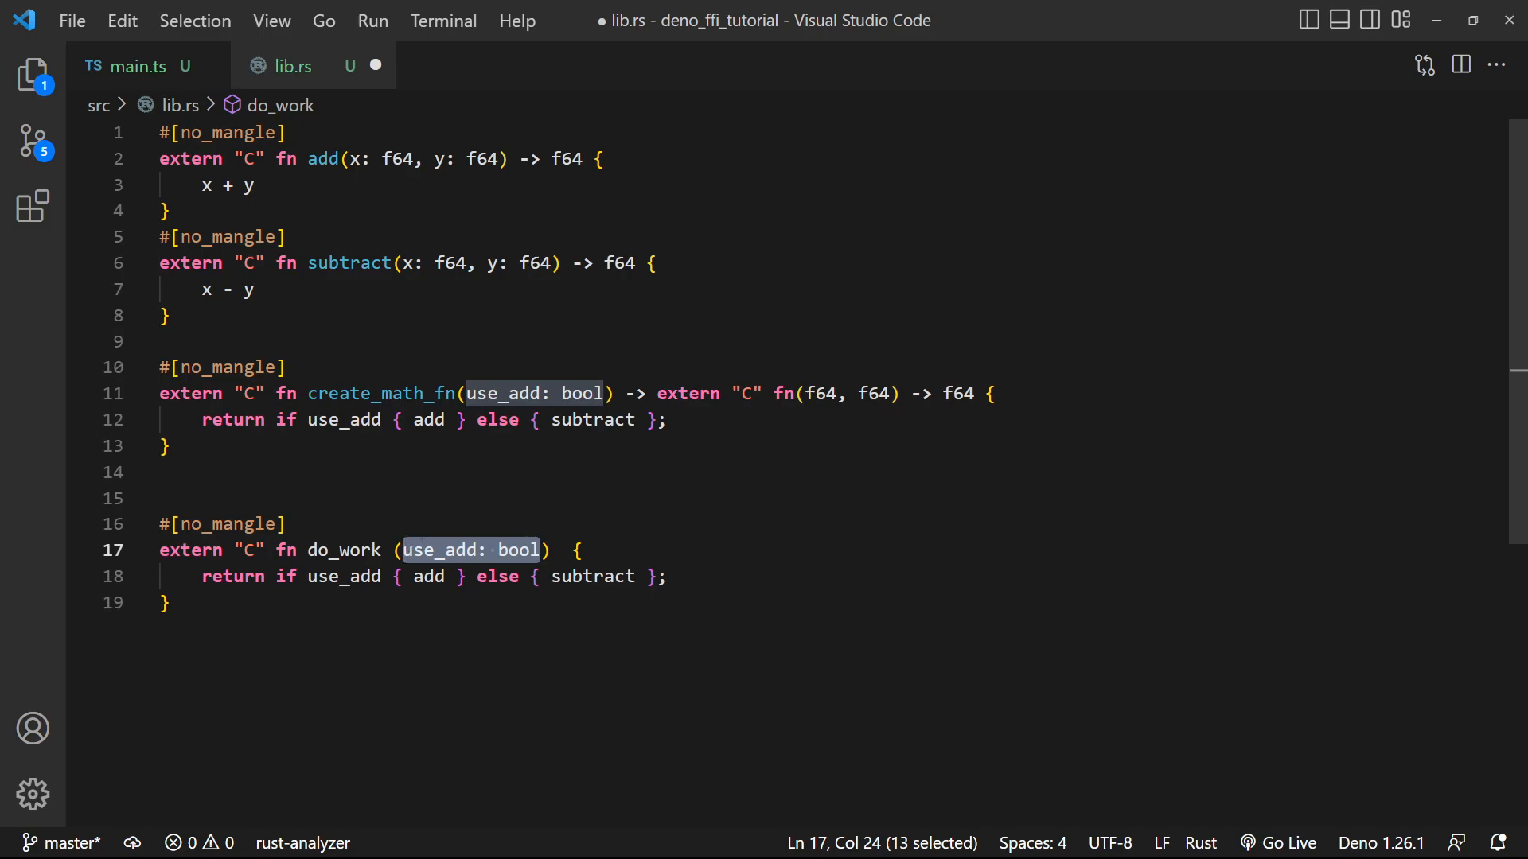
{"action": "type", "text": "count:"}
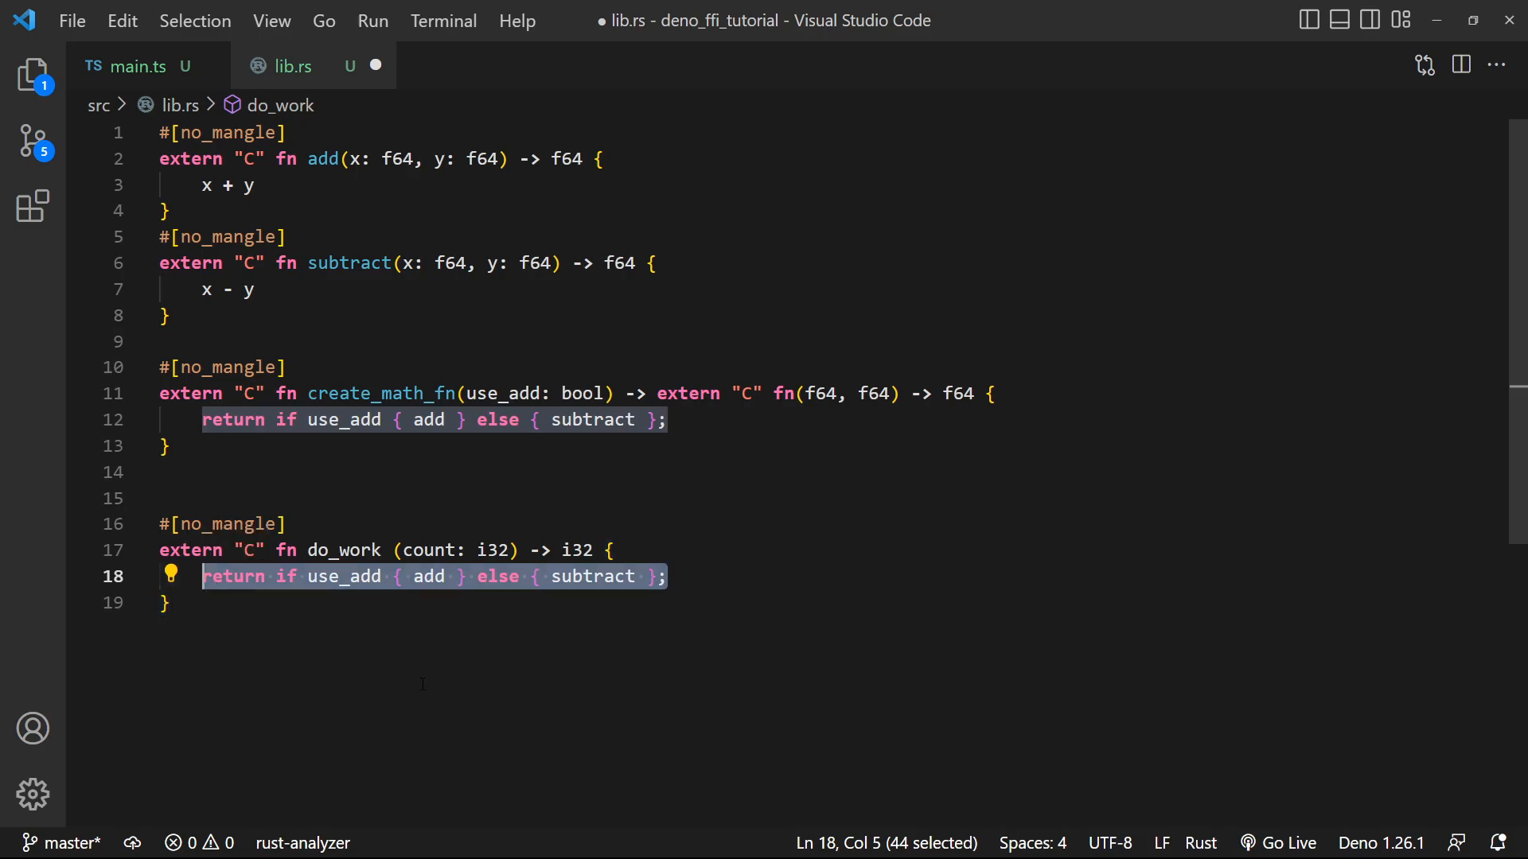
{"action": "type", "text": "let m"}
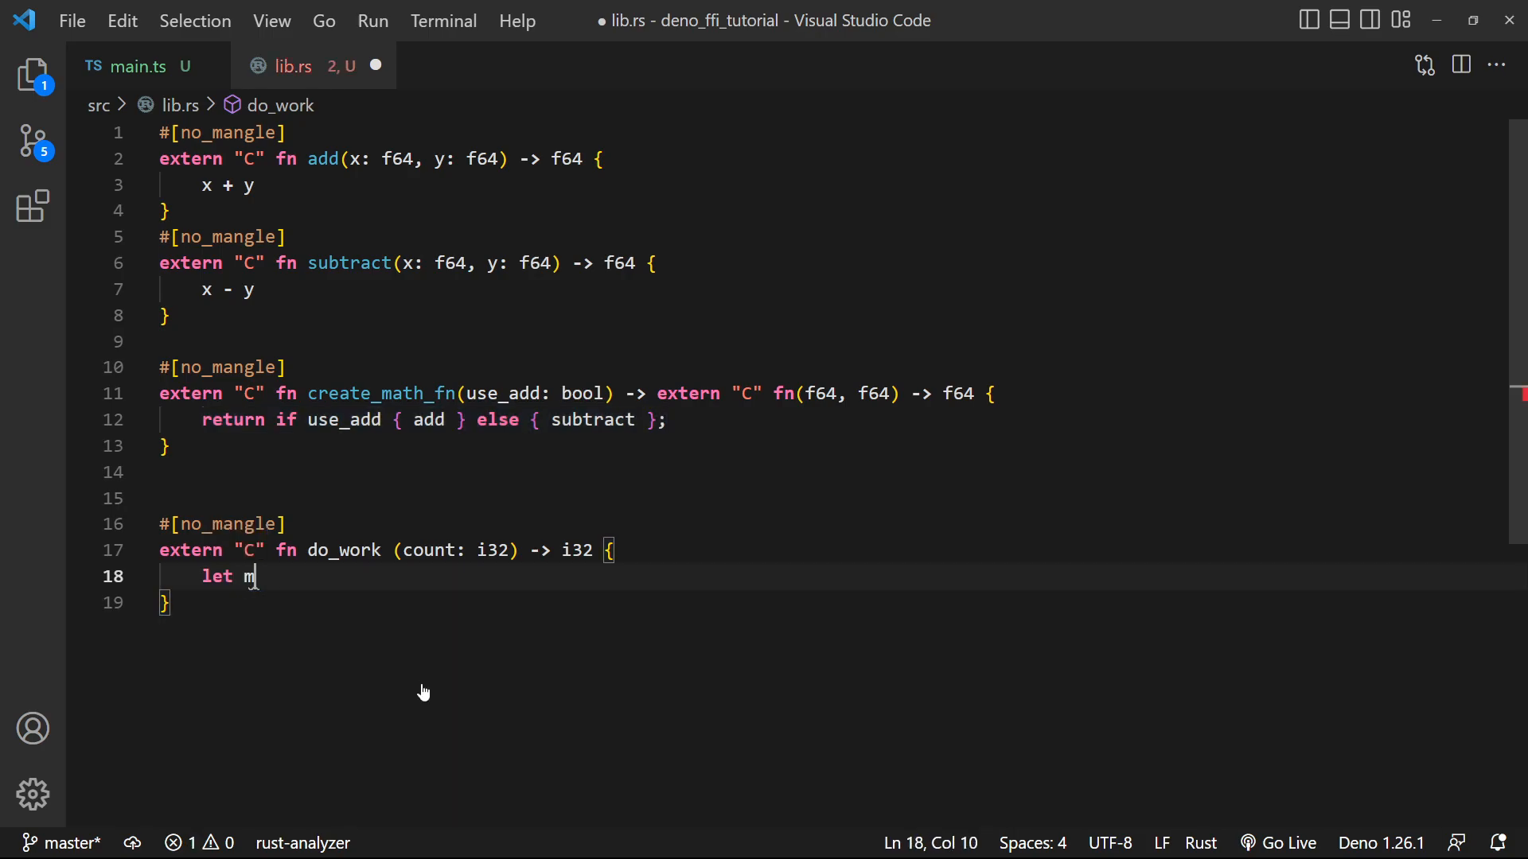
{"action": "type", "text": "ut sum = 0;"}
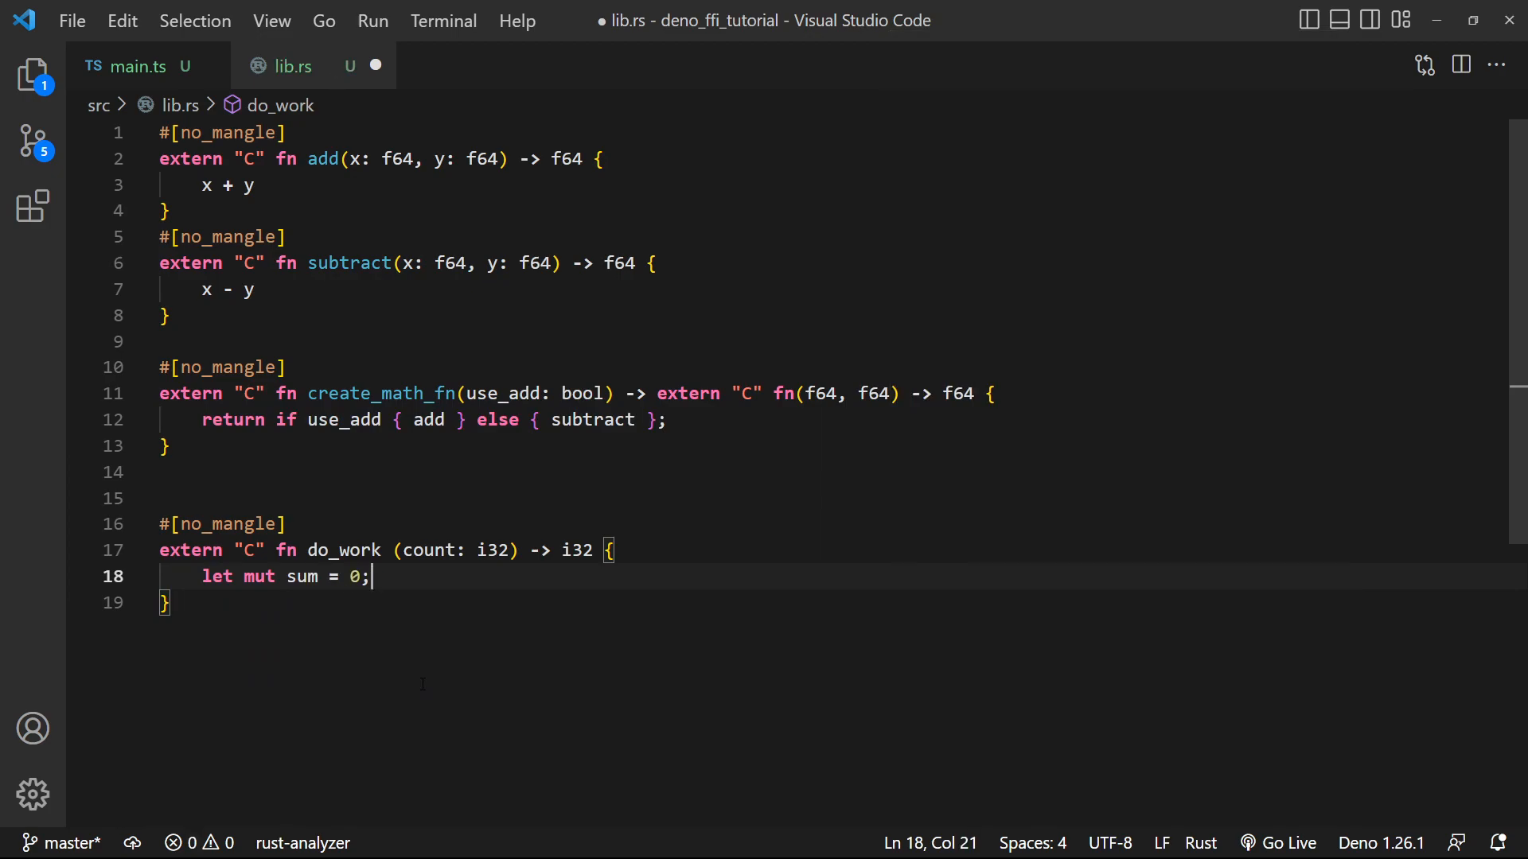
{"action": "type", "text": "fort"}
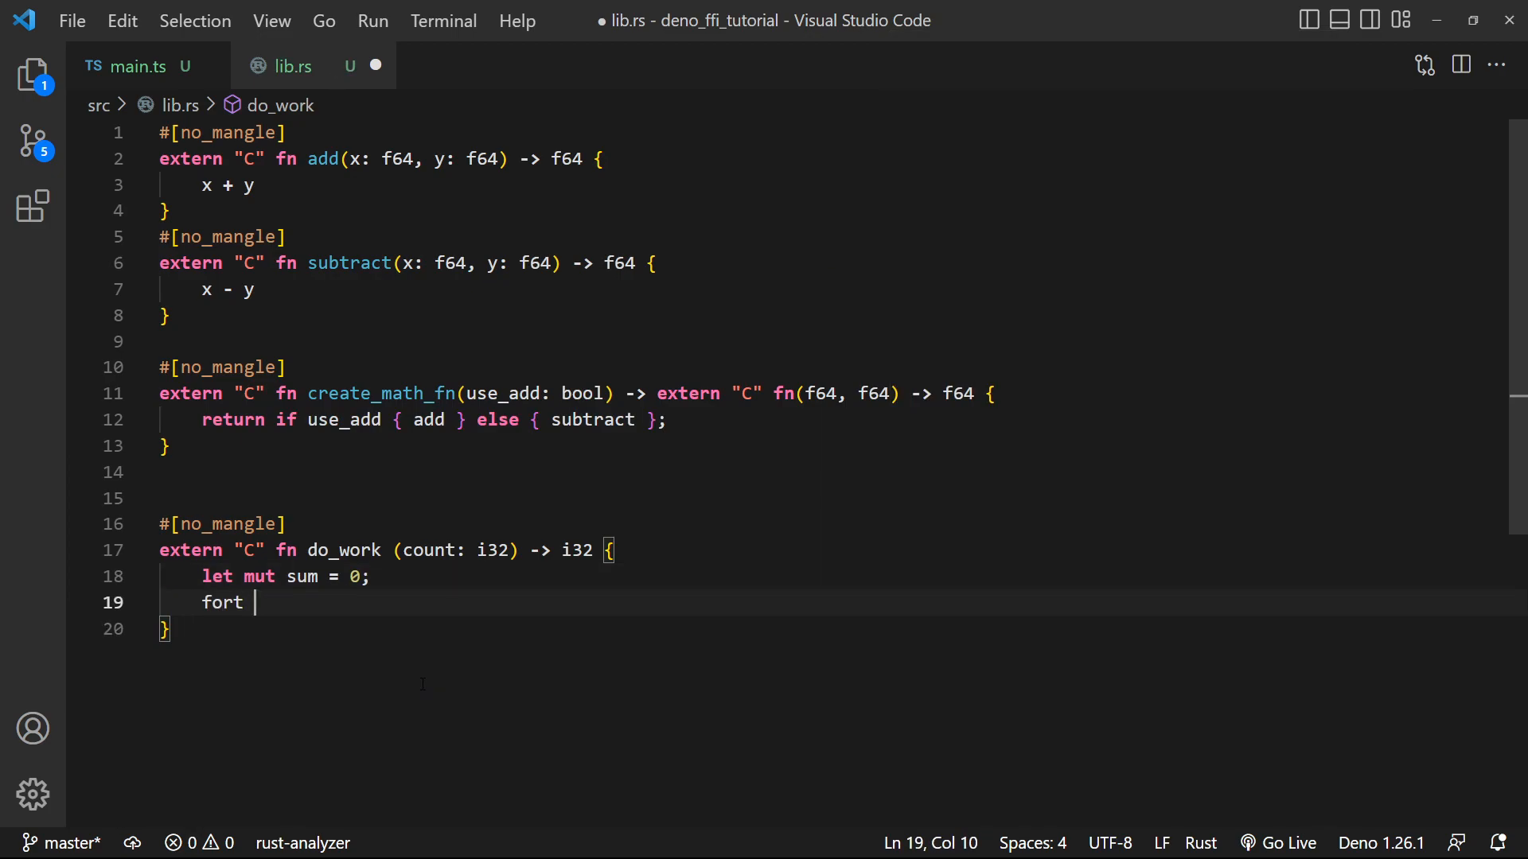
{"action": "type", "text": "i in"}
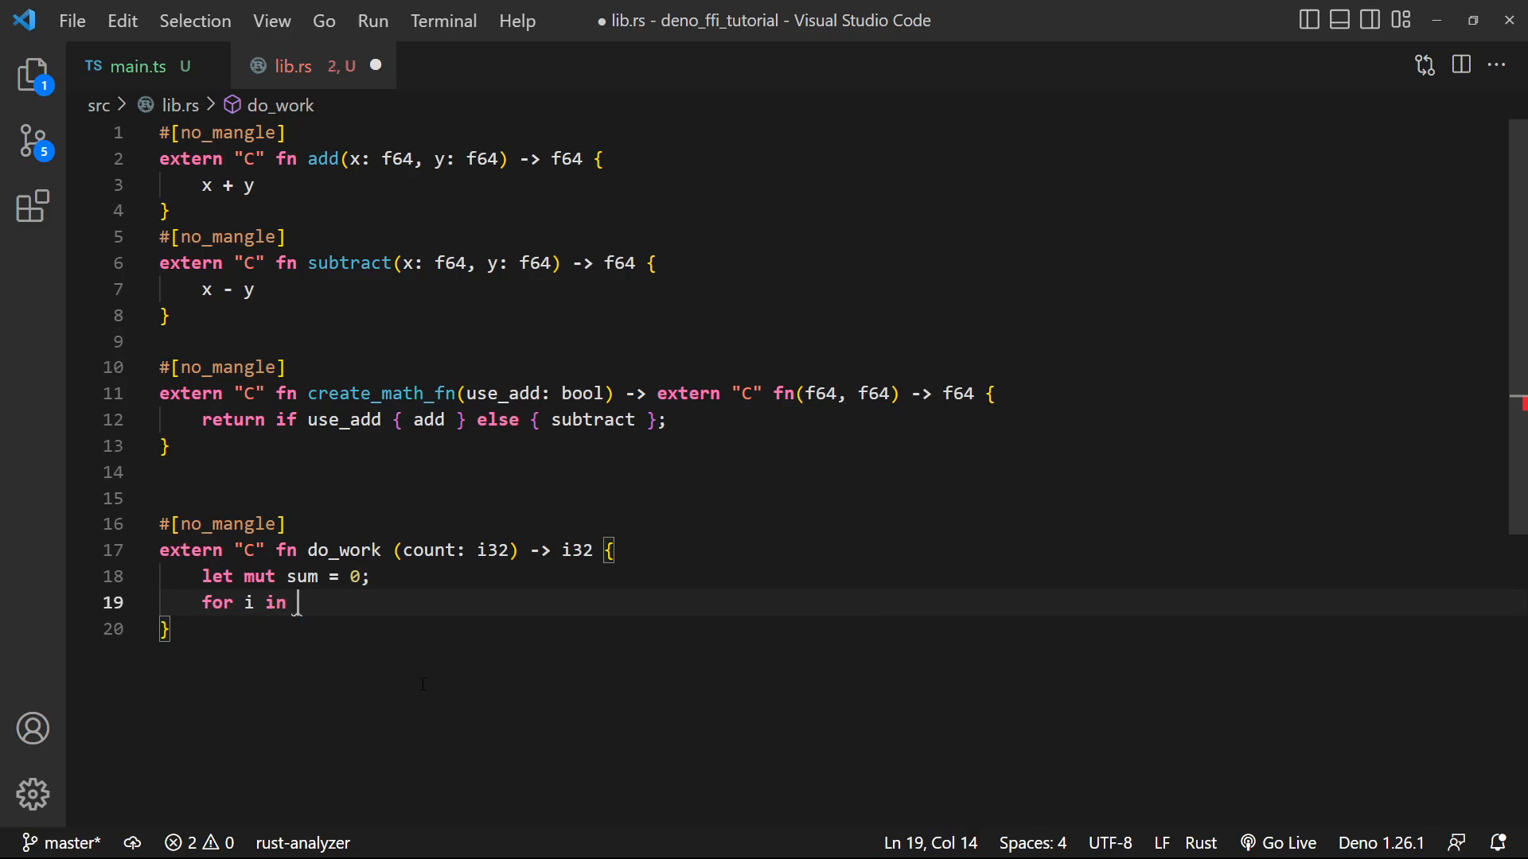
{"action": "type", "text": "1..c"}
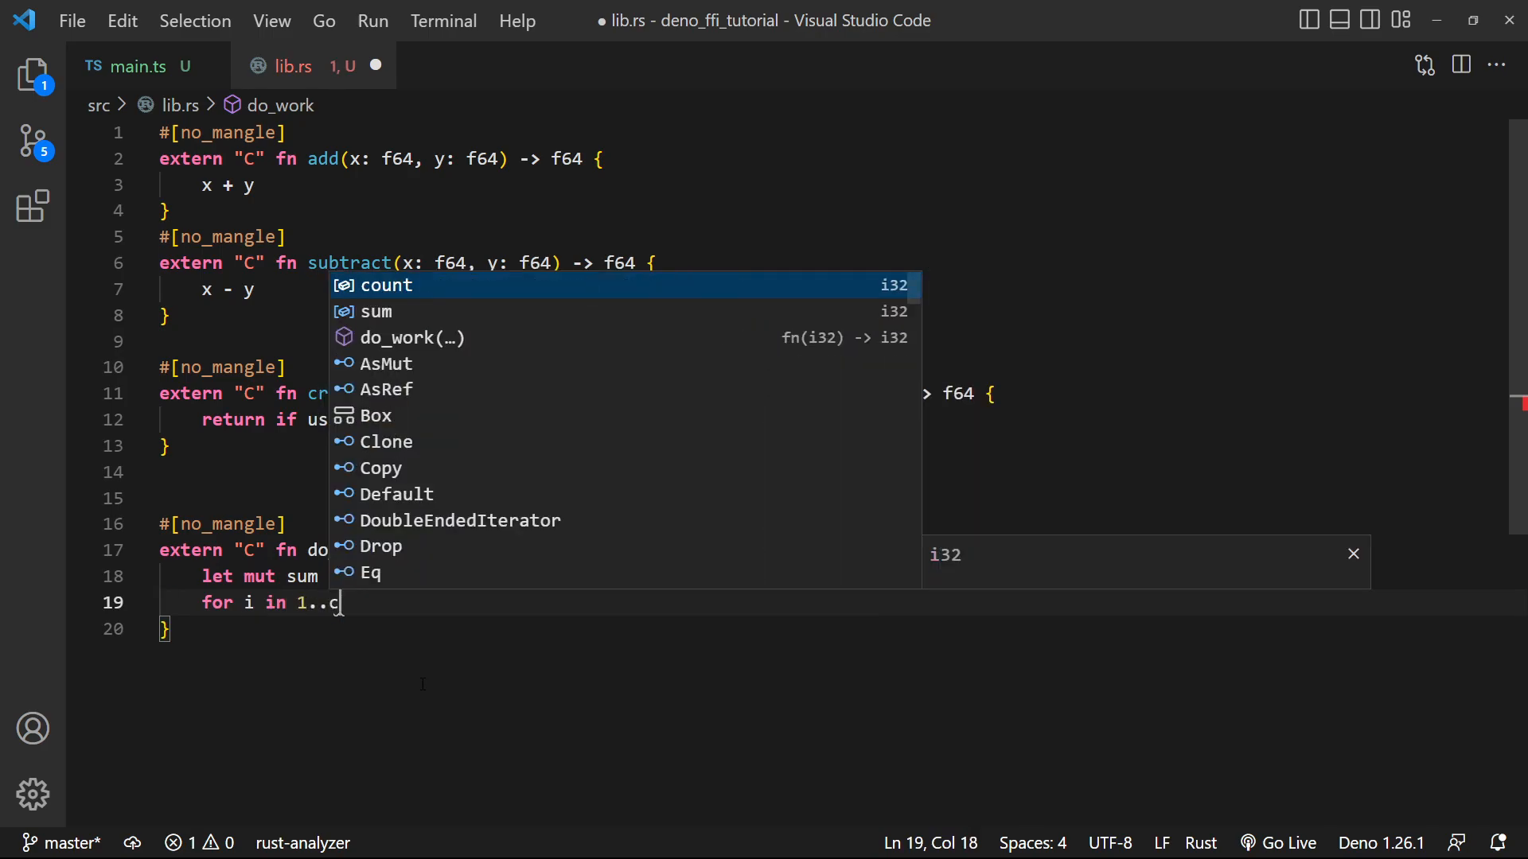
{"action": "type", "text": "ount + 1 {"}
{"action": "type", "text": "su"}
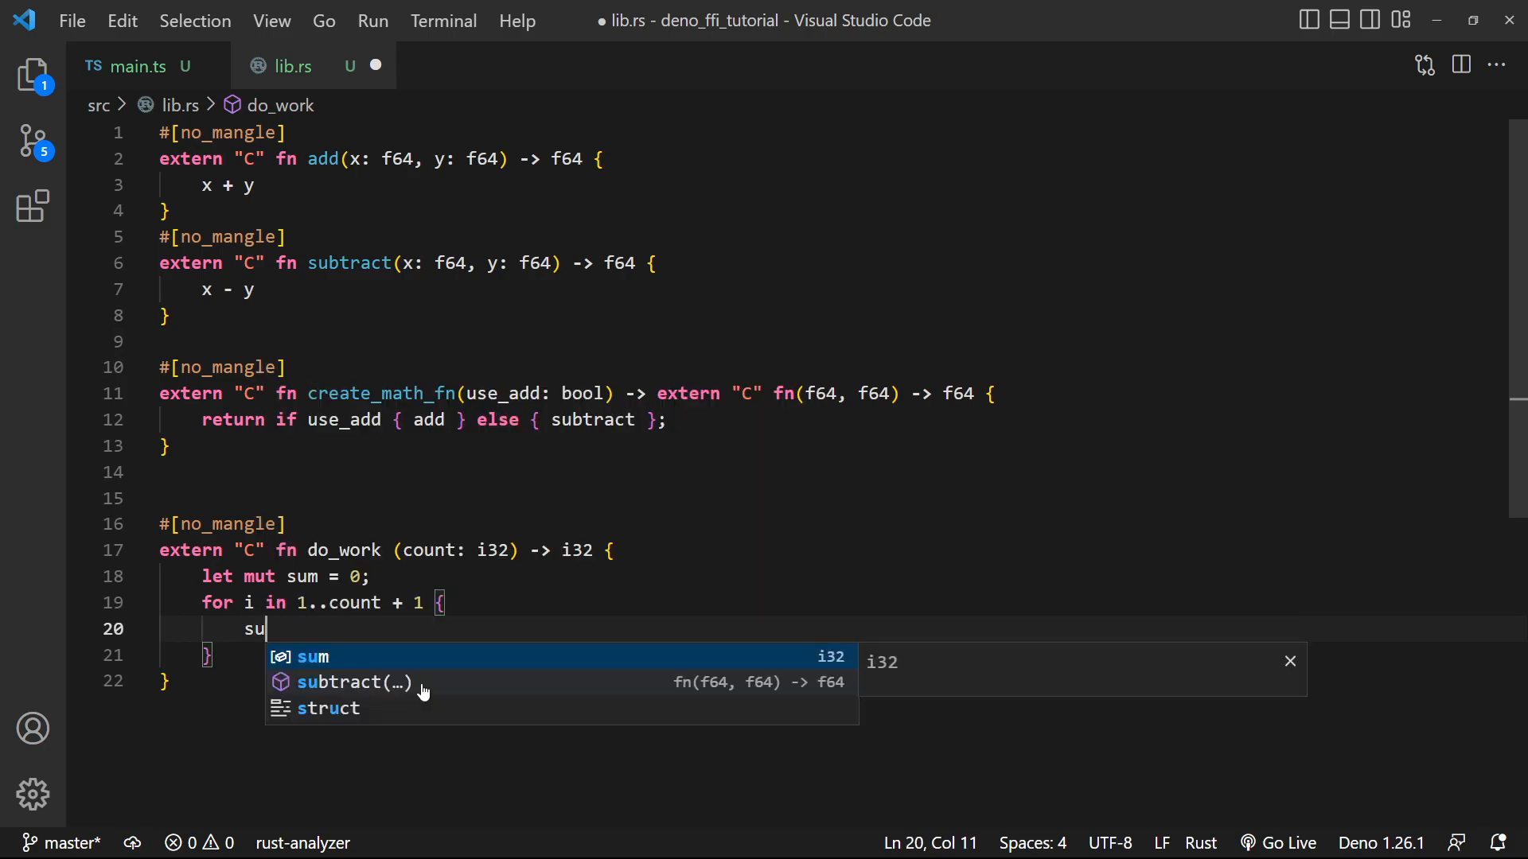
{"action": "type", "text": "+="}
{"action": "type", "text": "s"}
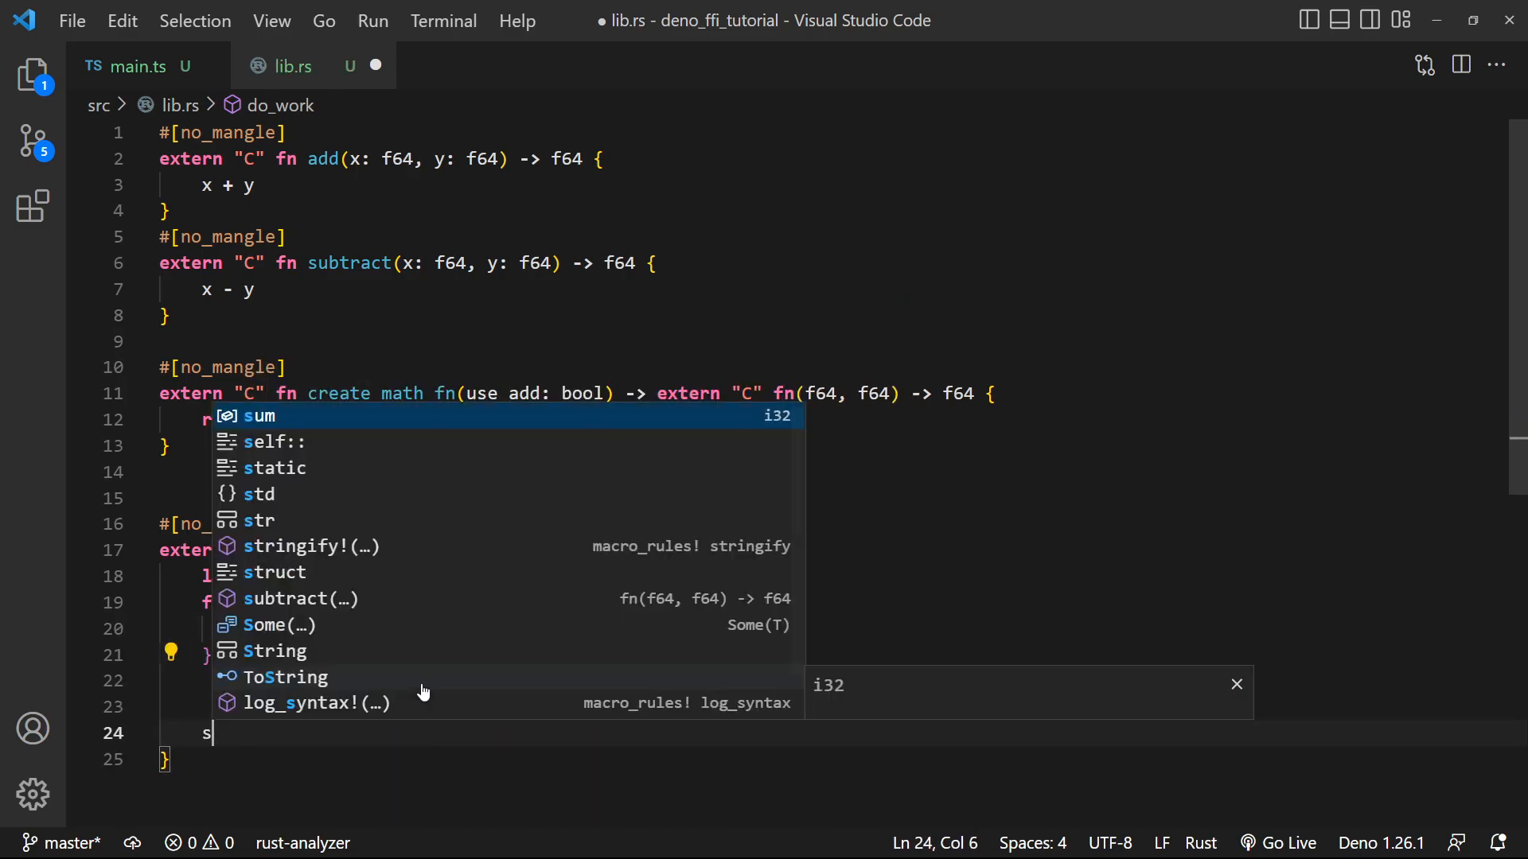
{"action": "key", "text": "ctrl+s"}
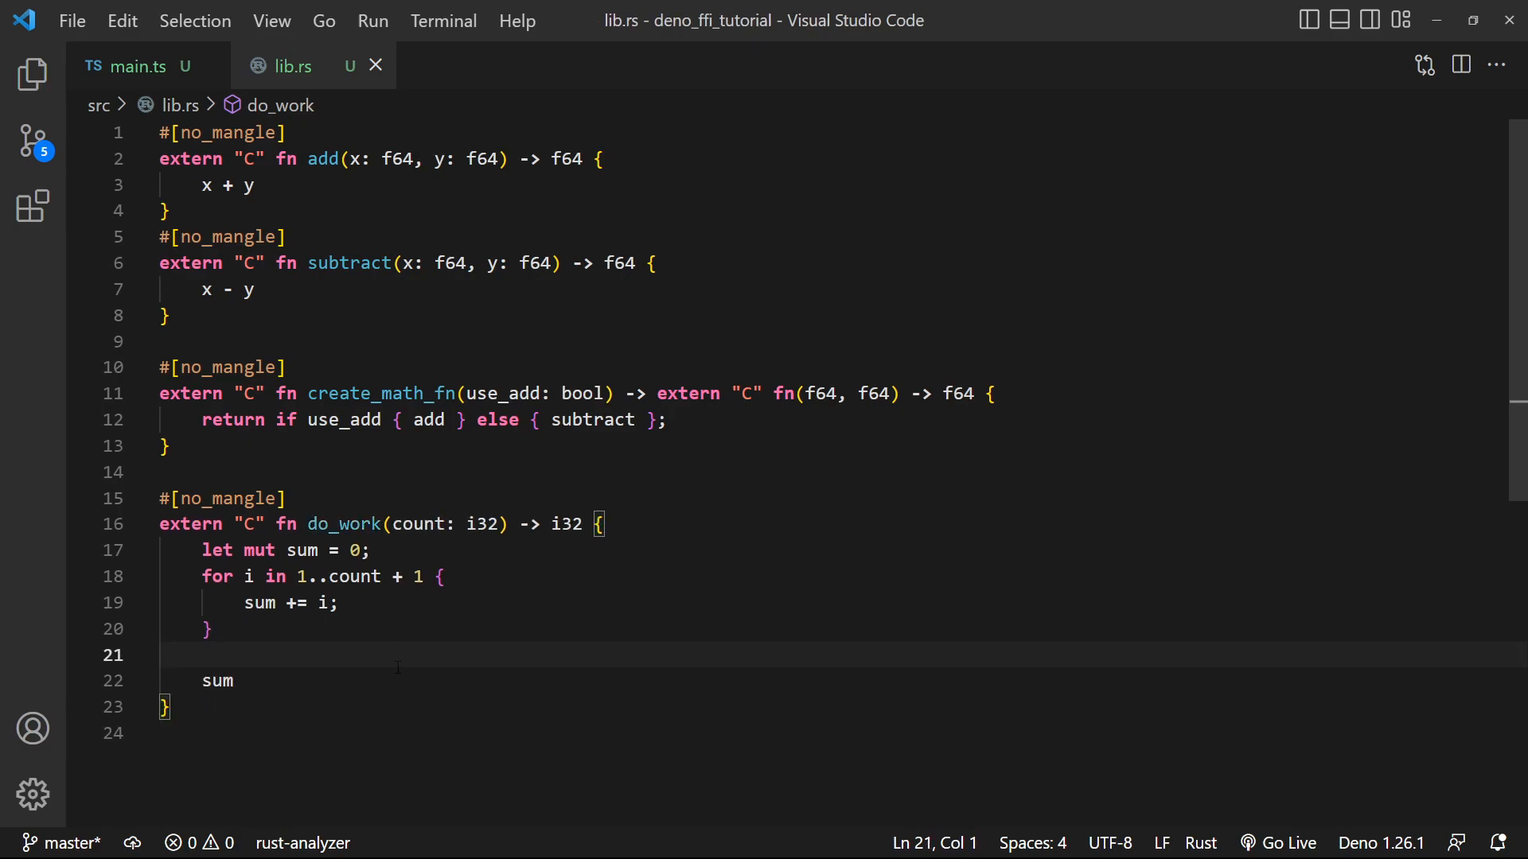
Import std::{time, thread} and call thread::sleep with a Duration inside the loop
{"action": "left_click", "coordinate": [604, 524]}
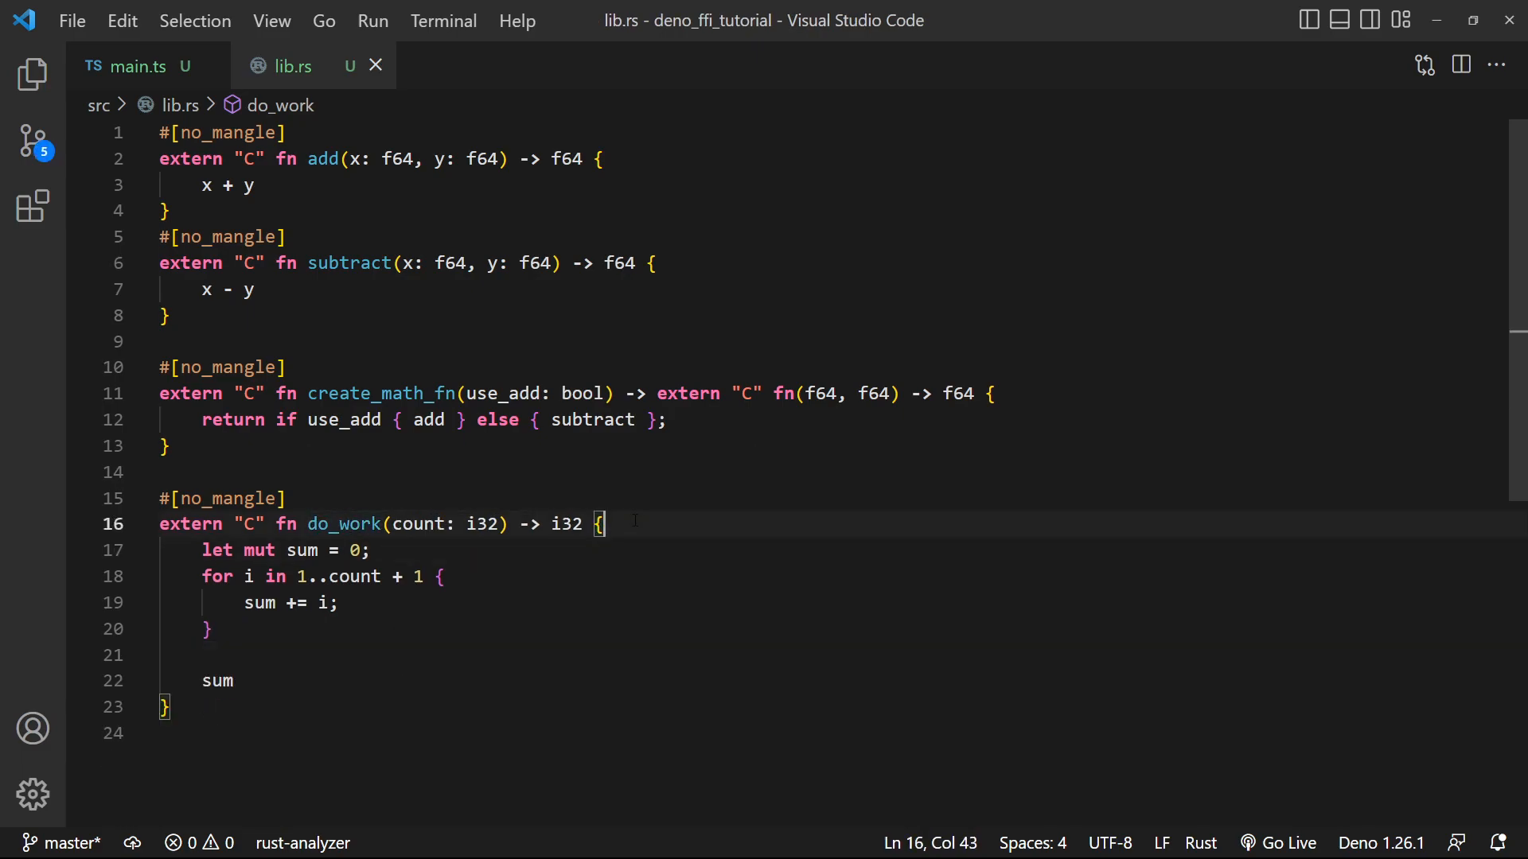
{"action": "type", "text": "u"}
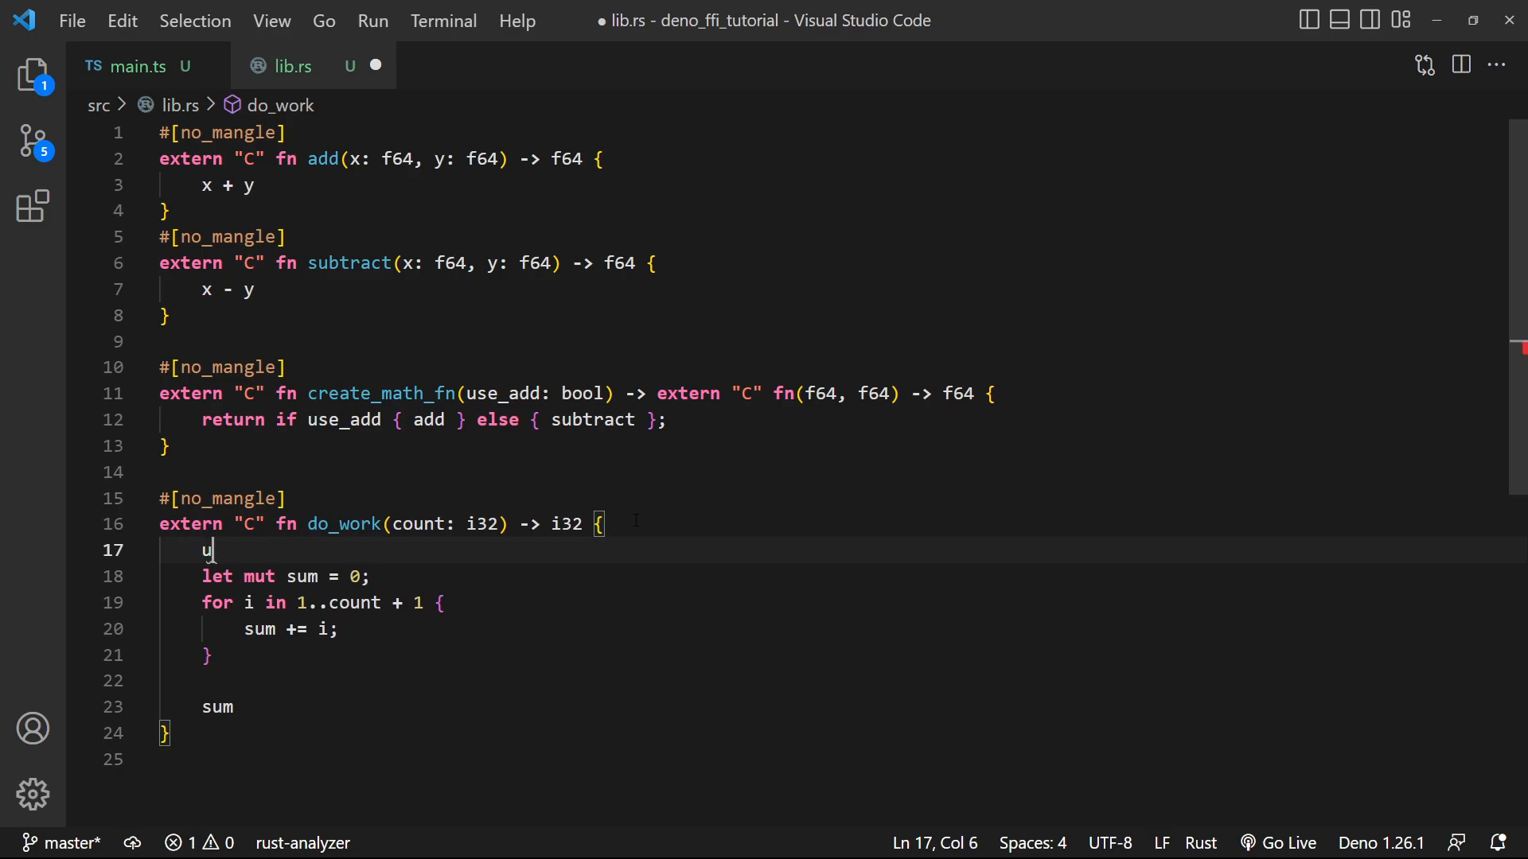
{"action": "type", "text": "se std::{time"}
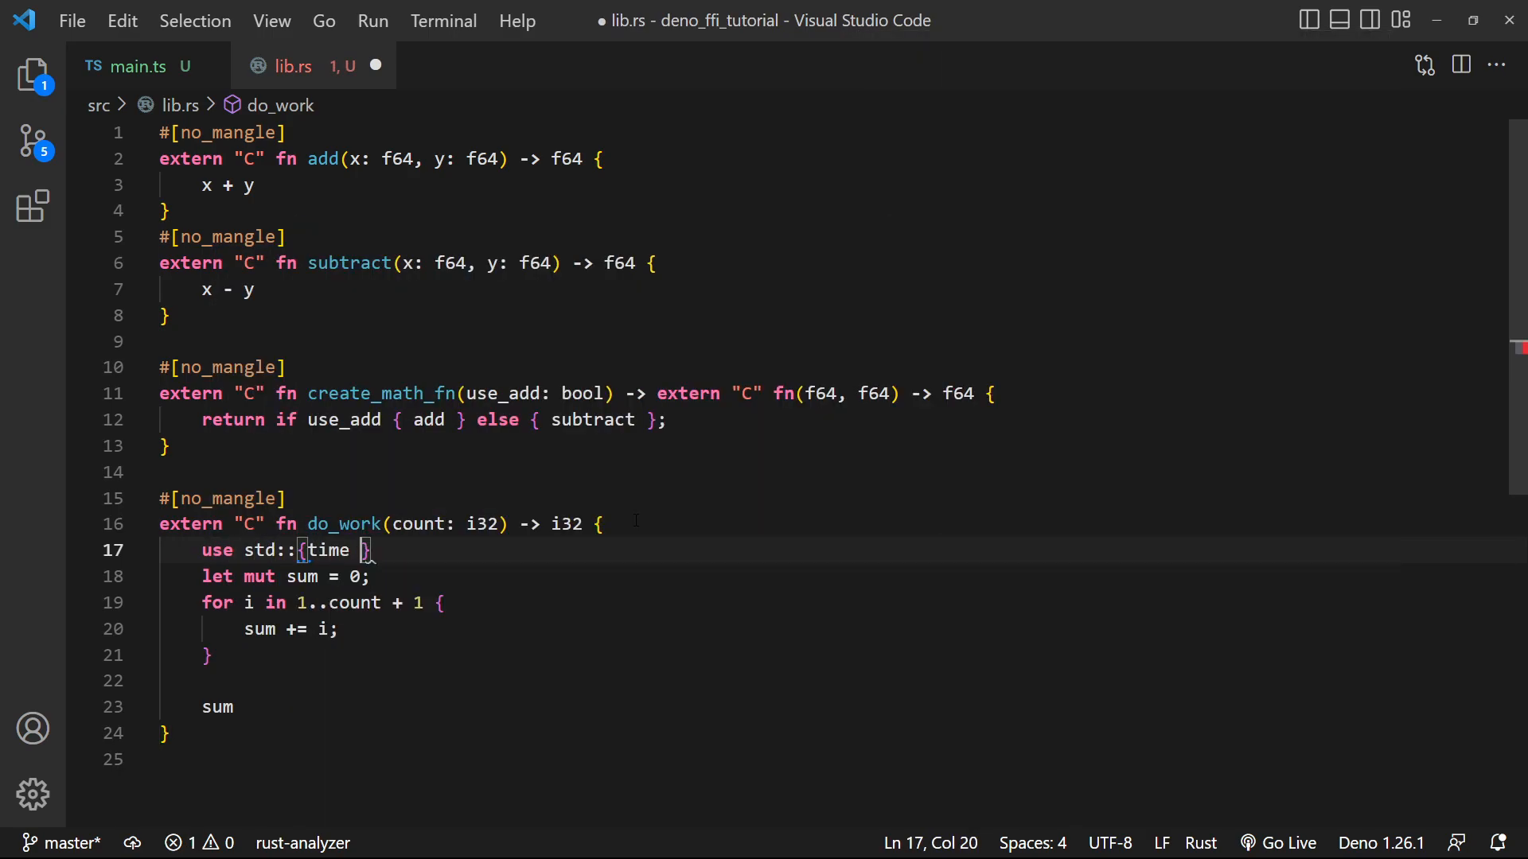
{"action": "type", "text": ", thread"}
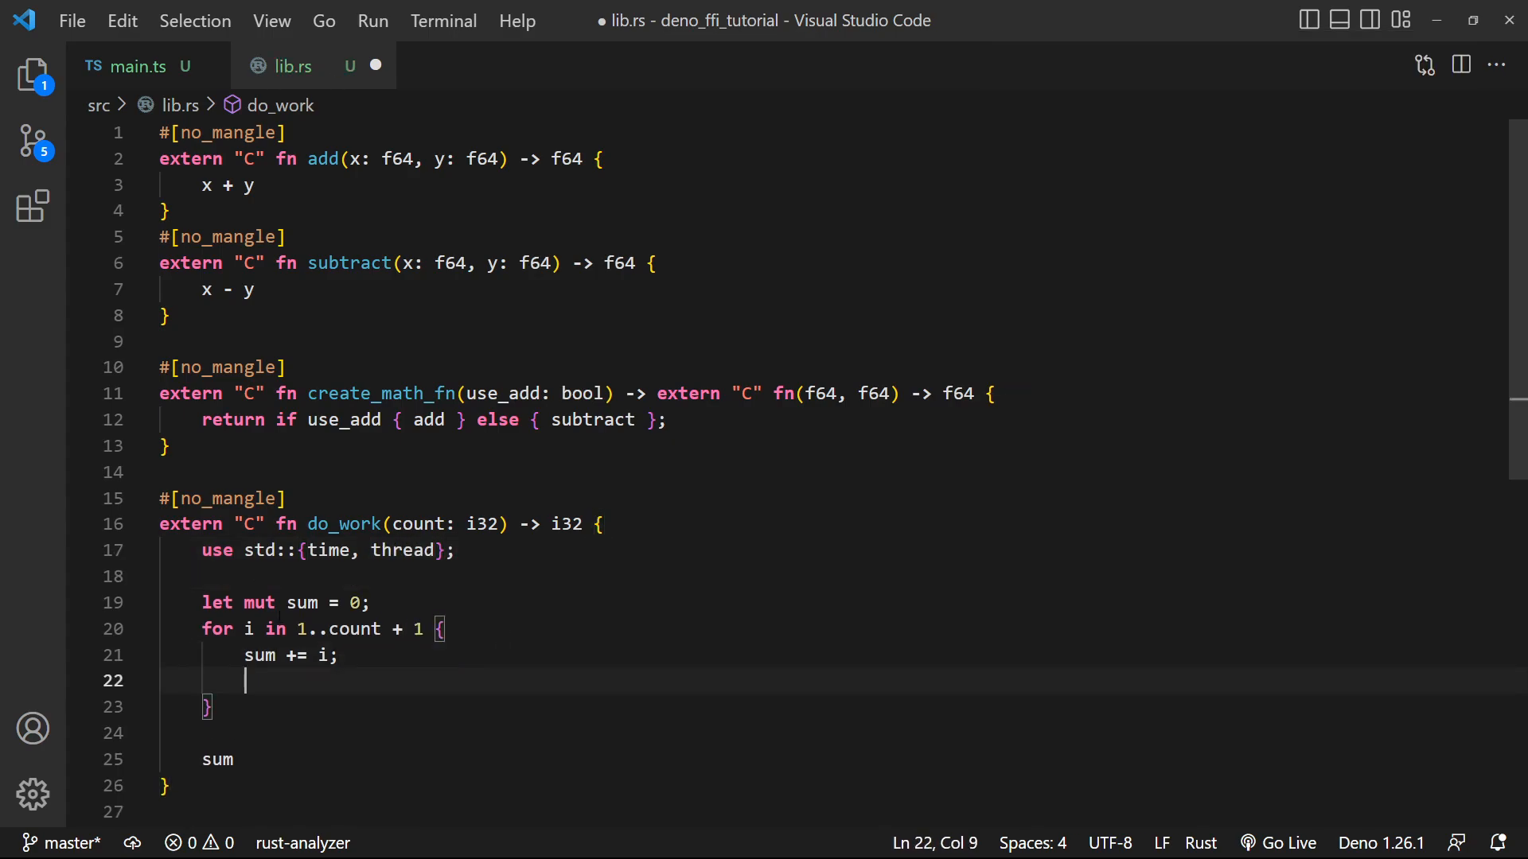
{"action": "type", "text": "thread::"}
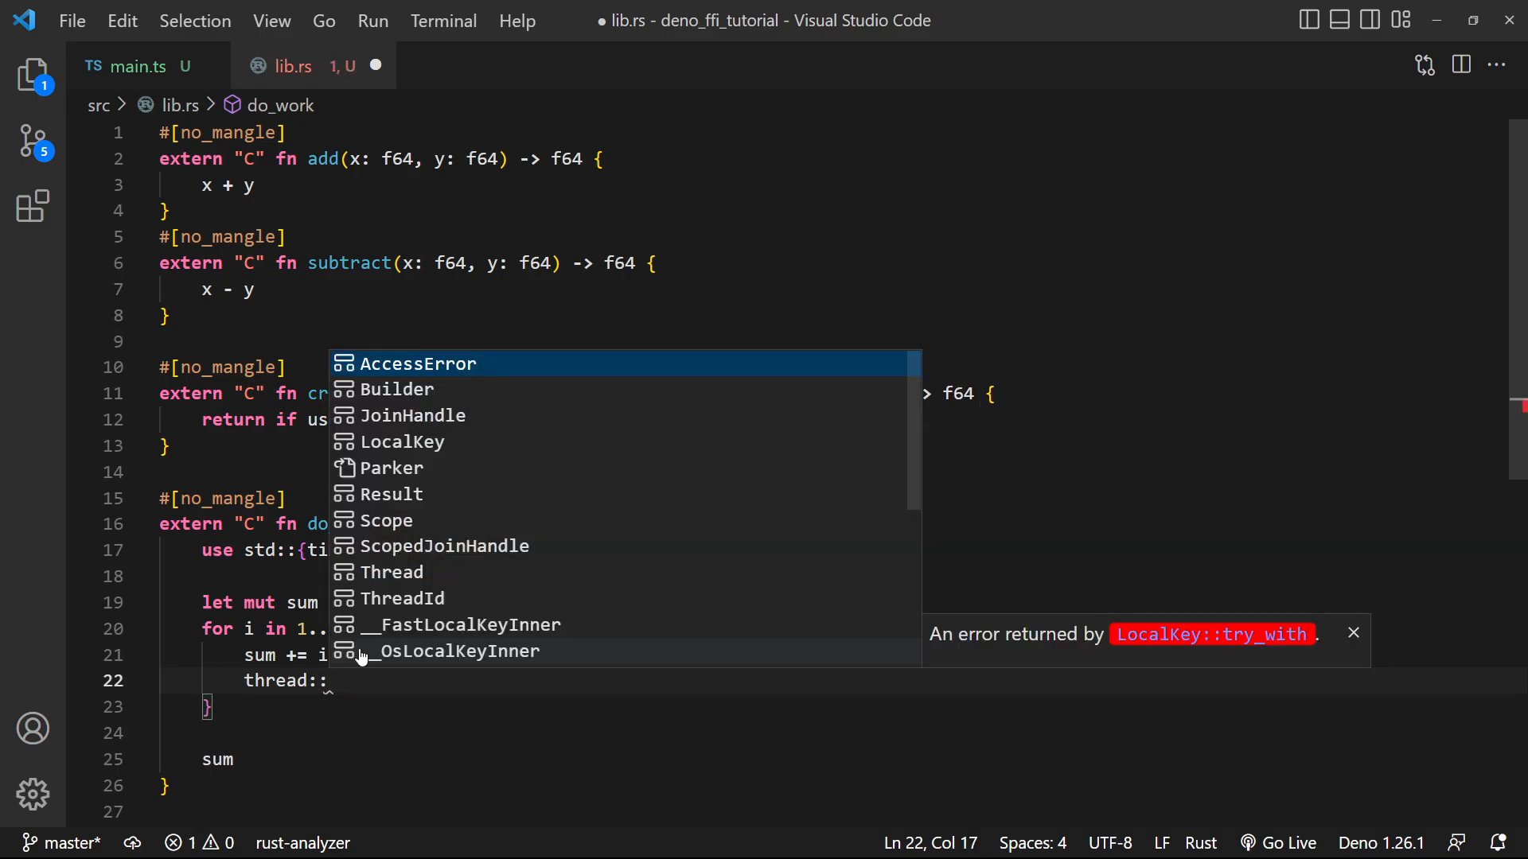
{"action": "type", "text": "sleep("}
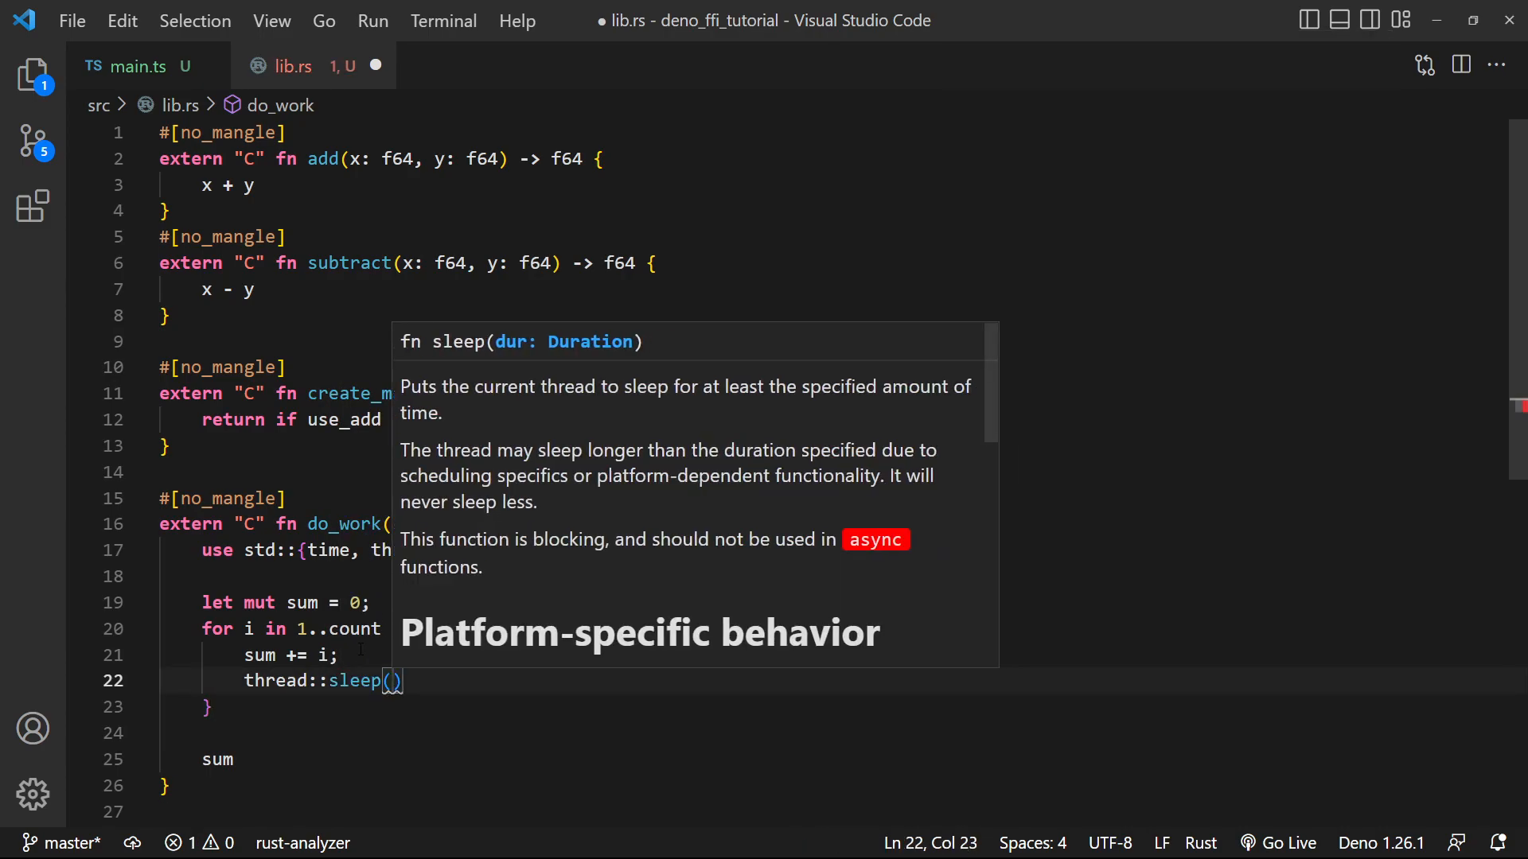
{"action": "type", "text": "Duration::from_secs(1"}
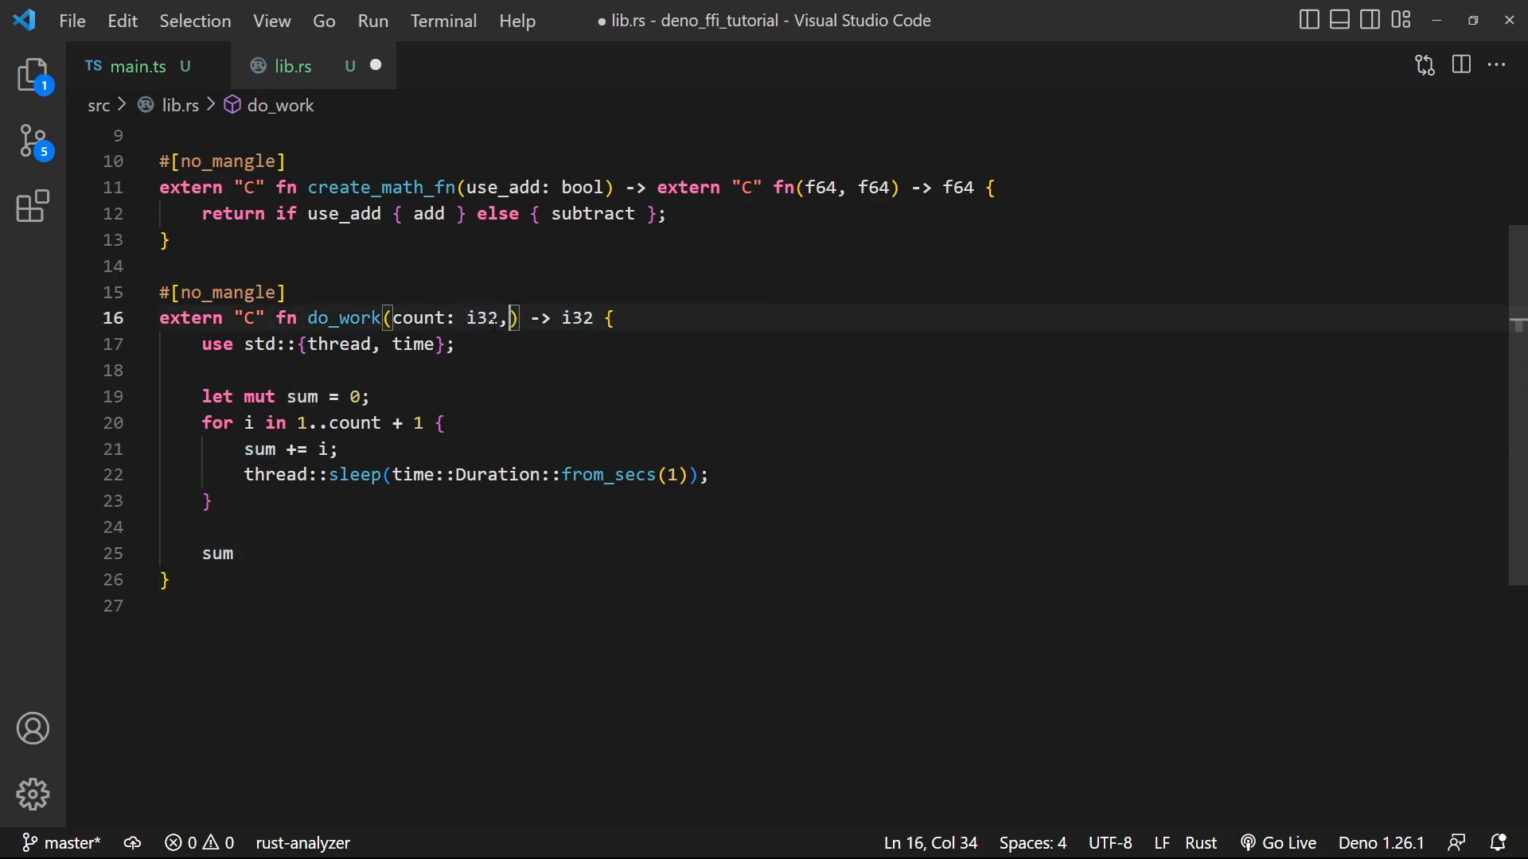
Add a status: extern "C" fn(i32) parameter to do_work, calling status(i) in the loop
{"action": "type", "text": "\" \""}
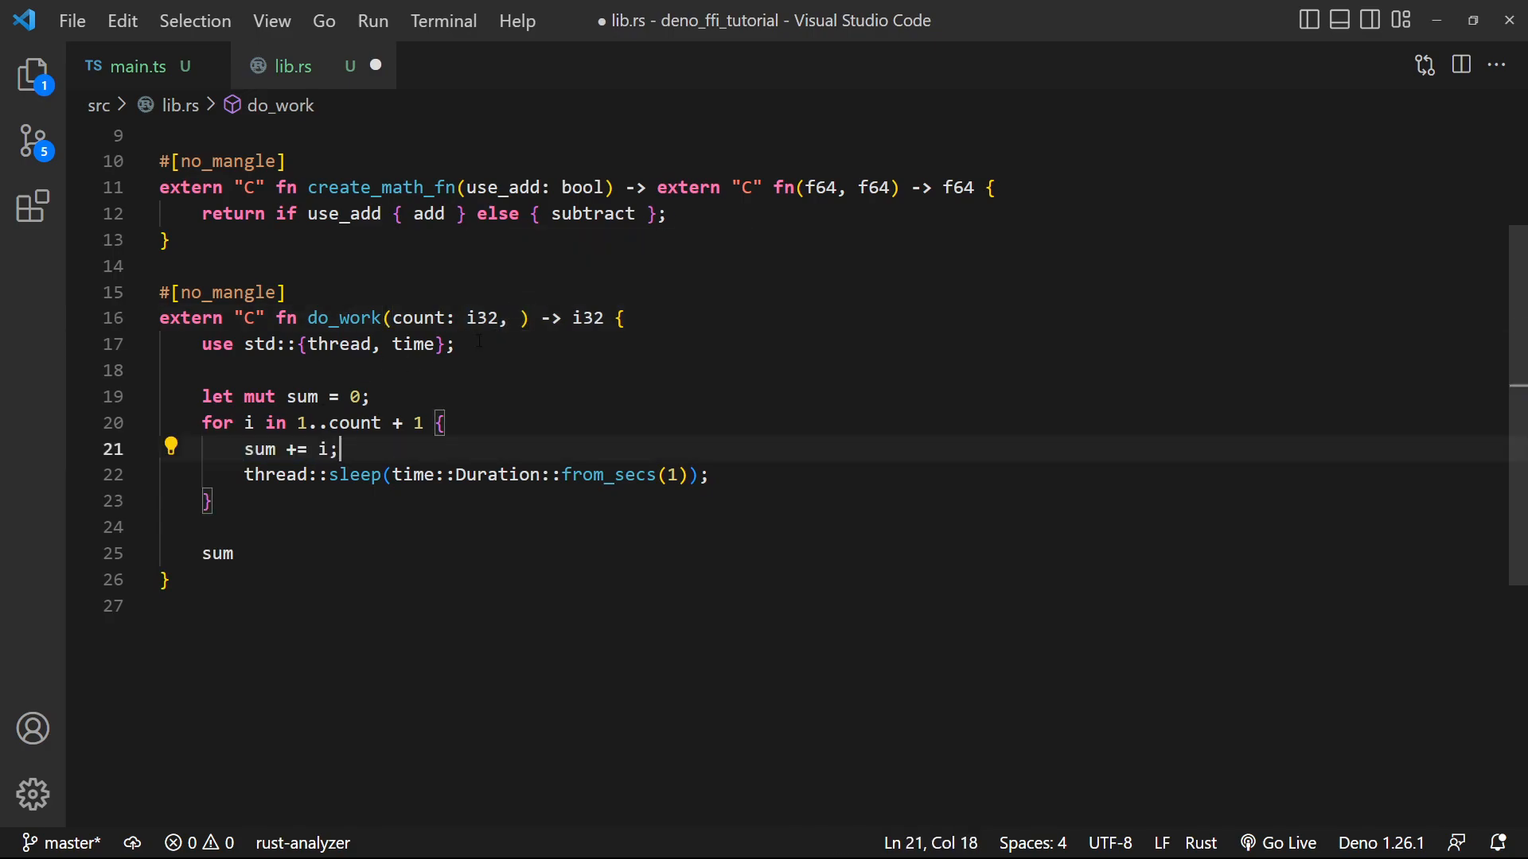
{"action": "type", "text": "status: extern \"C\" fn(i32"}
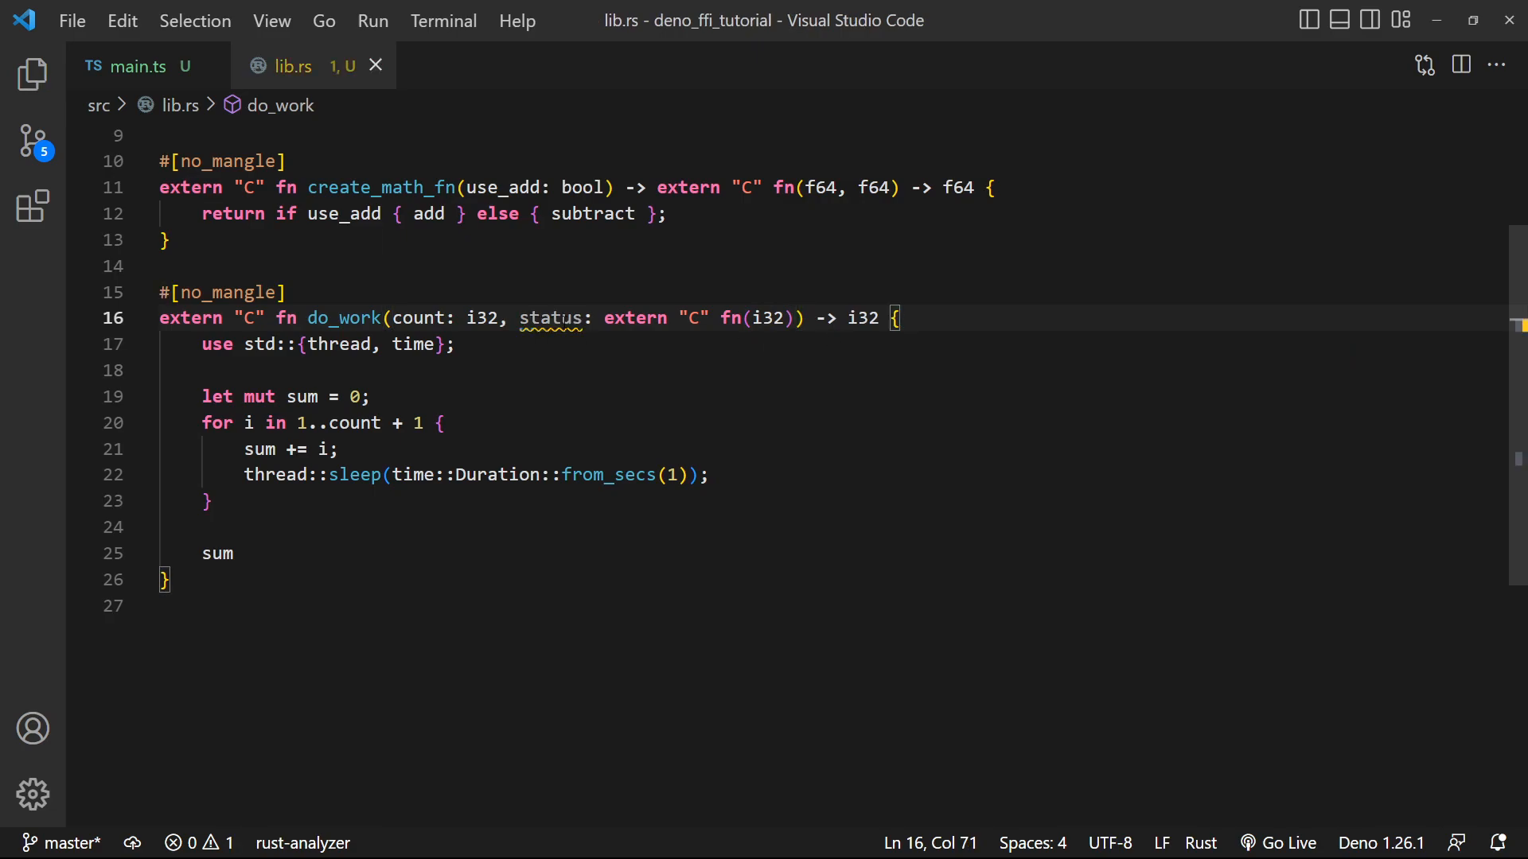
{"action": "type", "text": "status(i"}
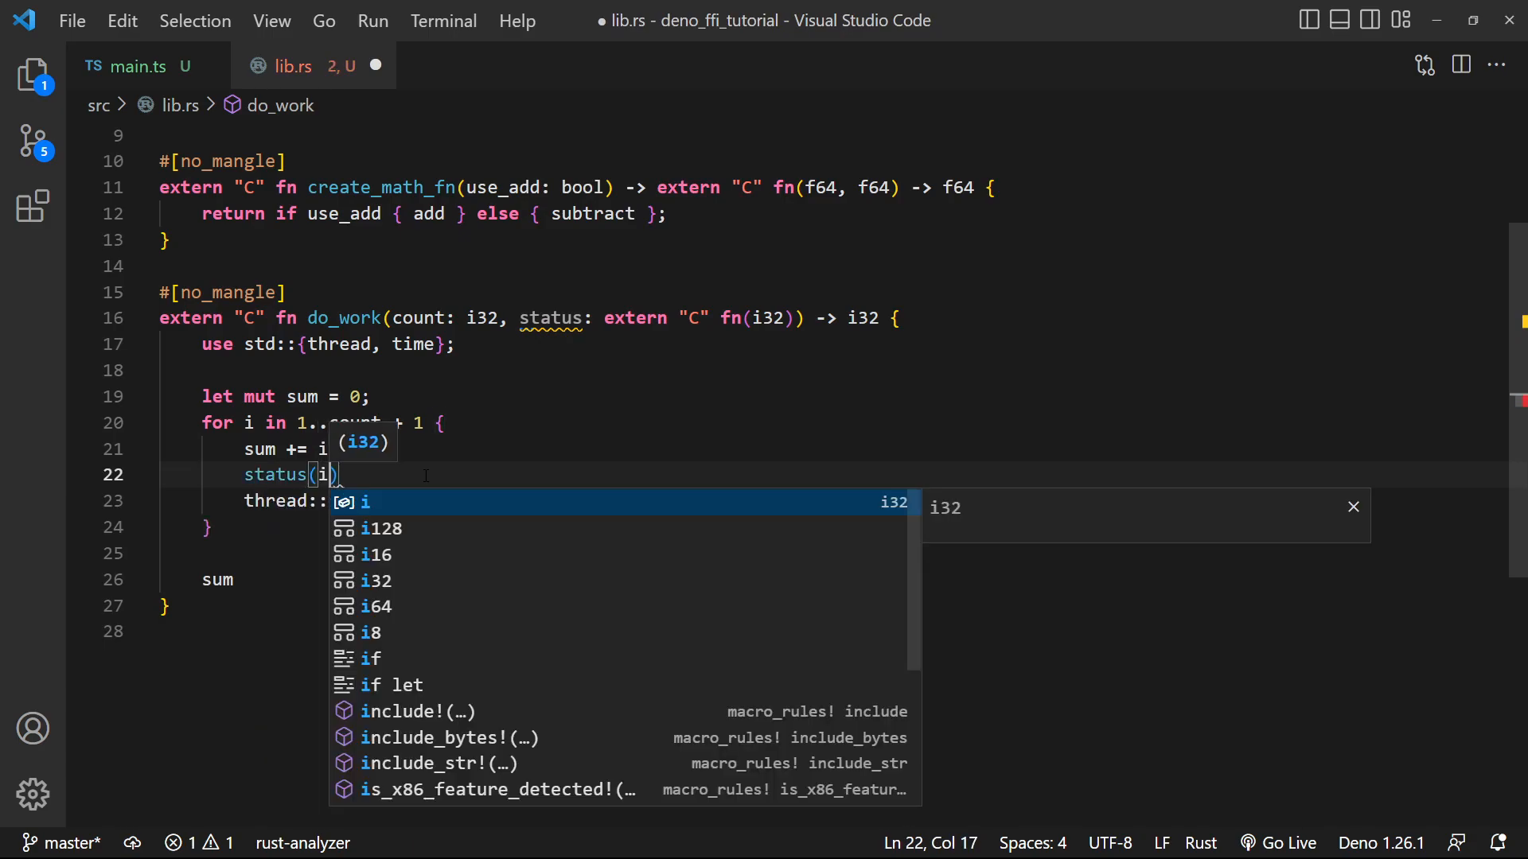
{"action": "type", "text": ";"}
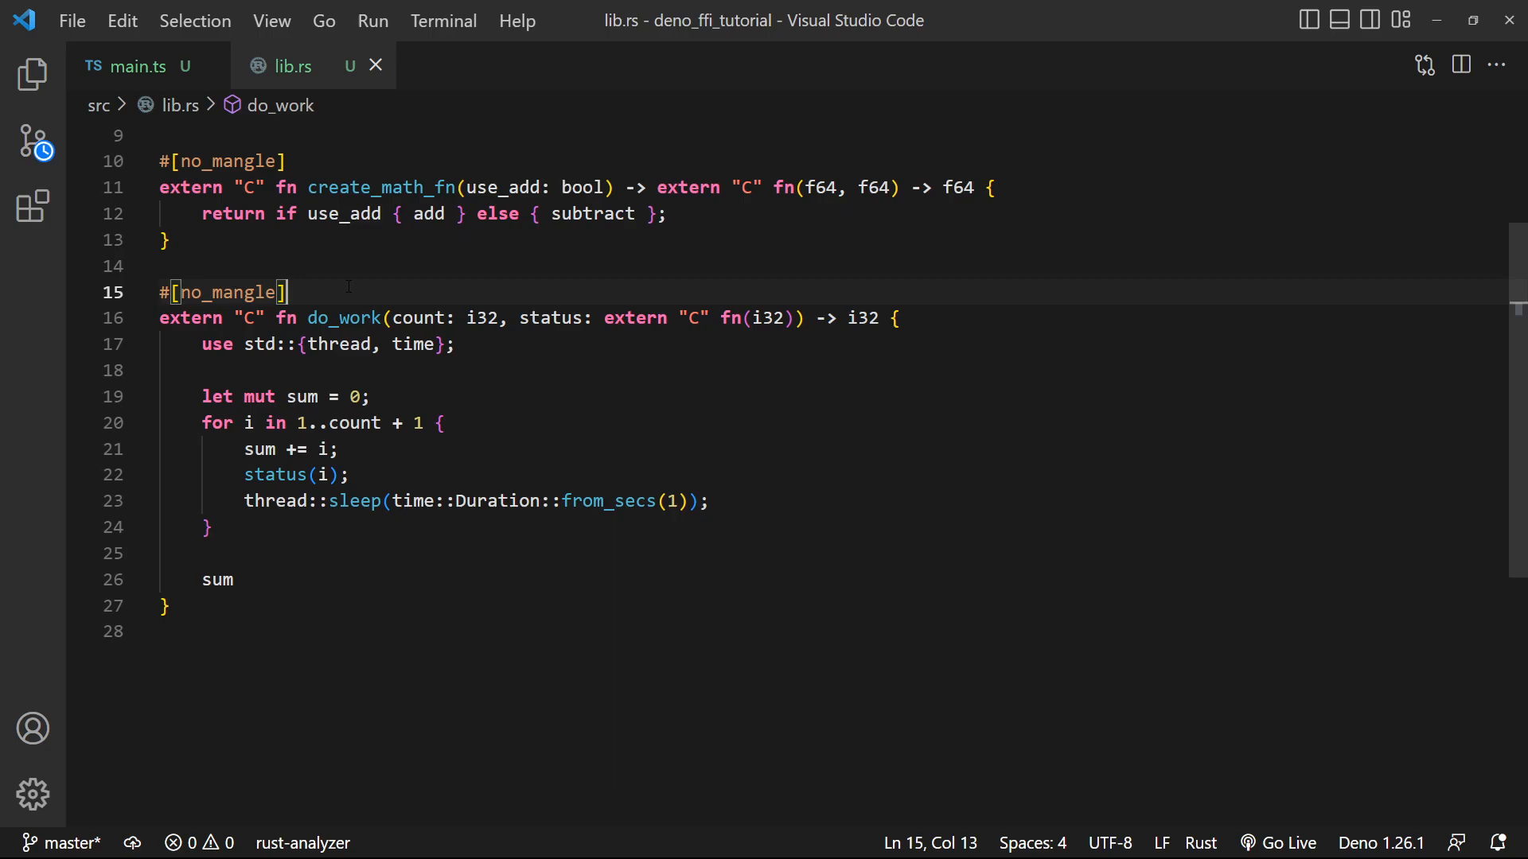
{"action": "double_click", "coordinate": [321, 318]}
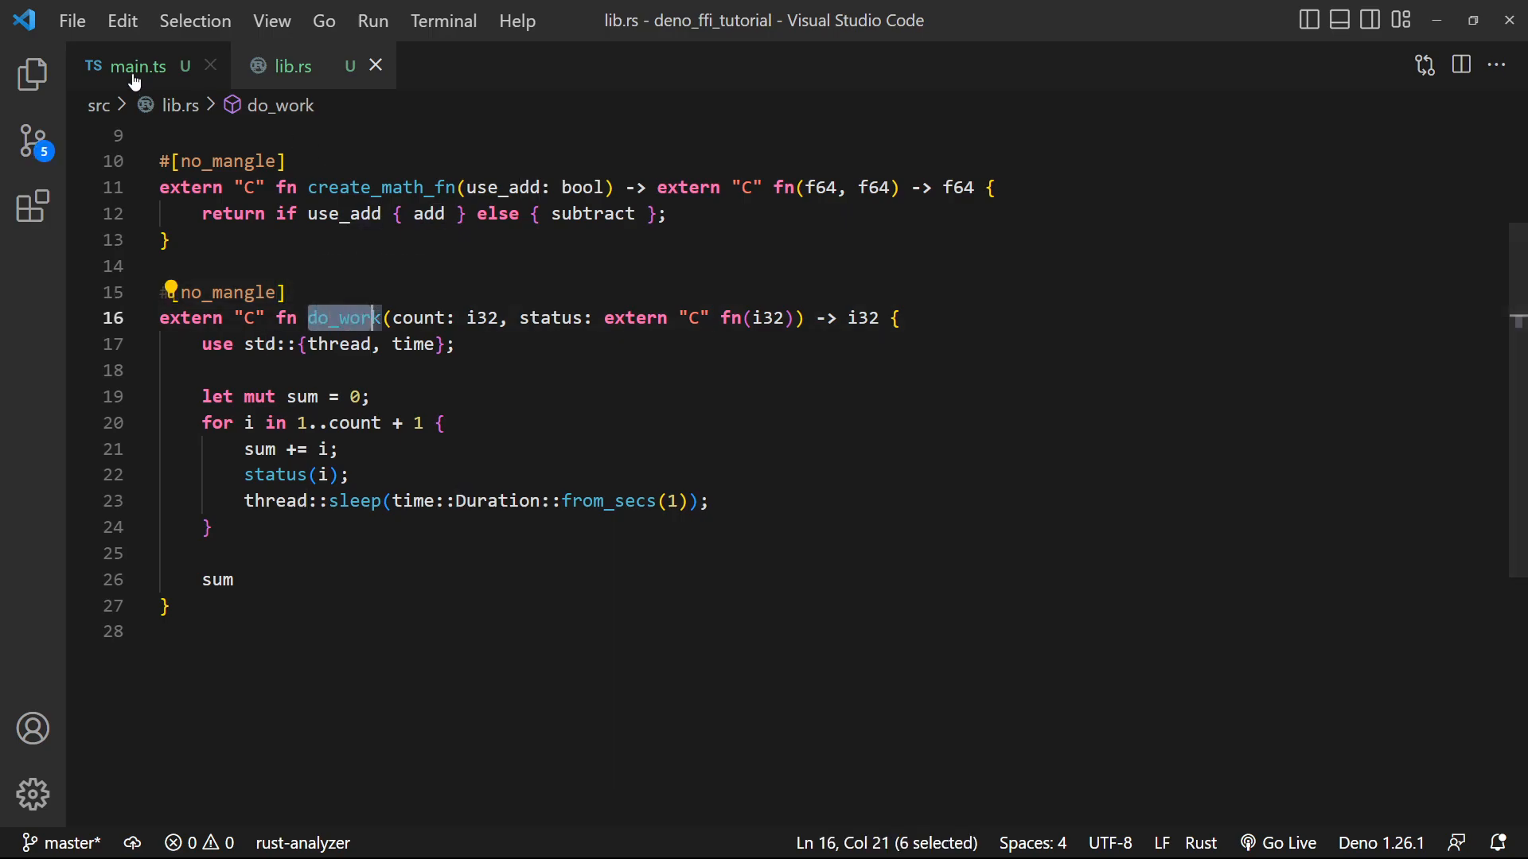
Declare do_work in main.ts's dlopen symbols with i32 and function parameters returning i32, and save
{"action": "left_click", "coordinate": [131, 66]}
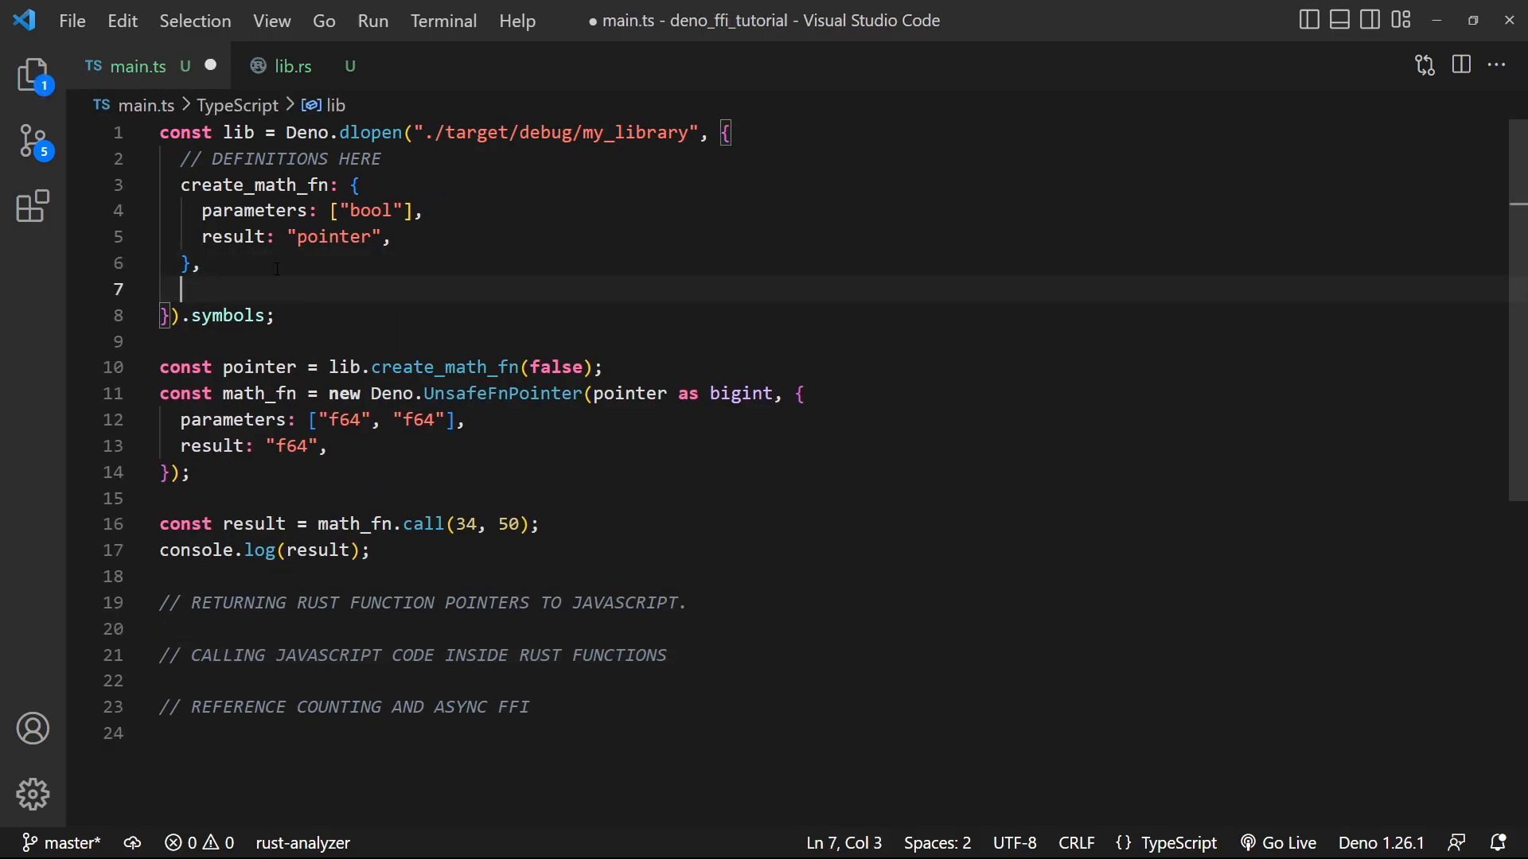
{"action": "type", "text": "do_q"}
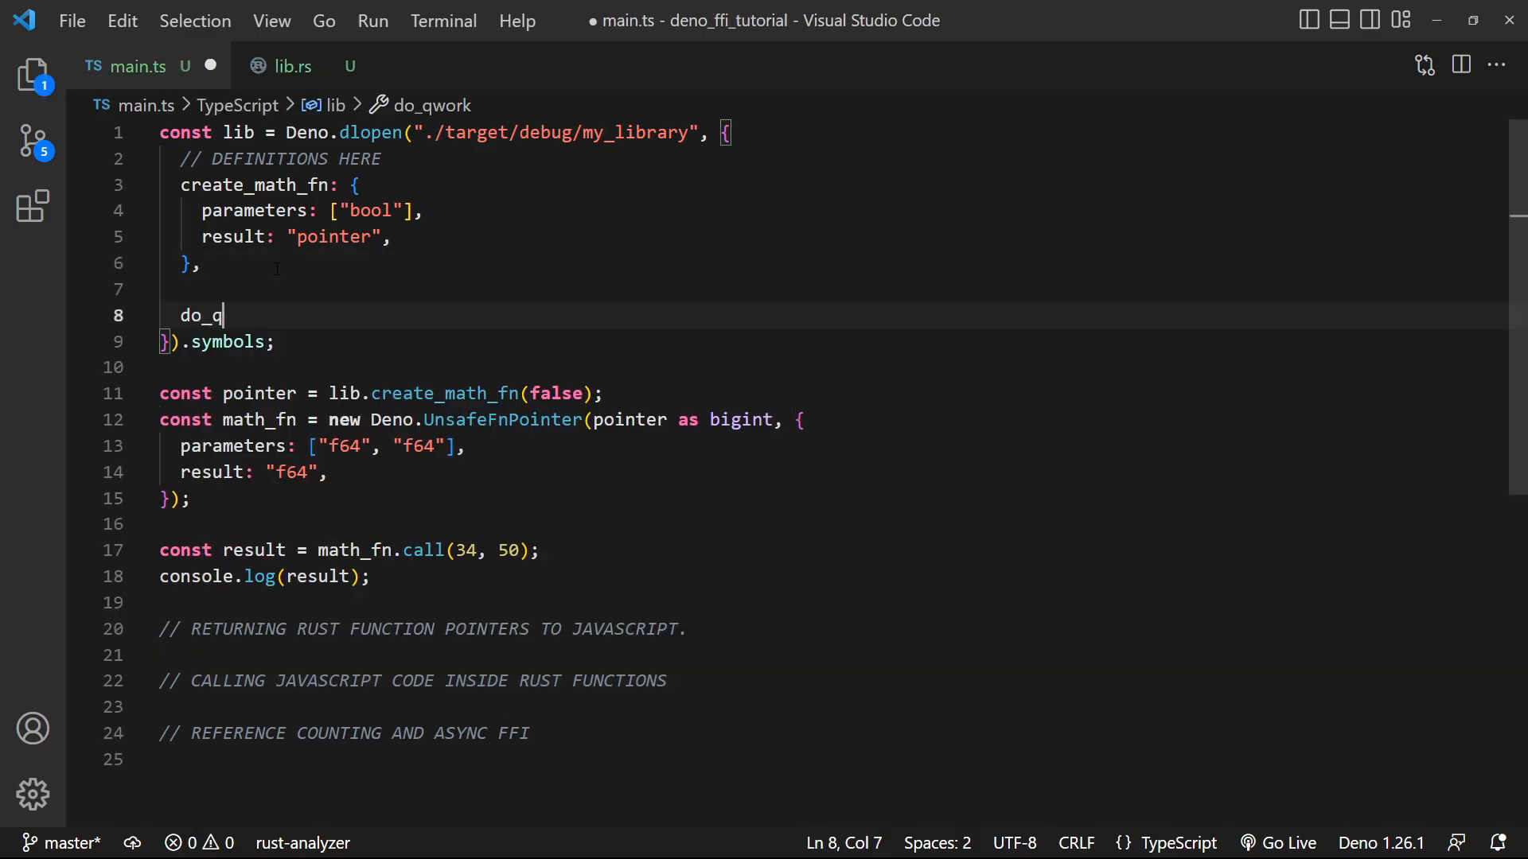
{"action": "type", "text": "work:"}
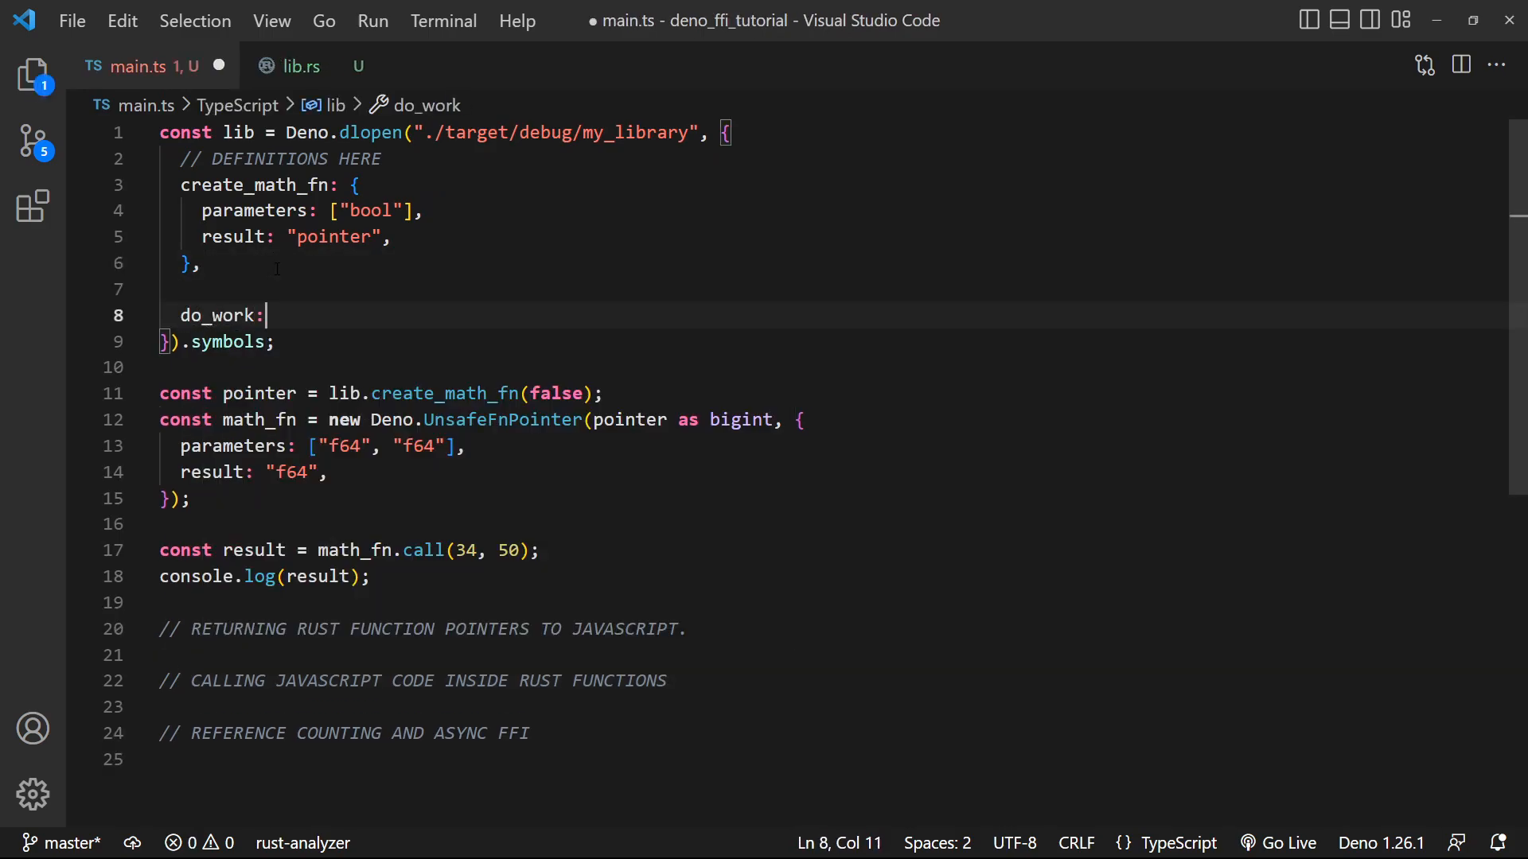
{"action": "type", "text": "{"}
{"action": "type", "text": "parameters: ["}
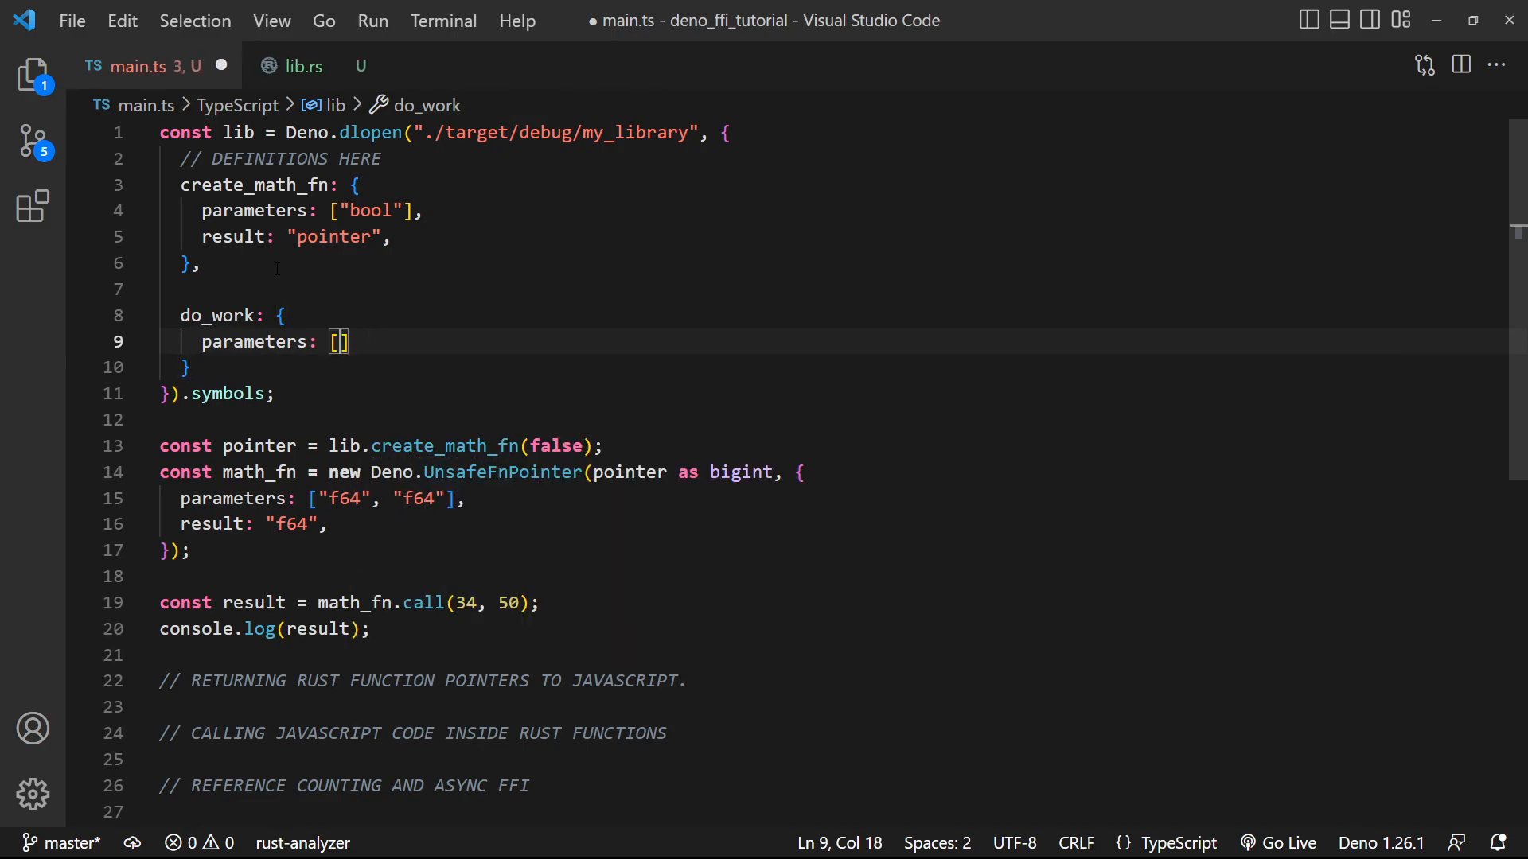
{"action": "type", "text": "\"i32\","}
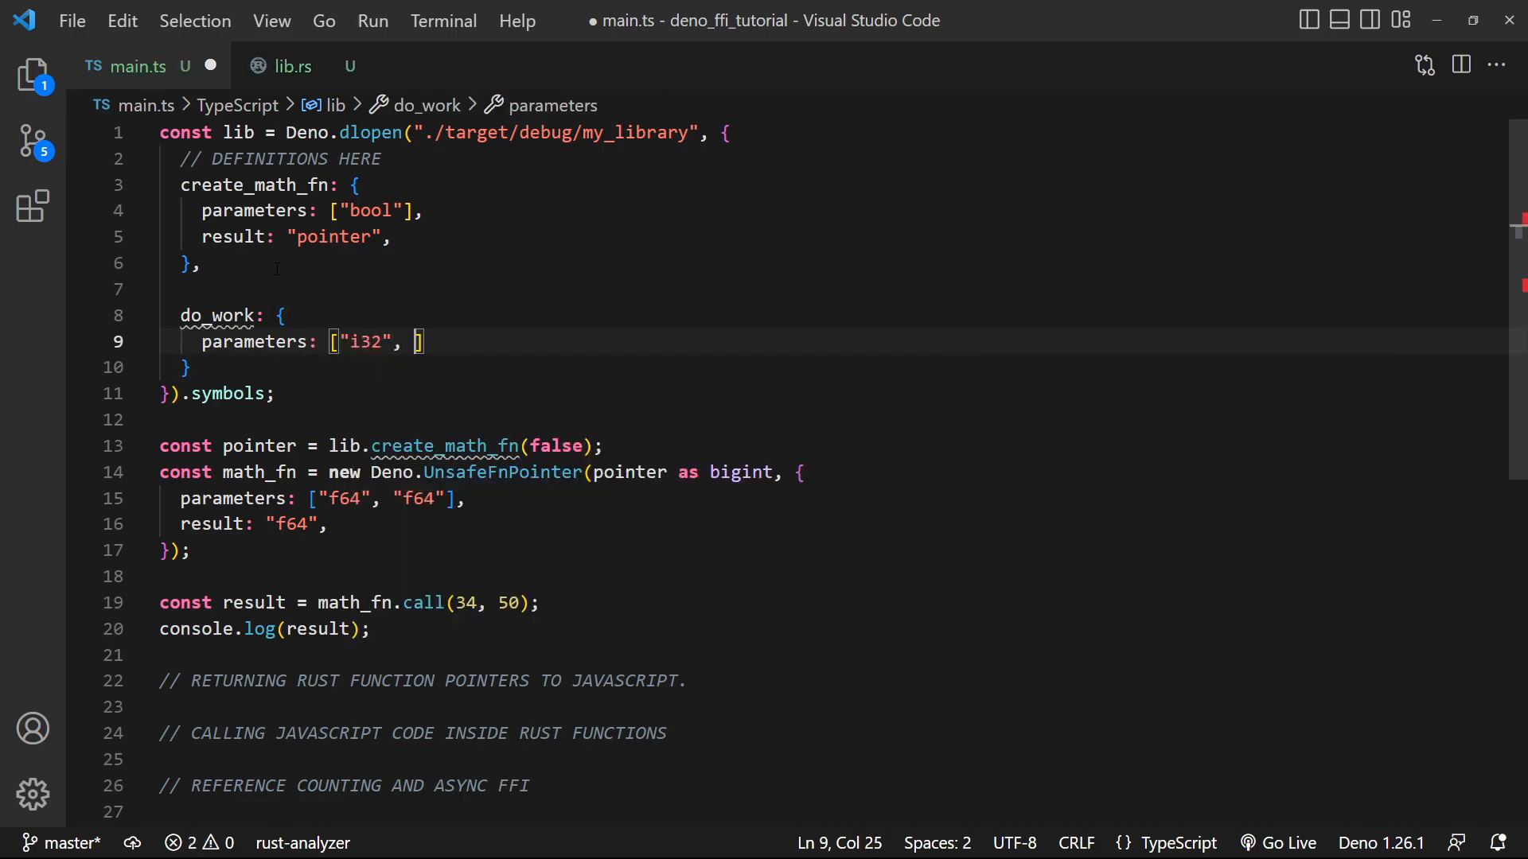
{"action": "type", "text": "function\""}
{"action": "type", "text": "re"}
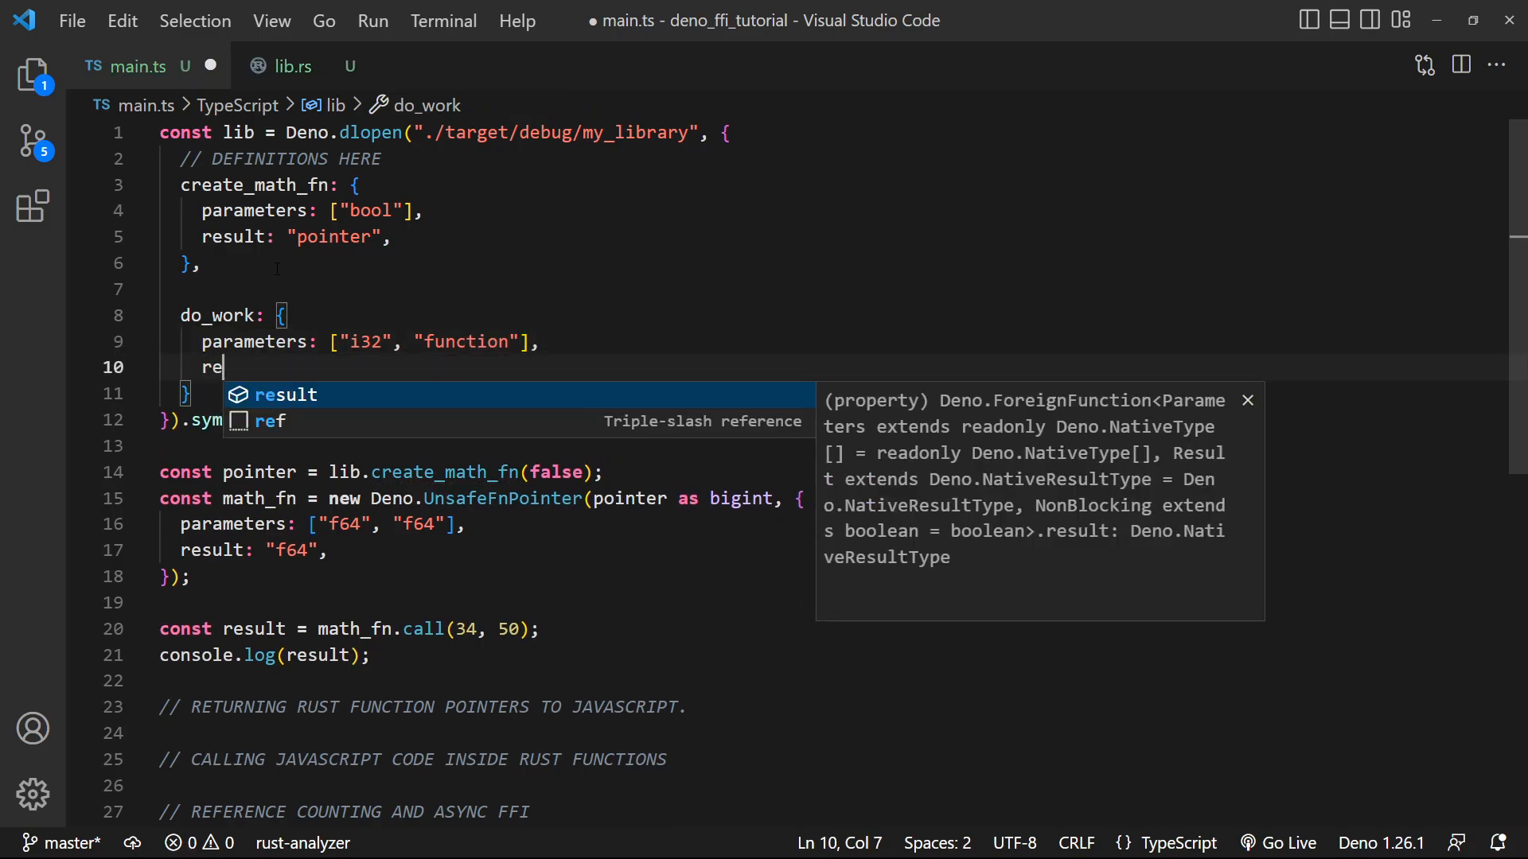
{"action": "type", "text": "sult: \"i32\""}
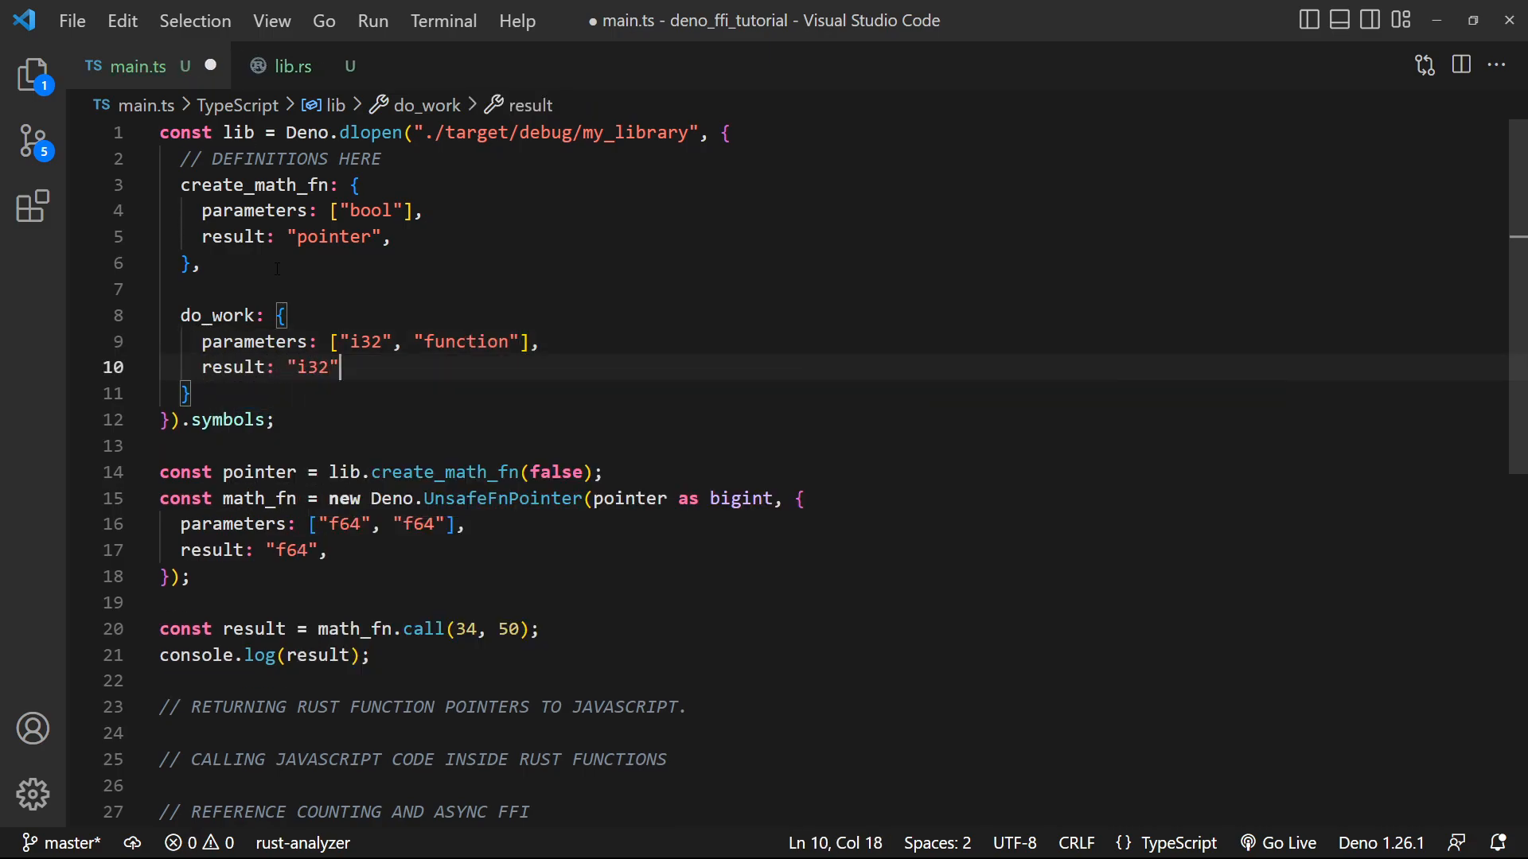
{"action": "key", "text": "ctrl+s"}
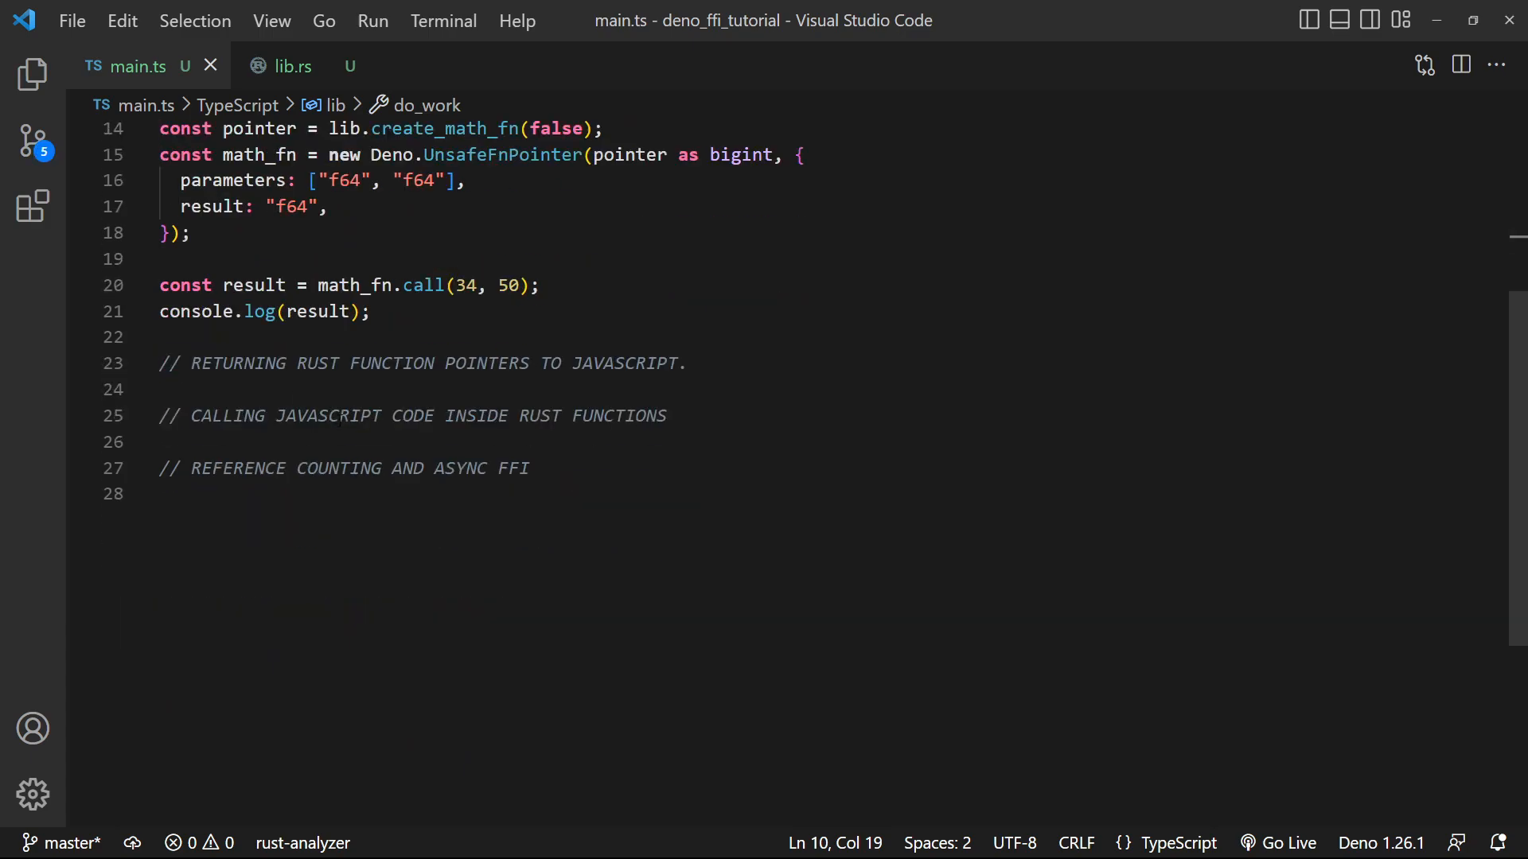
Write status(status: number) in main.ts logging `Status: ${status}`, checking lib.rs's callback signature
{"action": "key", "text": "Enter"}
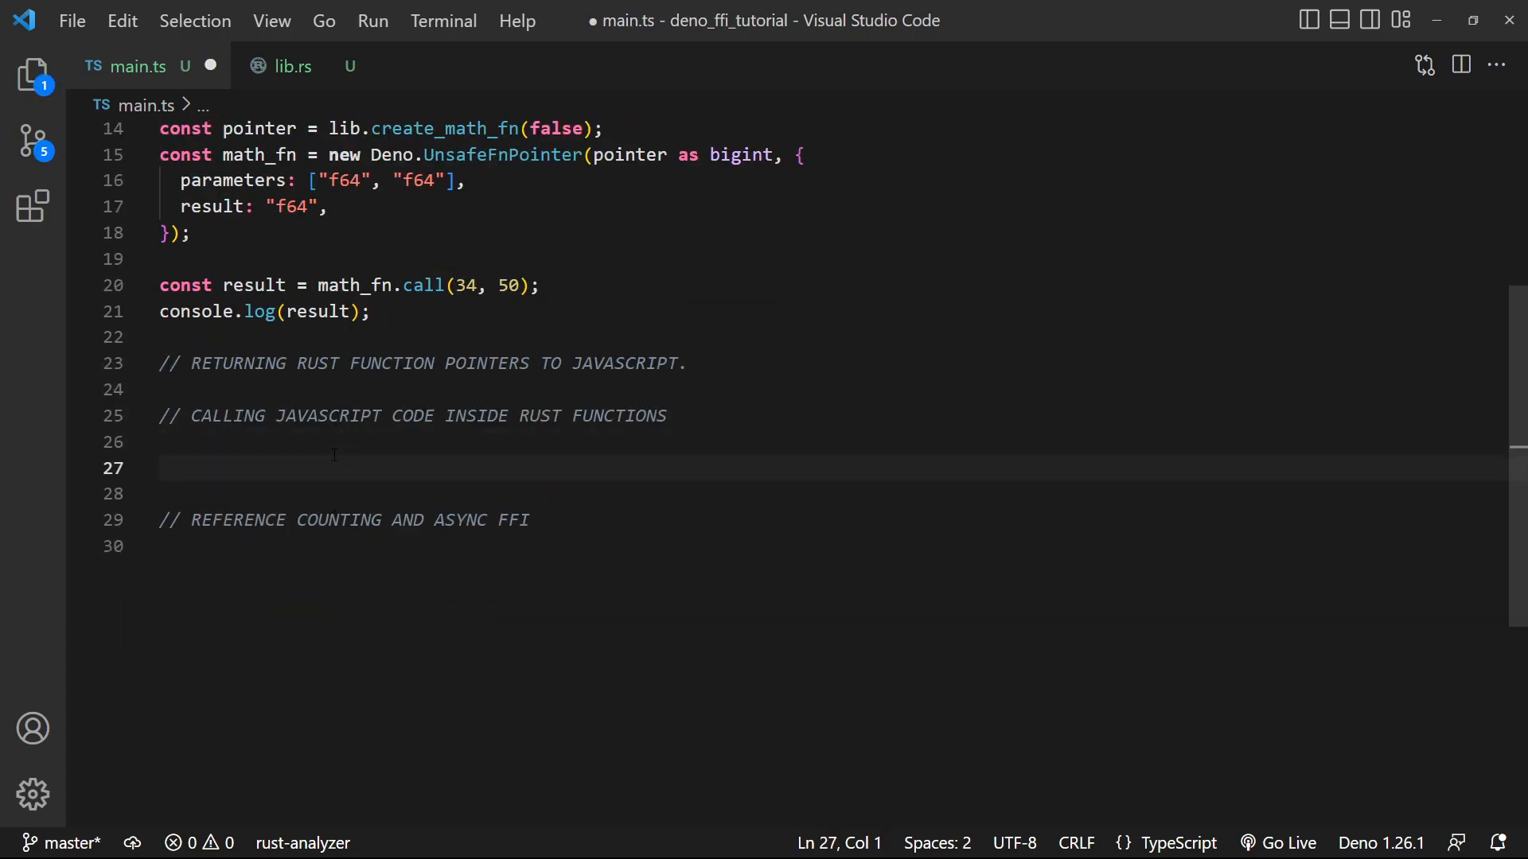
{"action": "type", "text": "const"}
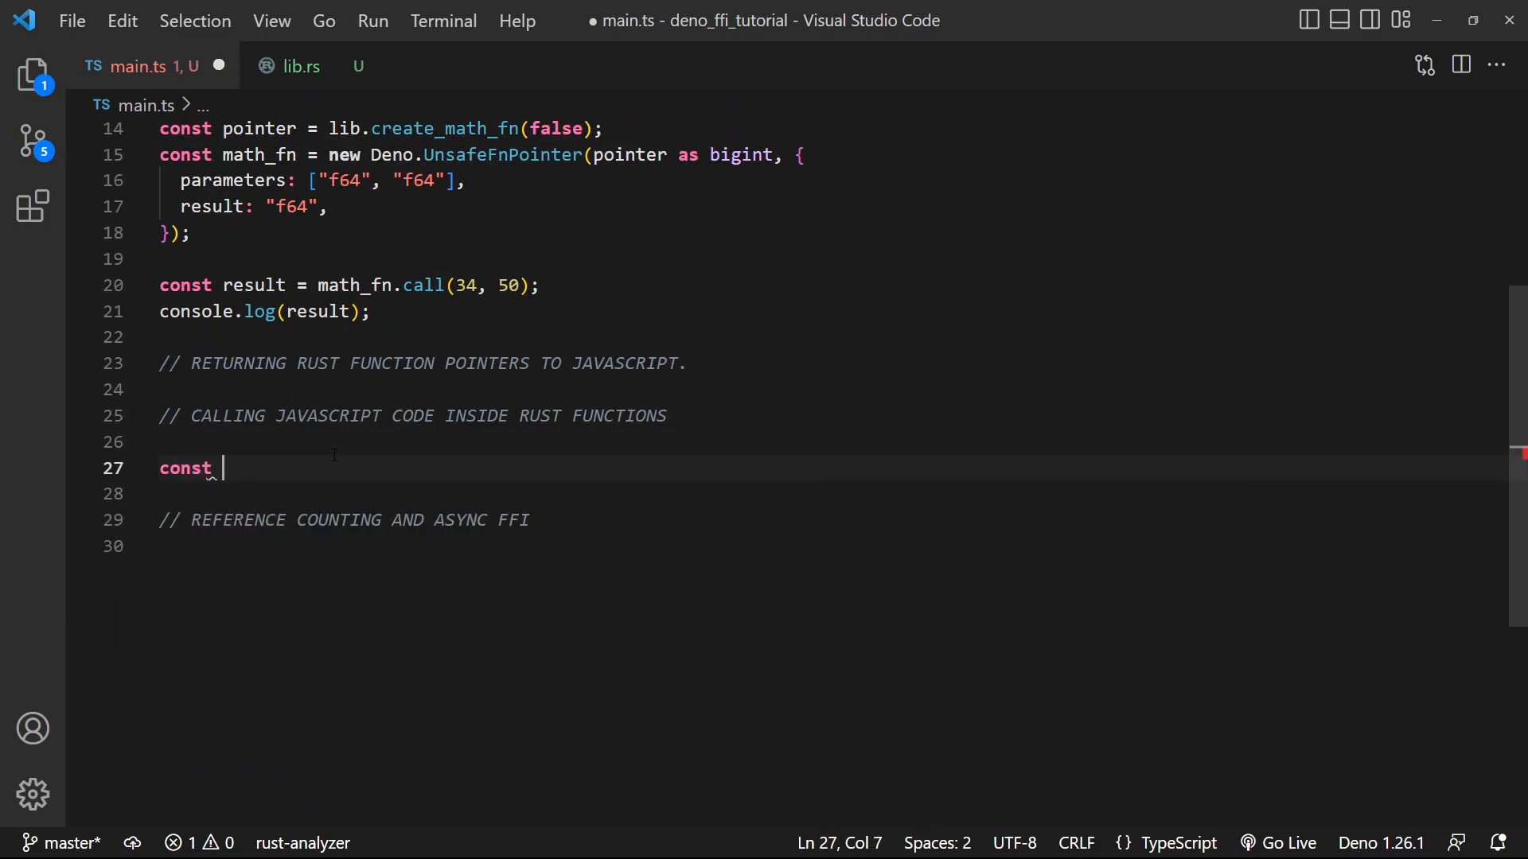
{"action": "left_click", "coordinate": [300, 66]}
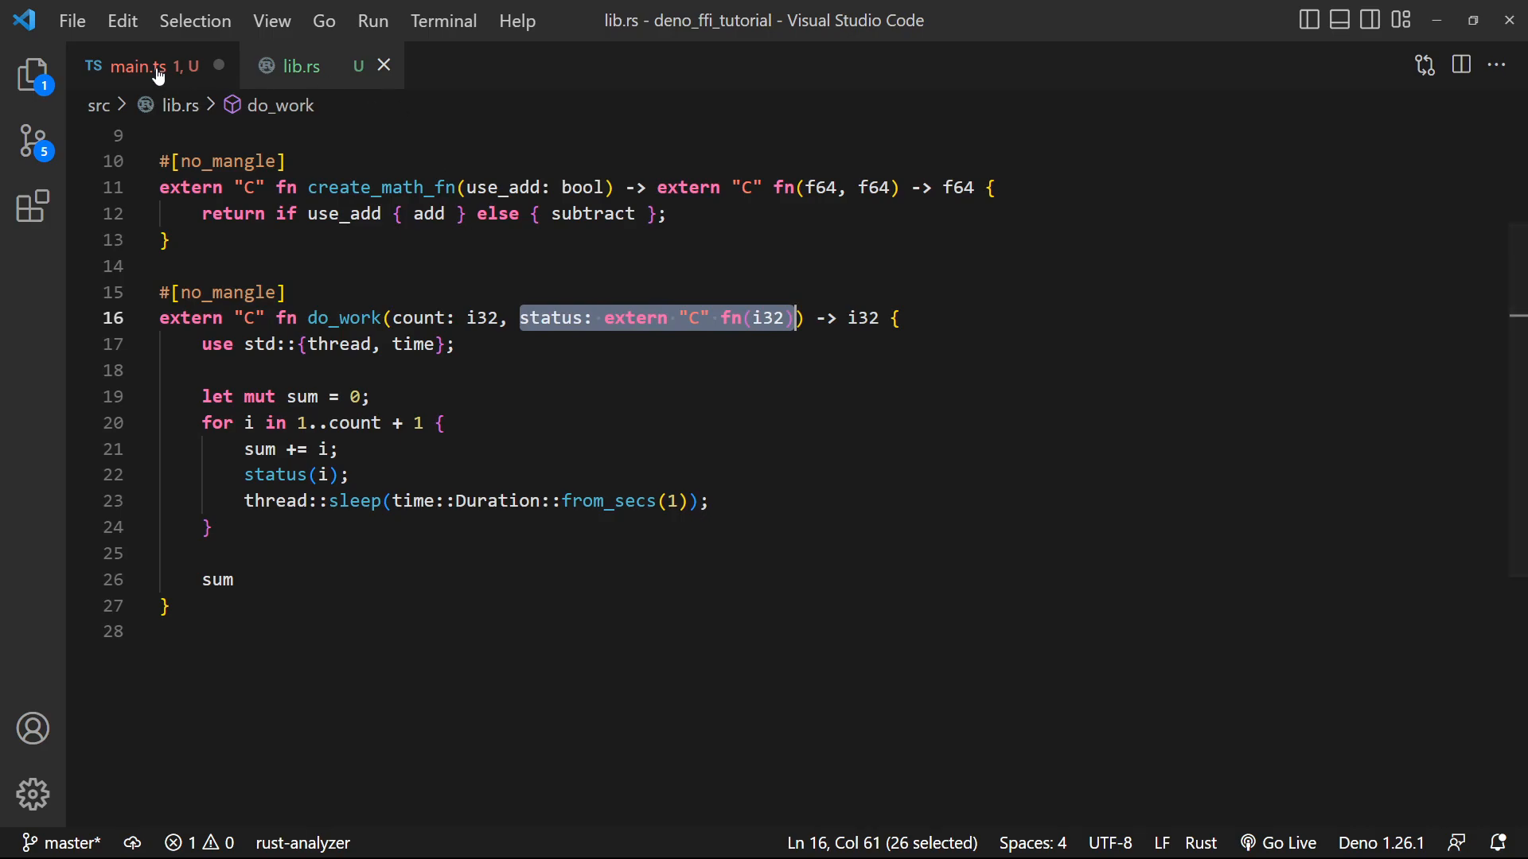
{"action": "left_click", "coordinate": [139, 66]}
{"action": "type", "text": "function"}
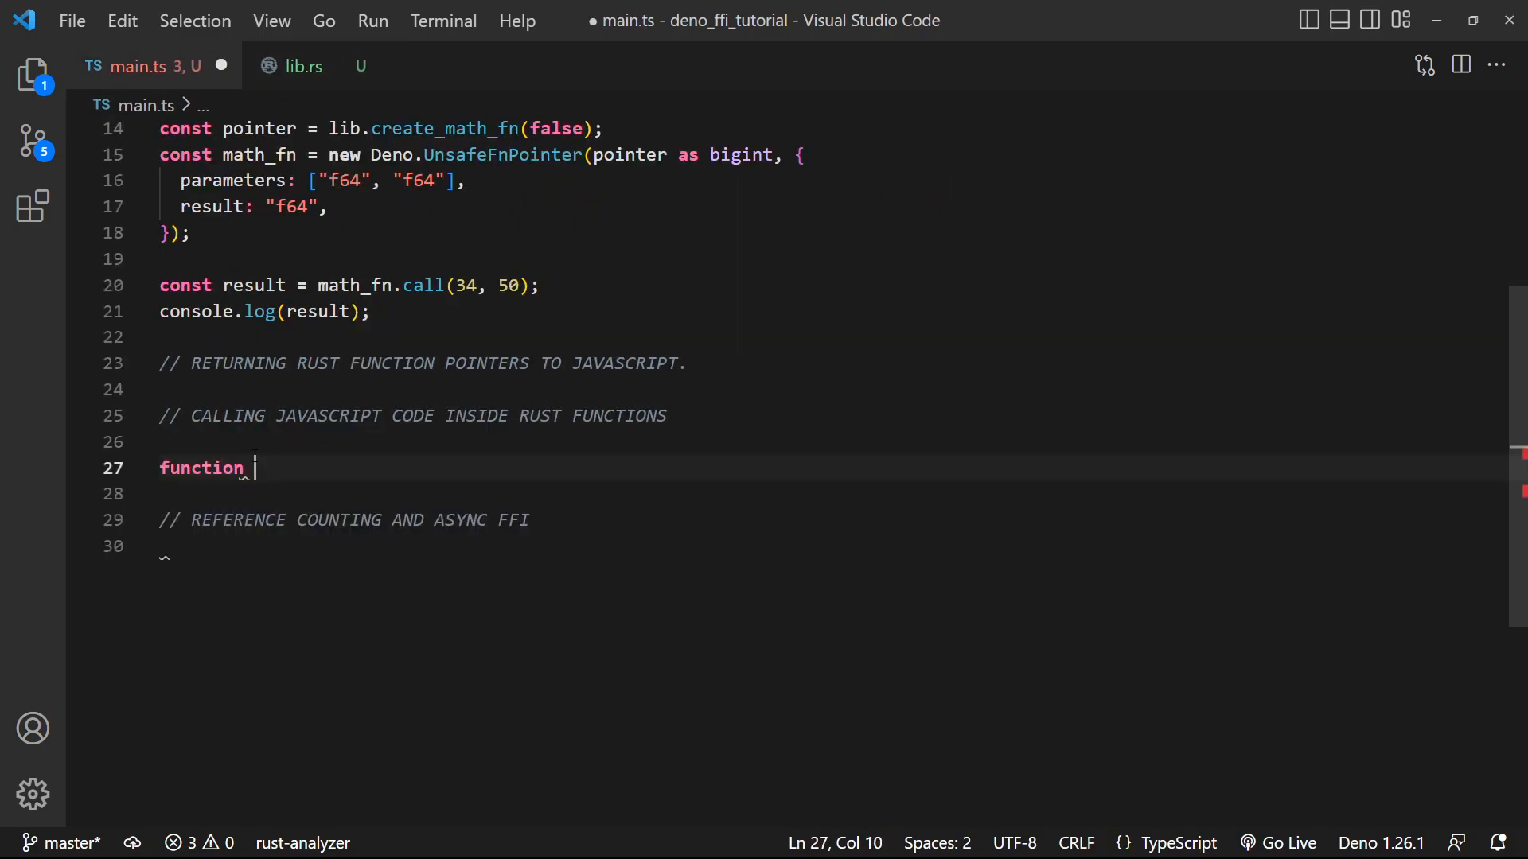
{"action": "type", "text": "status ()"}
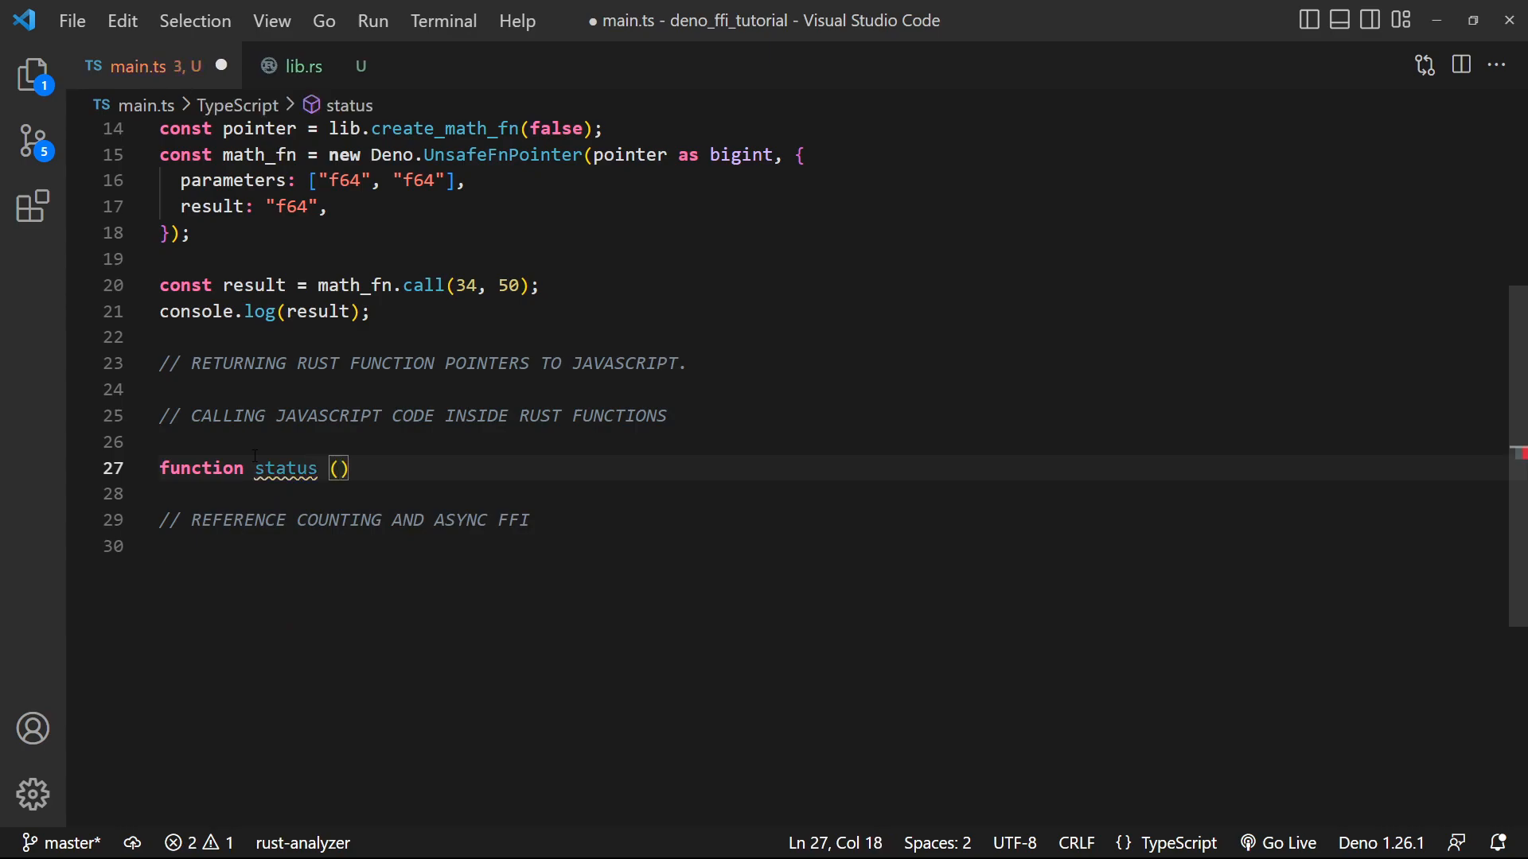
{"action": "type", "text": "status:"}
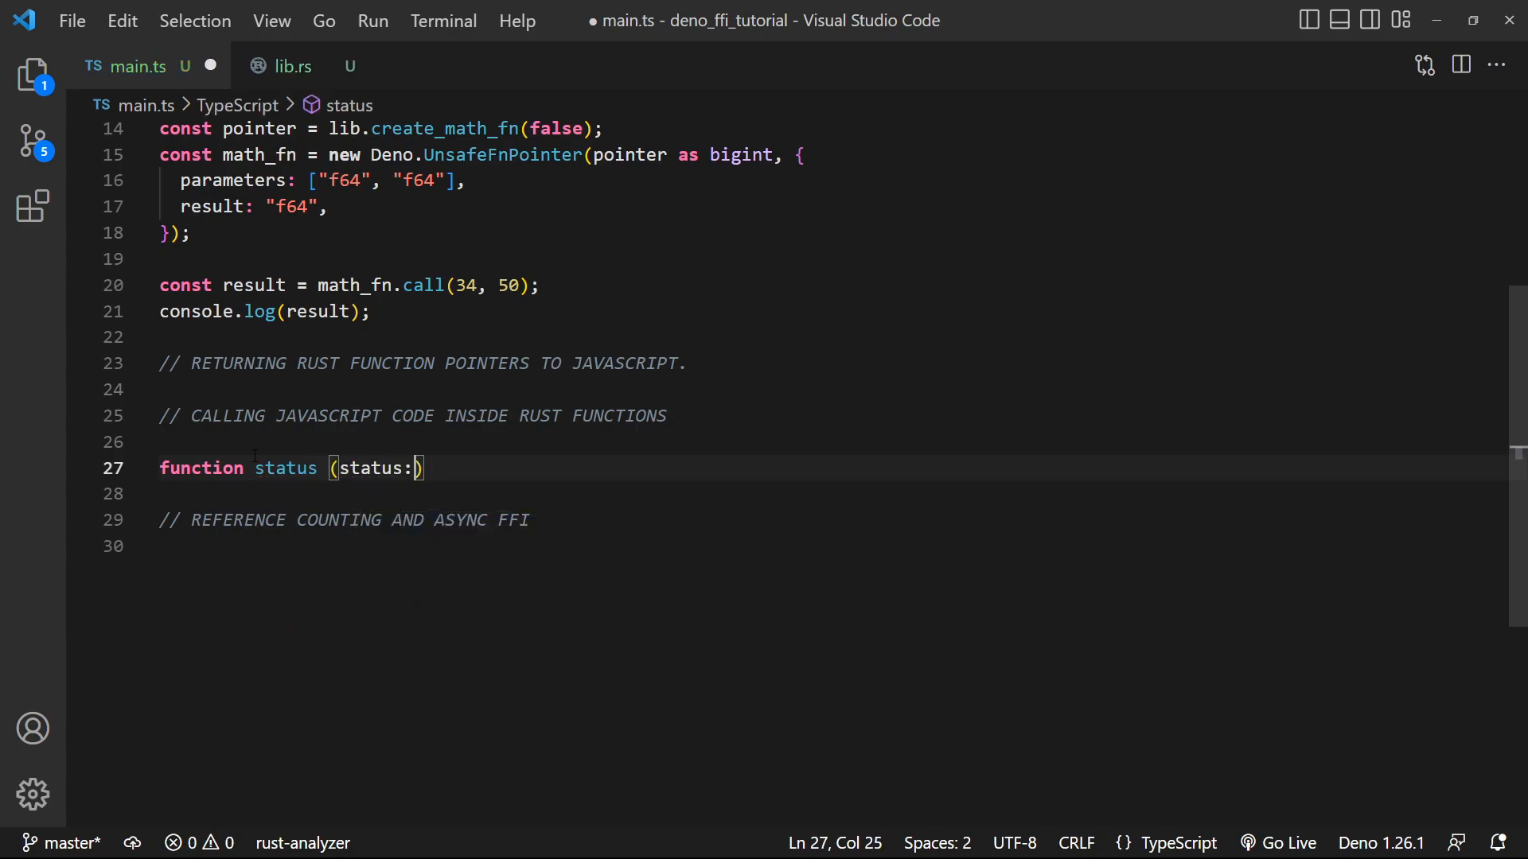
{"action": "type", "text": "number) {"}
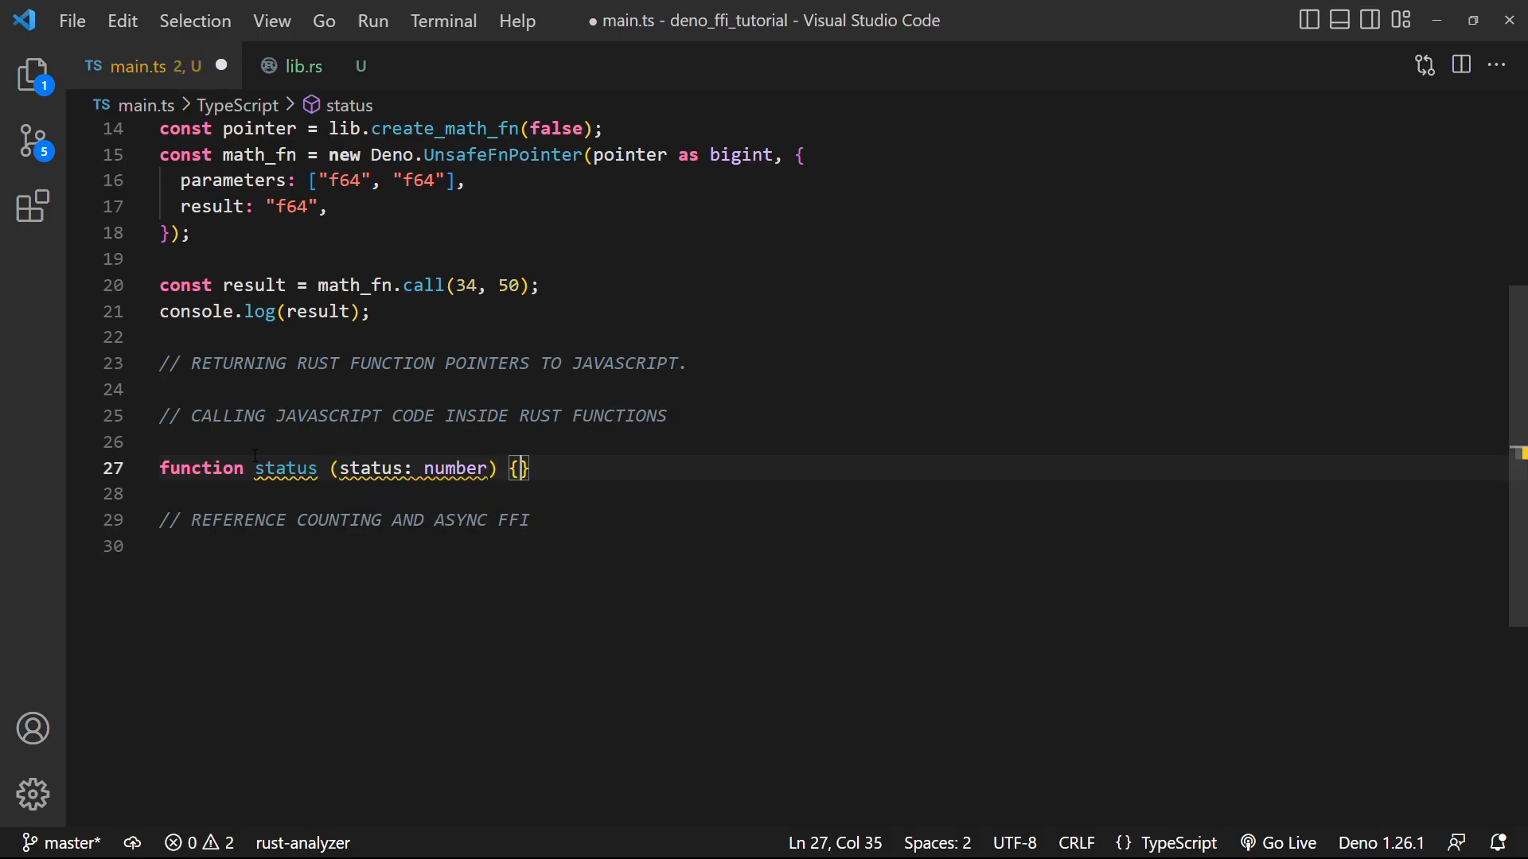
{"action": "type", "text": "console.log()"}
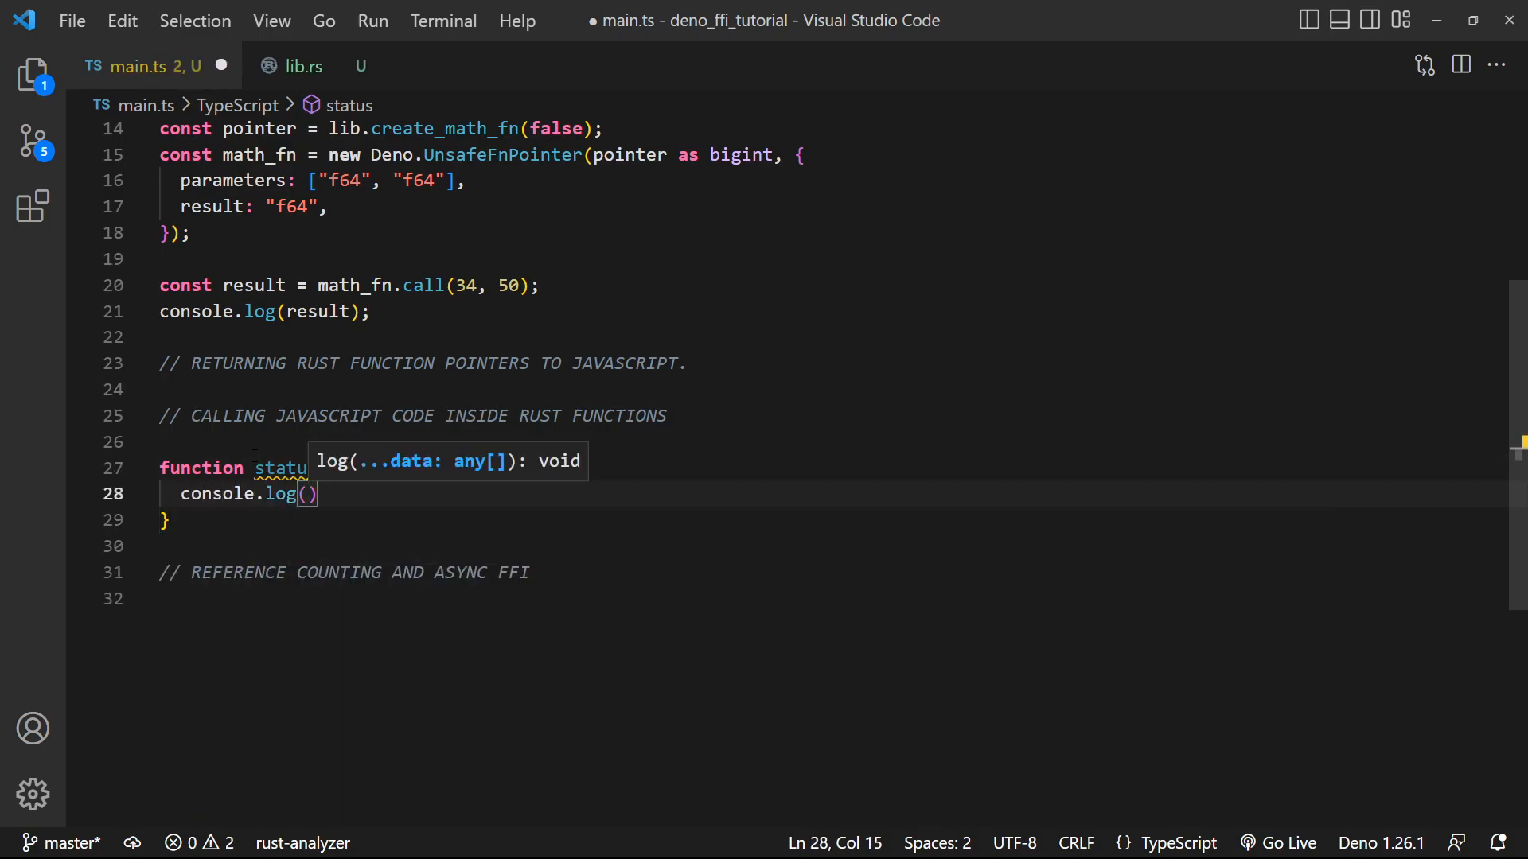
{"action": "type", "text": "StatusL:"}
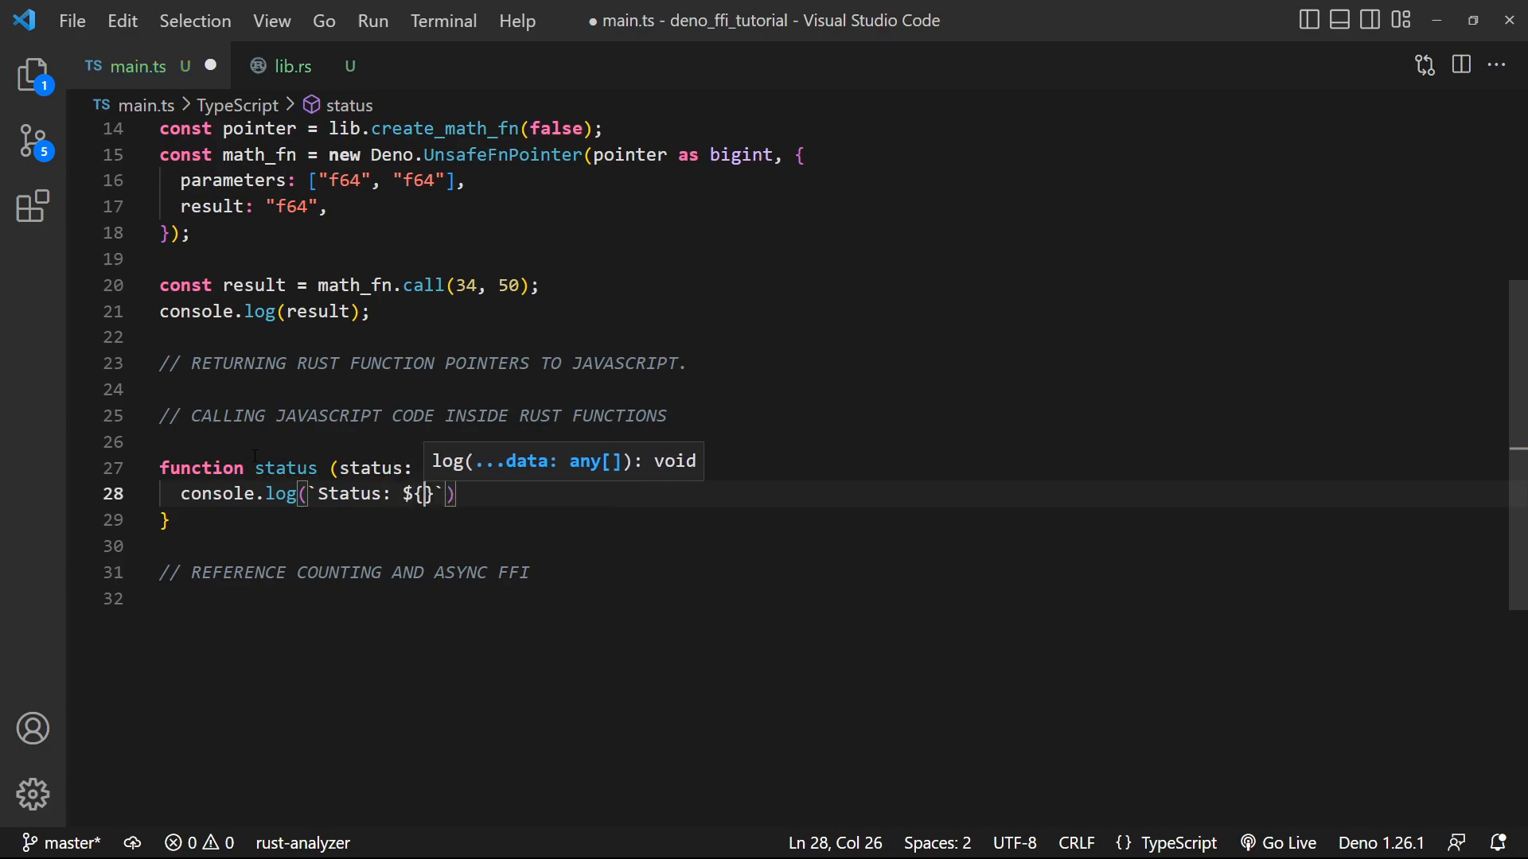
{"action": "type", "text": "number) {"}
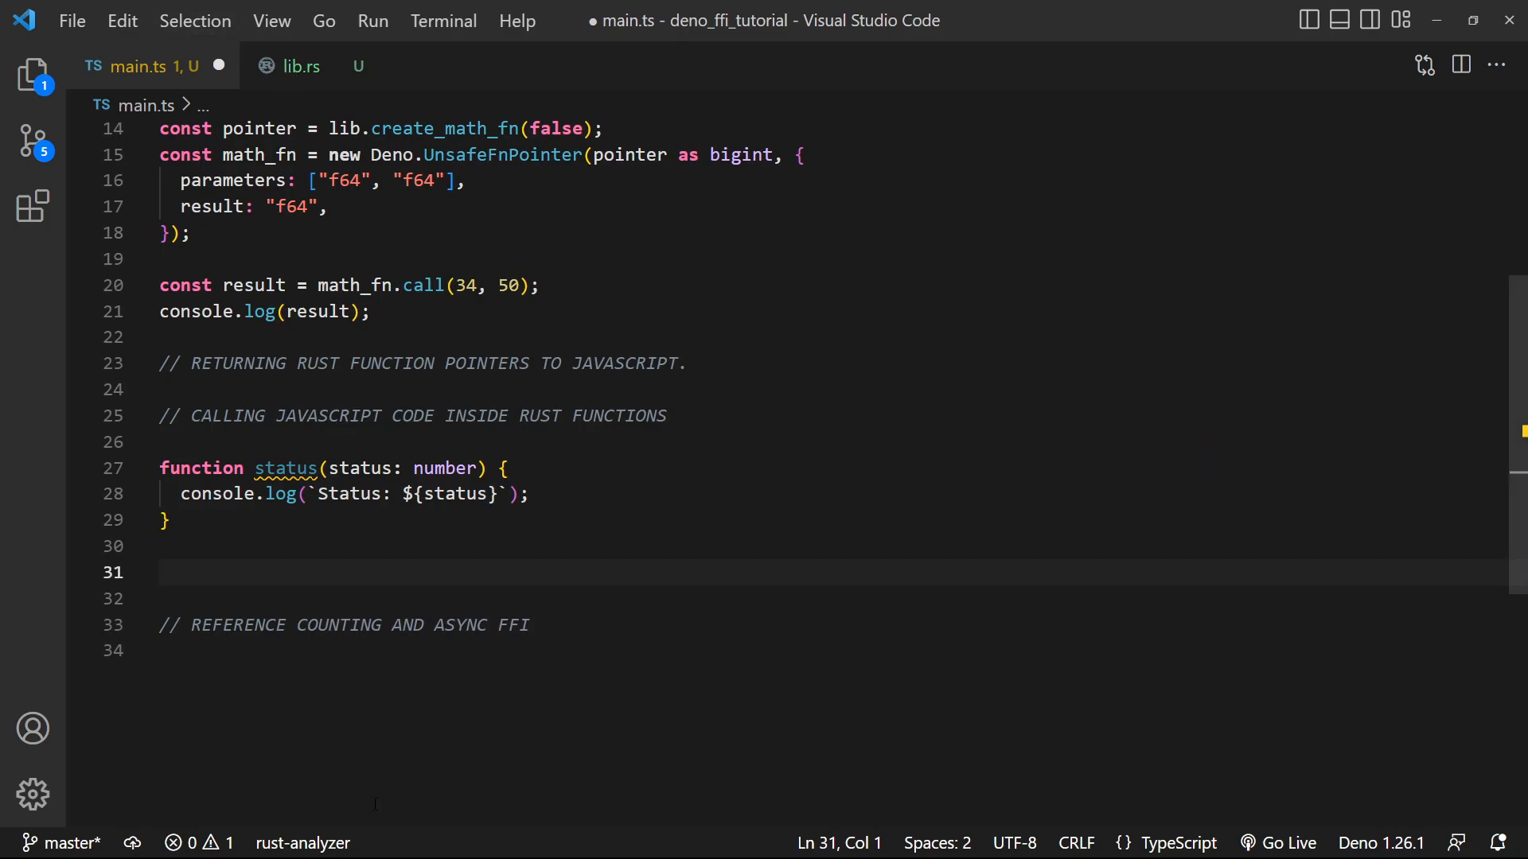
{"action": "double_click", "coordinate": [286, 469]}
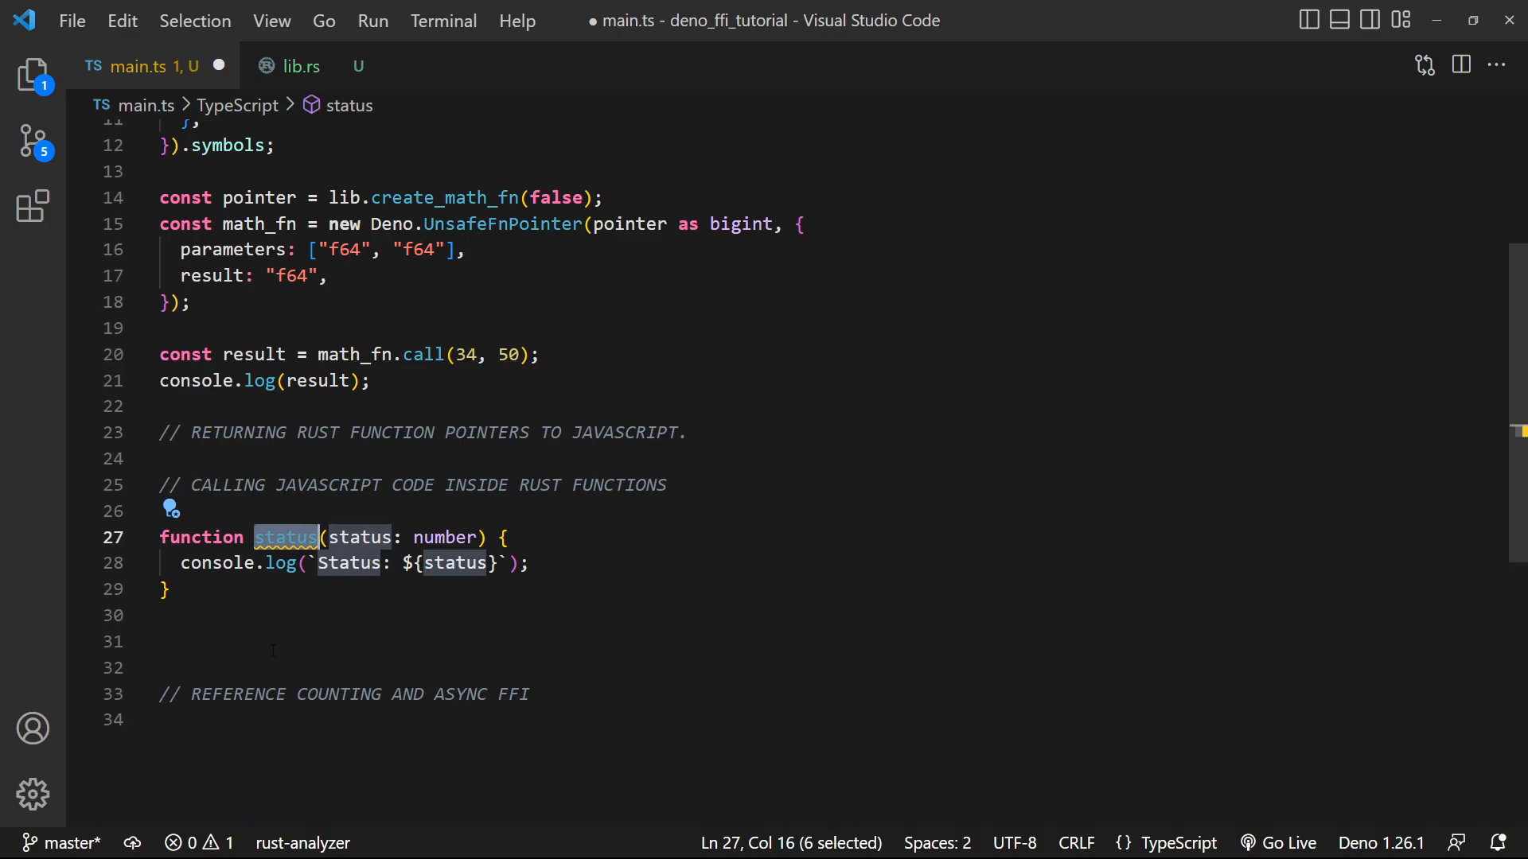
Define a Deno.UnsafeCallback for status with an i32 parameter and void result
{"action": "type", "text": "const"}
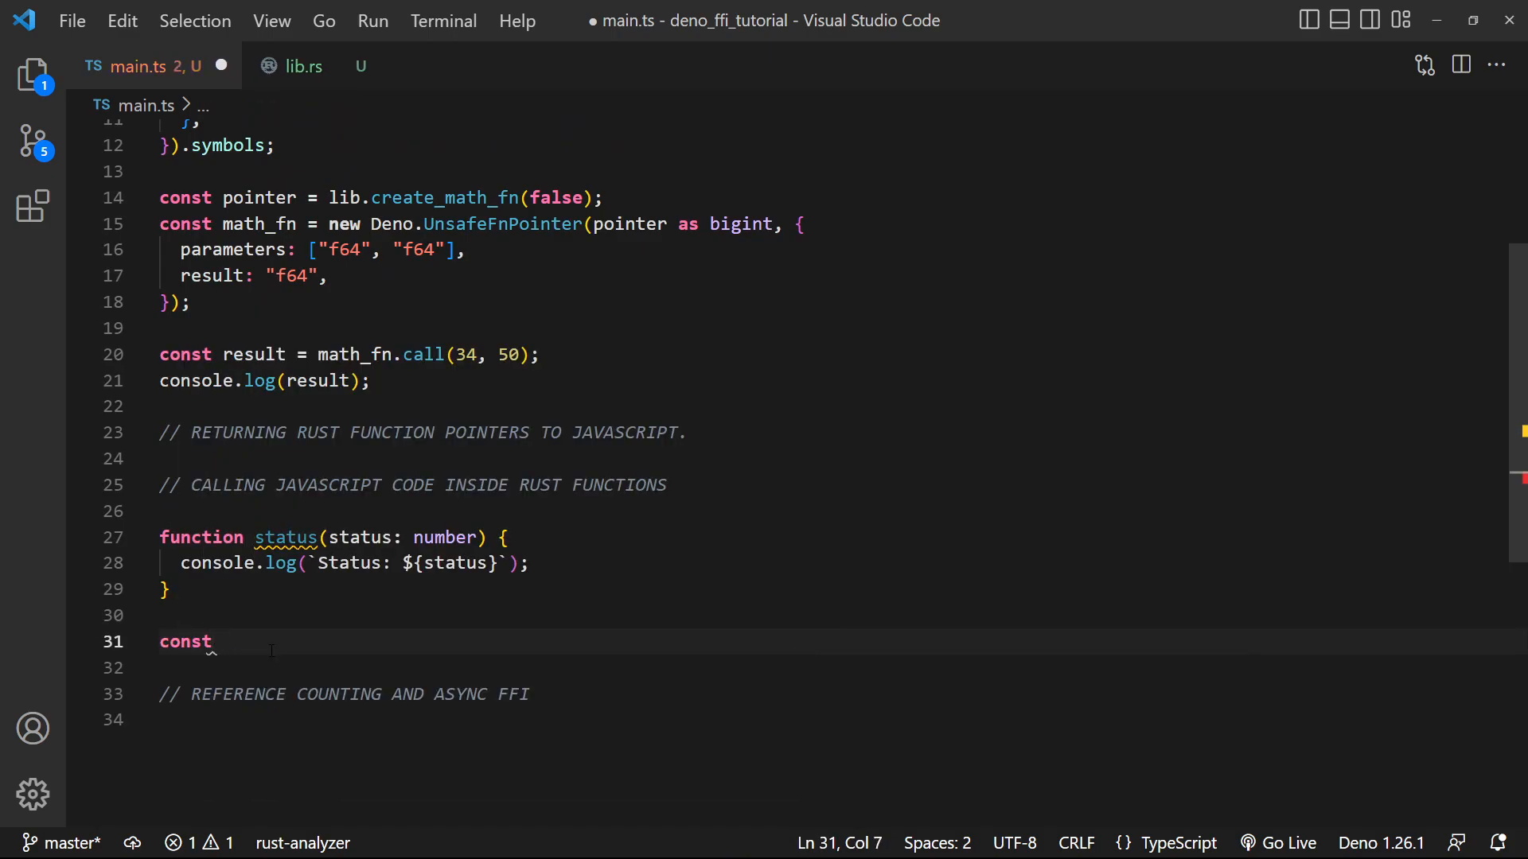
{"action": "type", "text": "cal"}
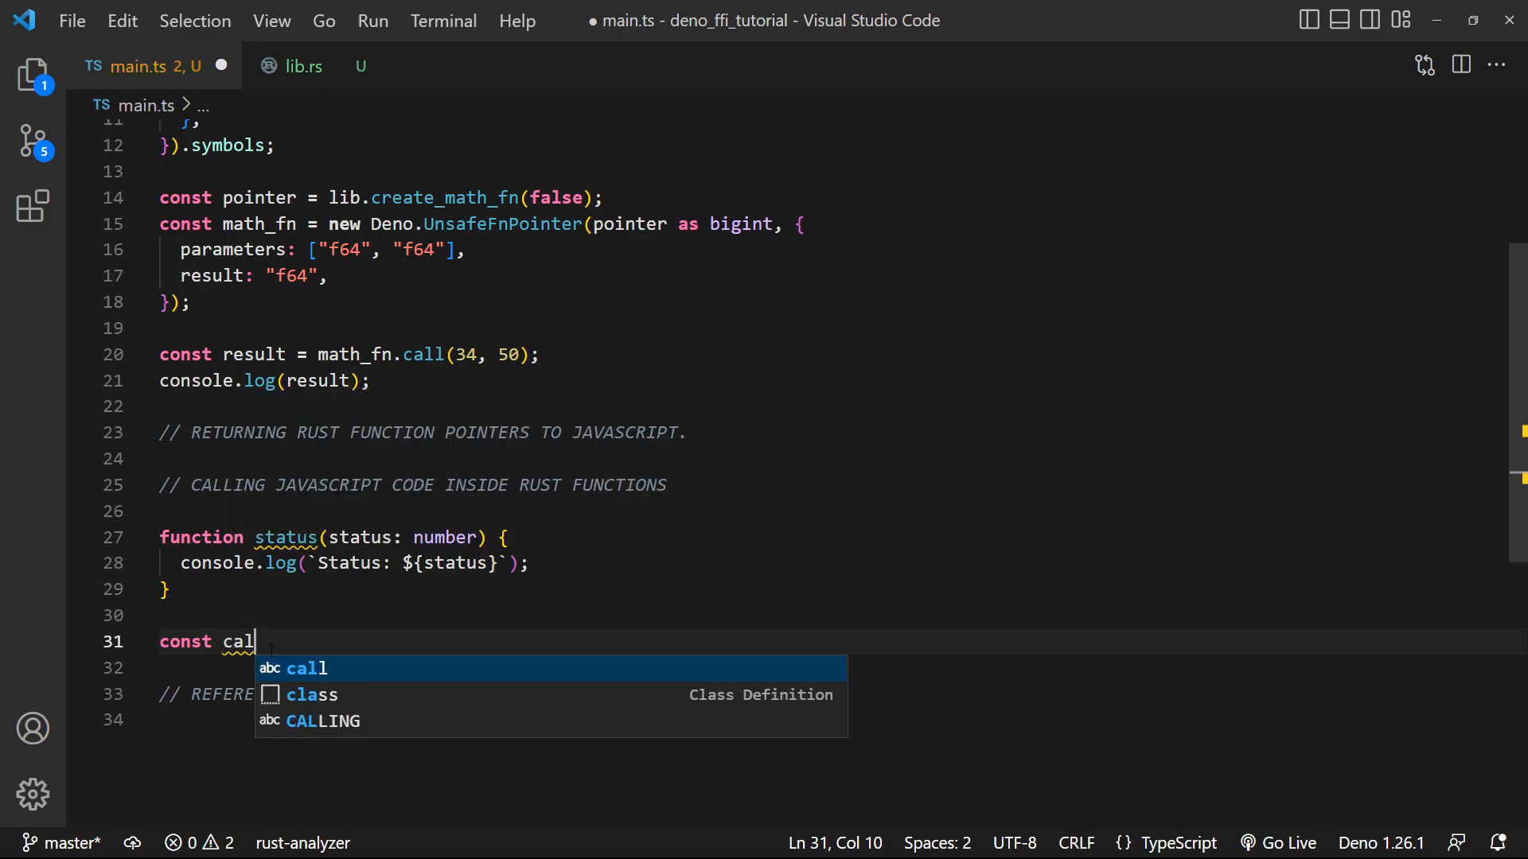
{"action": "type", "text": "lback = new Deno.UnsafeCallback("}
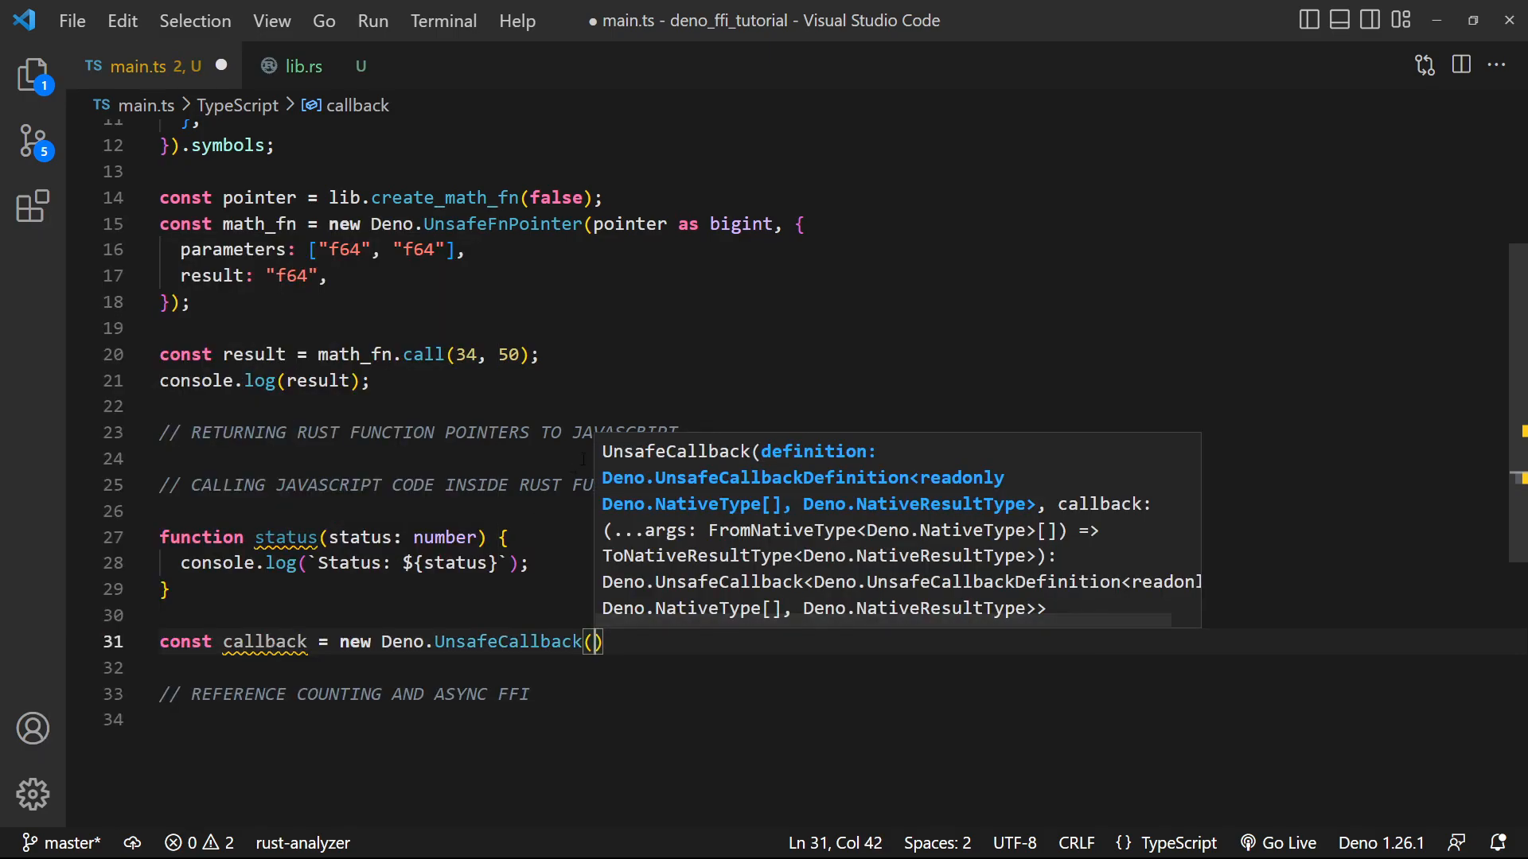
{"action": "type", "text": "{"}
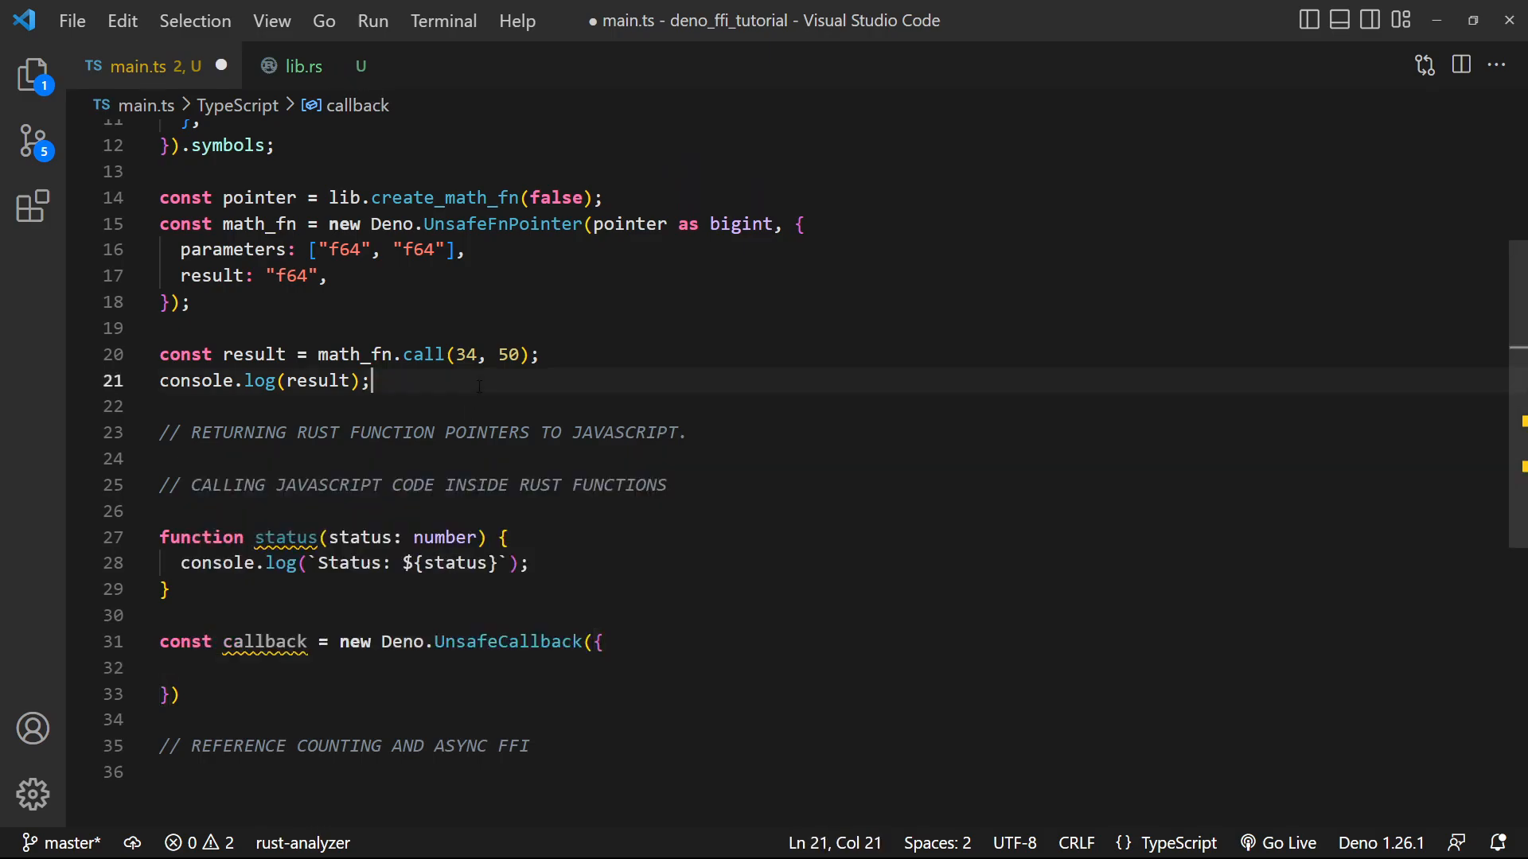
{"action": "left_click", "coordinate": [182, 667]}
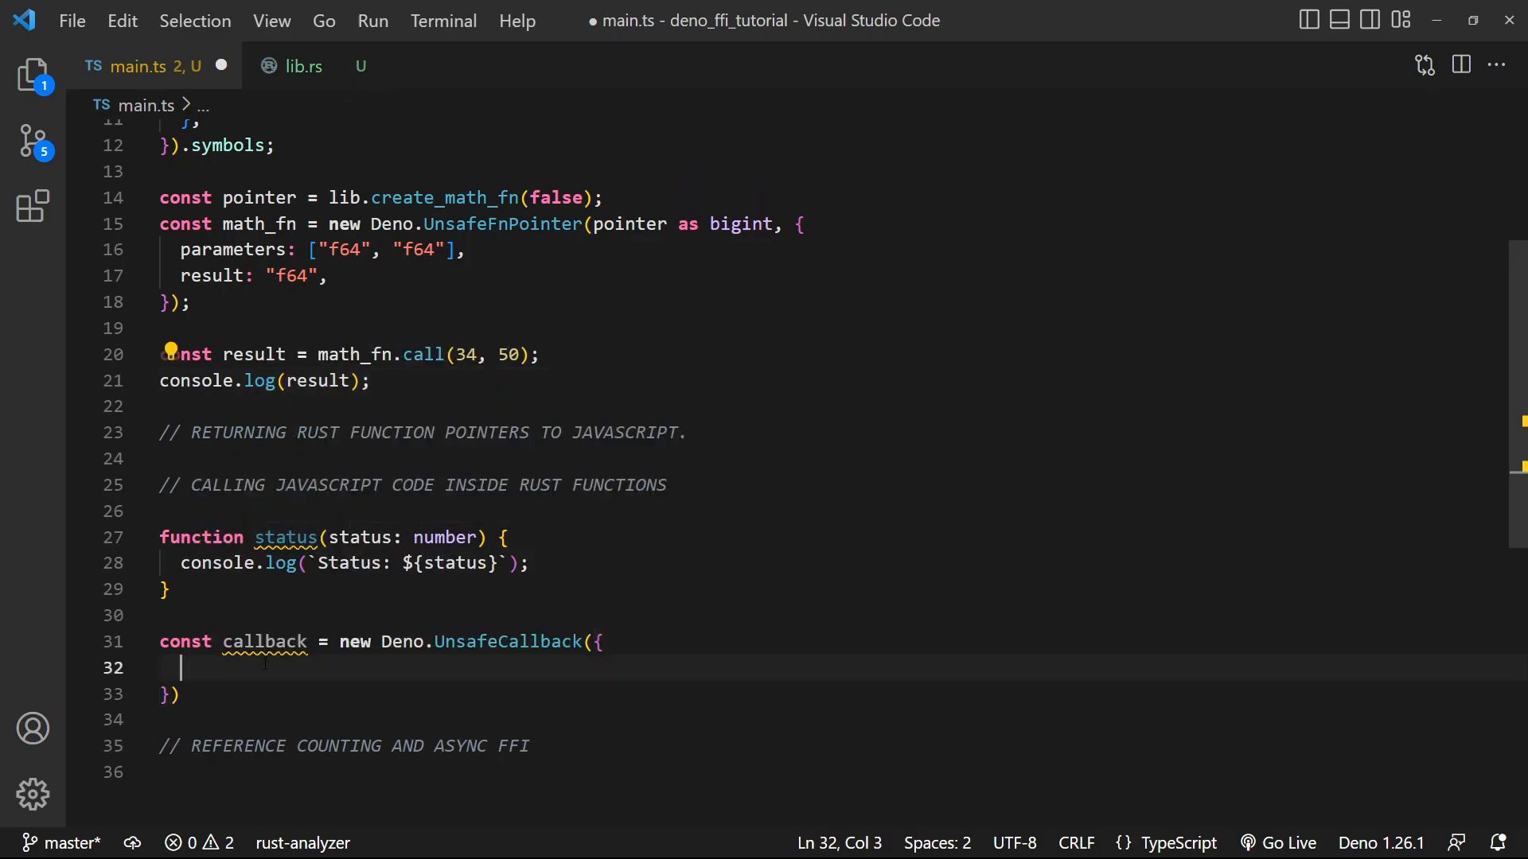
{"action": "type", "text": "parameters: []"}
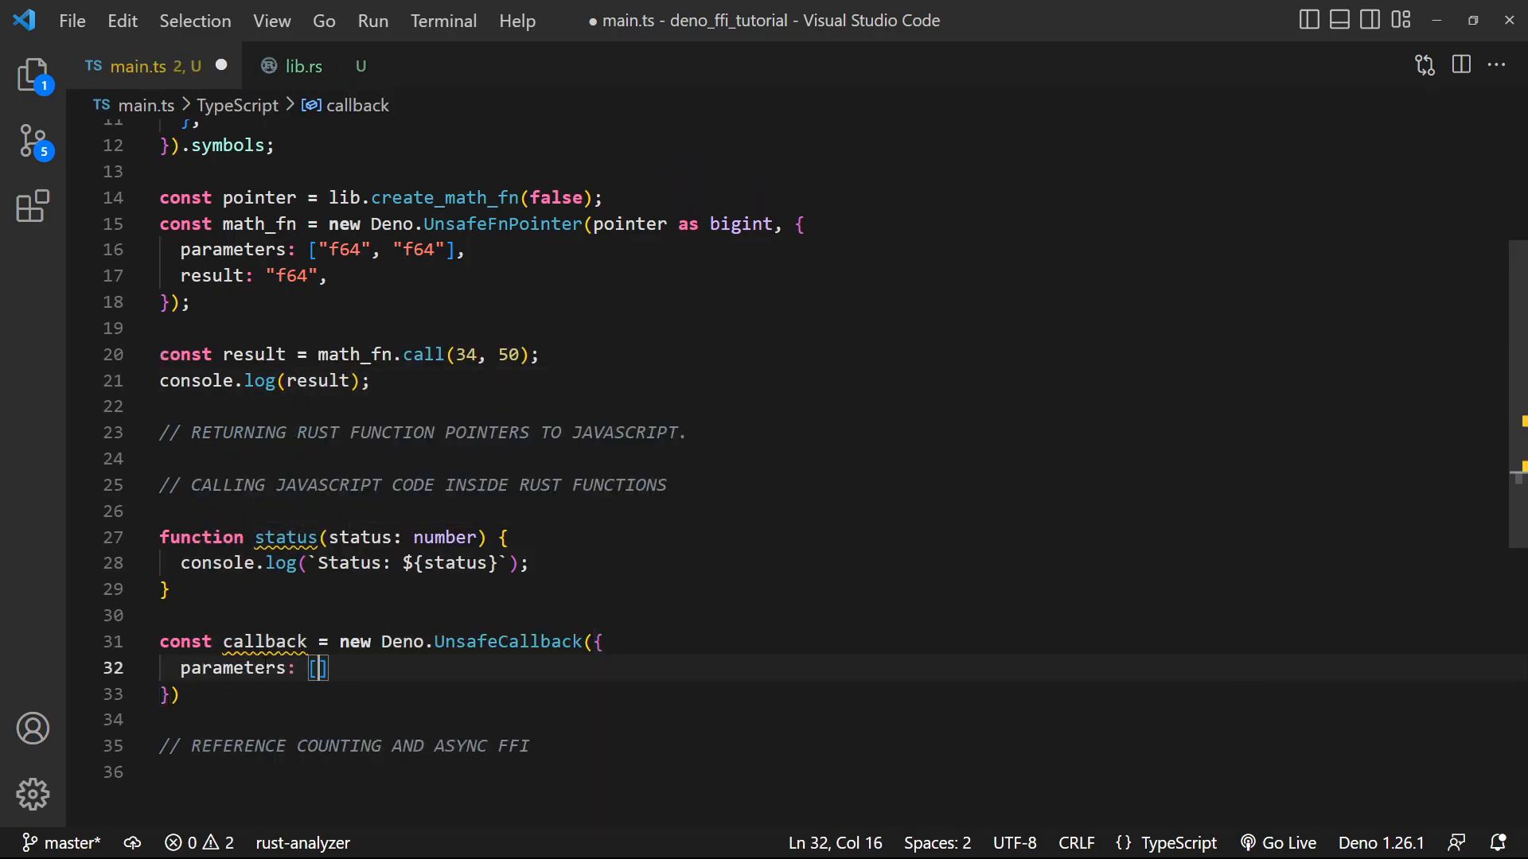
{"action": "type", "text": "\"i32\""}
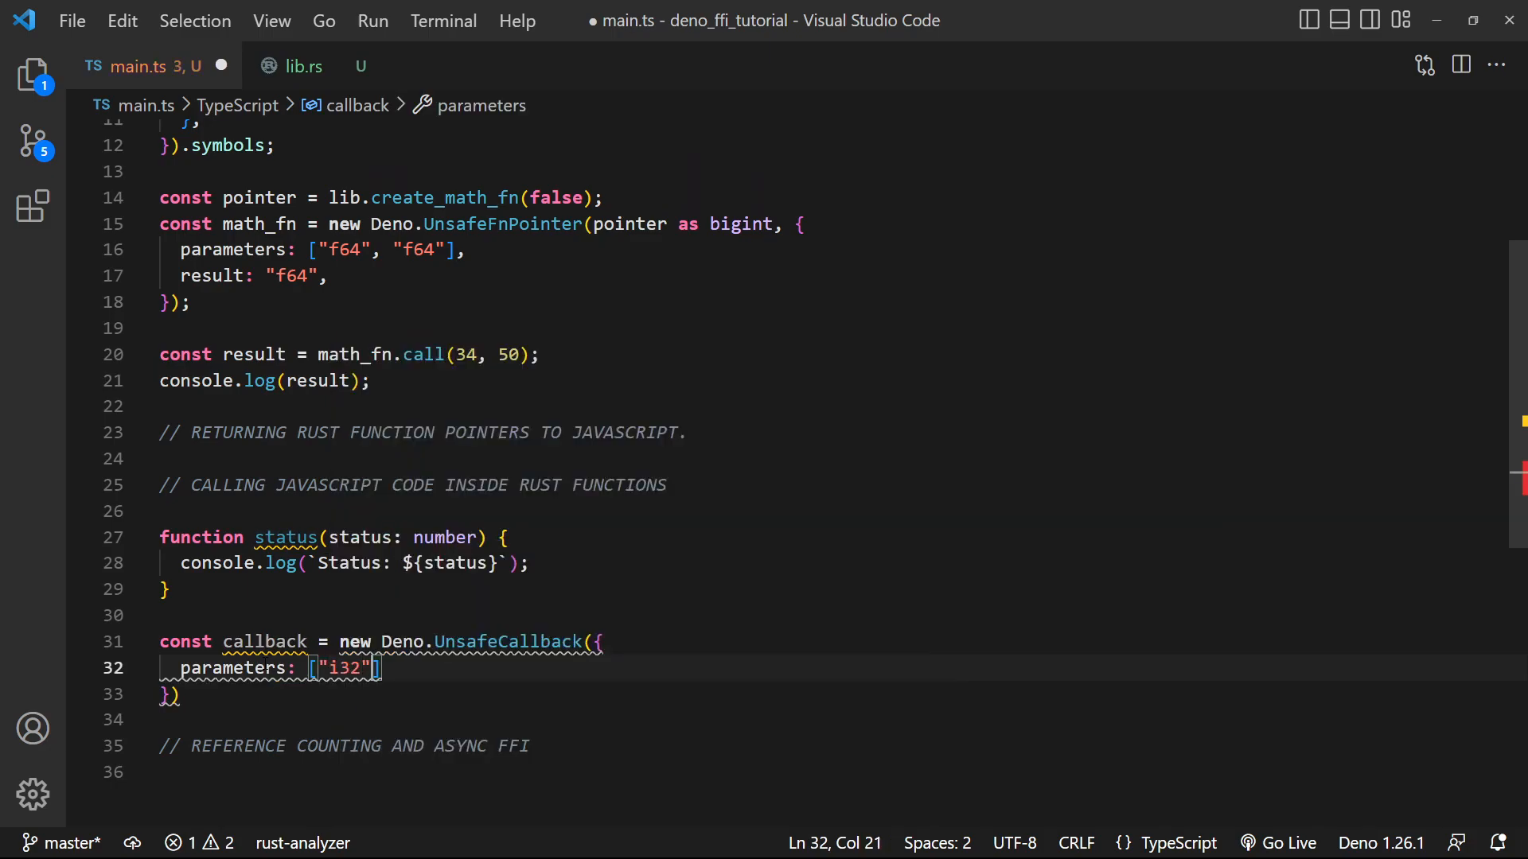
{"action": "type", "text": "result: \""}
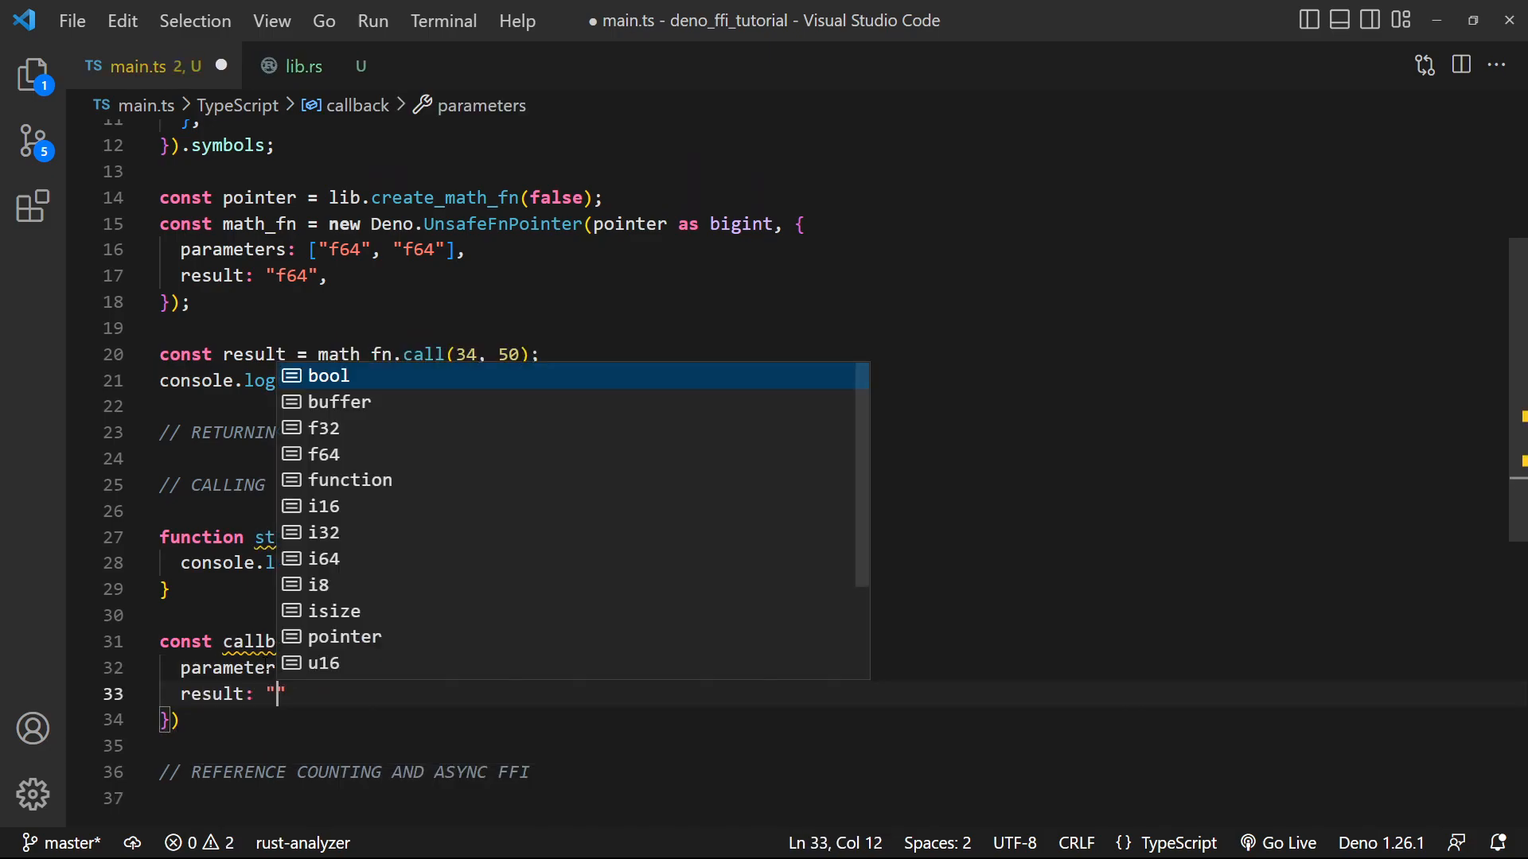
{"action": "type", "text": "void"}
{"action": "left_click", "coordinate": [175, 720]}
{"action": "type", "text": ", "}
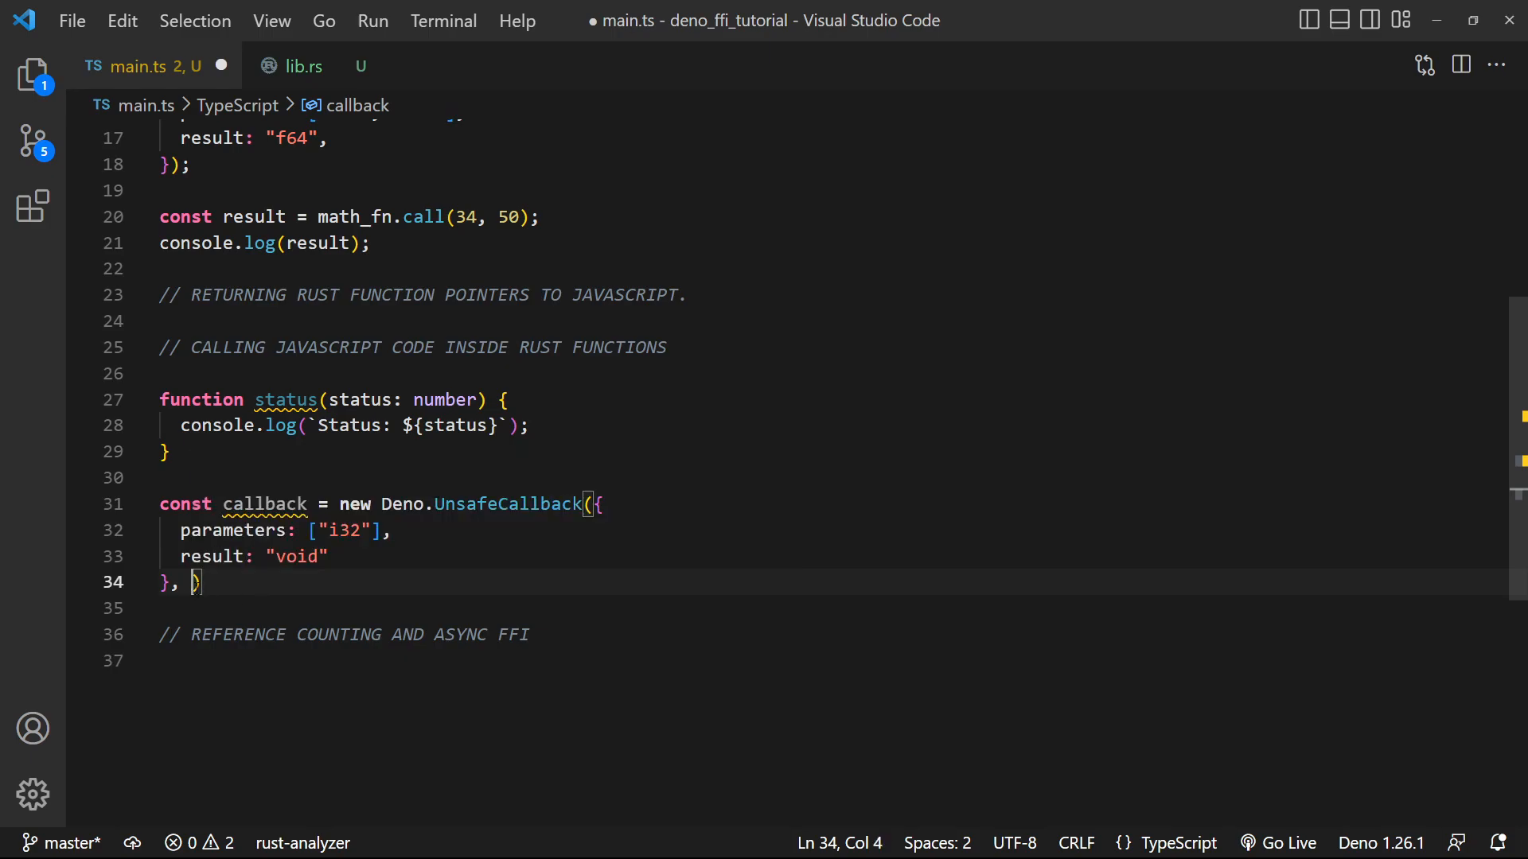
{"action": "type", "text": "status"}
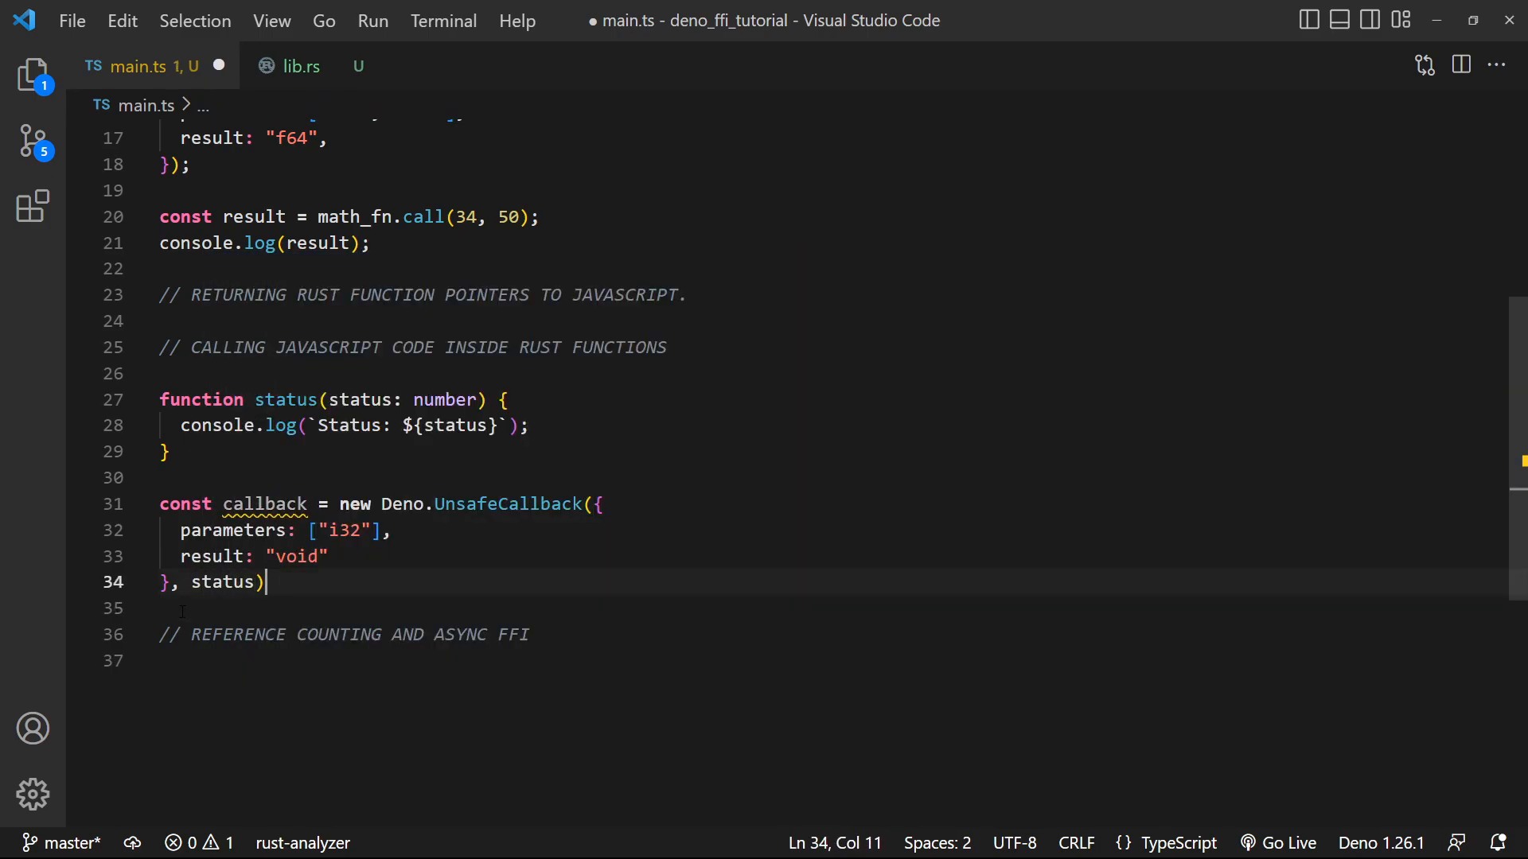
{"action": "type", "text": ";"}
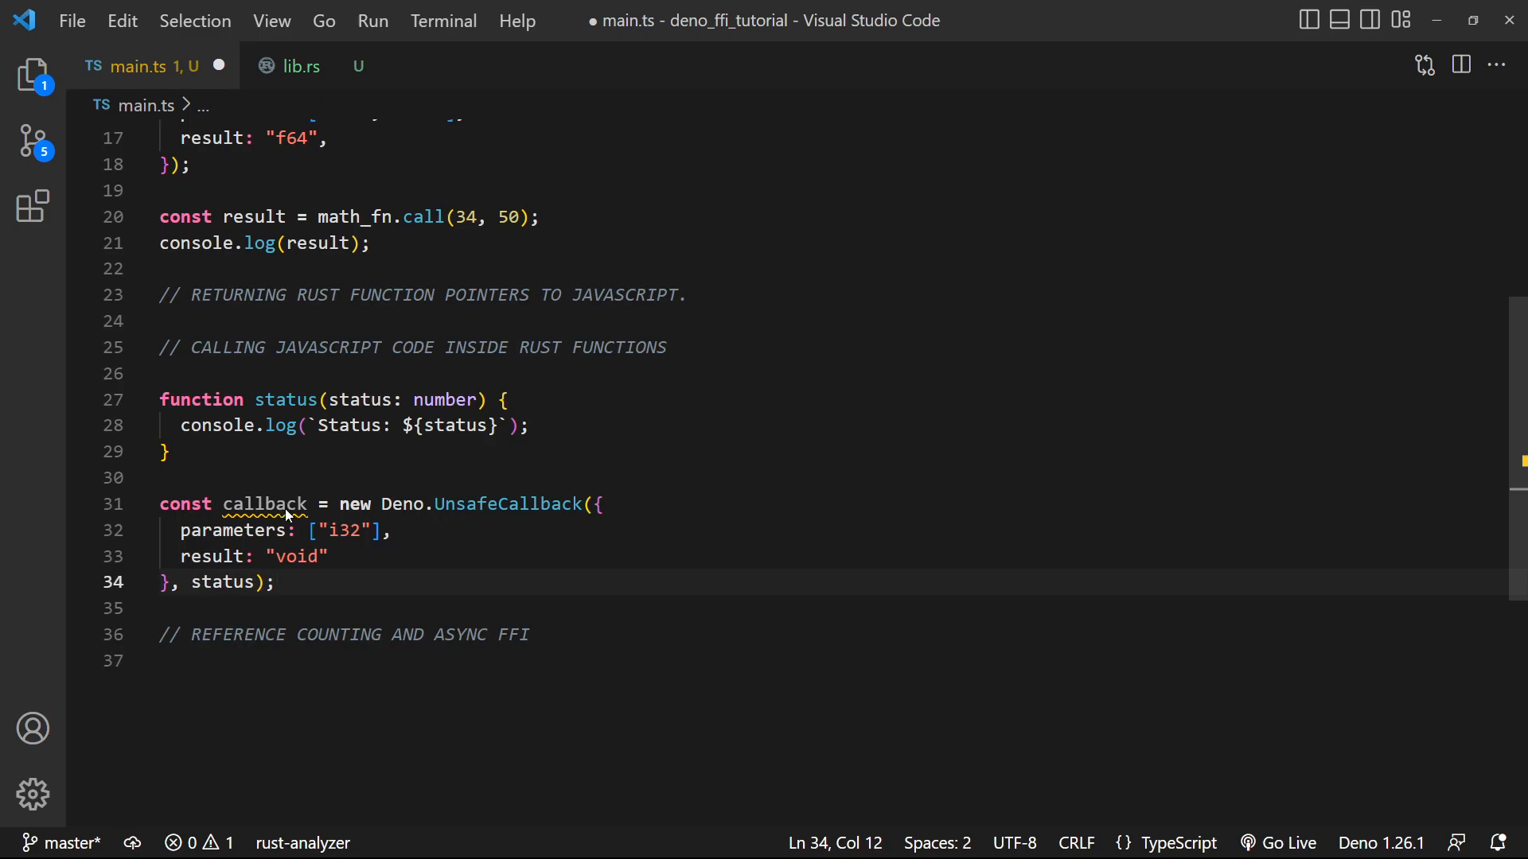
Call lib.do_work(3, callback.pointer) and log the returned work value
{"action": "scroll", "scroll_direction": "down", "scroll_amount": 3}
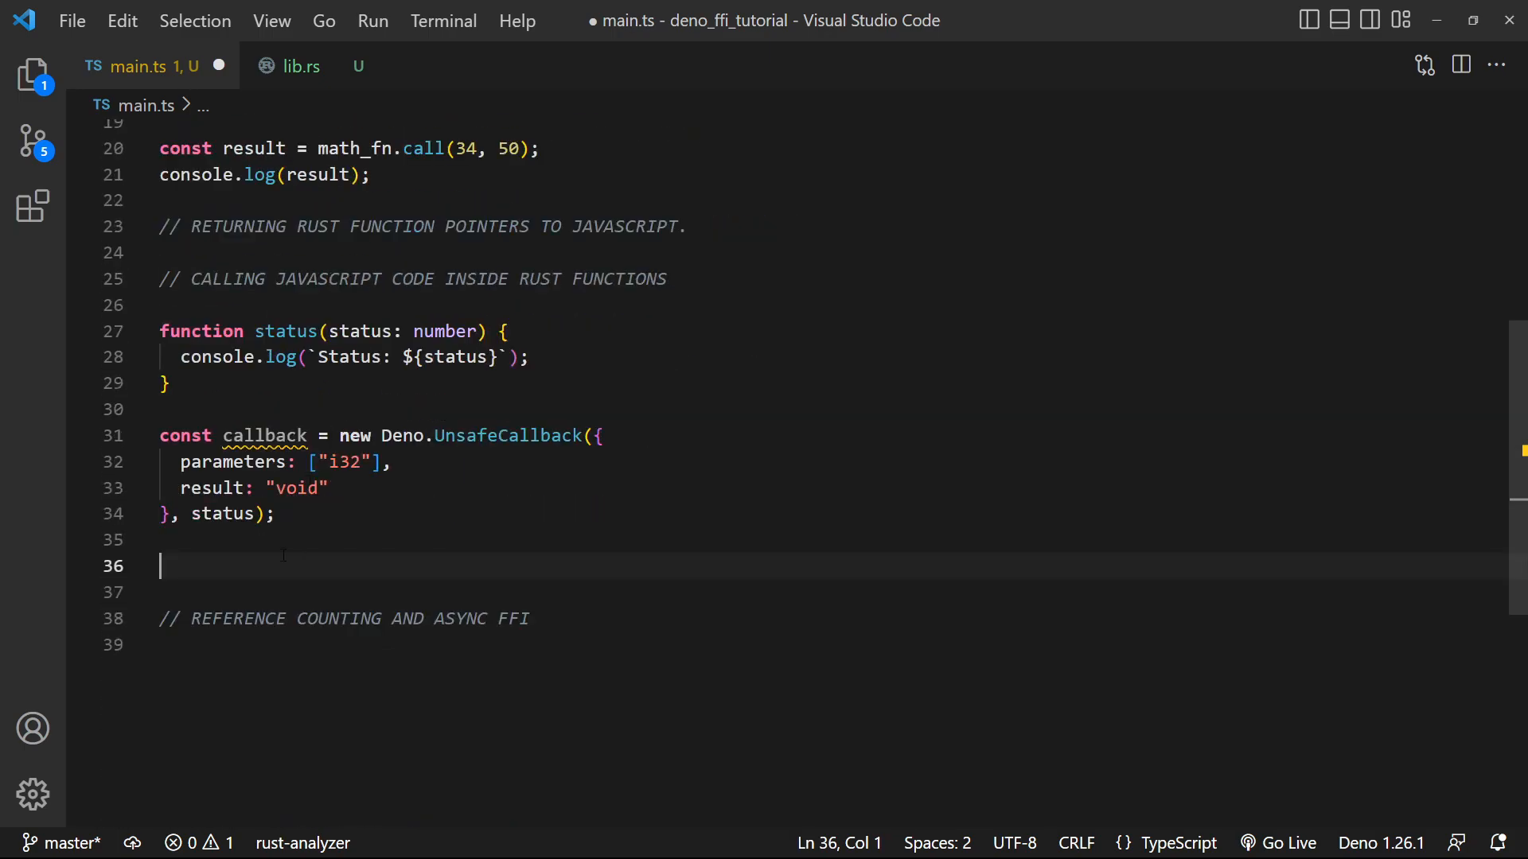
{"action": "type", "text": "const resu"}
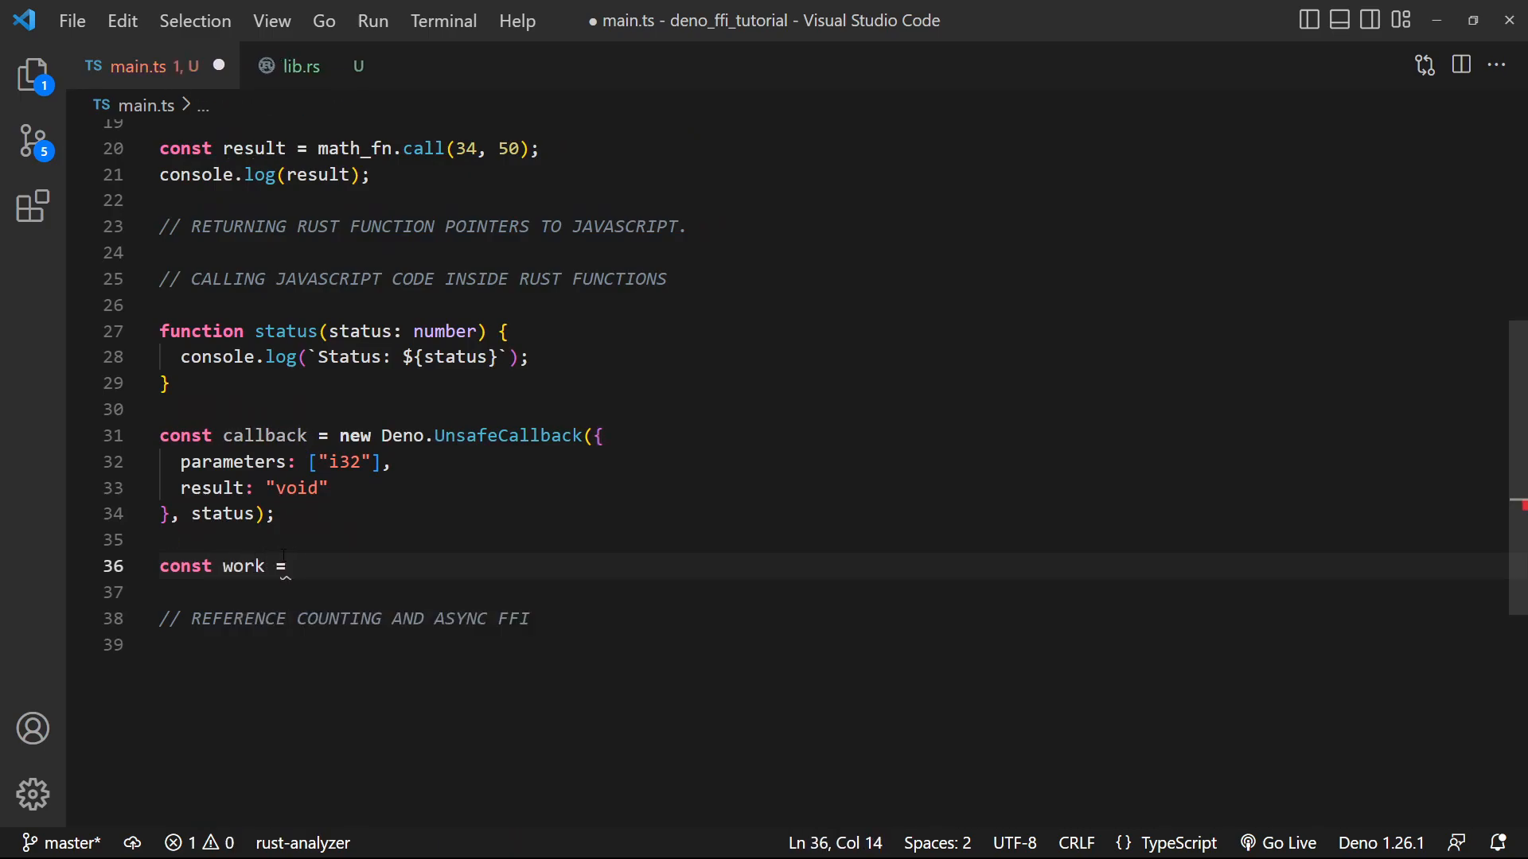
{"action": "type", "text": "lib.do_work("}
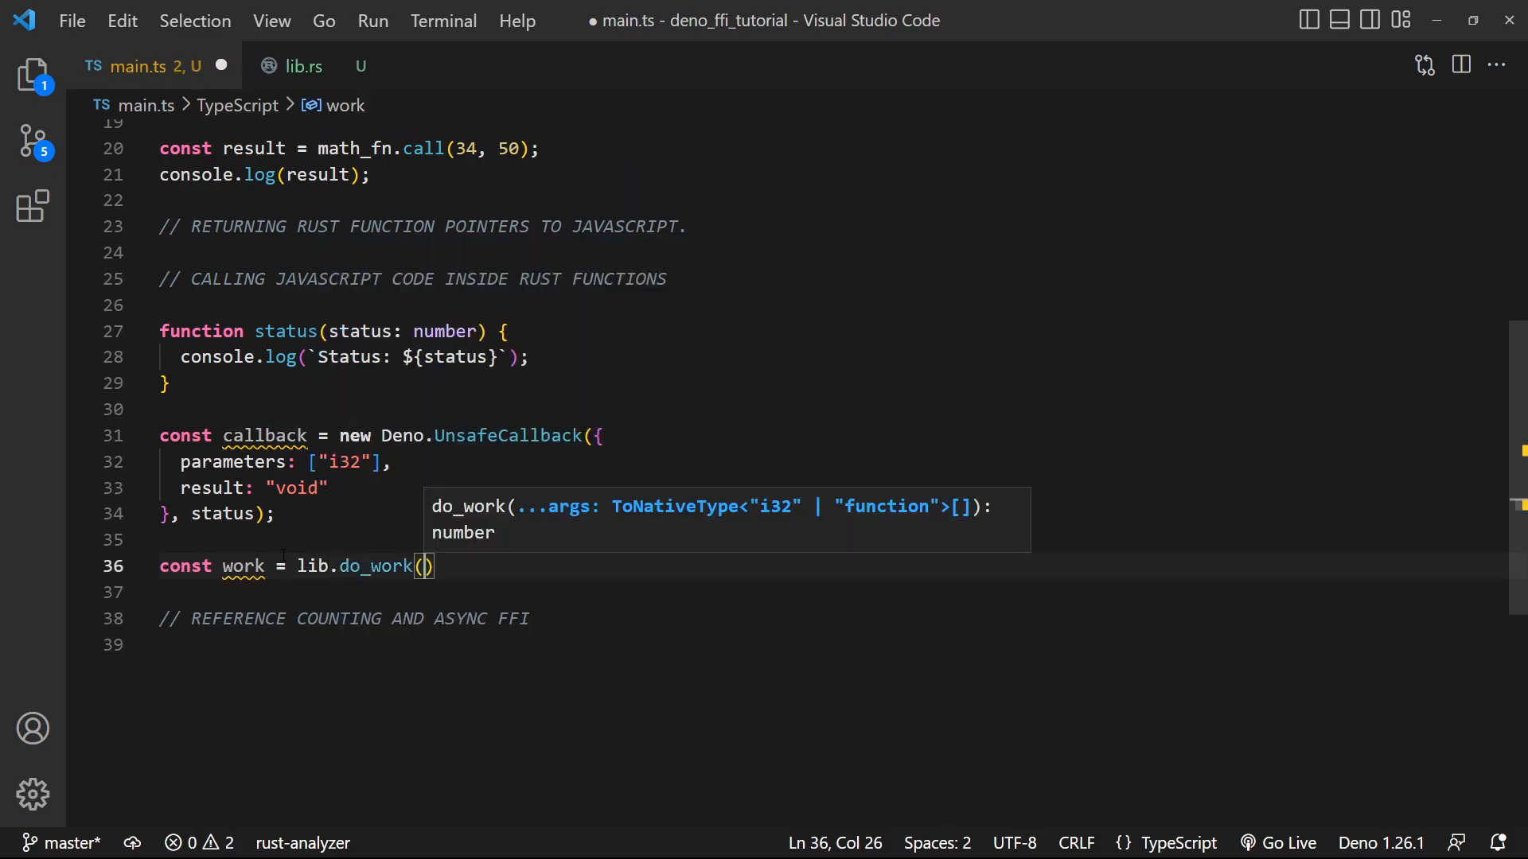
{"action": "type", "text": "3,"}
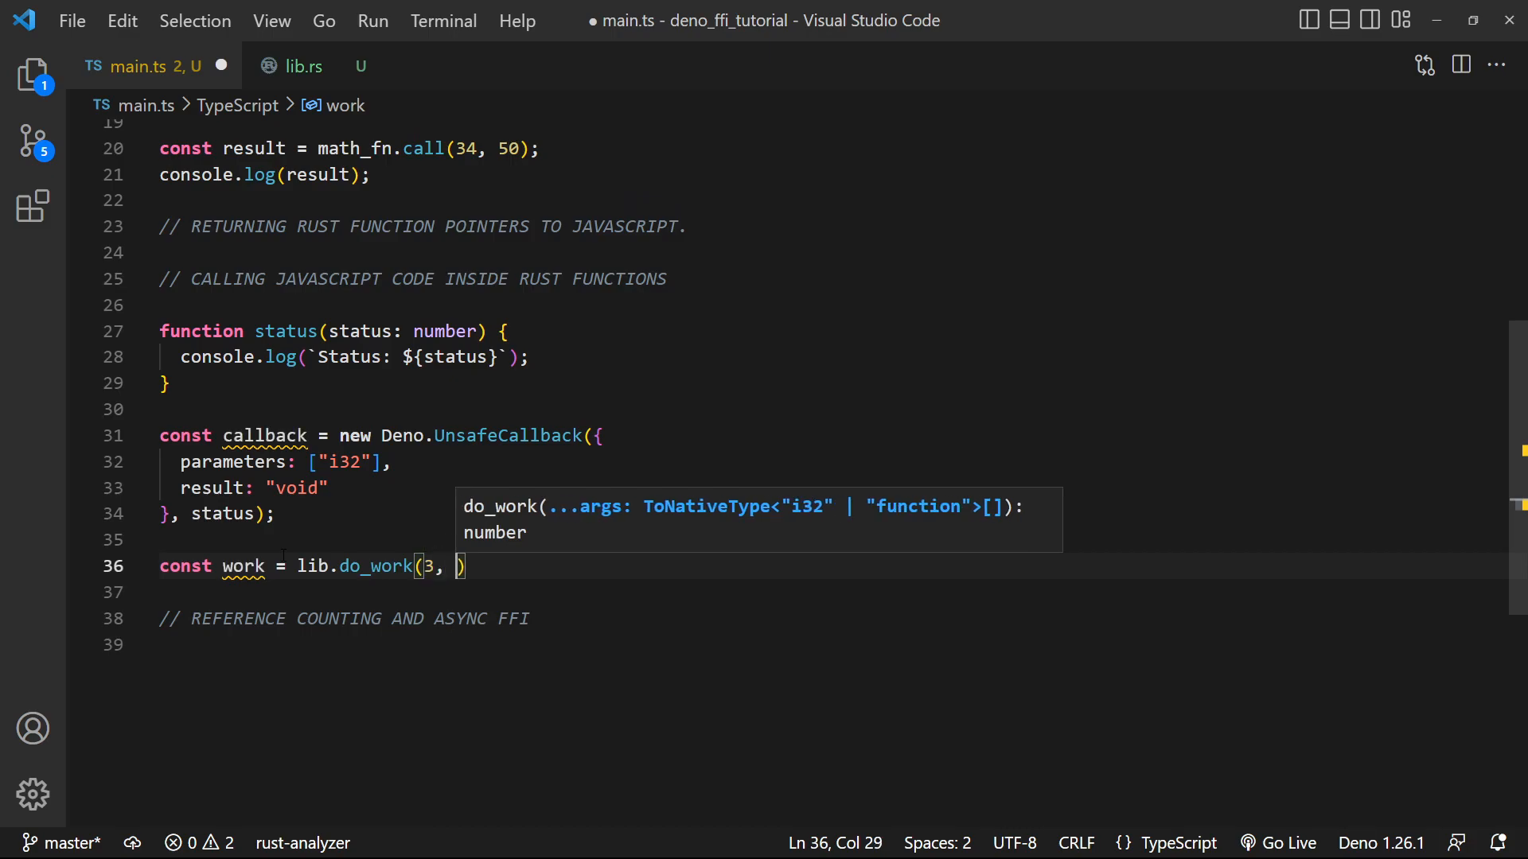
{"action": "type", "text": "callback."}
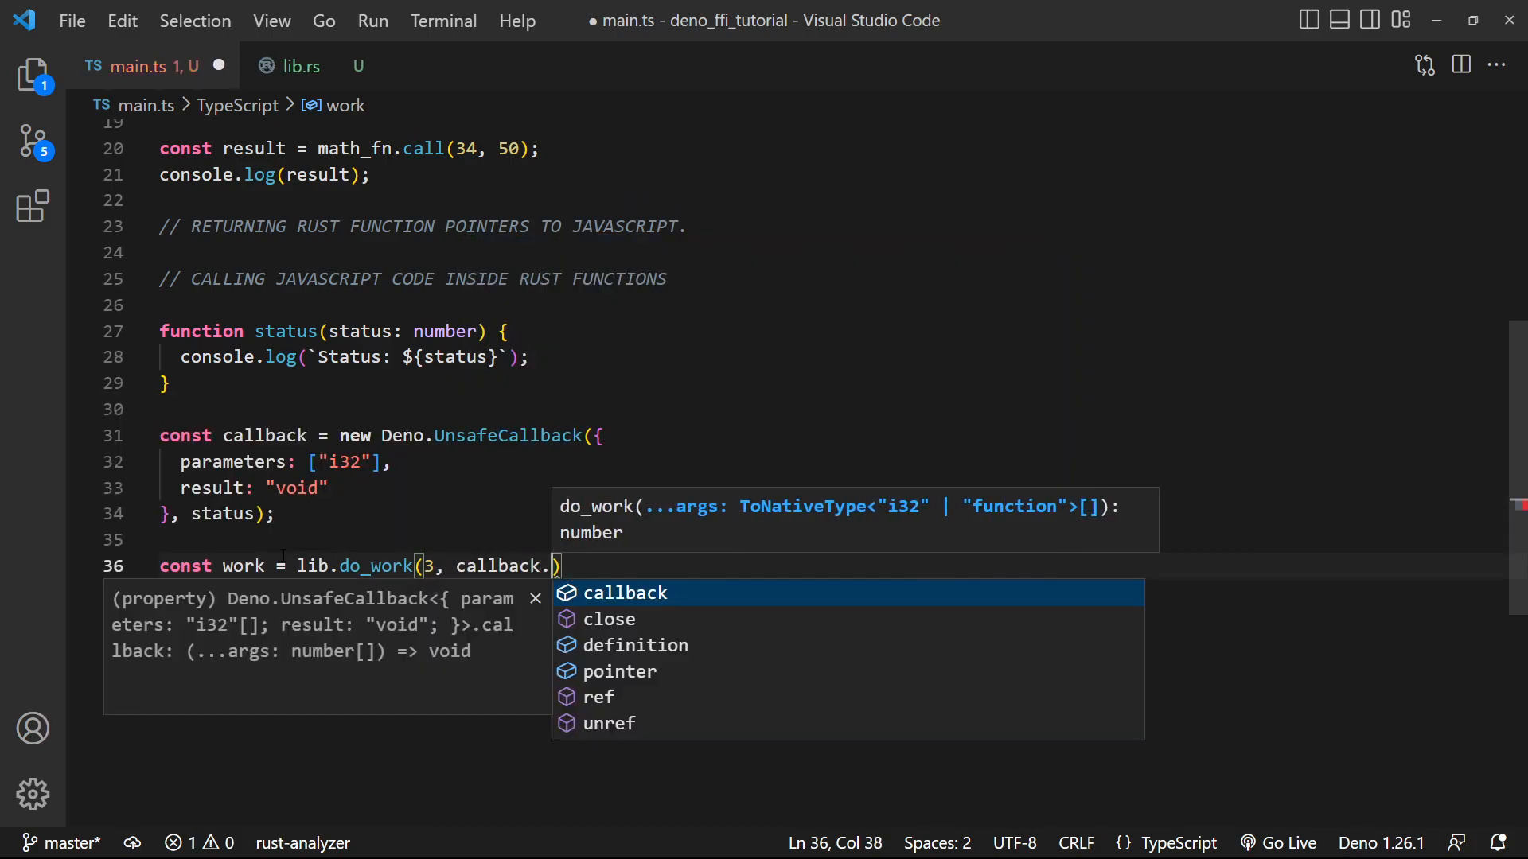
{"action": "type", "text": "pointer"}
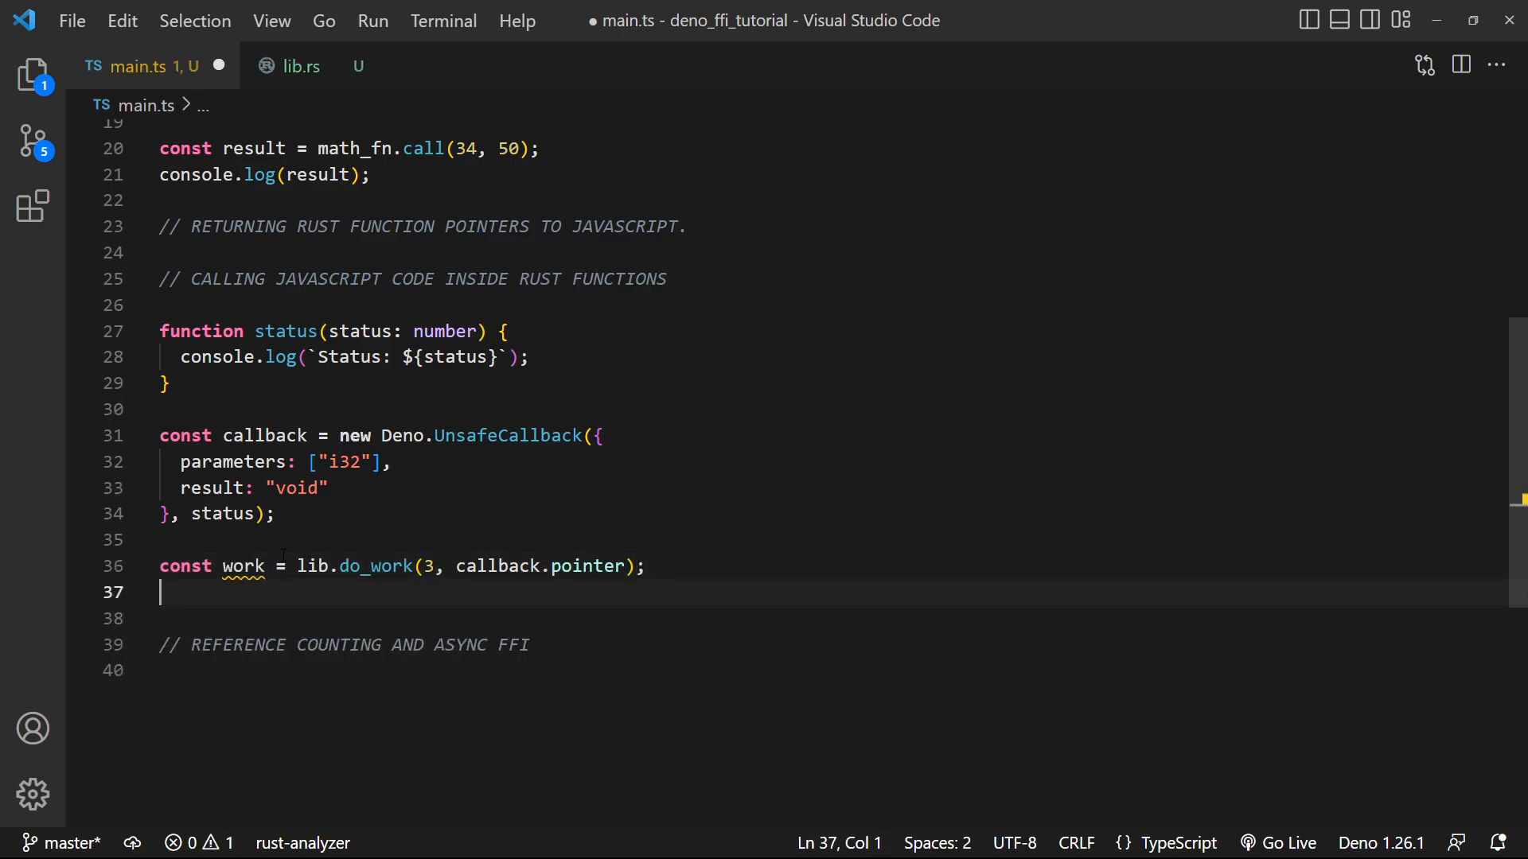
{"action": "type", "text": "console."}
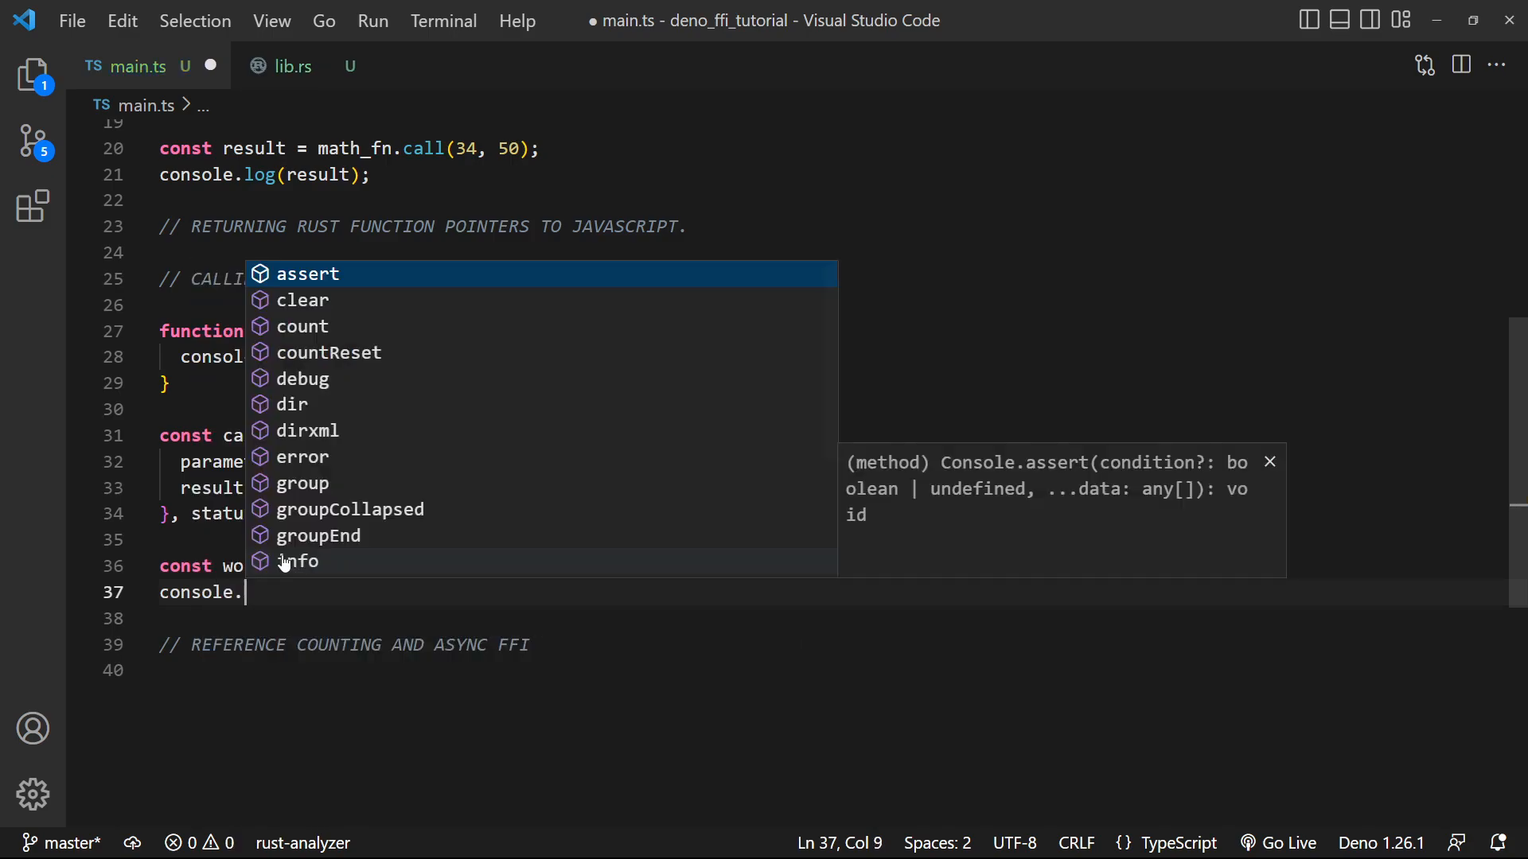
{"action": "type", "text": "log(work)l;"}
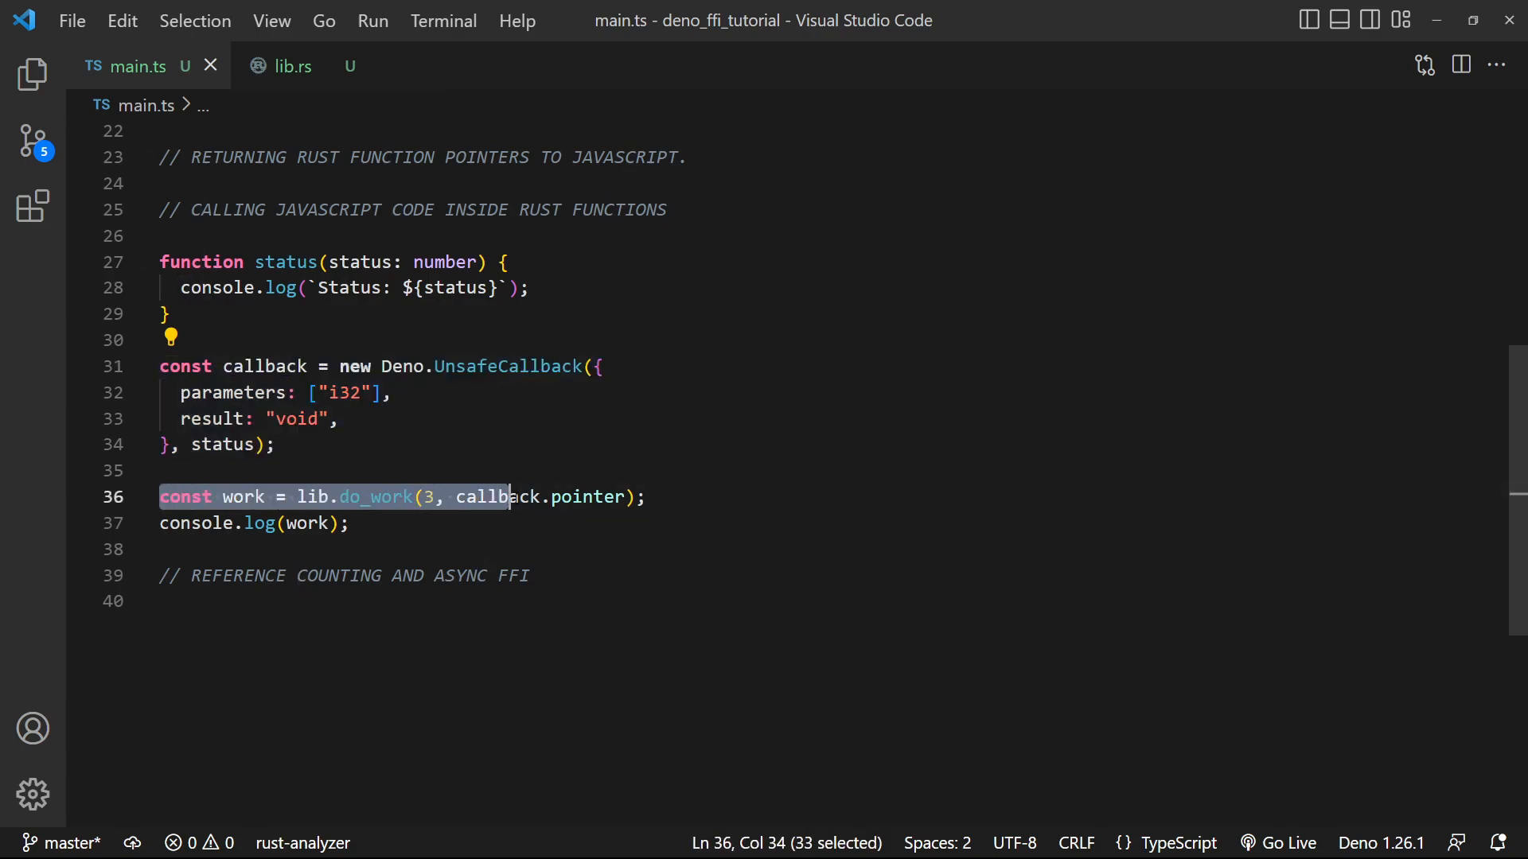
{"action": "left_click", "coordinate": [646, 496]}
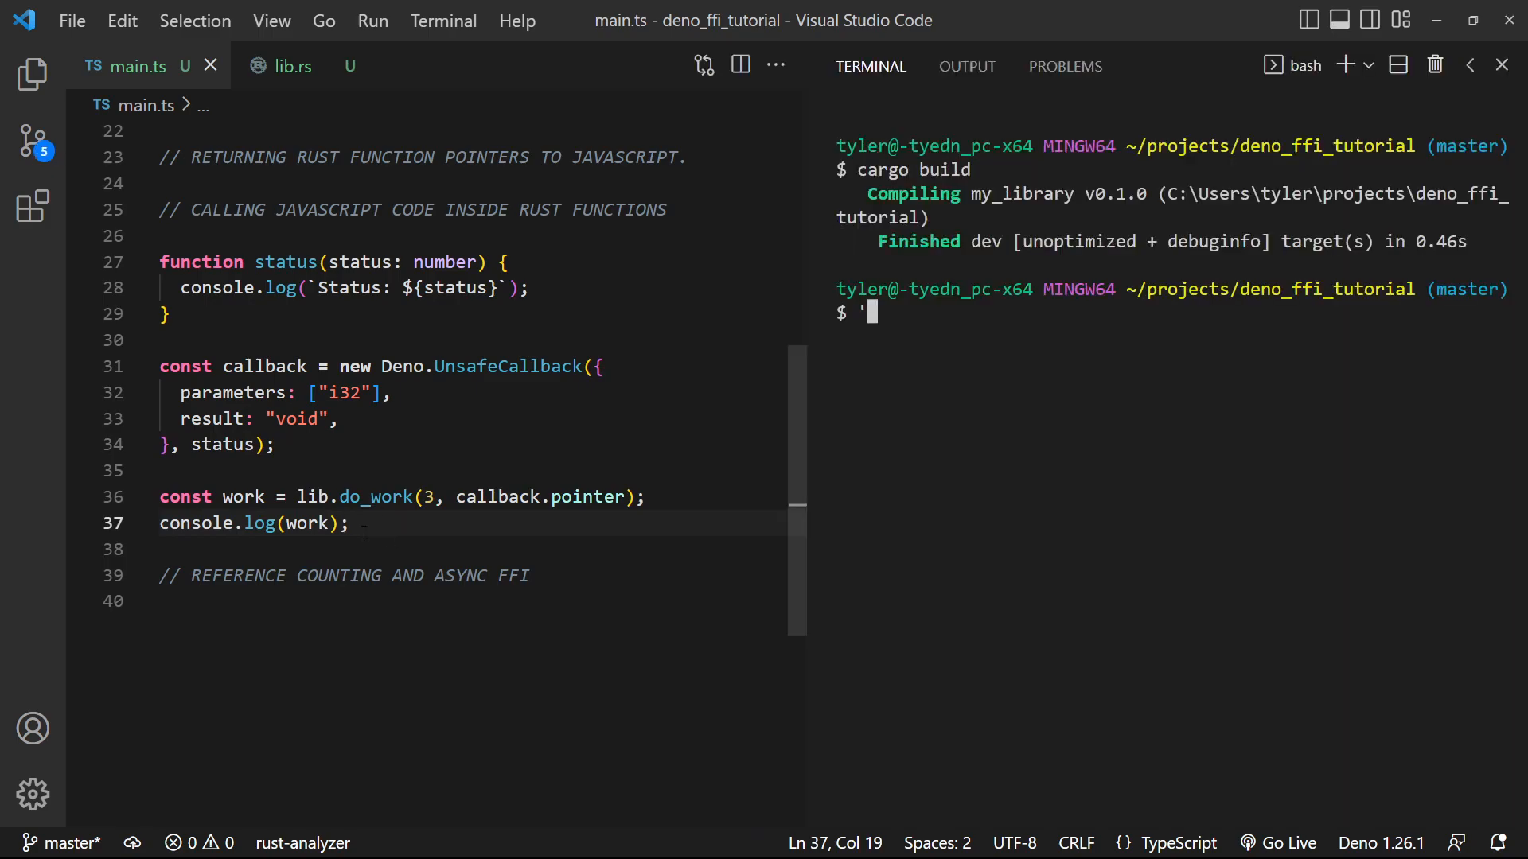
Run main.ts with deno run --unstable --allow-ffi, change do_work's count 3 to 5, and rerun
{"action": "type", "text": "deno run --unstable --allow-ffi main.ts"}
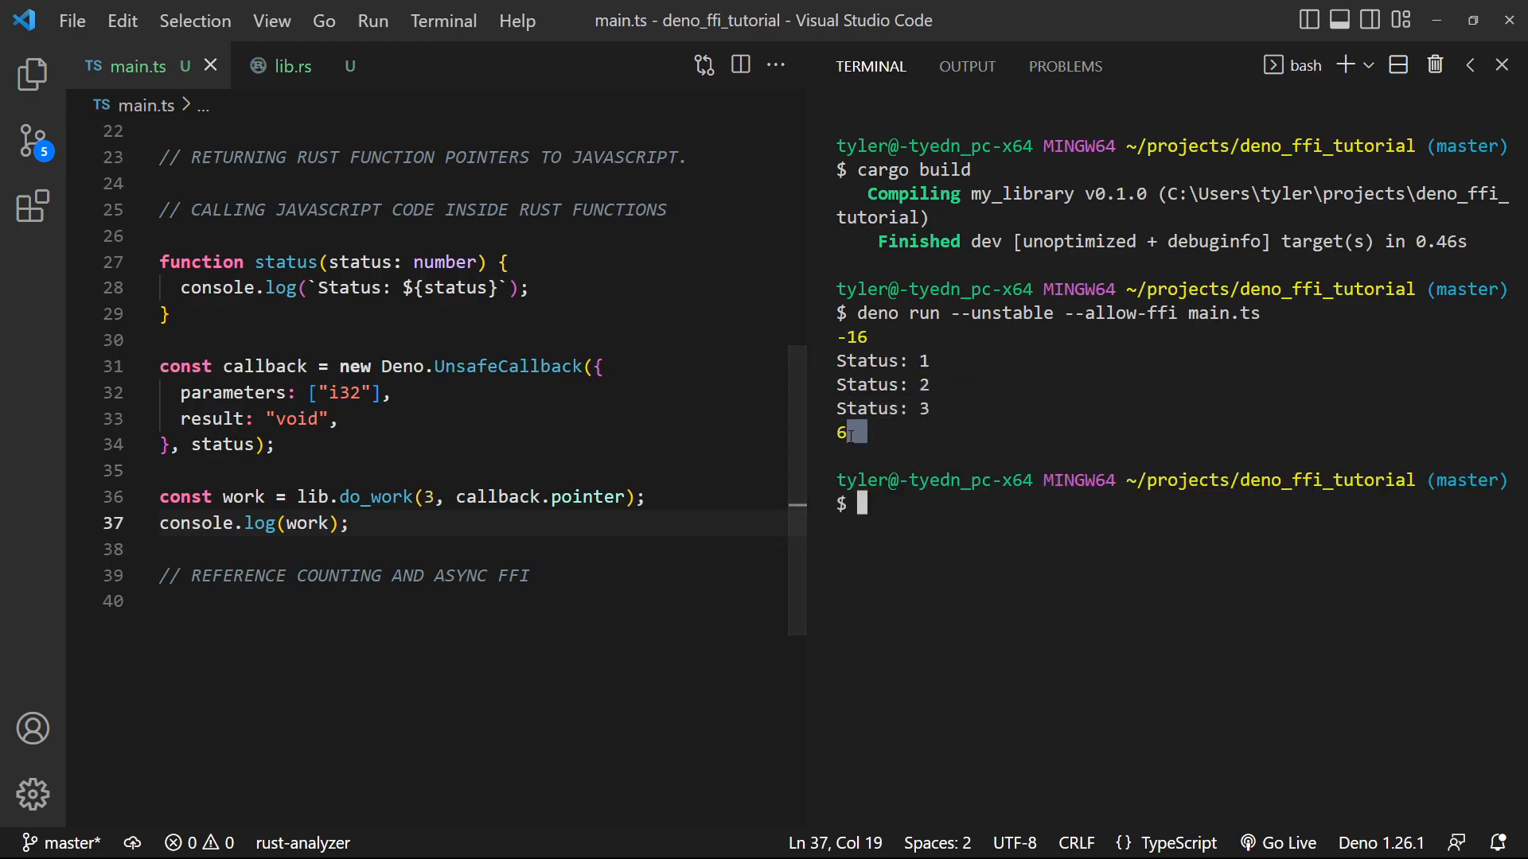
{"action": "left_click", "coordinate": [443, 496]}
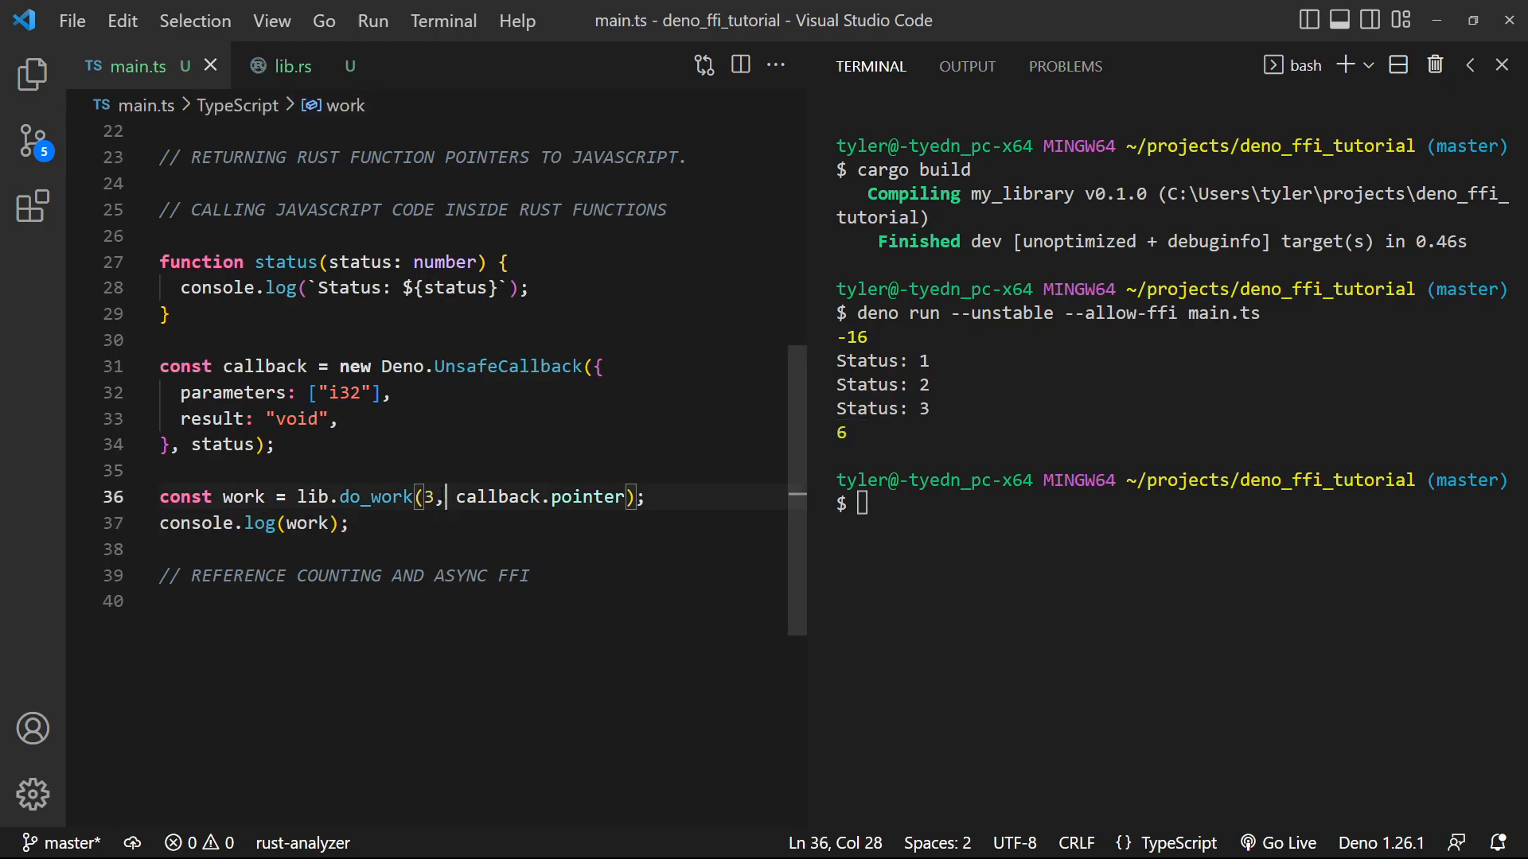
{"action": "type", "text": "deno run --unstable --allow-ffi main.ts"}
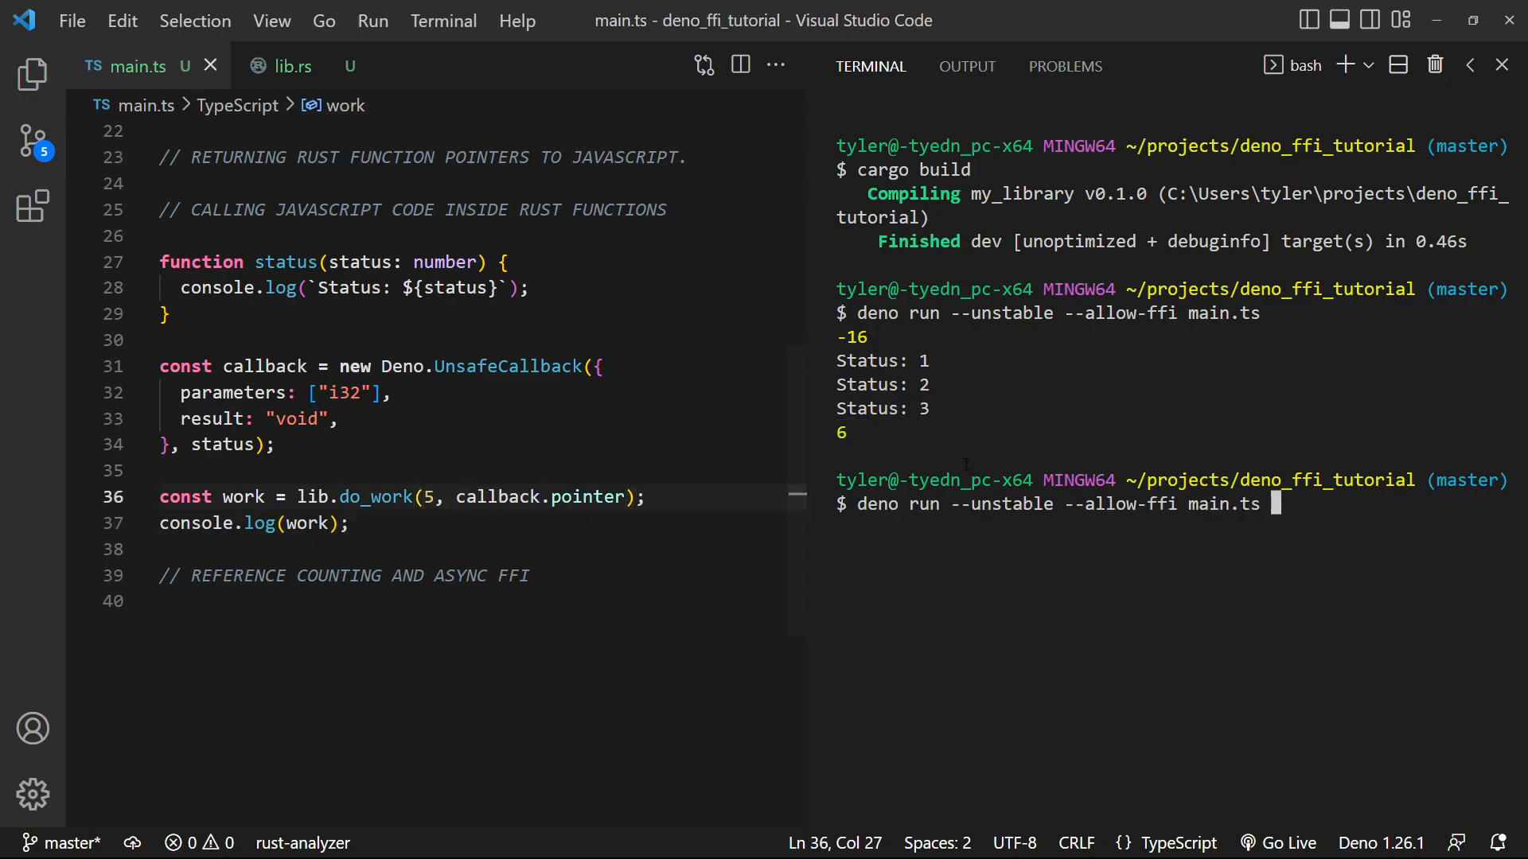
{"action": "key", "text": "enter"}
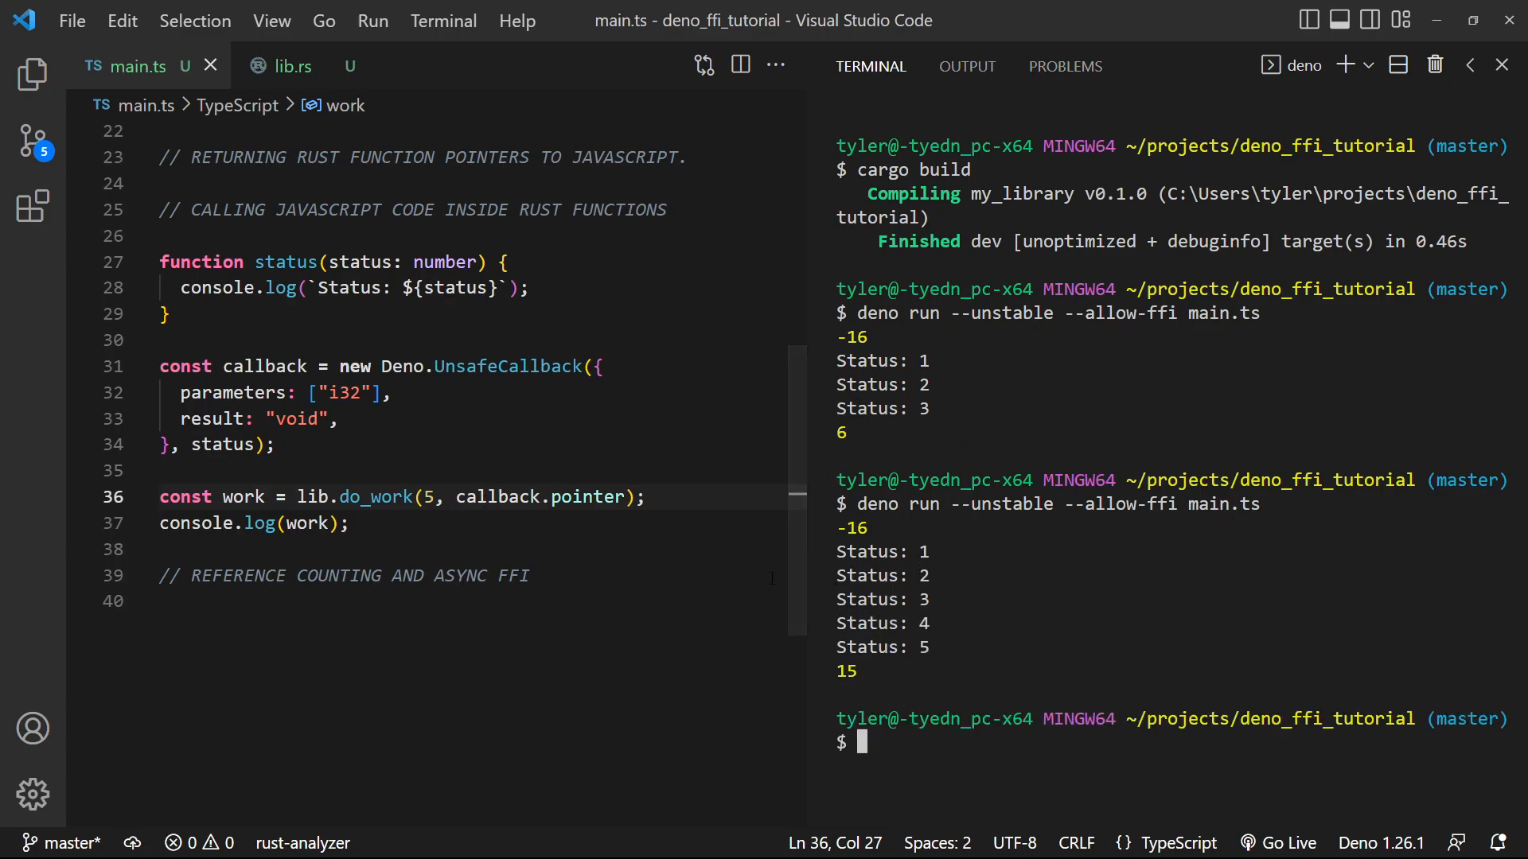
{"action": "left_click_drag", "start_coordinate": [836, 624], "coordinate": [930, 648]}
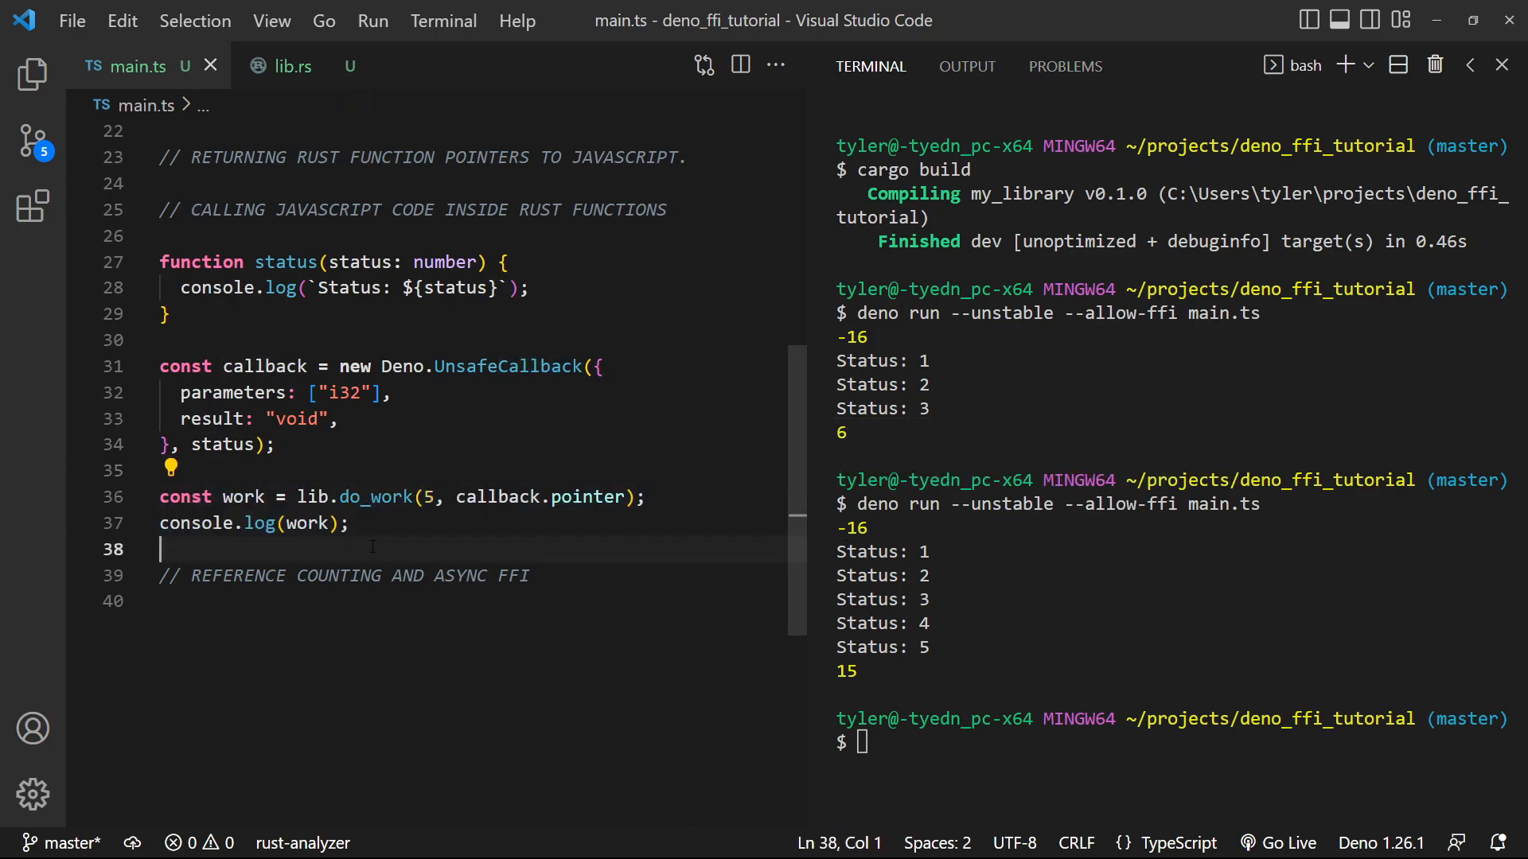
{"action": "left_click_drag", "start_coordinate": [159, 496], "coordinate": [348, 523]}
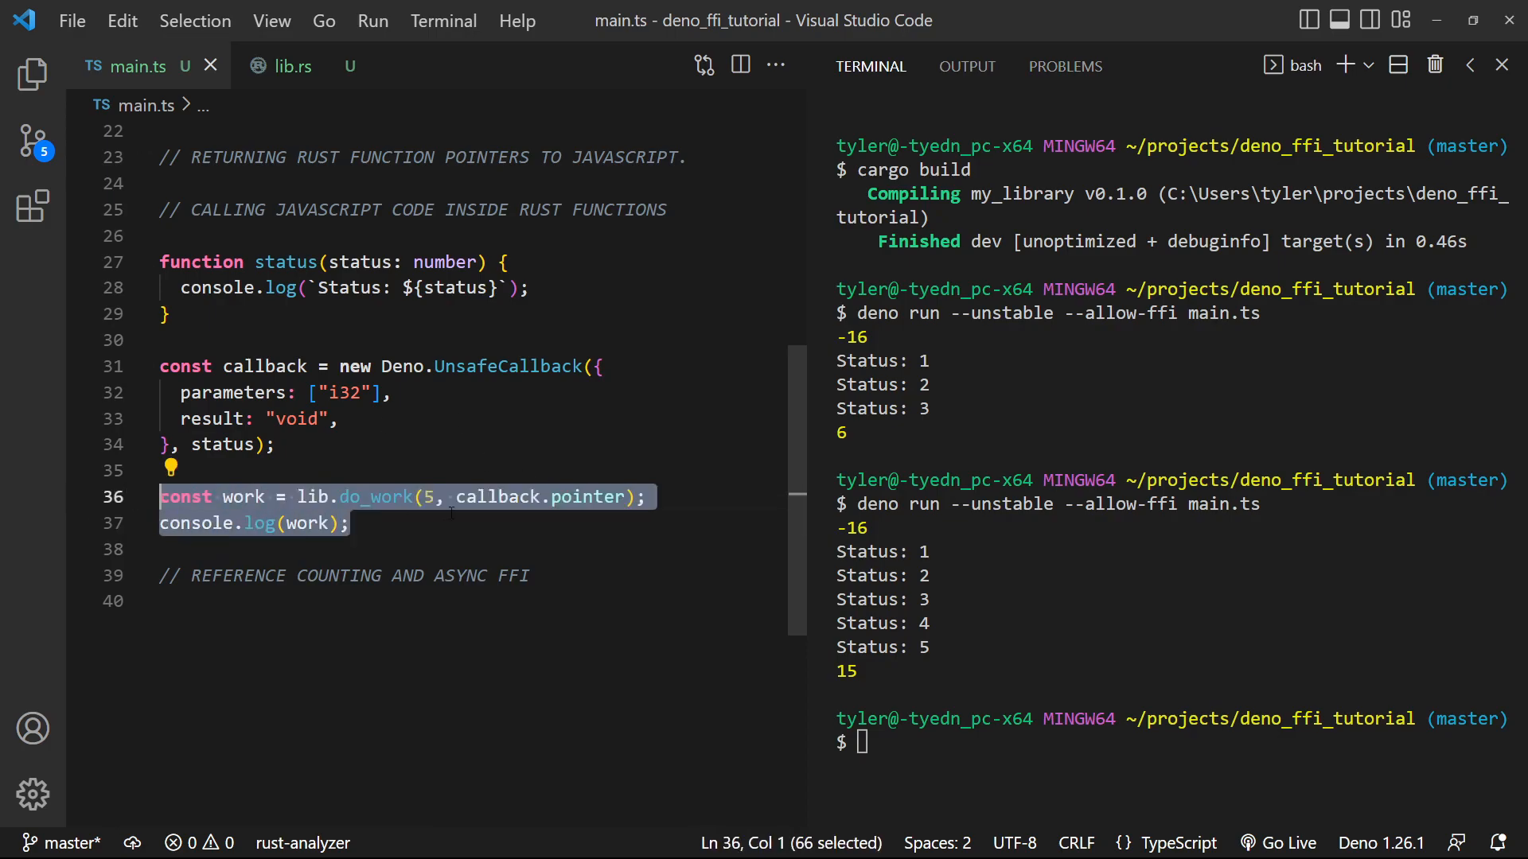
Mark do_work nonblocking, await its call, and add blank lines above the do_work call
{"action": "type", "text": "cle"}
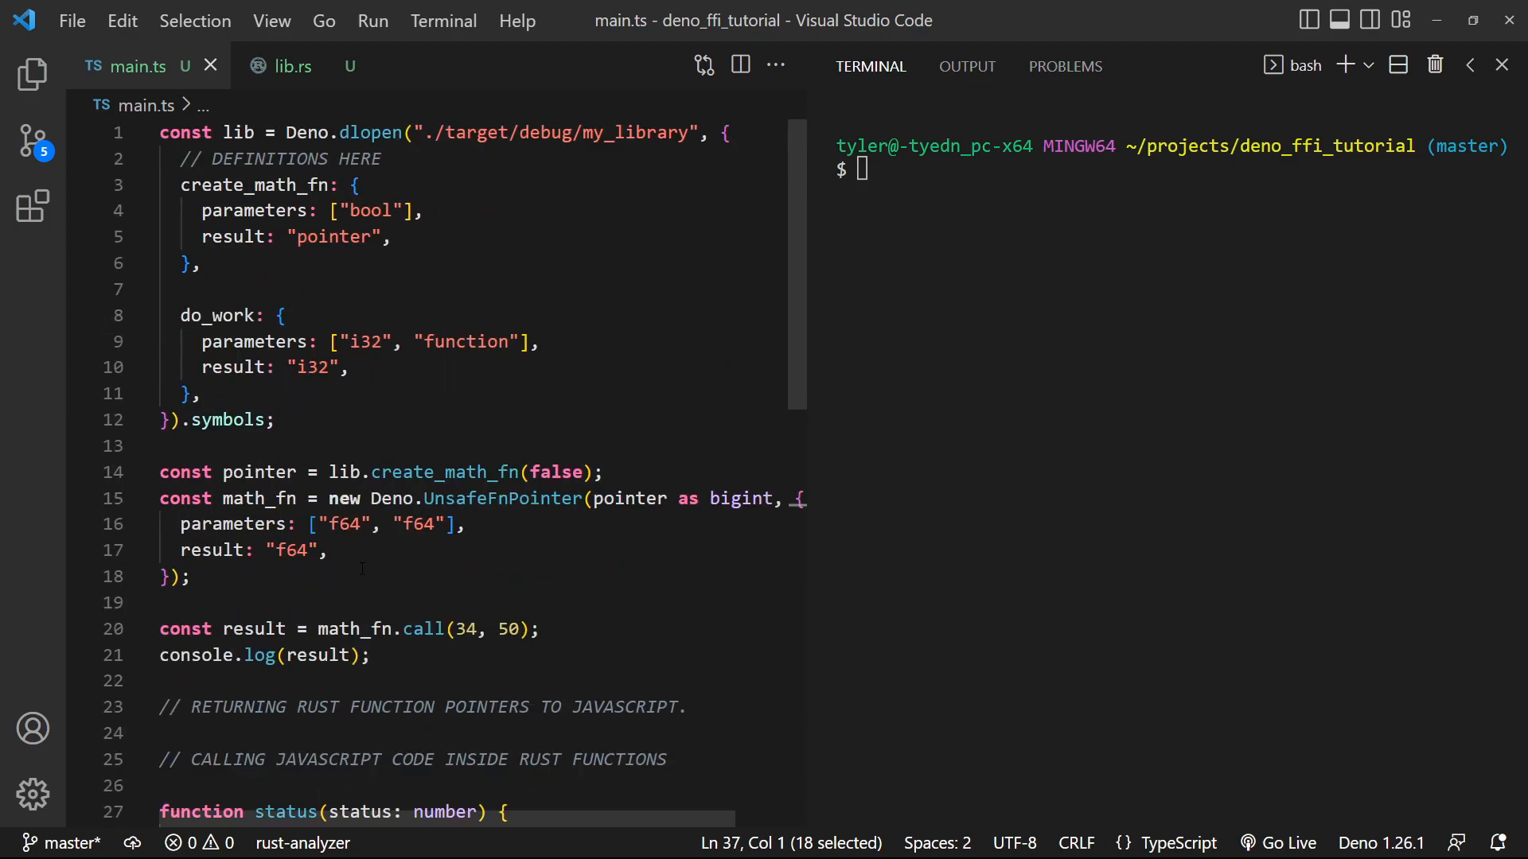
{"action": "type", "text": "nonblocking: true,"}
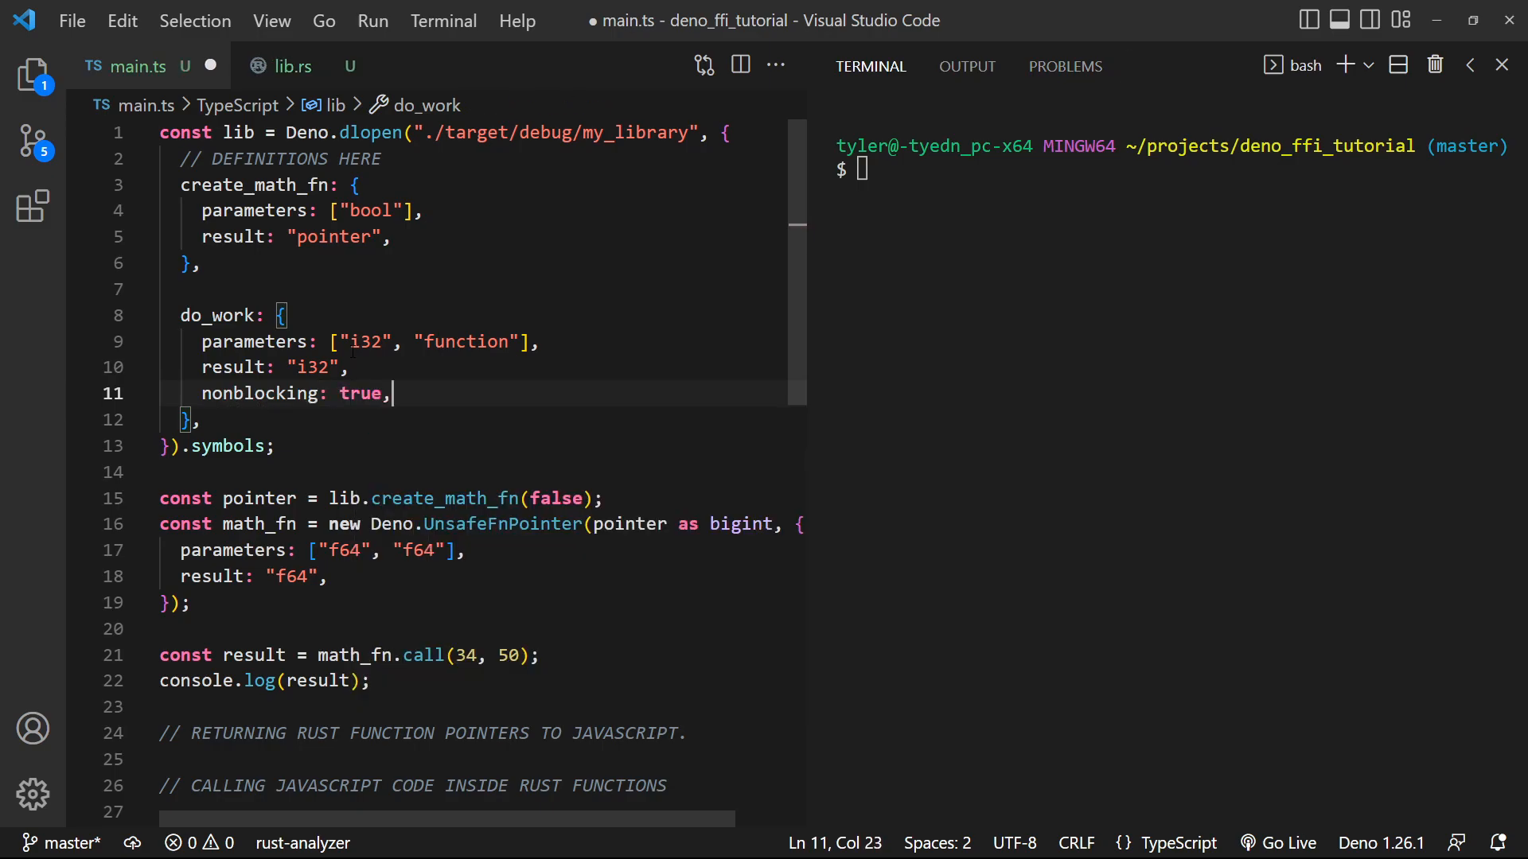
{"action": "scroll", "scroll_direction": "down", "scroll_amount": 3}
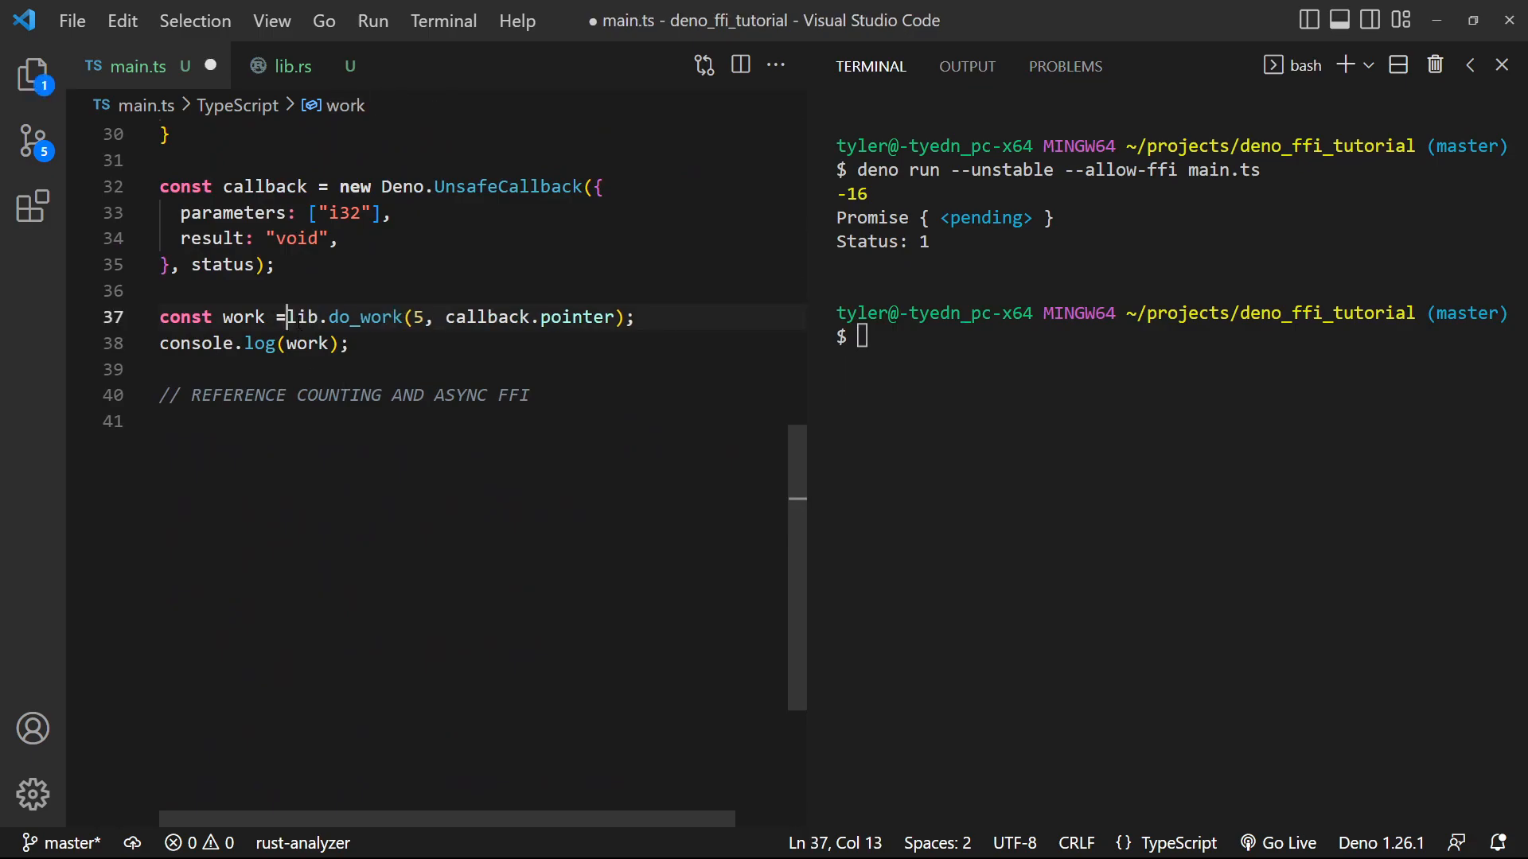
{"action": "type", "text": "await"}
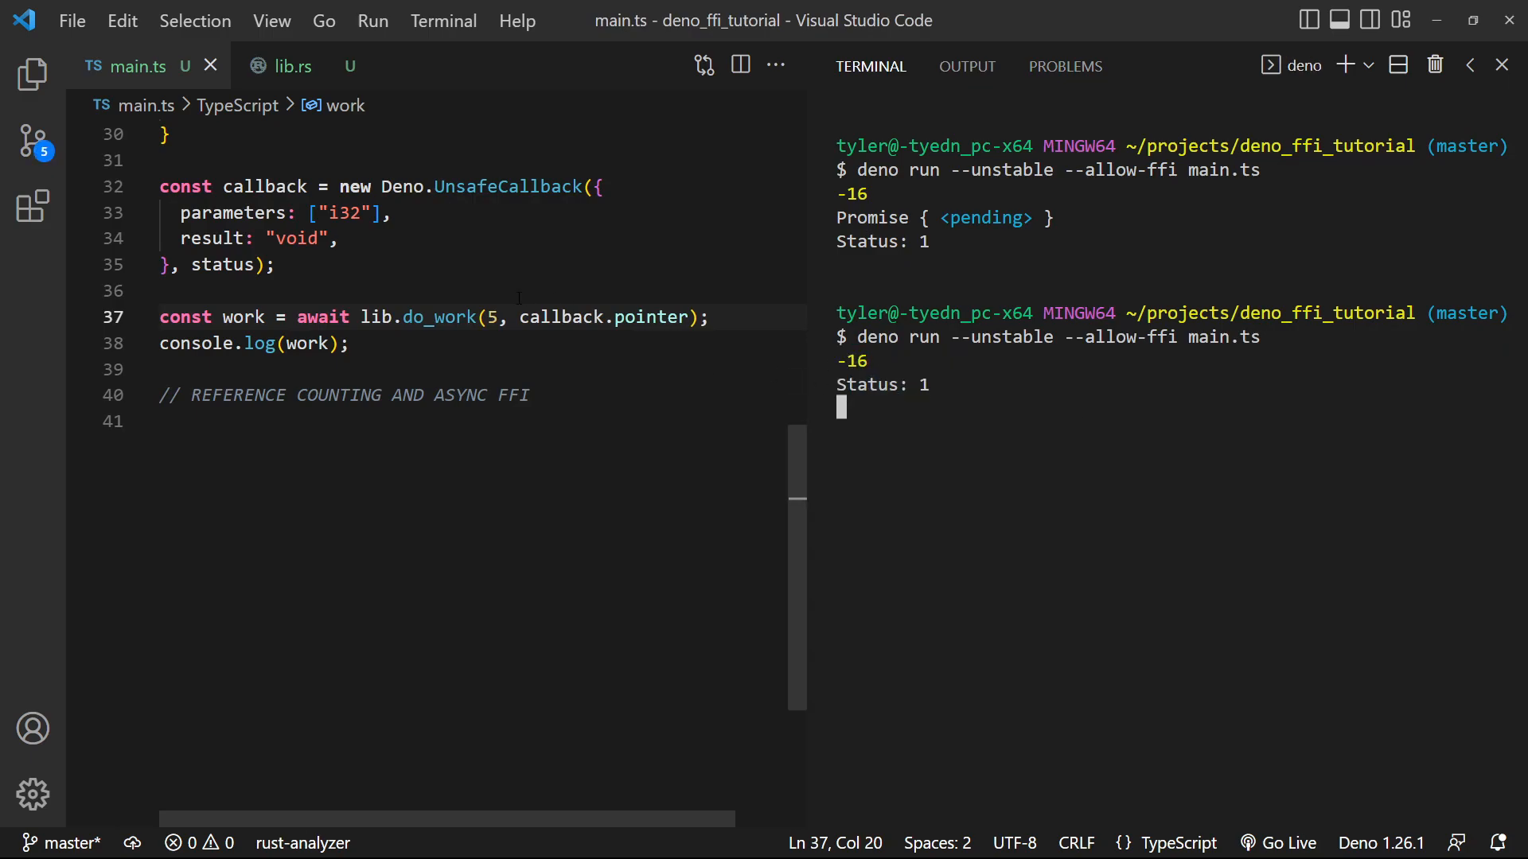
{"action": "mouse_move", "coordinate": [244, 317]}
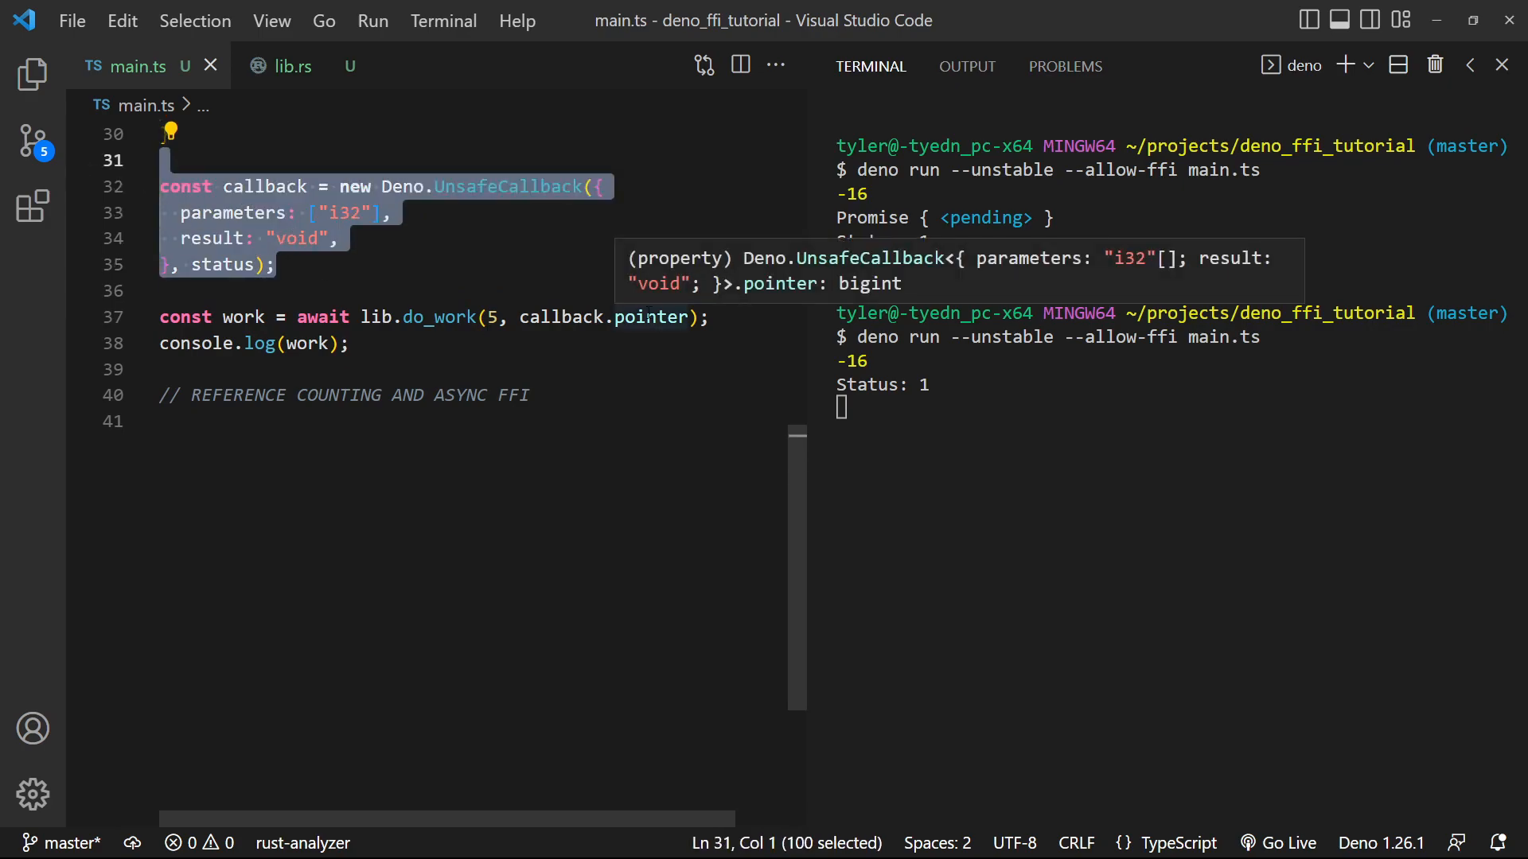
{"action": "left_click", "coordinate": [708, 317]}
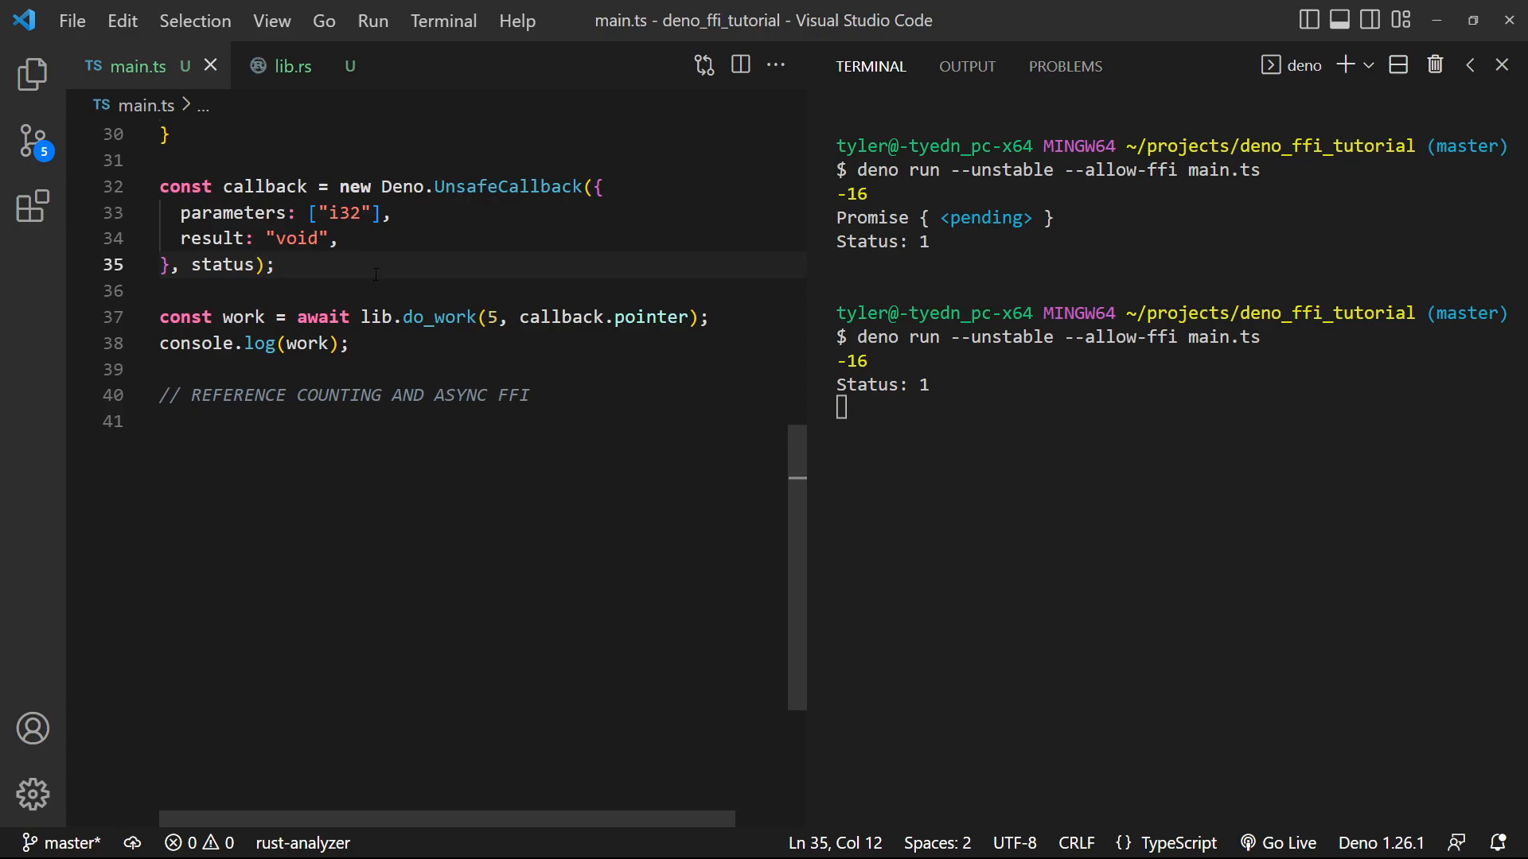
{"action": "key", "text": "Enter"}
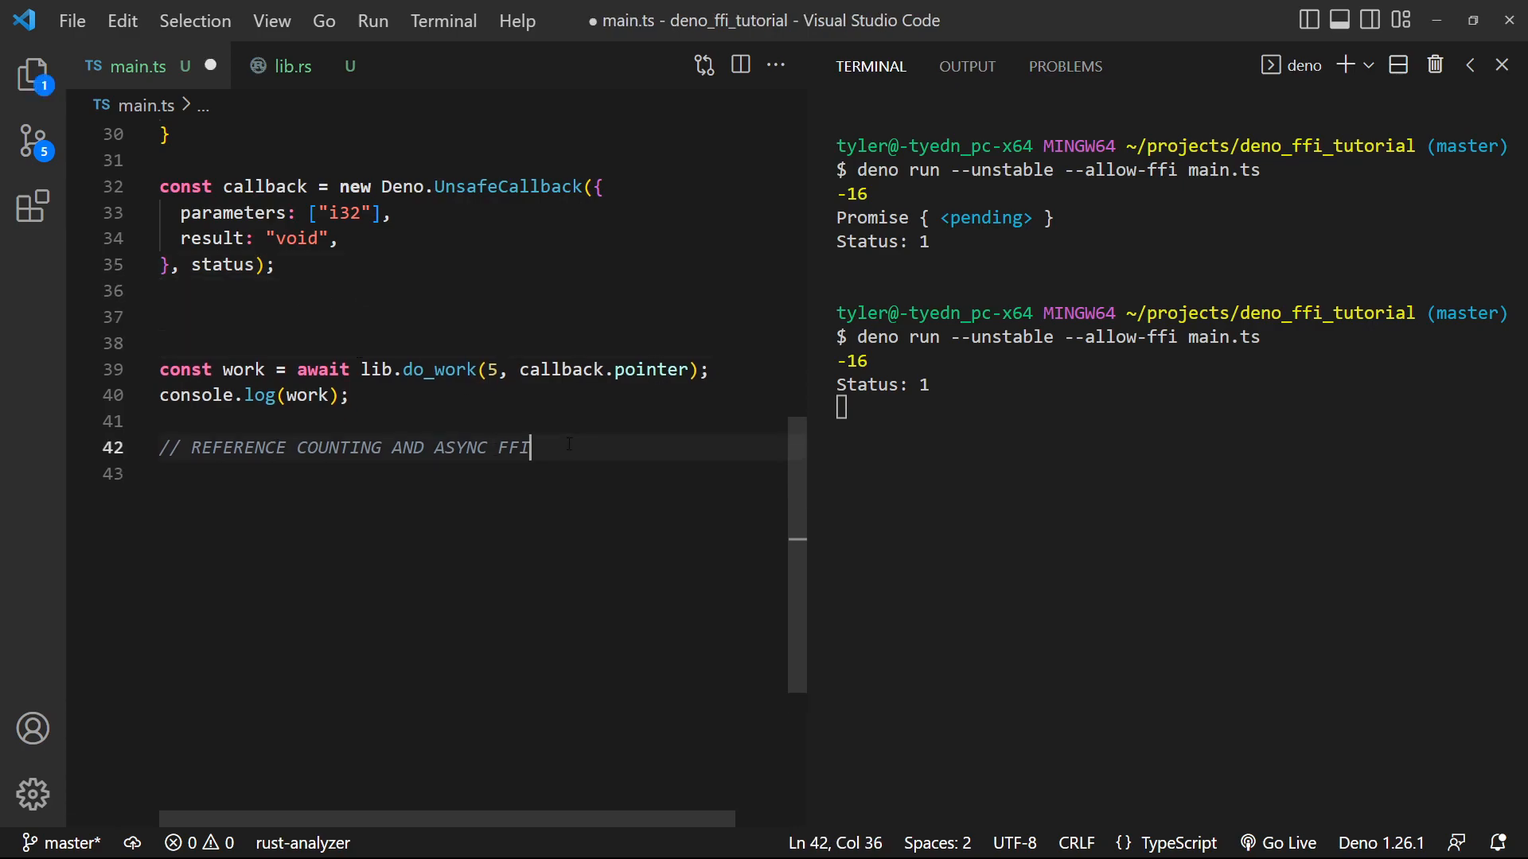
Add callback.ref() on the new line after the callback definition
{"action": "left_click", "coordinate": [302, 343]}
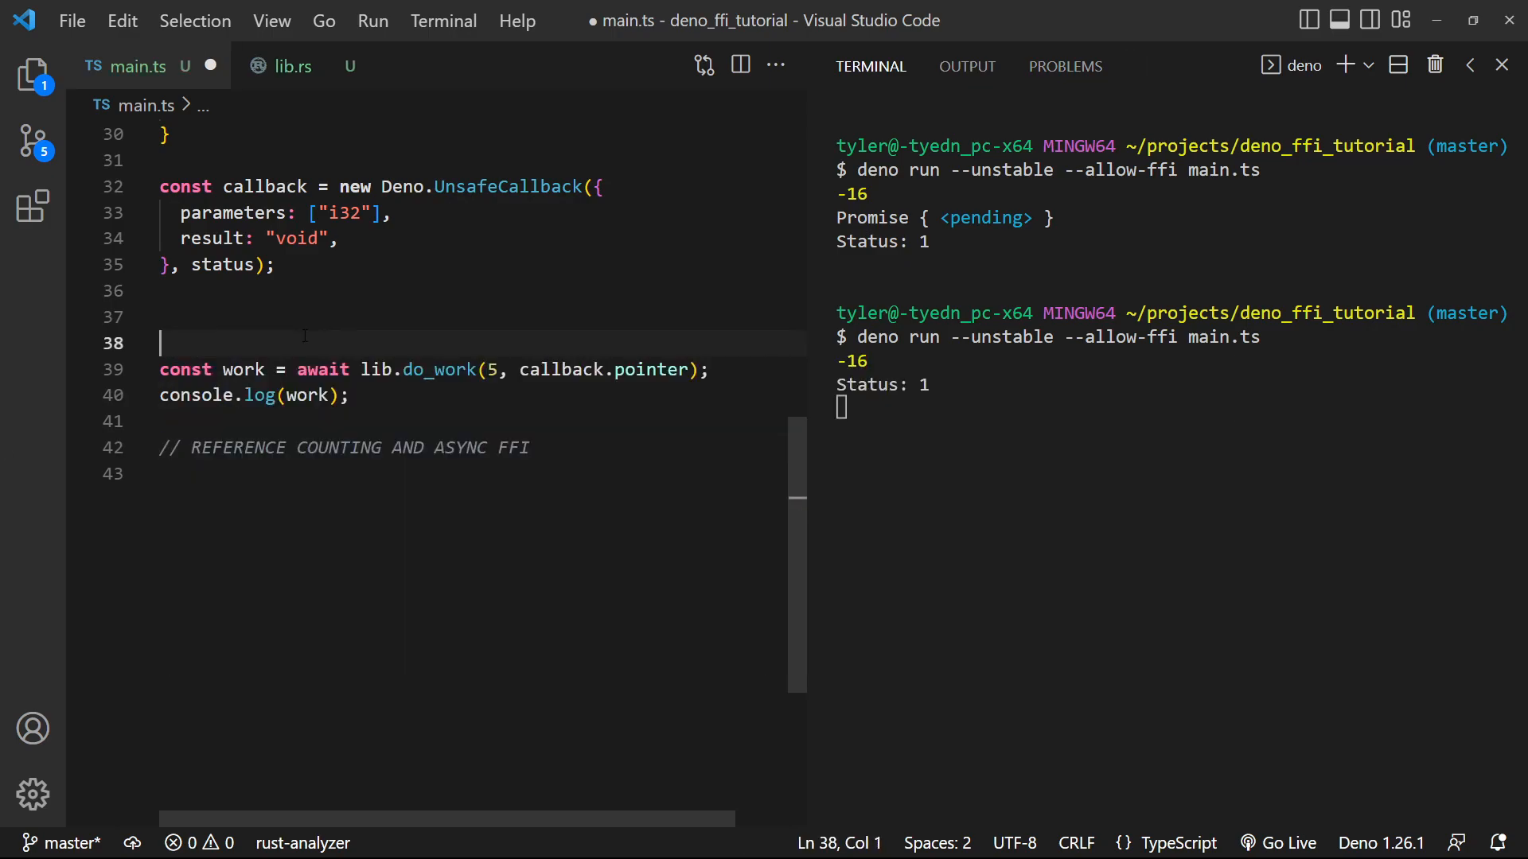
{"action": "type", "text": "c"}
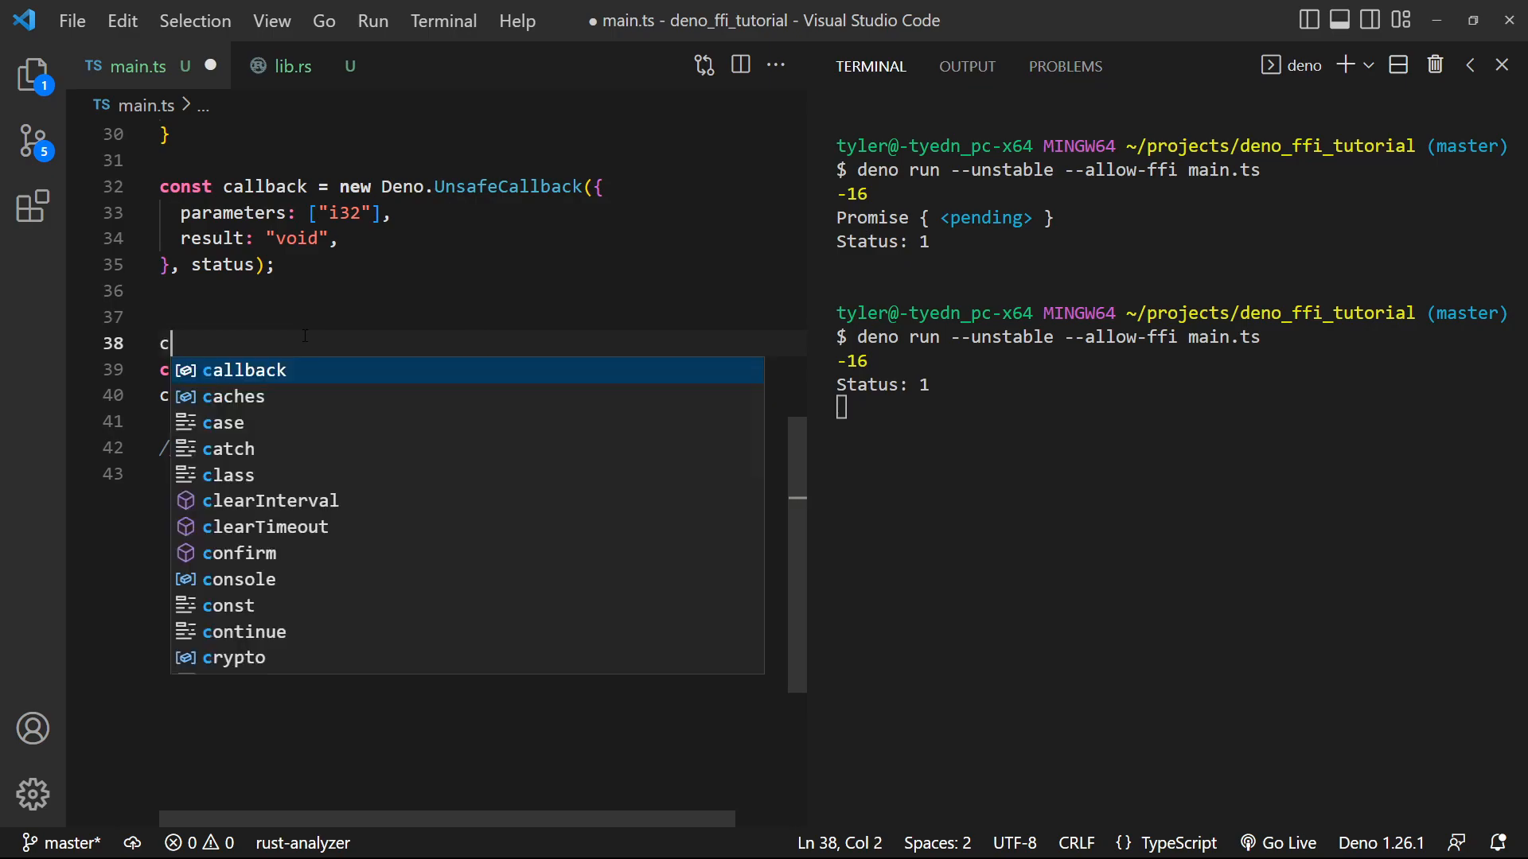
{"action": "type", "text": "allback."}
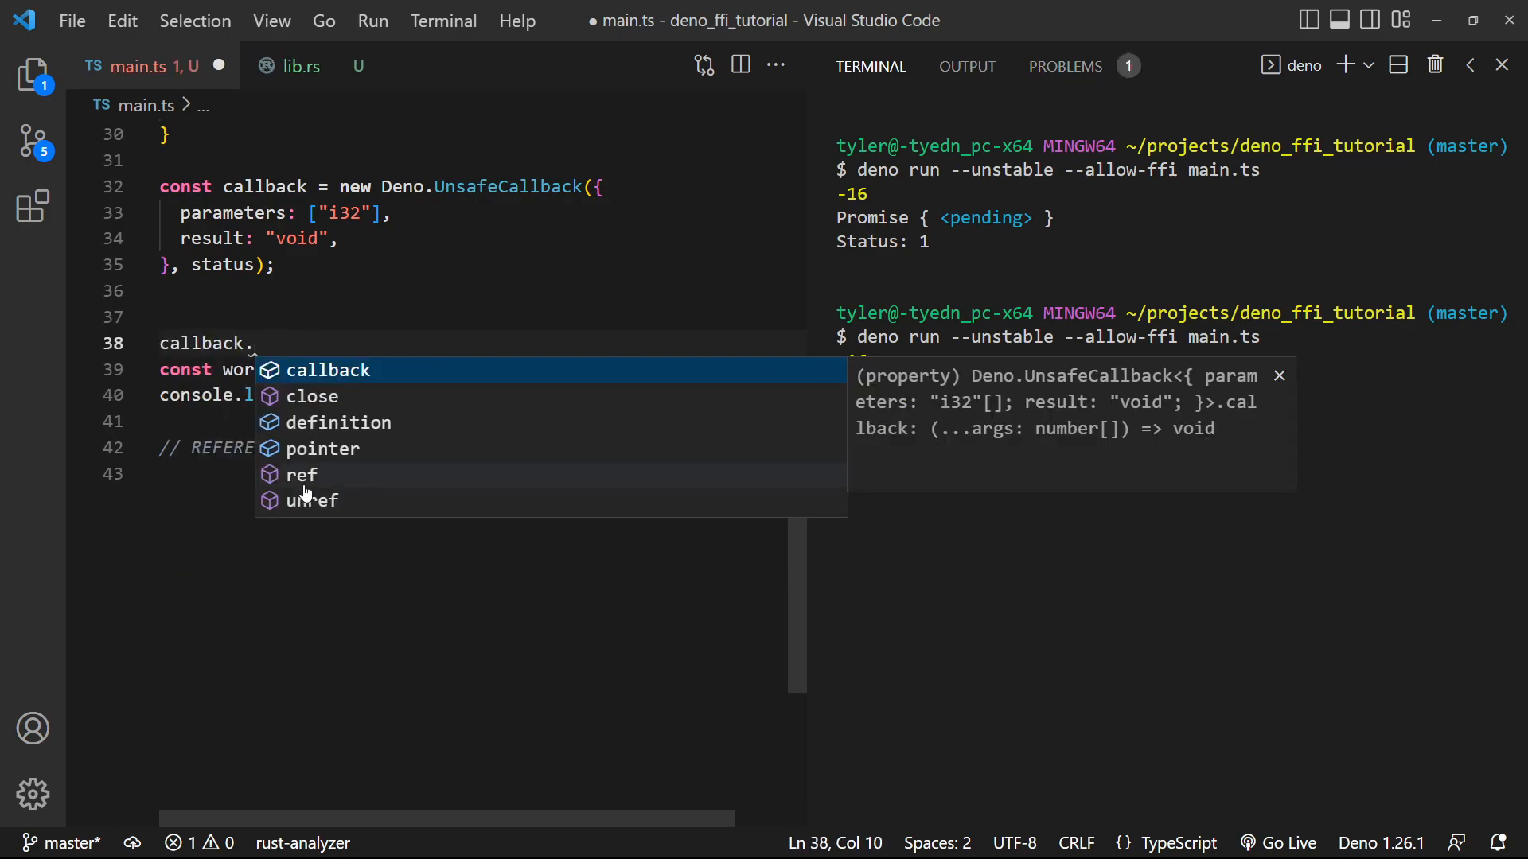
{"action": "mouse_move", "coordinate": [314, 482]}
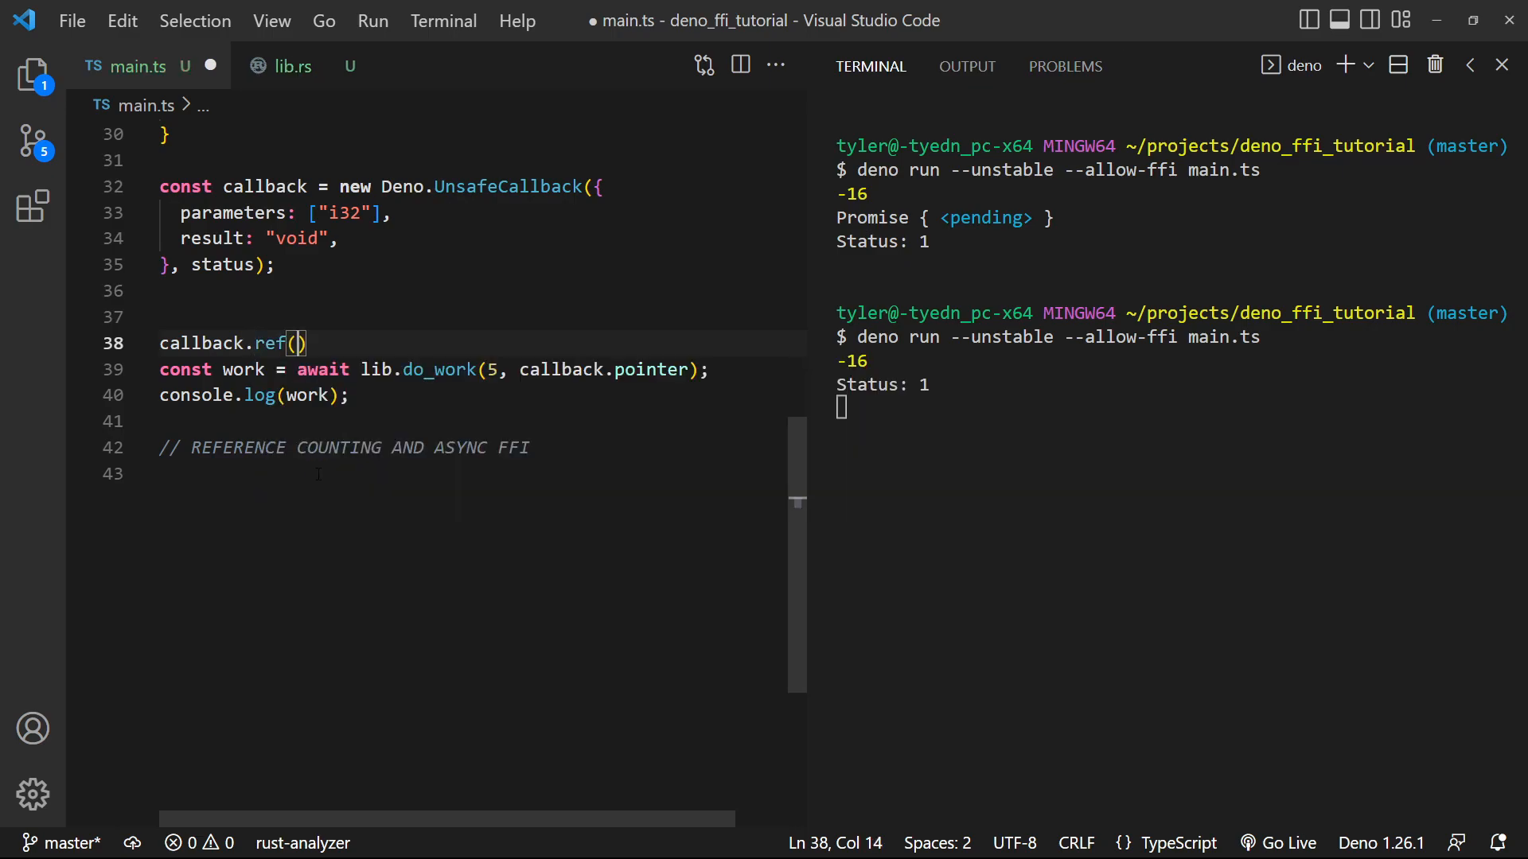
{"action": "mouse_move", "coordinate": [273, 343]}
{"action": "type", "text": ";"}
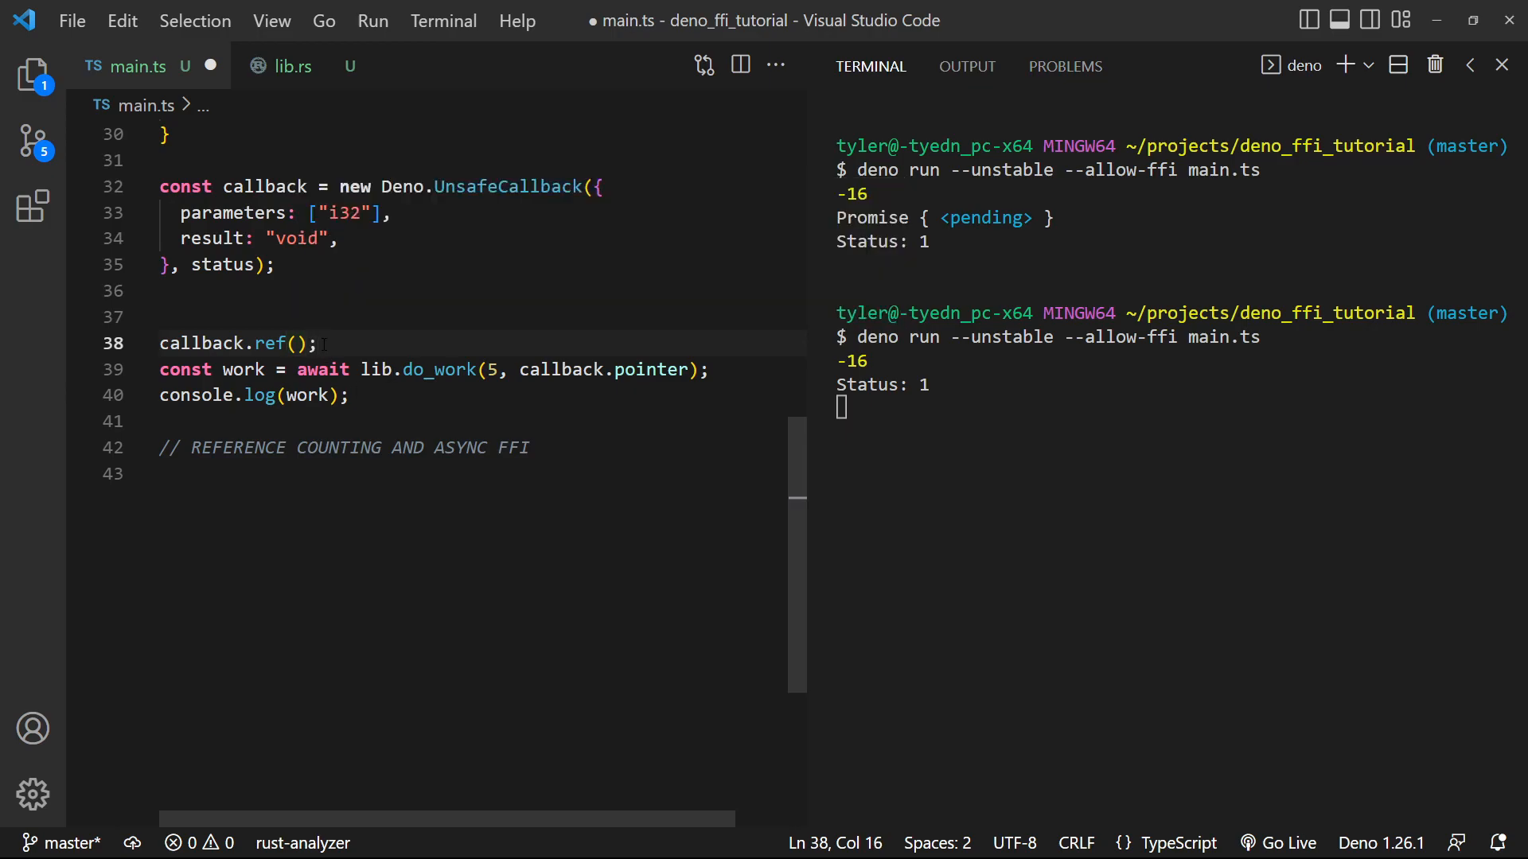
{"action": "triple_click", "coordinate": [238, 343]}
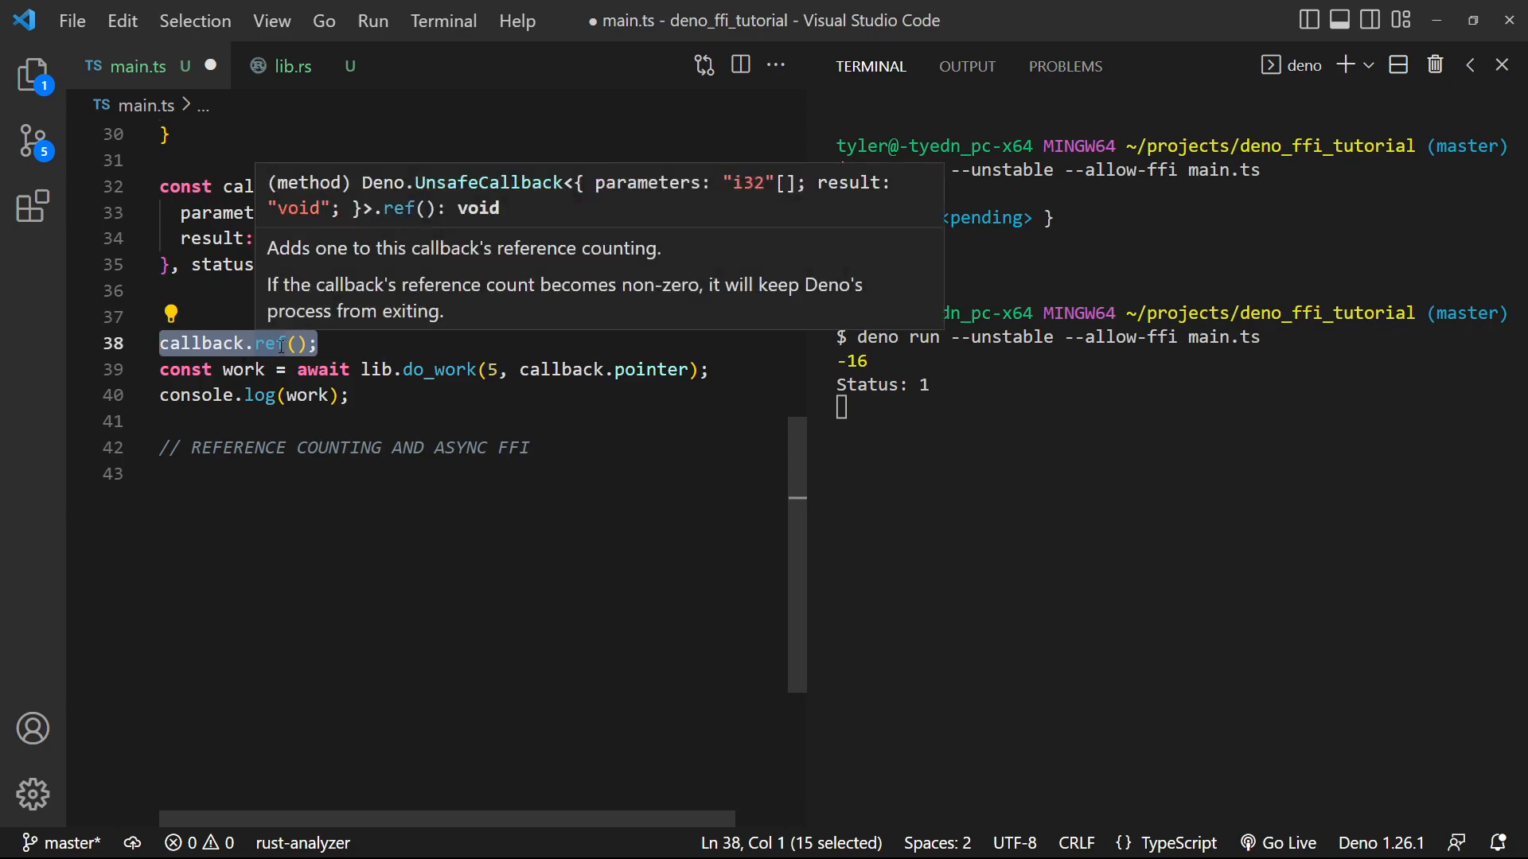
{"action": "mouse_move", "coordinate": [43, 341]}
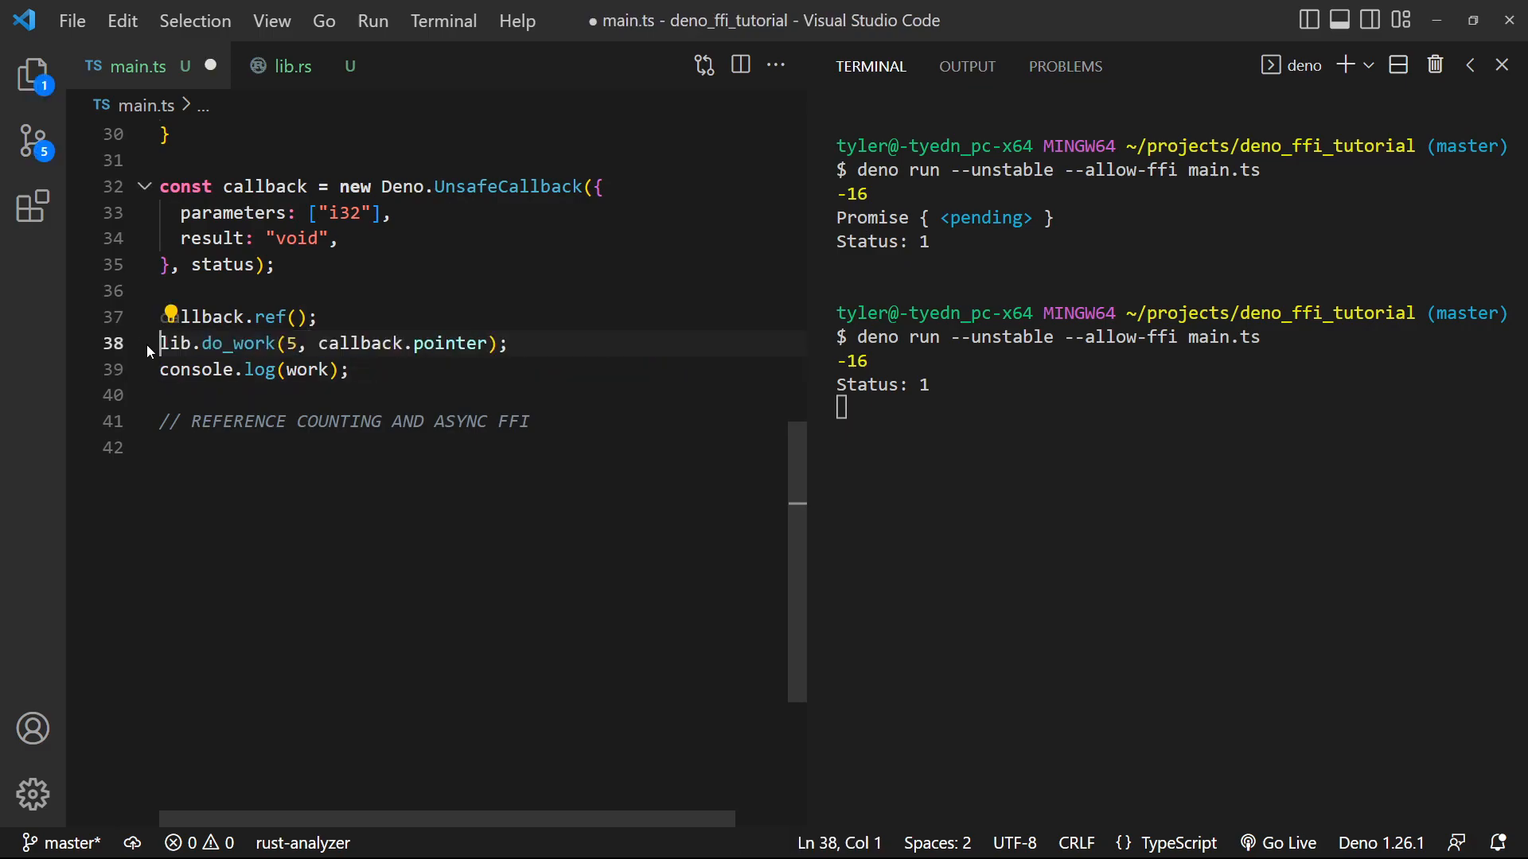
Chain .then on do_work logging resultVal, and run it to print Status 1–5 and 15
{"action": "type", "text": ".then(("}
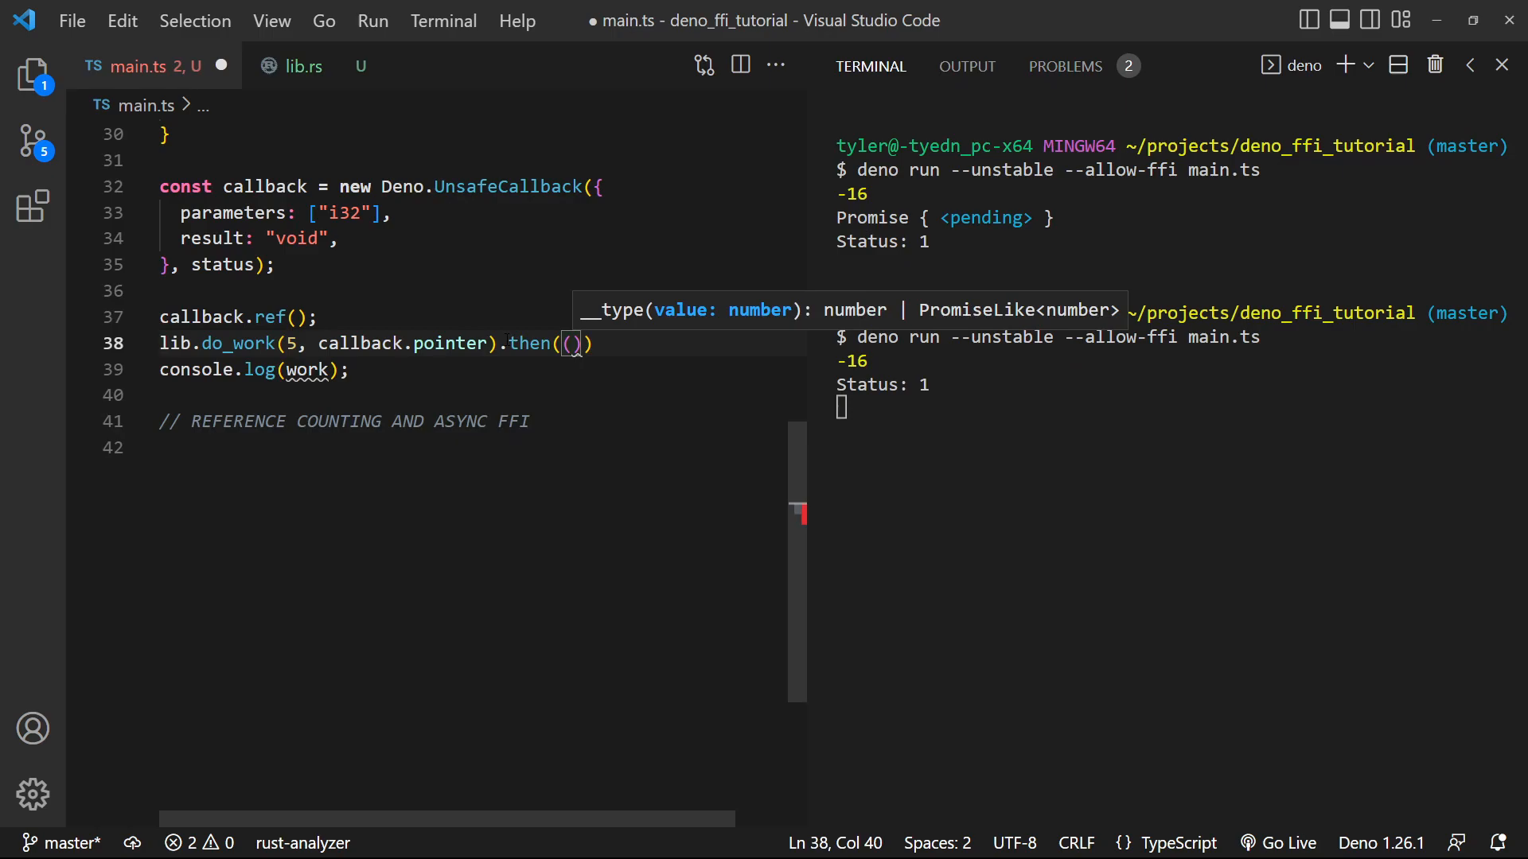
{"action": "type", "text": "resultVal"}
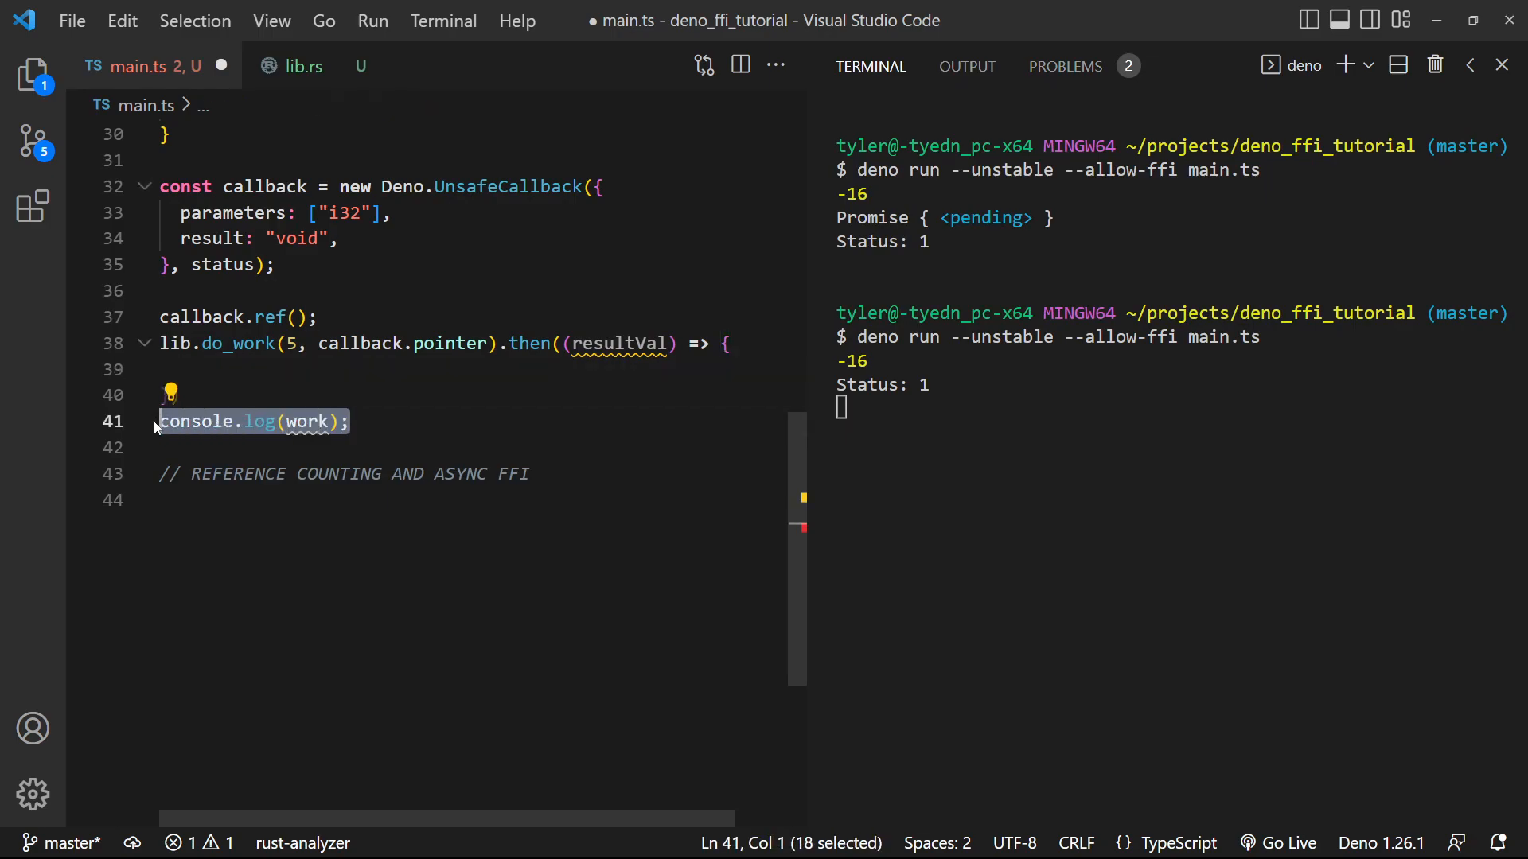
{"action": "type", "text": "console."}
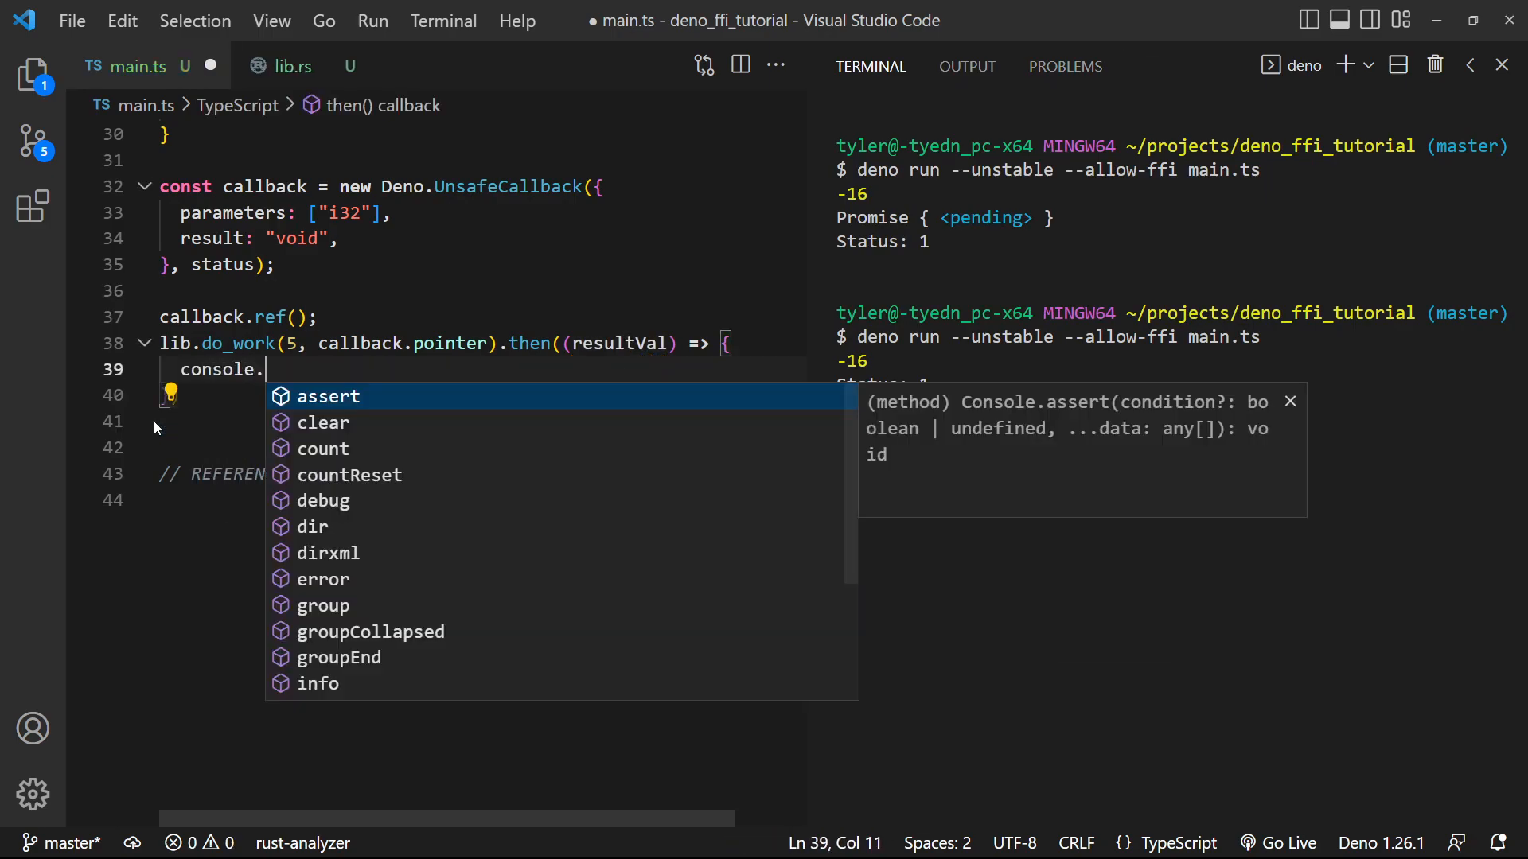
{"action": "type", "text": "log(resultVal);"}
{"action": "type", "text": "deno run --unstable --allow-ffi main.ts"}
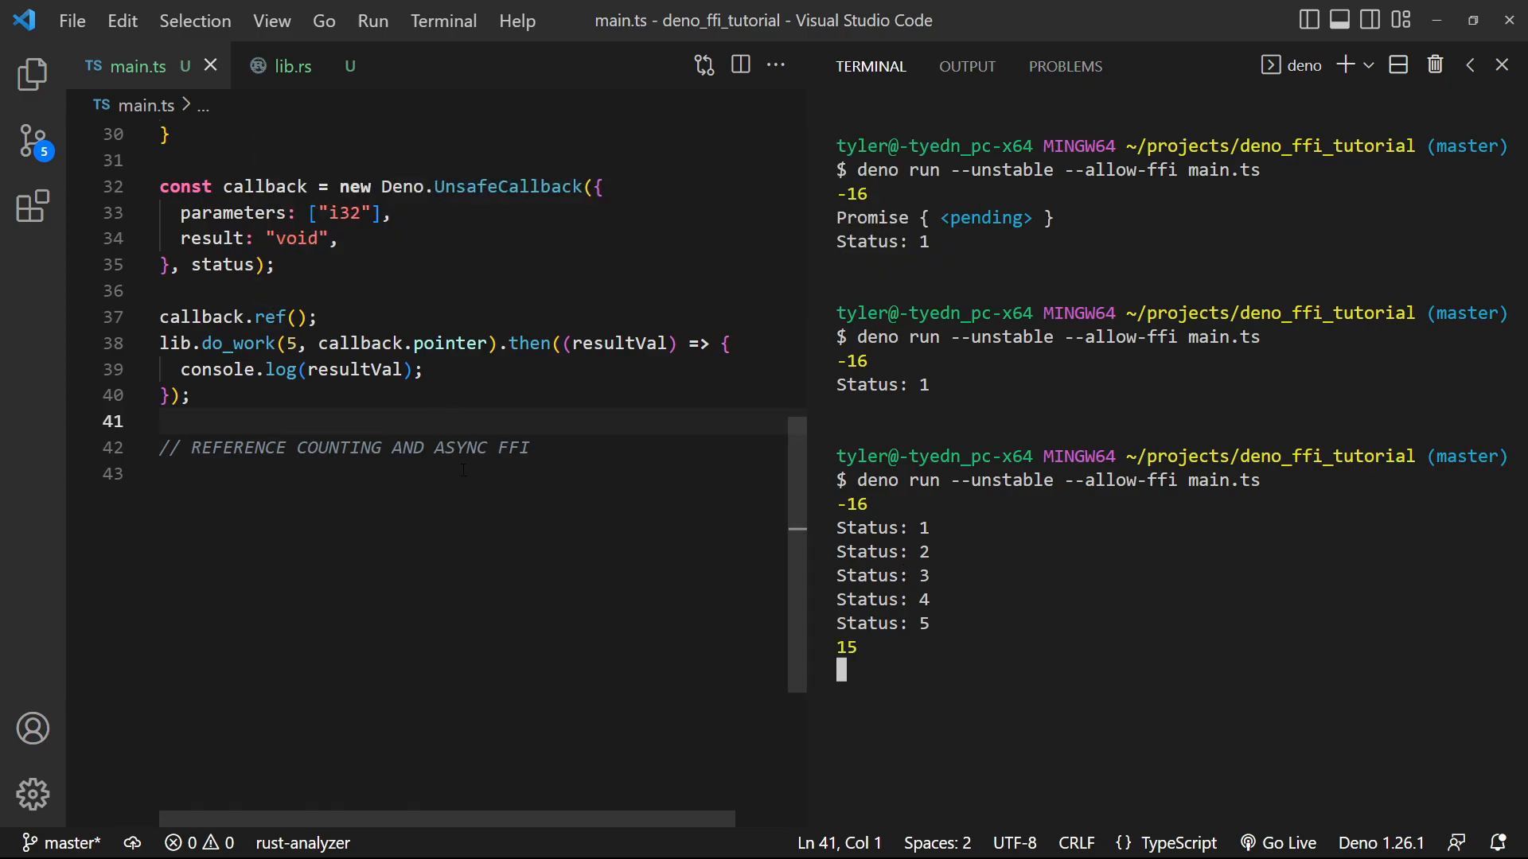
{"action": "left_click_drag", "start_coordinate": [858, 504], "coordinate": [916, 672]}
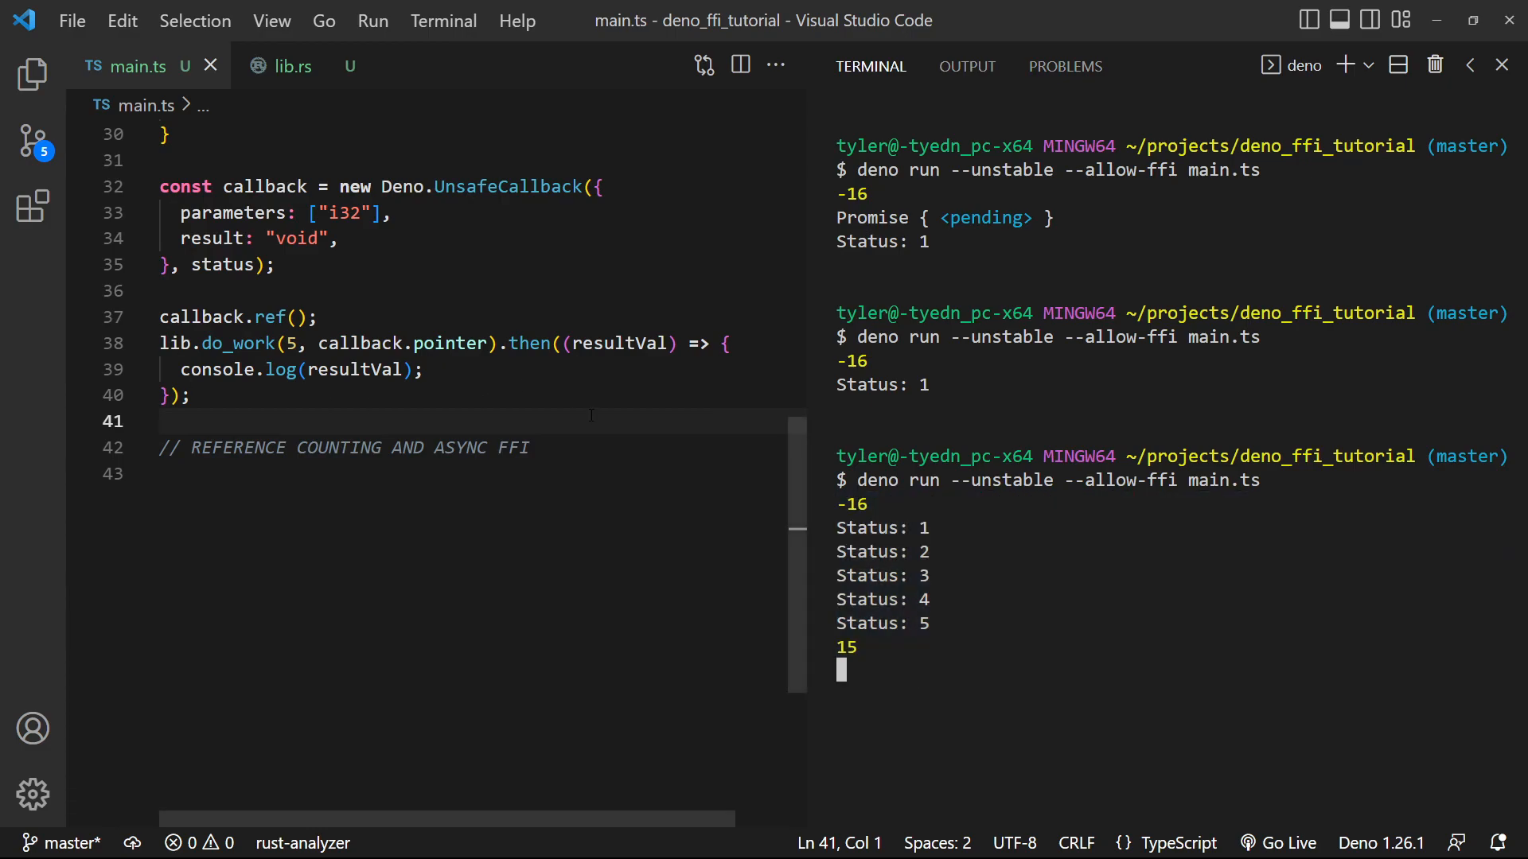
{"action": "mouse_move", "coordinate": [283, 317]}
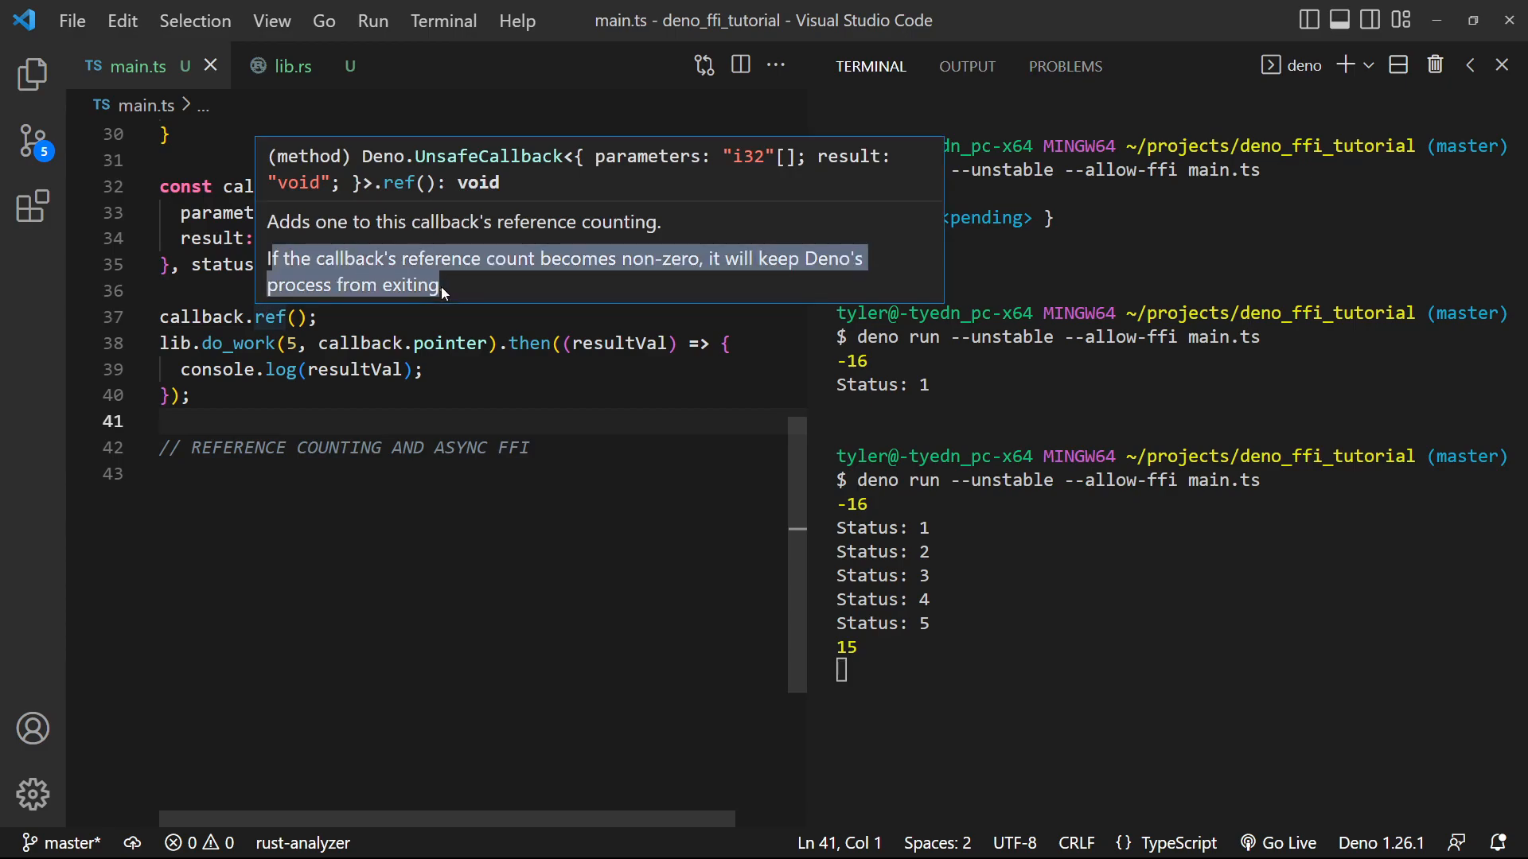
{"action": "mouse_move", "coordinate": [488, 288]}
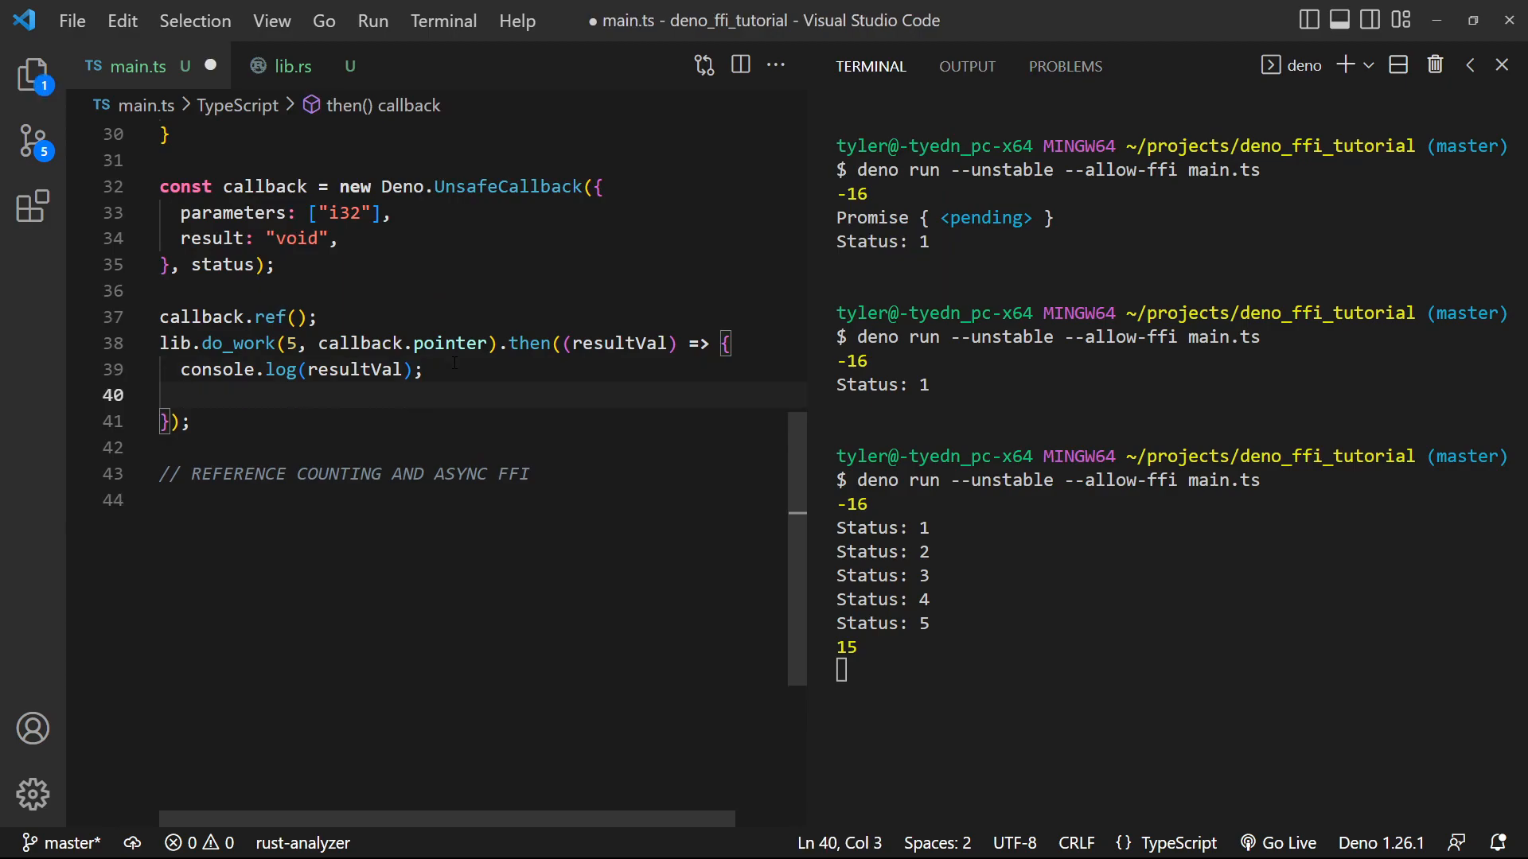
Add callback.unref() in the .then body, autocompleting the unref method name
{"action": "type", "text": "callback.un"}
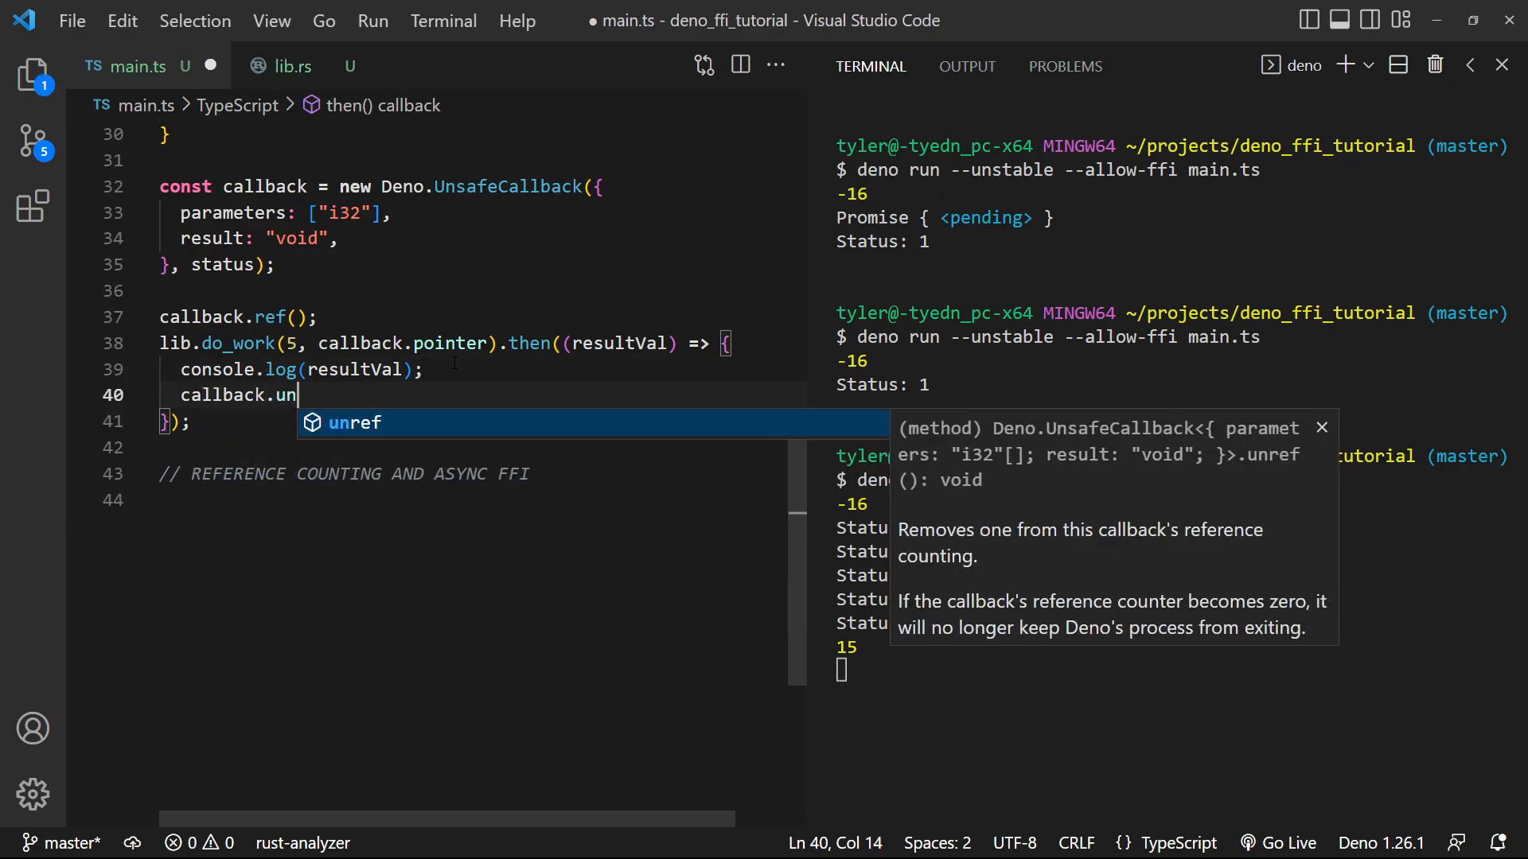
{"action": "key", "text": "Tab"}
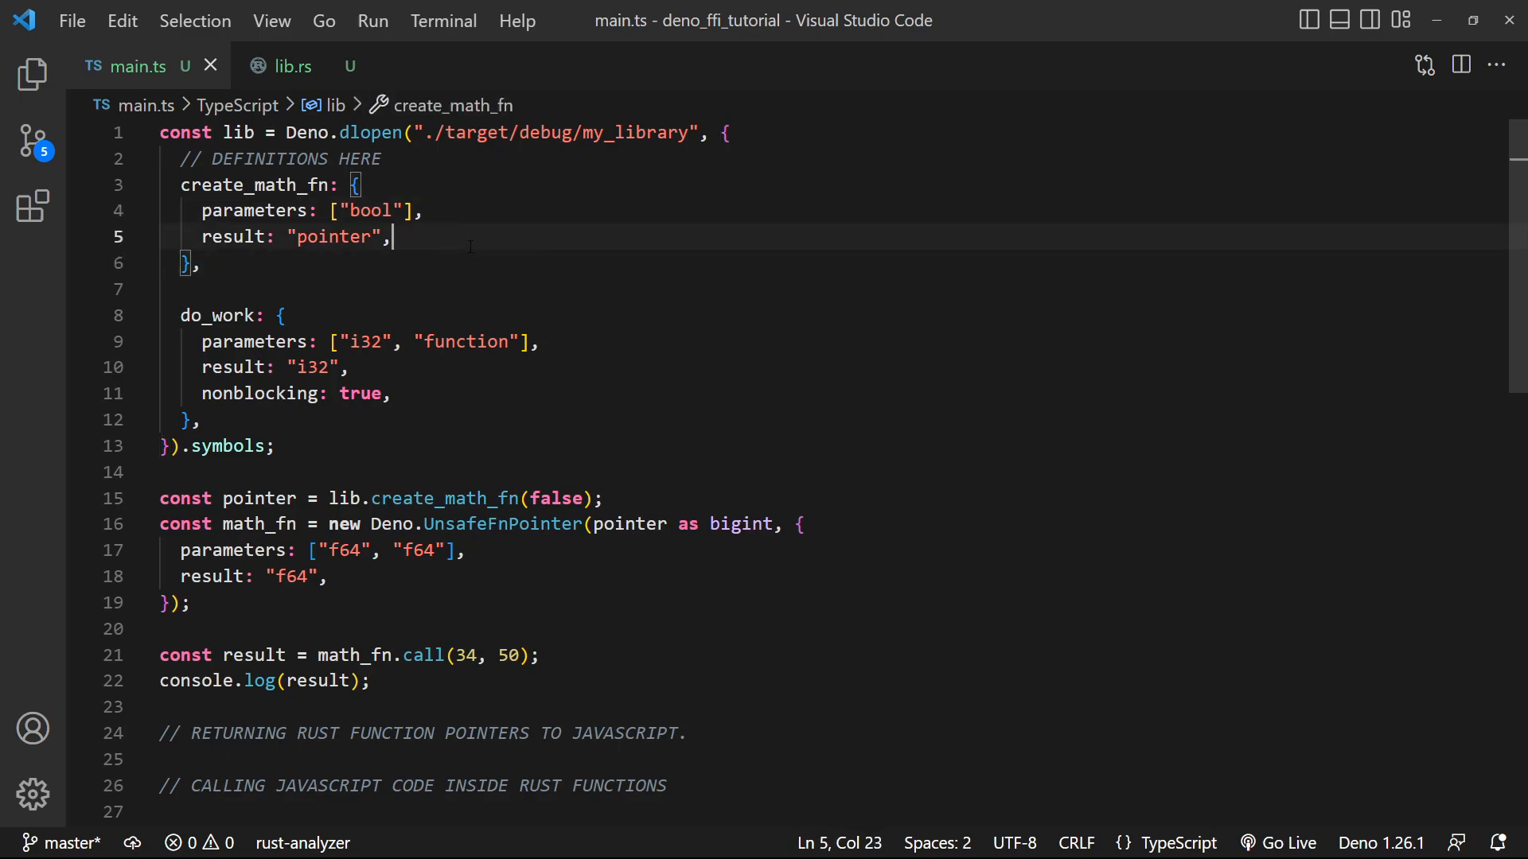
{"action": "scroll", "scroll_direction": "down", "scroll_amount": 3}
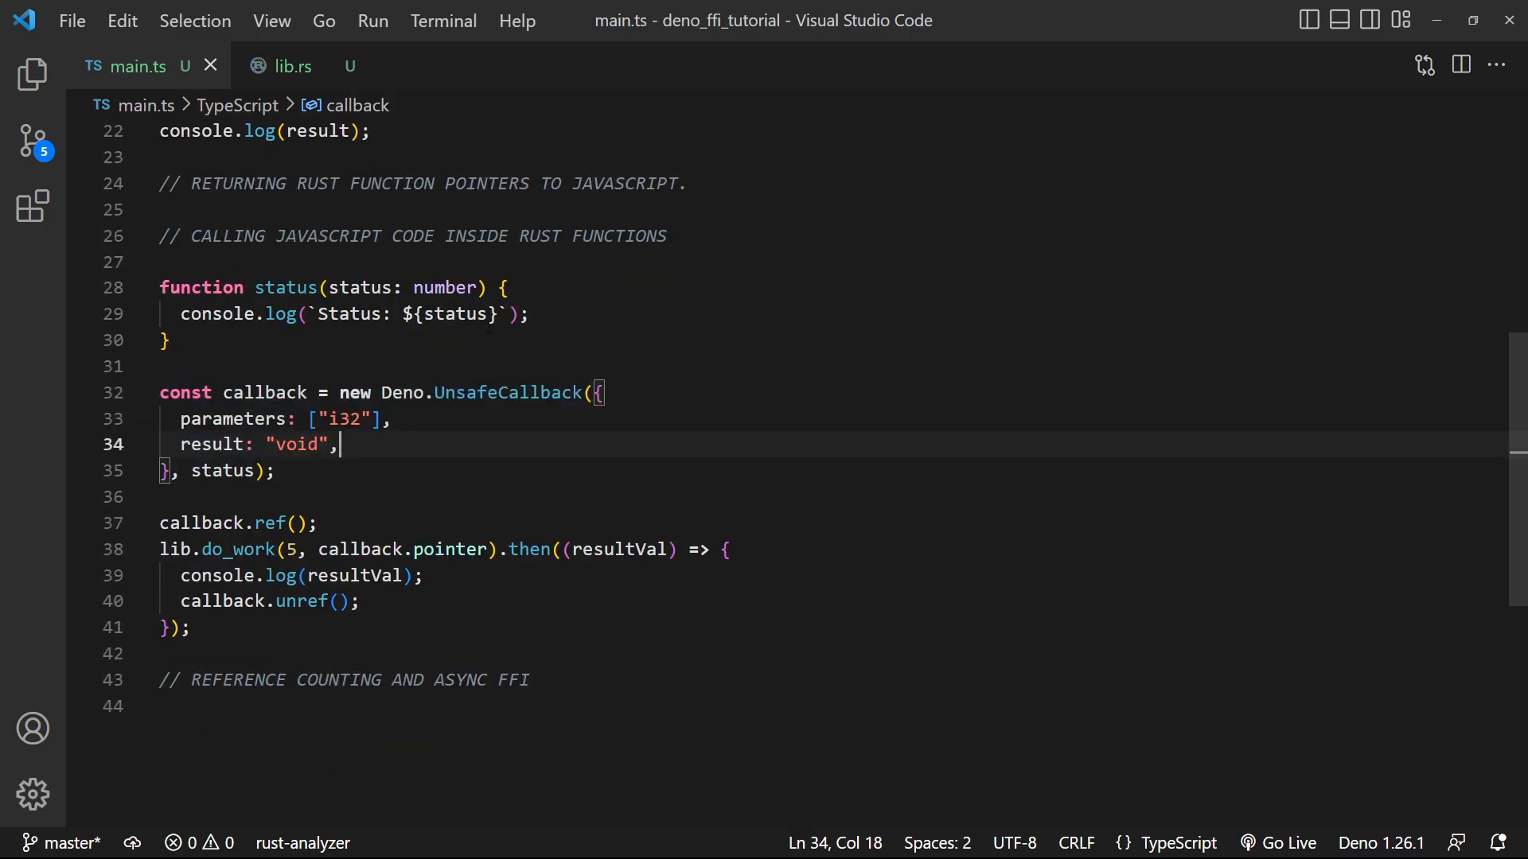
{"action": "left_click", "coordinate": [504, 287]}
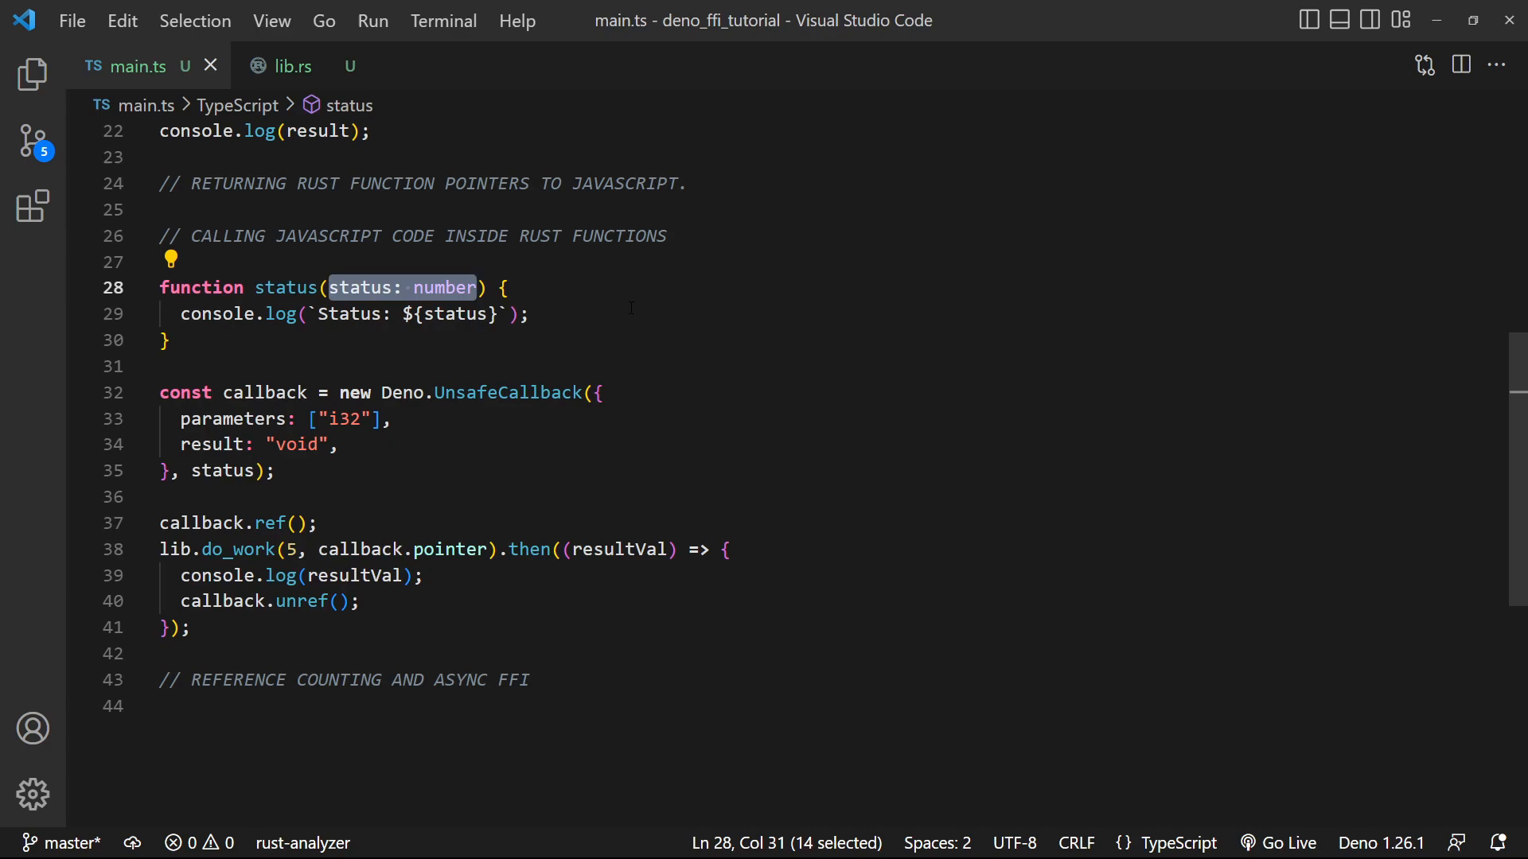
{"action": "double_click", "coordinate": [360, 287]}
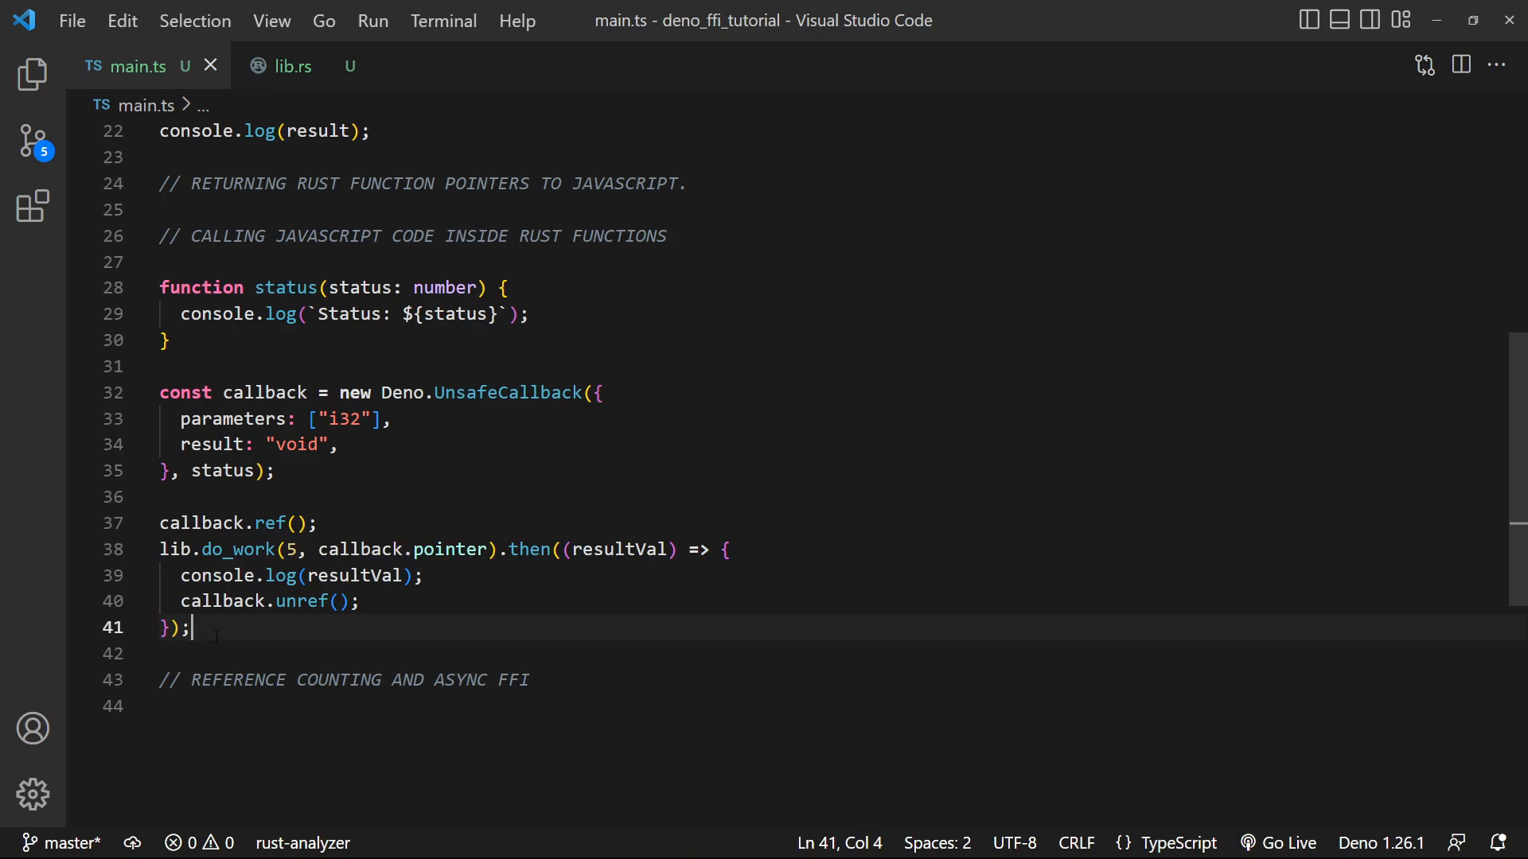
{"action": "left_click", "coordinate": [181, 314]}
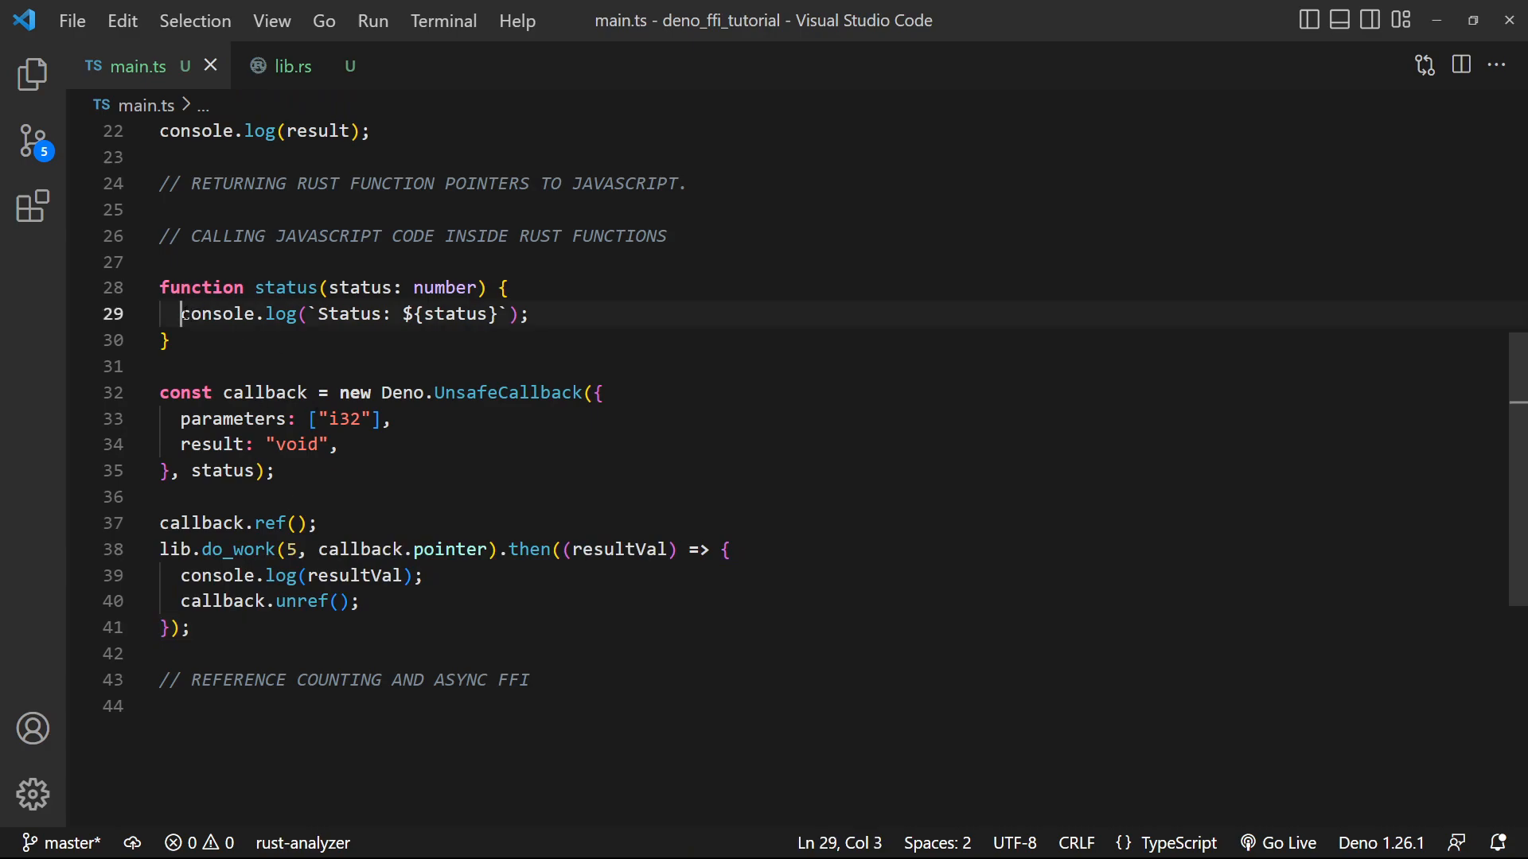